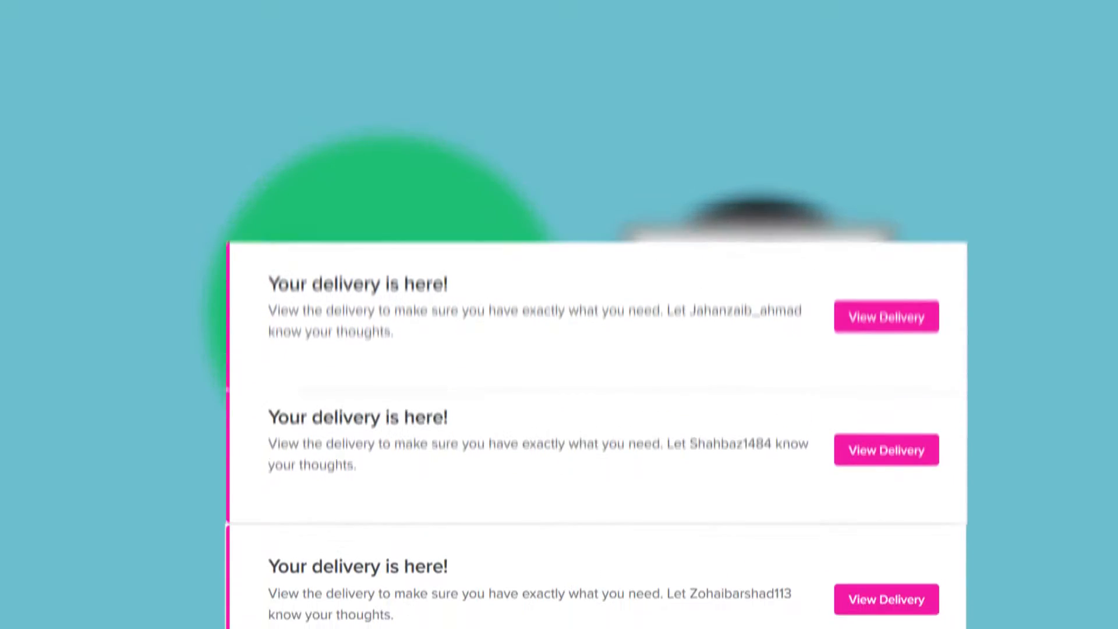
Scroll up through the Fiverr notifications to the three 'Your delivery is here!' messages
scroll("up", 3)
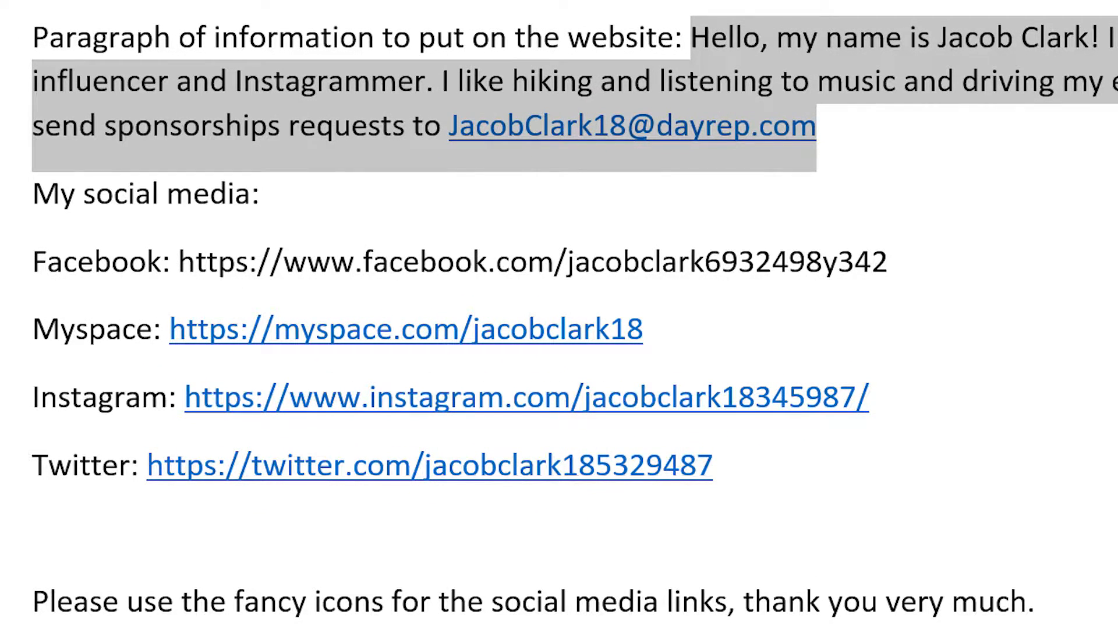
Switch to the Word document with the bio paragraph, social links and fancy-icons request
left_click(307, 613)
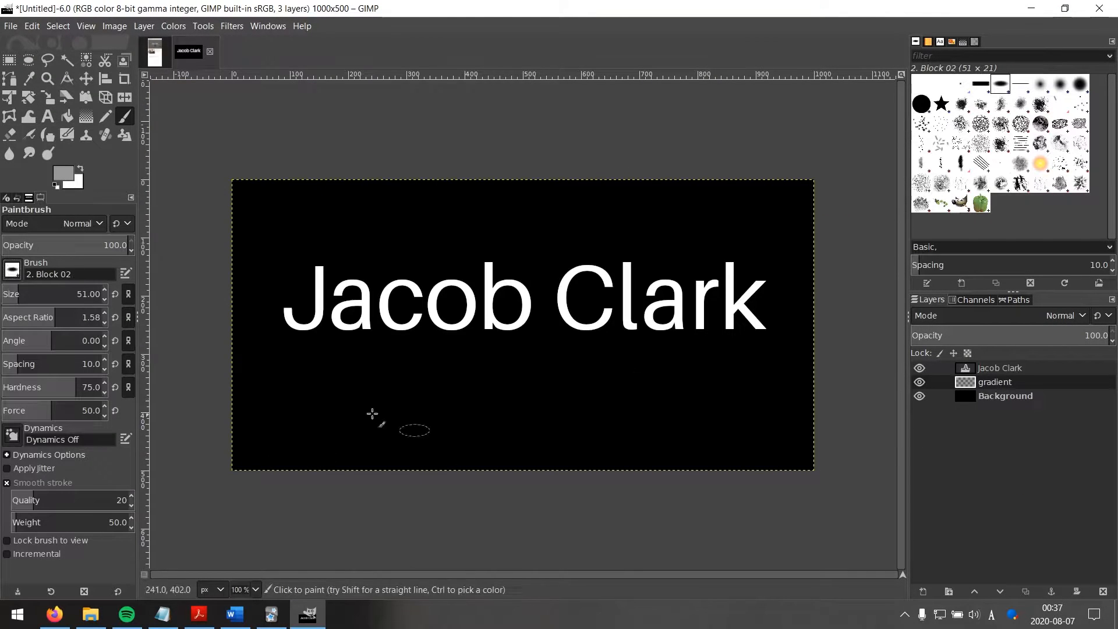
Show the jacob clark logo.xcf canvas in GIMP with white lettering on black
left_click(1038, 104)
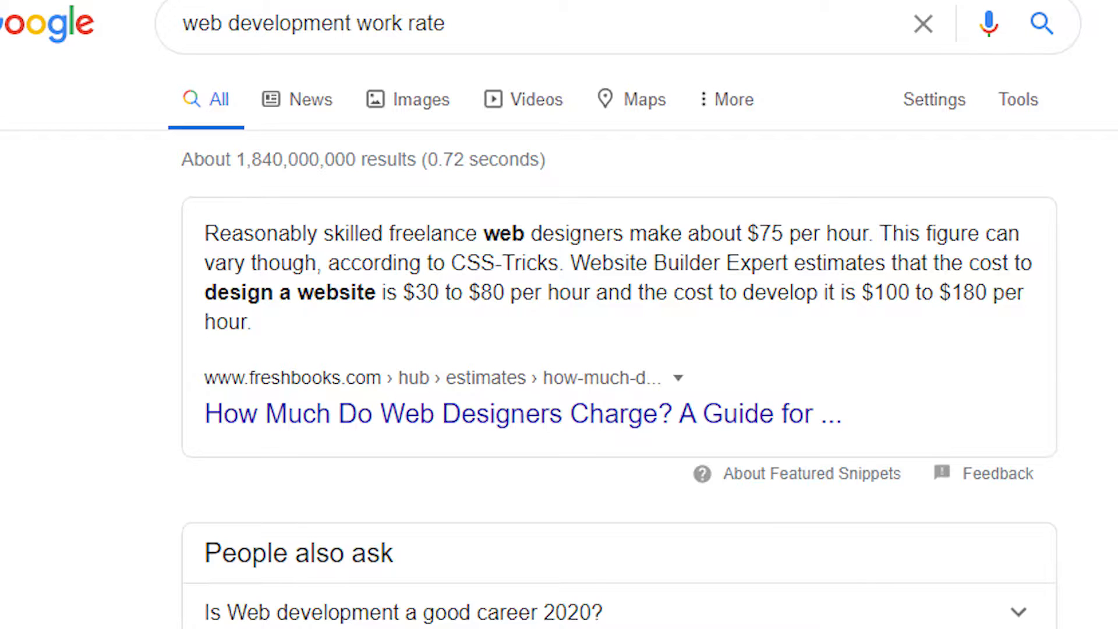
left_click(199, 616)
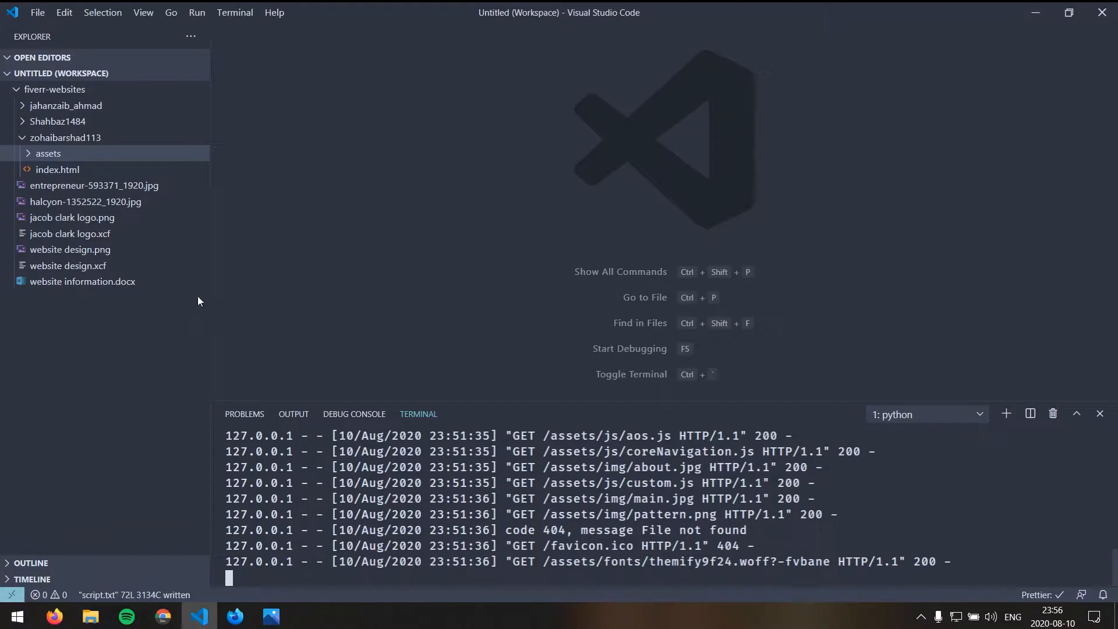
mouse_move(111, 154)
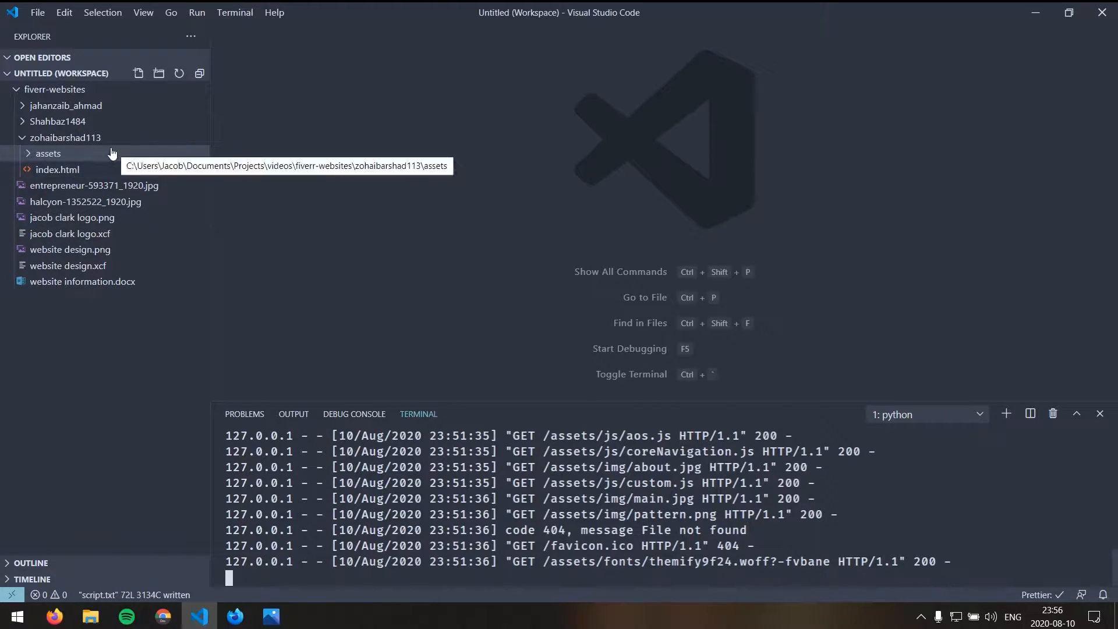
mouse_move(396, 481)
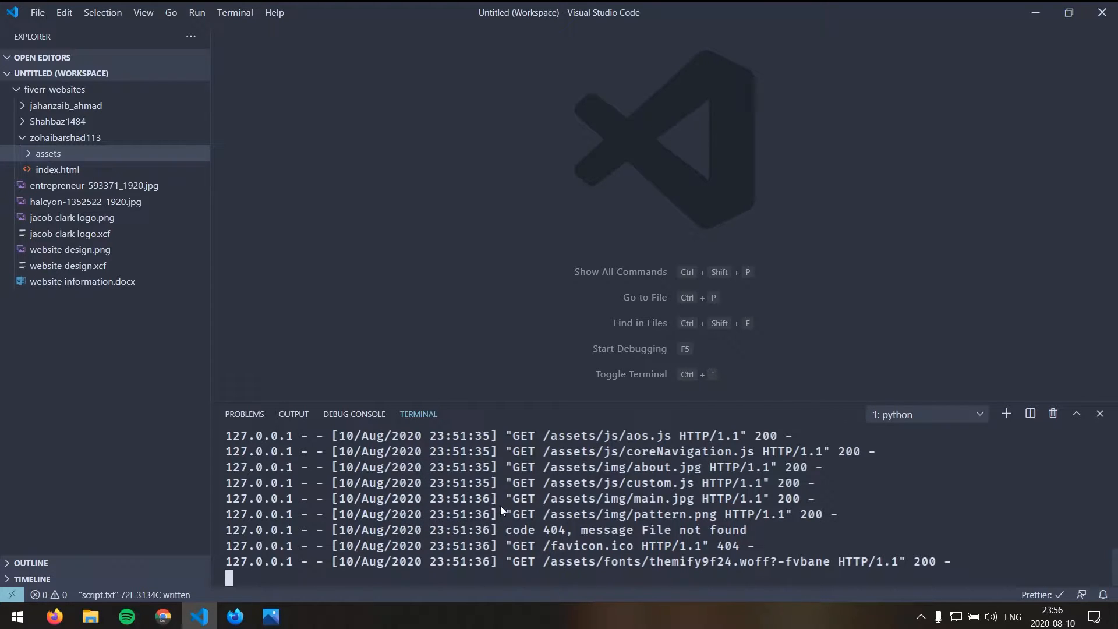
mouse_move(426, 510)
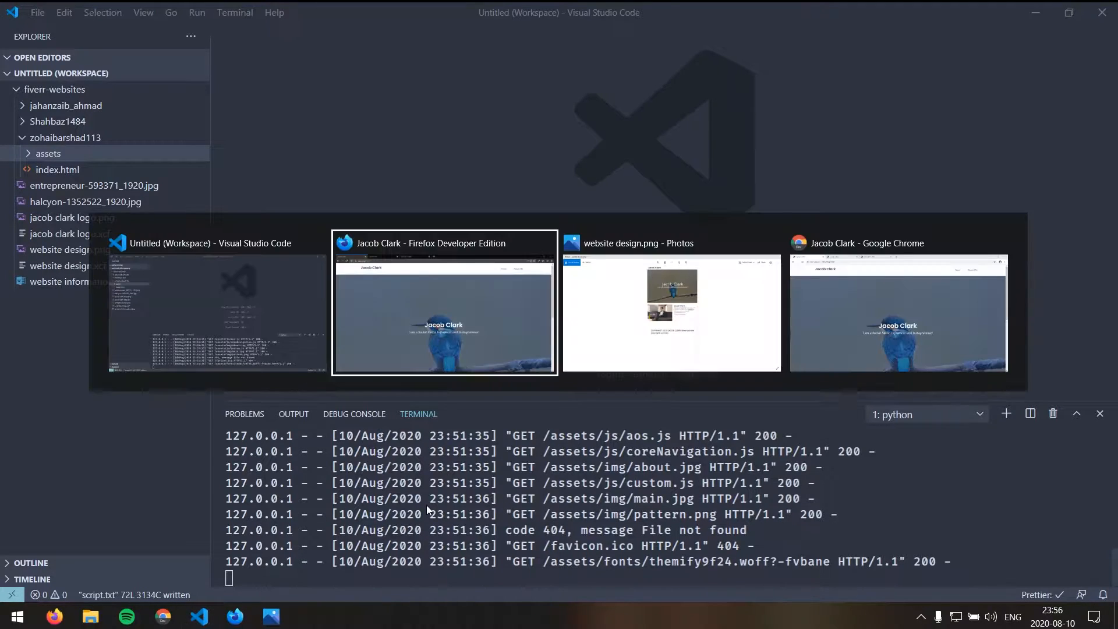
left_click(444, 302)
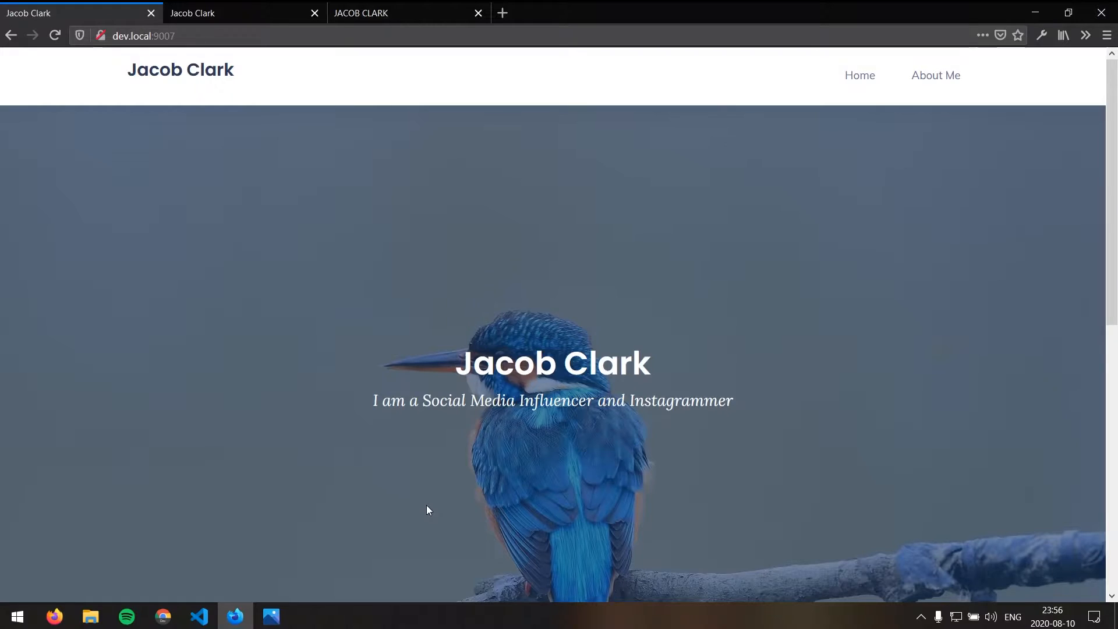
mouse_move(471, 282)
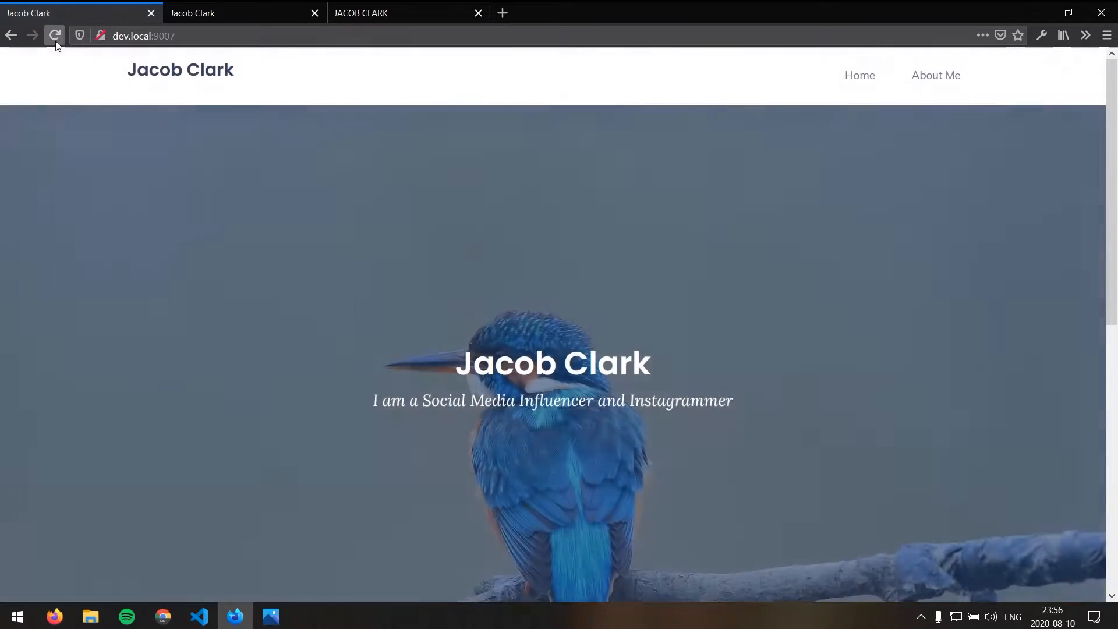
left_click(55, 36)
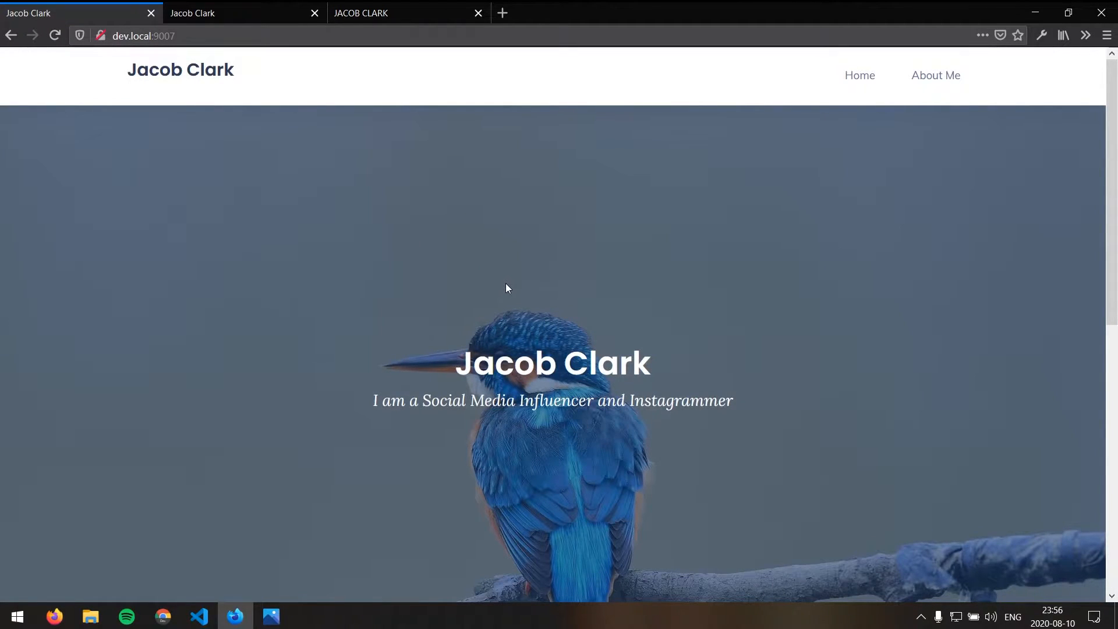
mouse_move(273, 205)
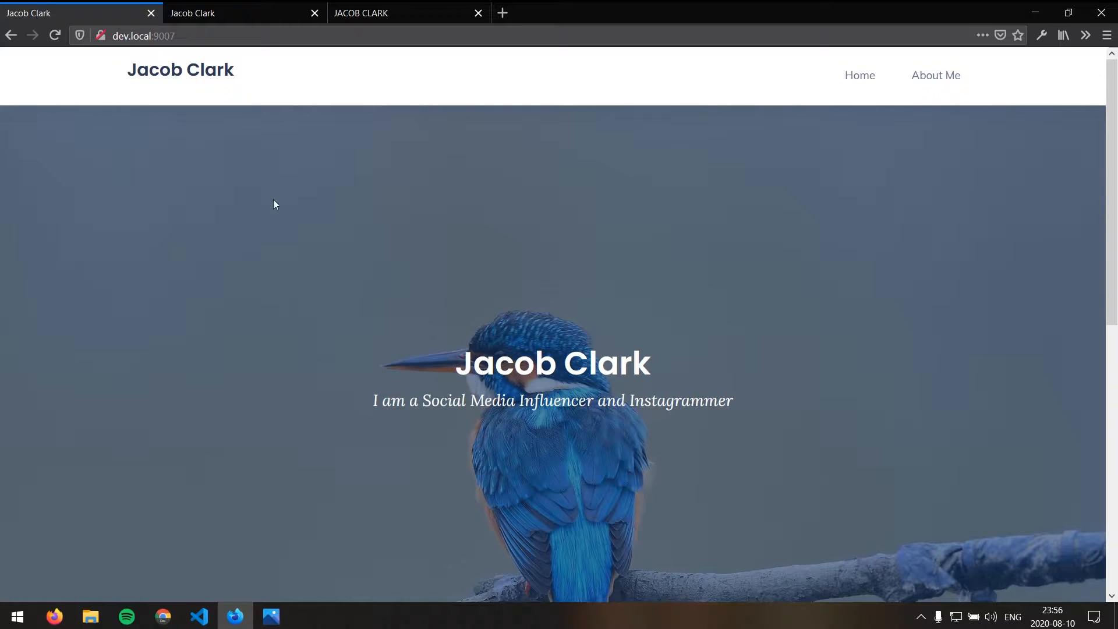
mouse_move(226, 186)
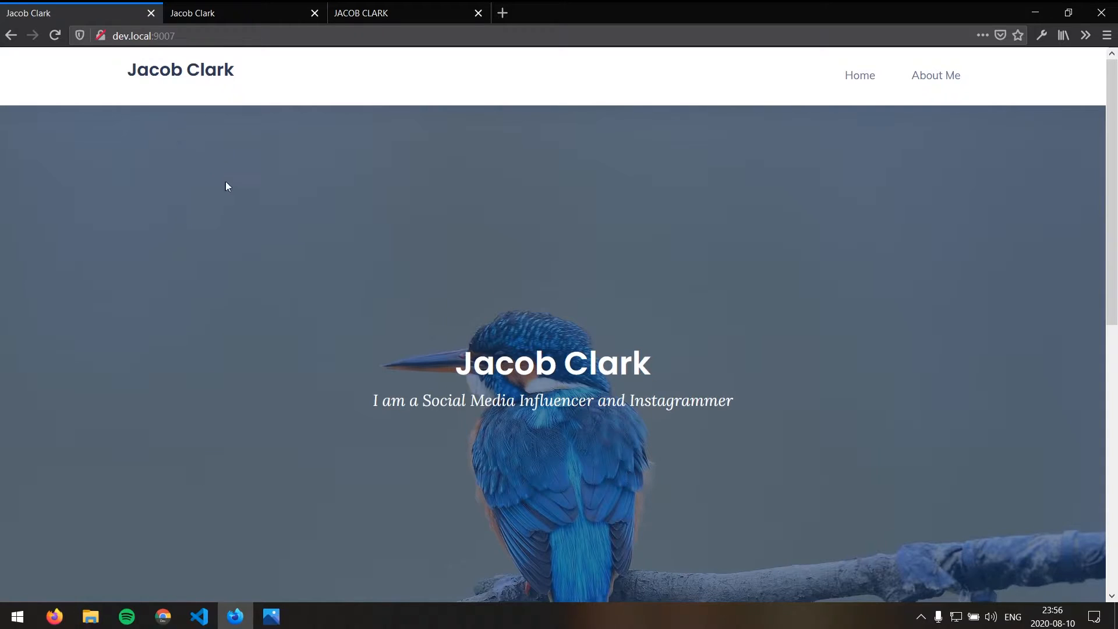
scroll("down", 3)
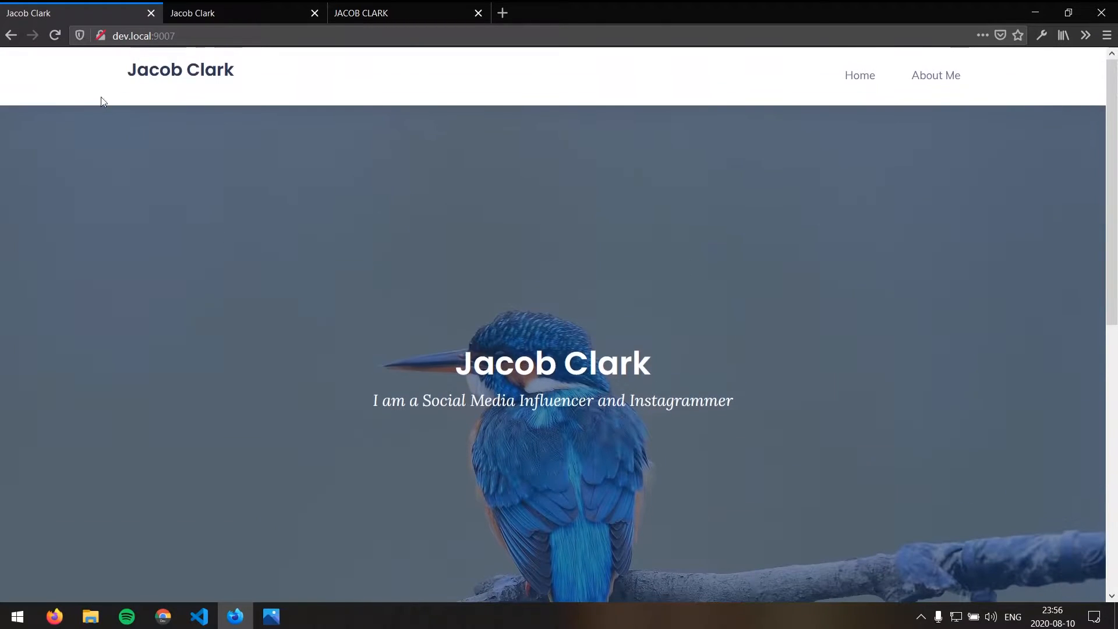
mouse_move(271, 252)
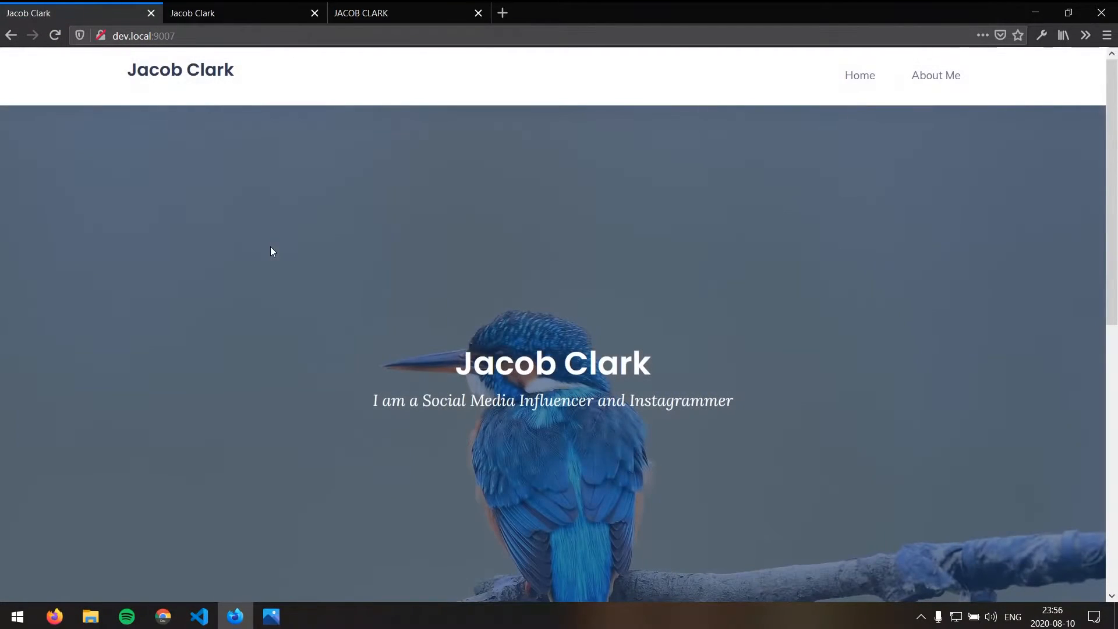
mouse_move(126, 113)
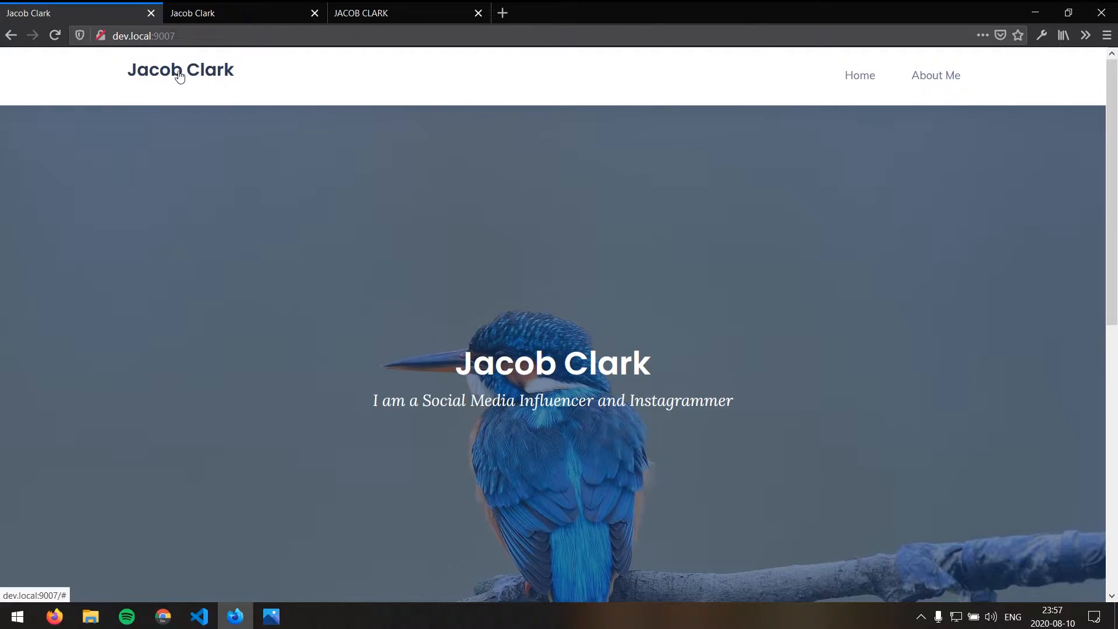
mouse_move(147, 63)
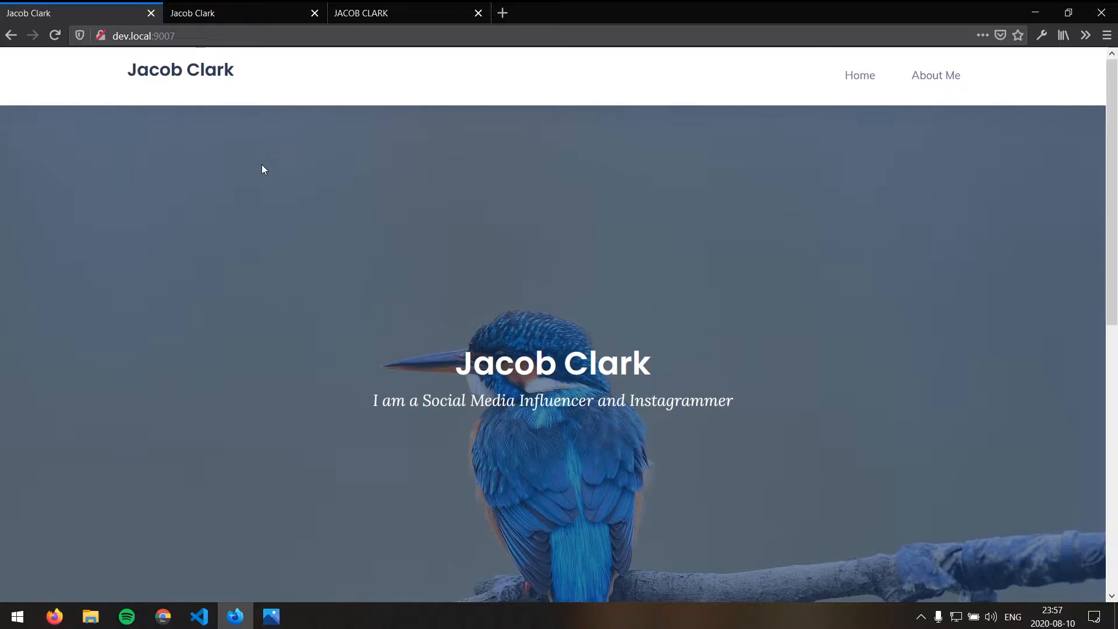
mouse_move(249, 170)
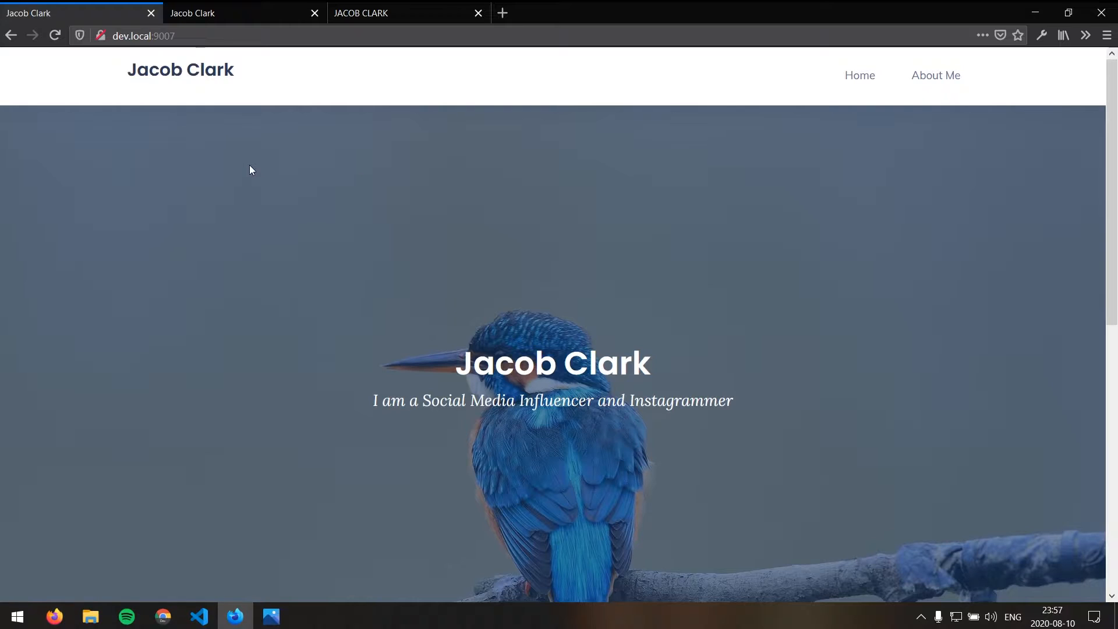
Scroll past the kingfisher hero image down to the About Me photo and introduction
scroll("down", 3)
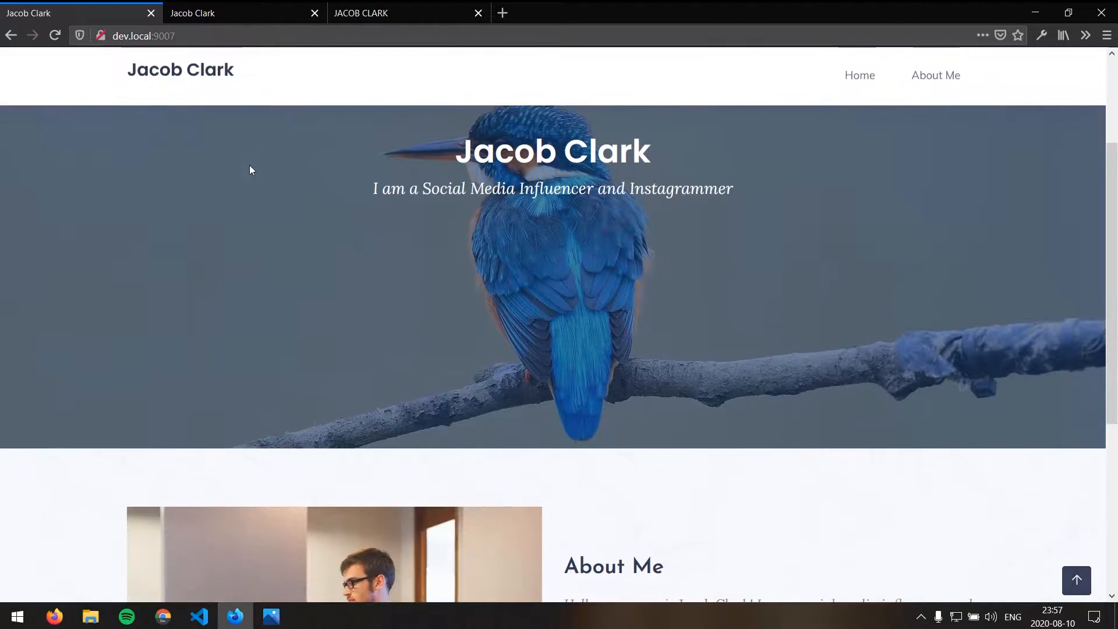
scroll("down", 3)
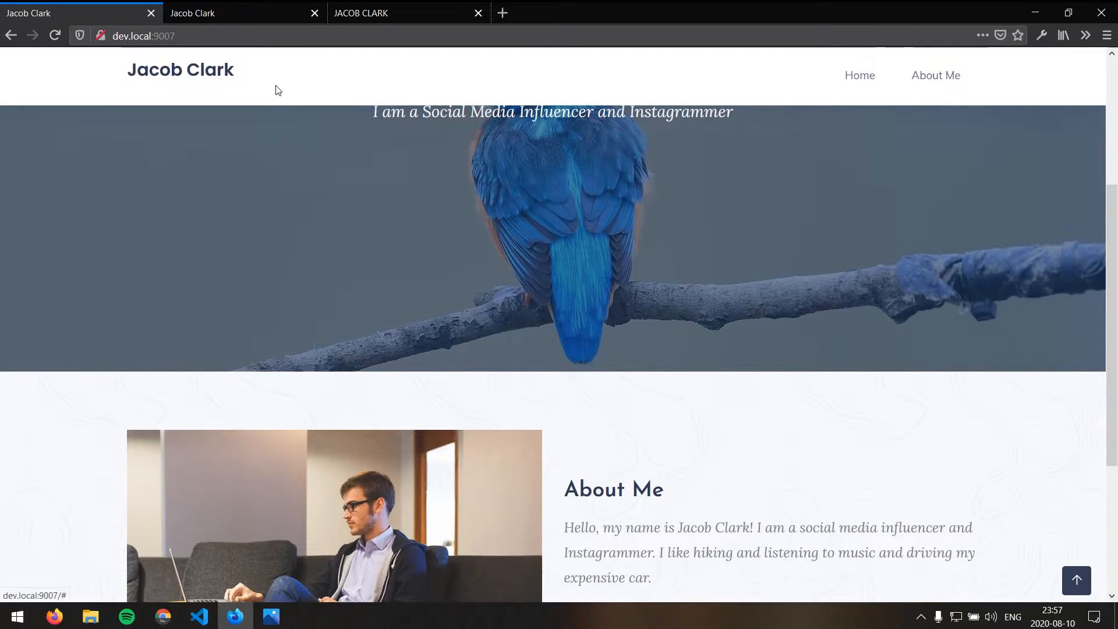
scroll("up", 3)
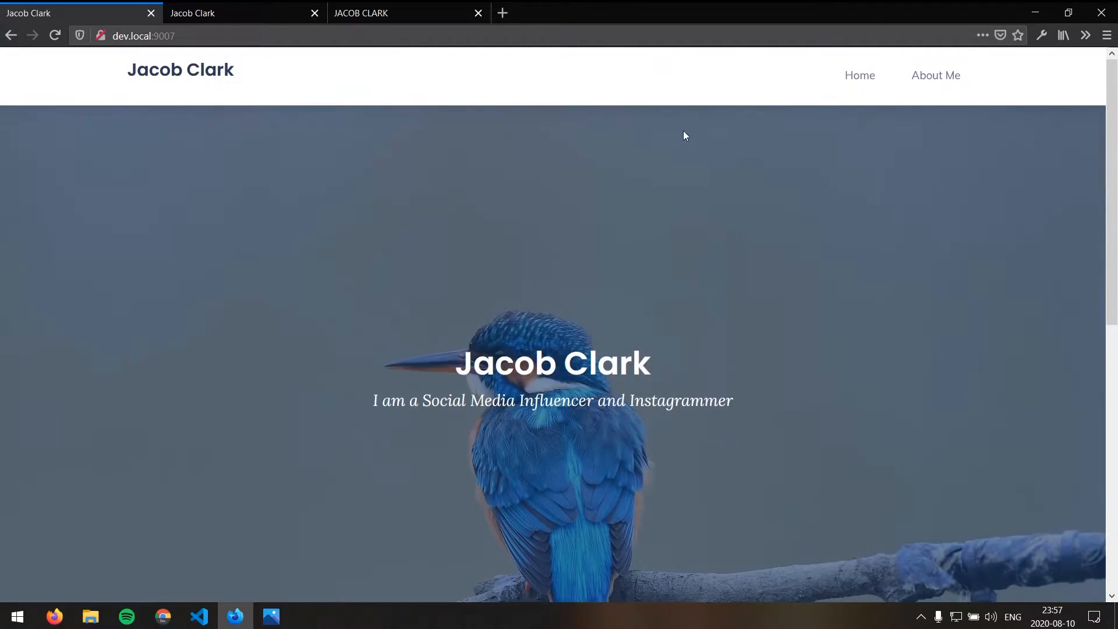
mouse_move(337, 94)
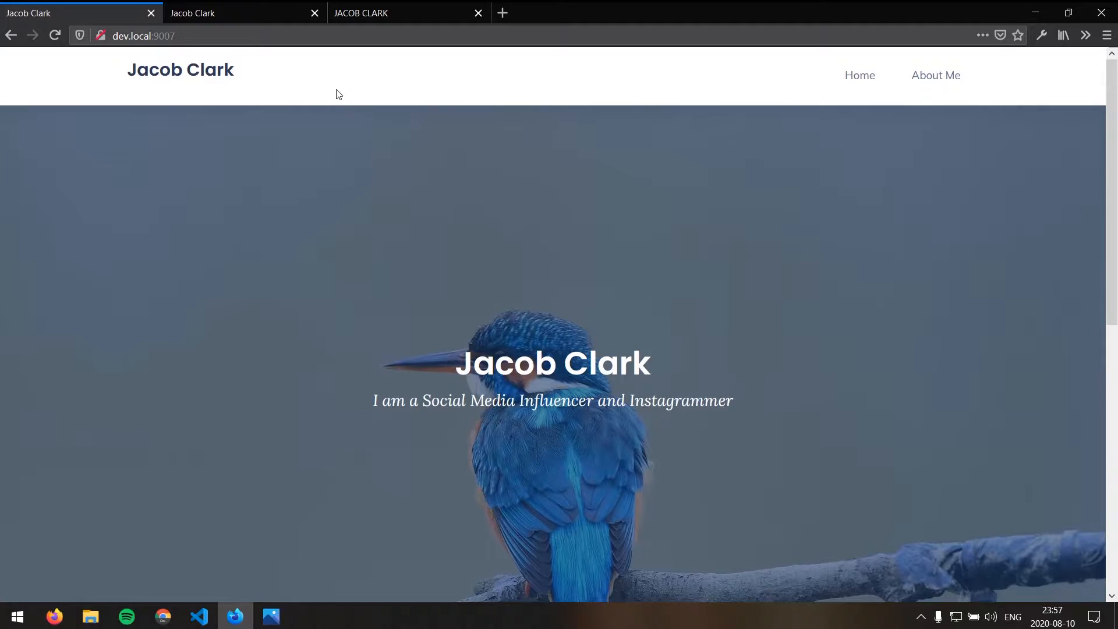
scroll("down", 3)
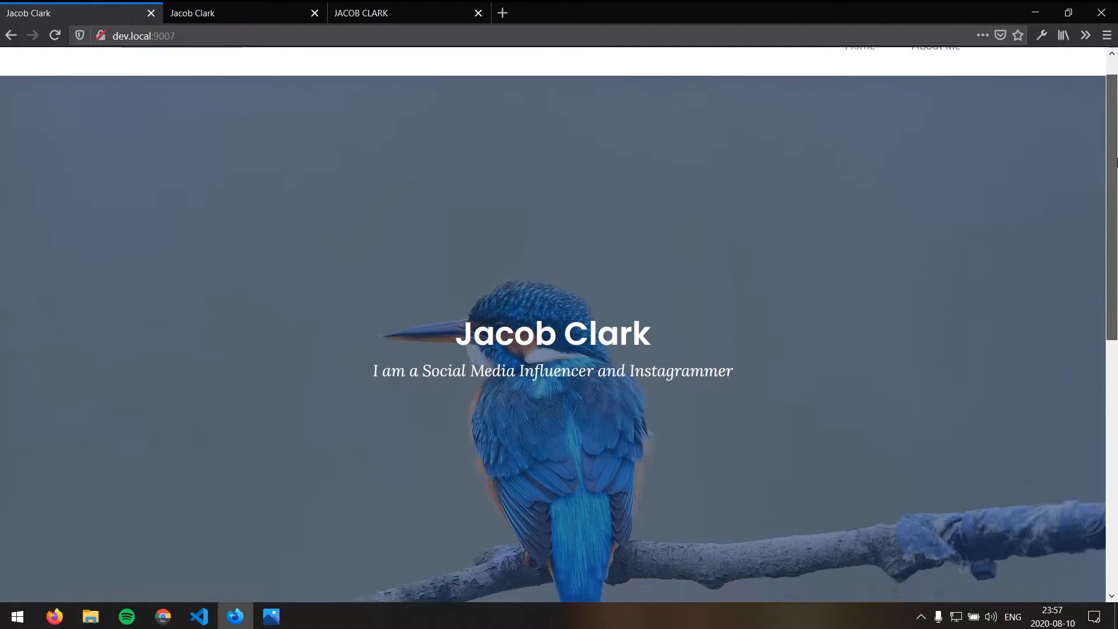
scroll("up", 3)
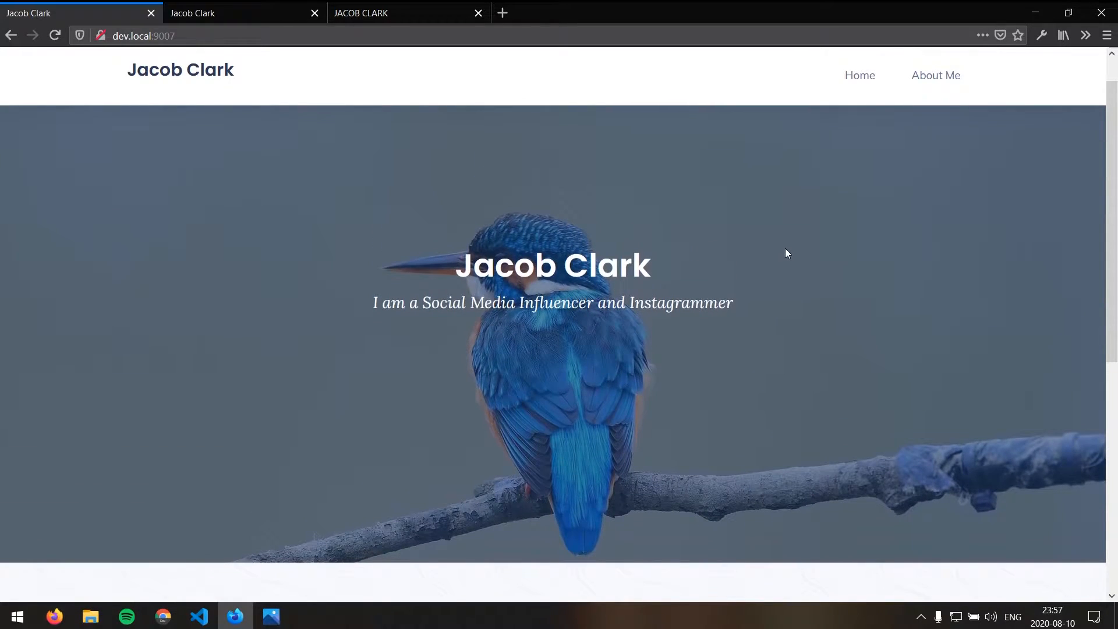
mouse_move(758, 258)
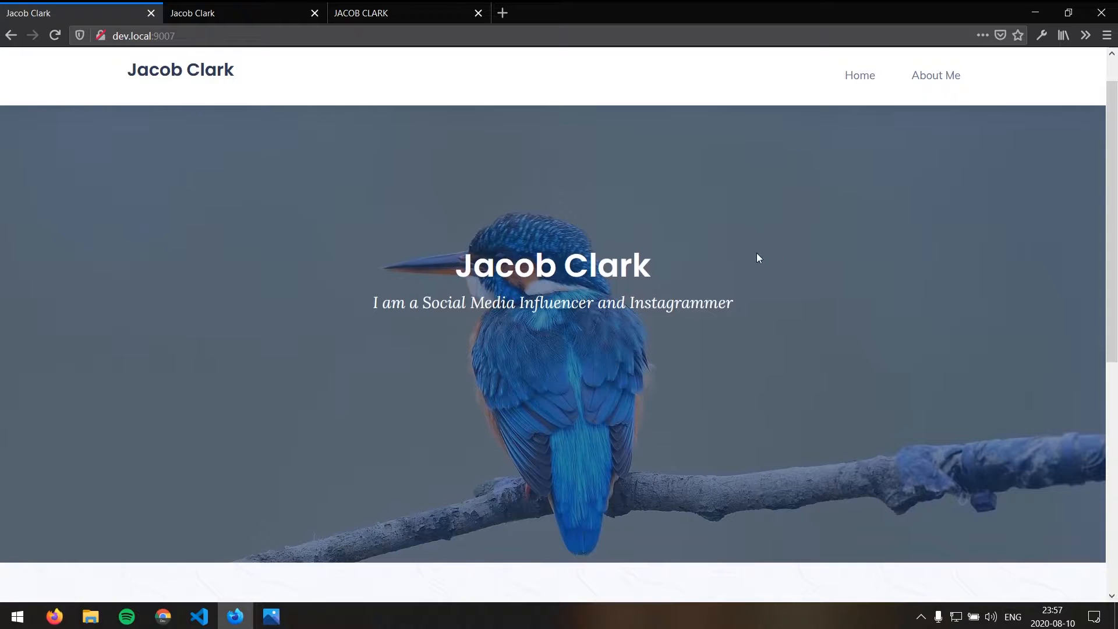
mouse_move(688, 260)
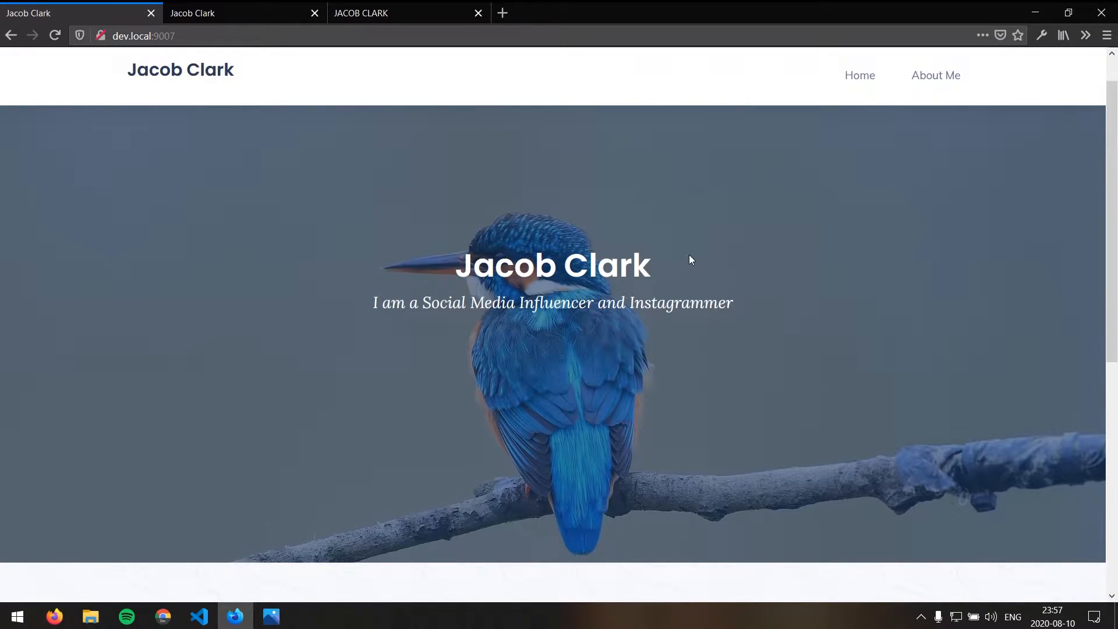
mouse_move(696, 250)
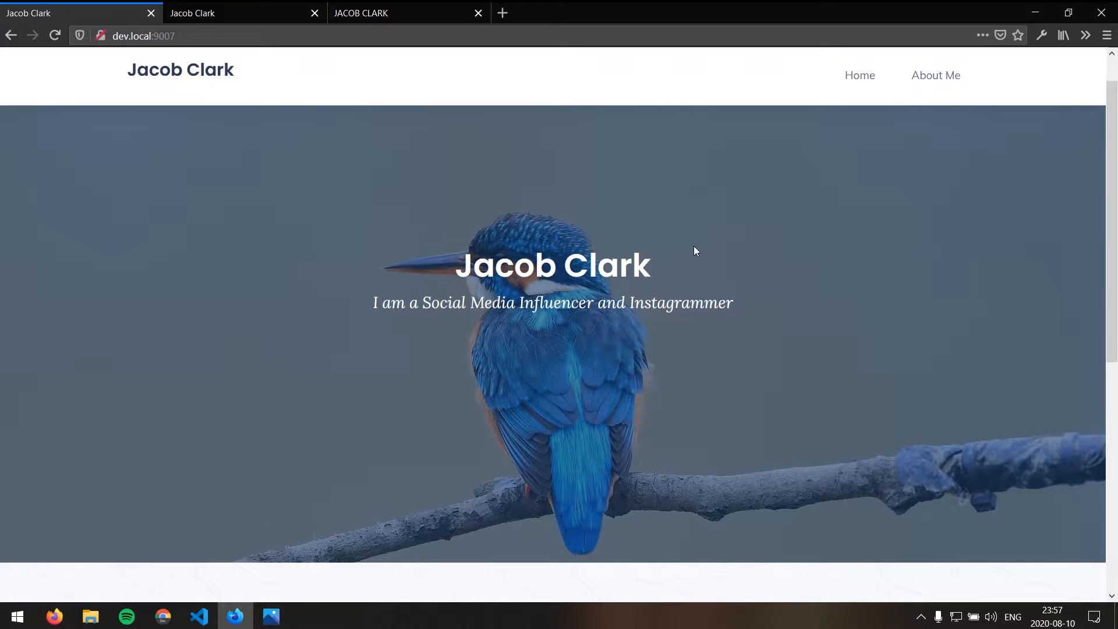
scroll("down", 3)
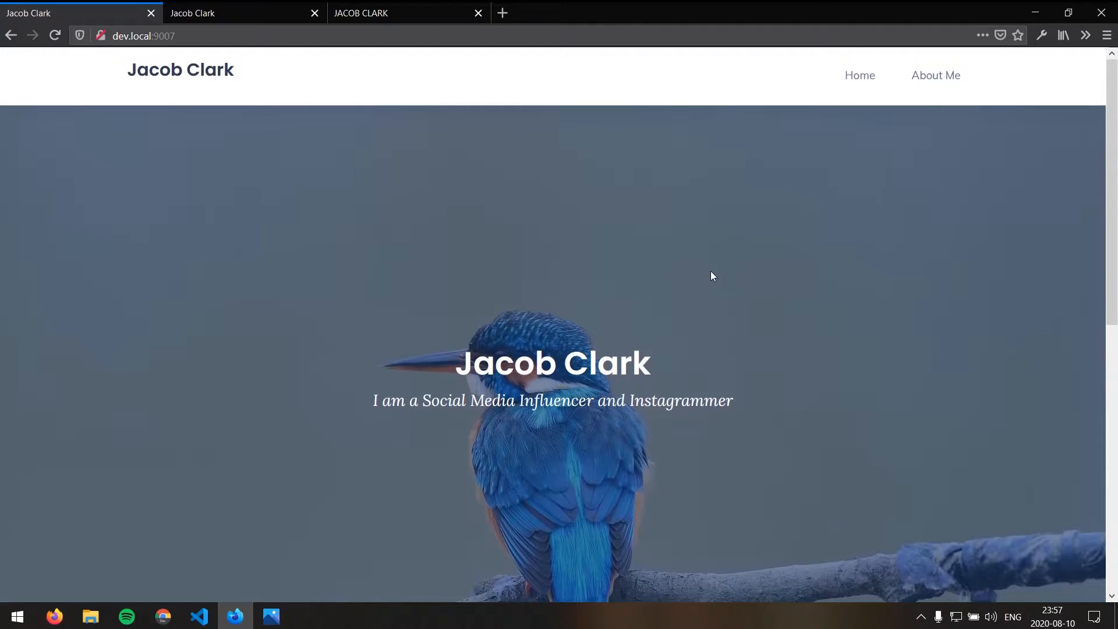
scroll("down", 3)
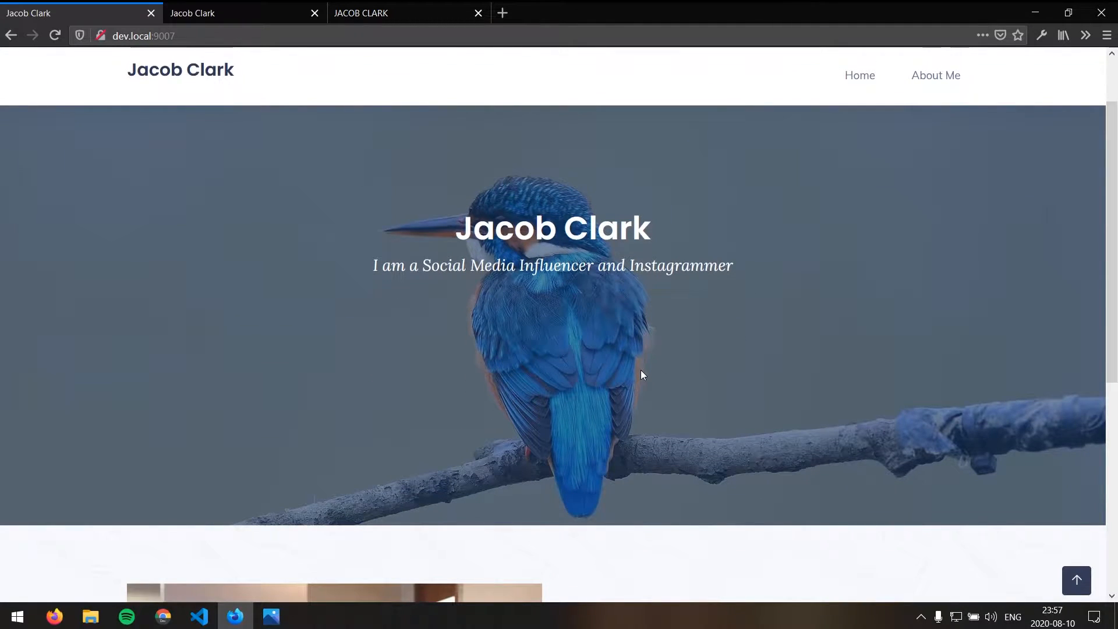
scroll("down", 3)
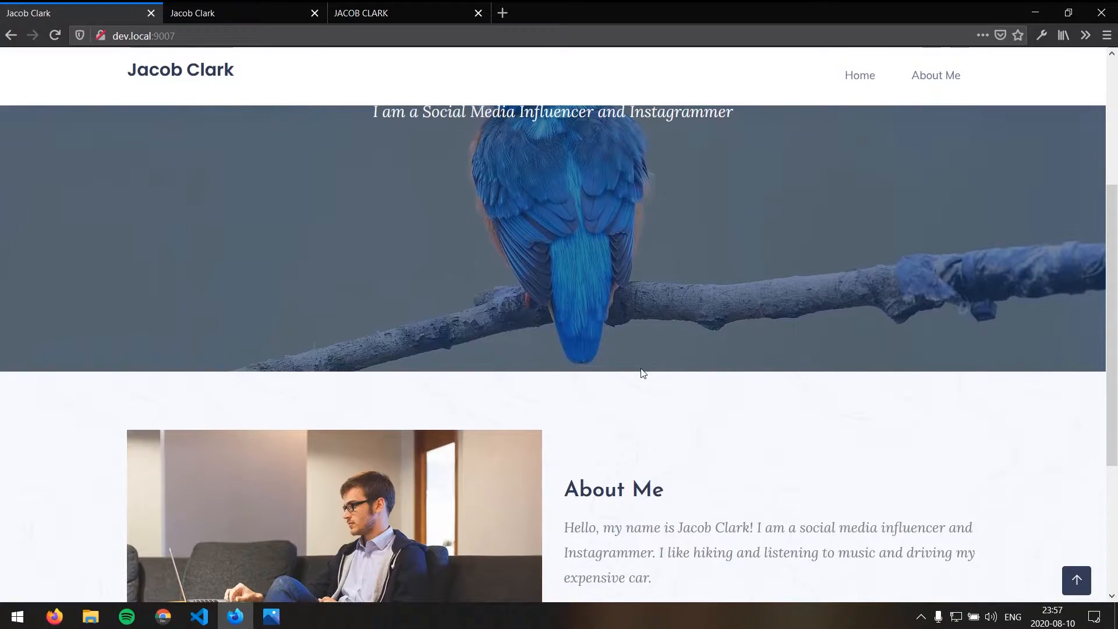
scroll("down", 3)
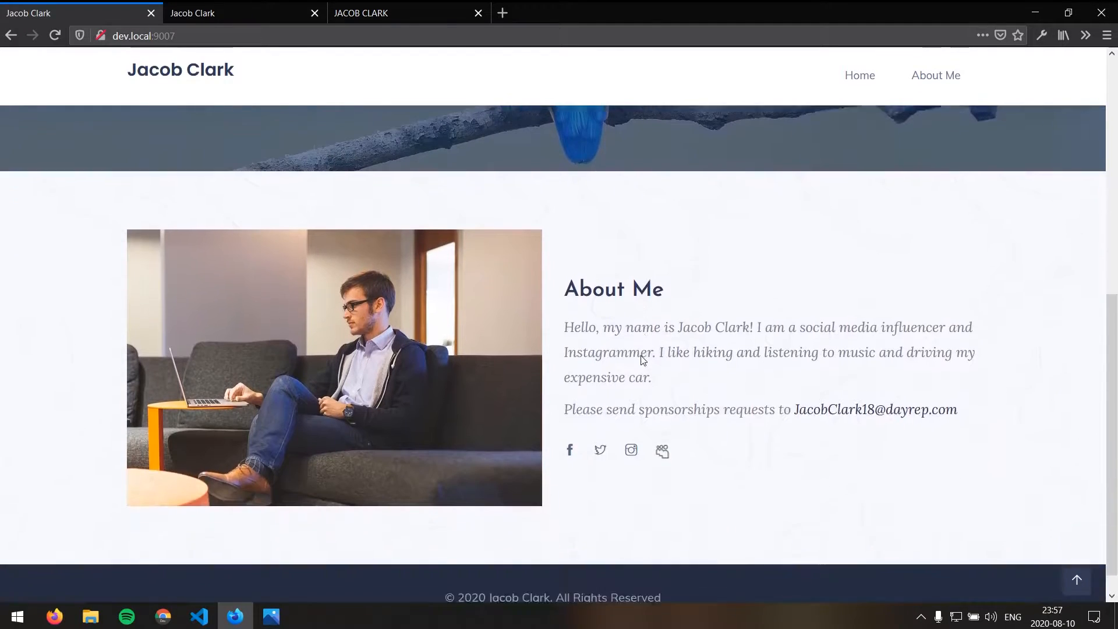
scroll("down", 3)
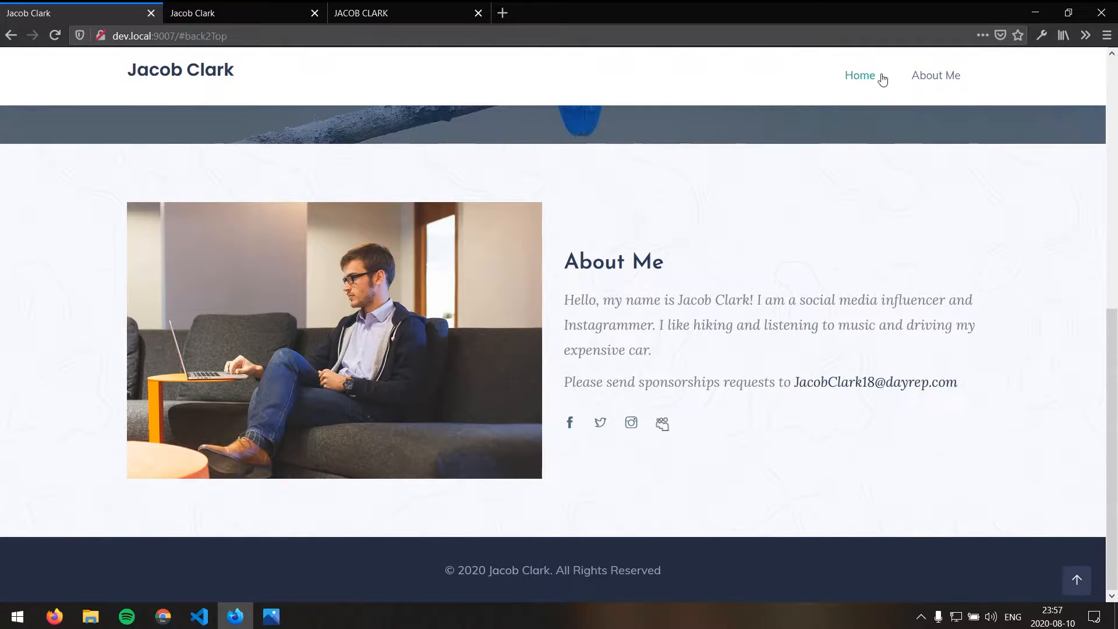
left_click(935, 75)
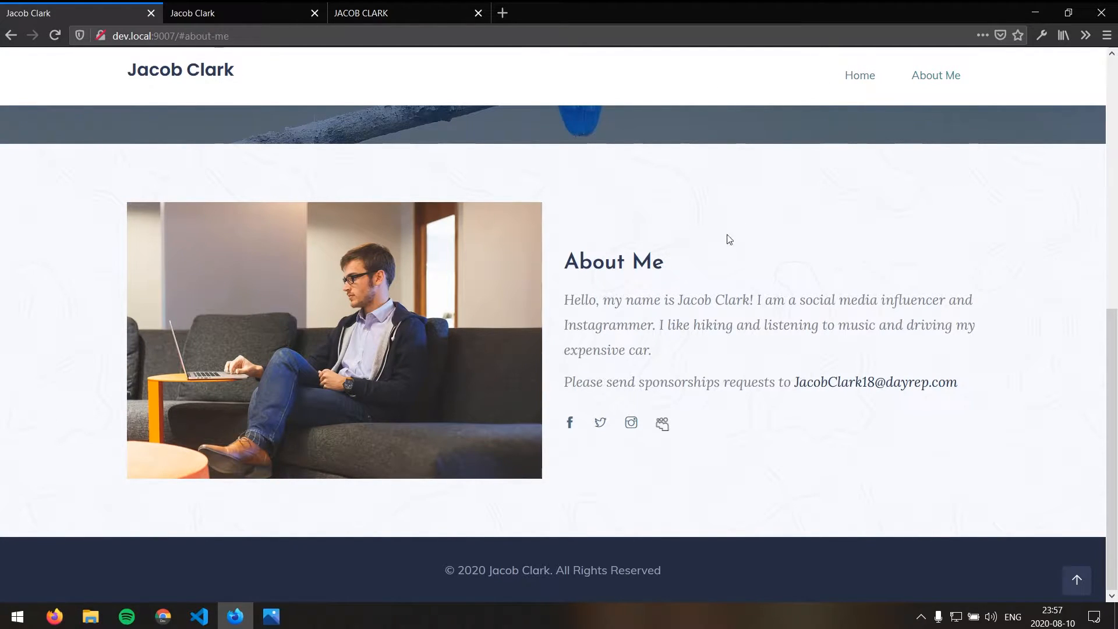
mouse_move(815, 328)
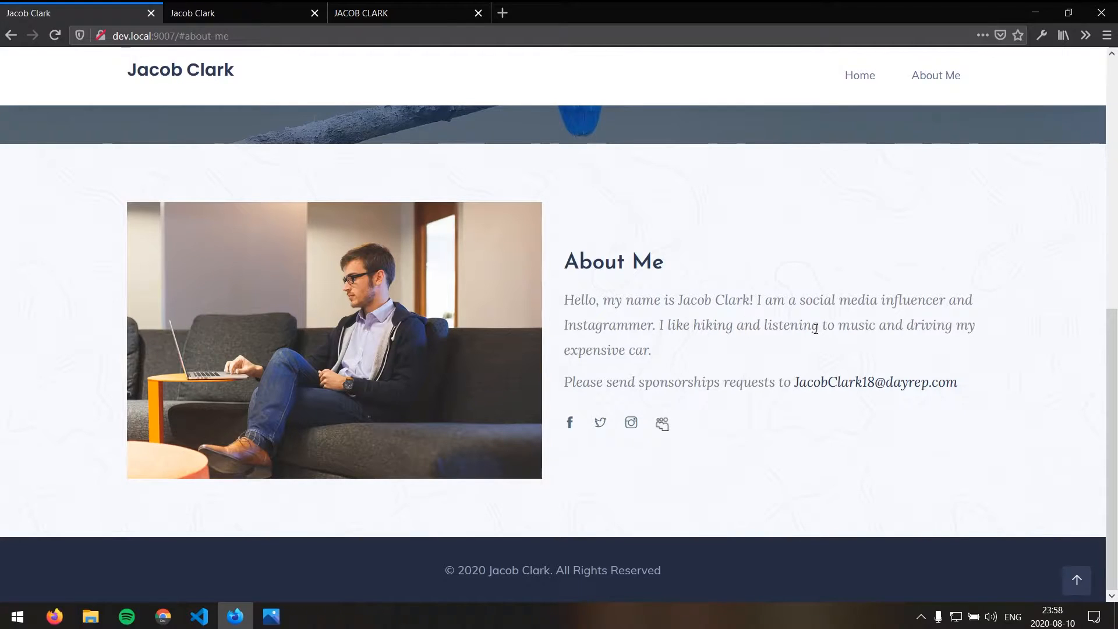
double_click(678, 382)
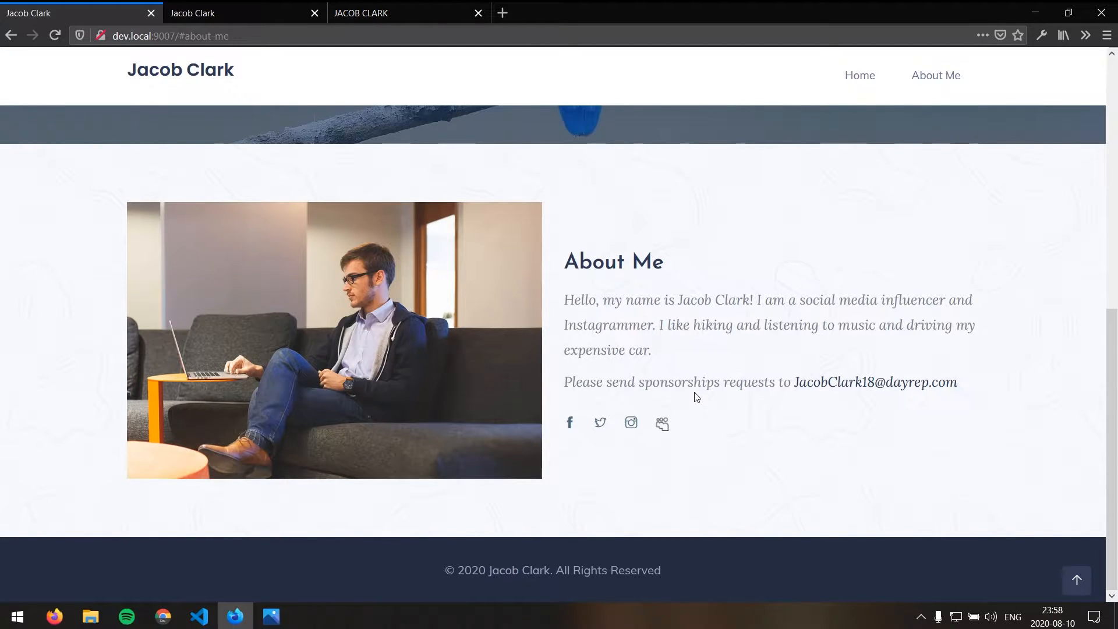
mouse_move(876, 382)
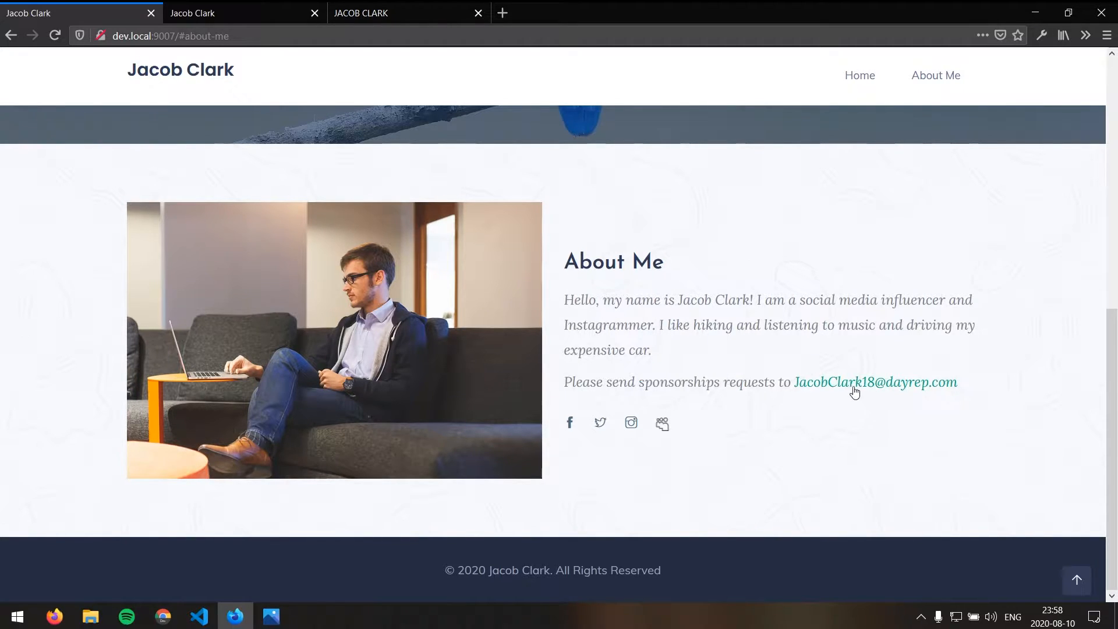
mouse_move(545, 422)
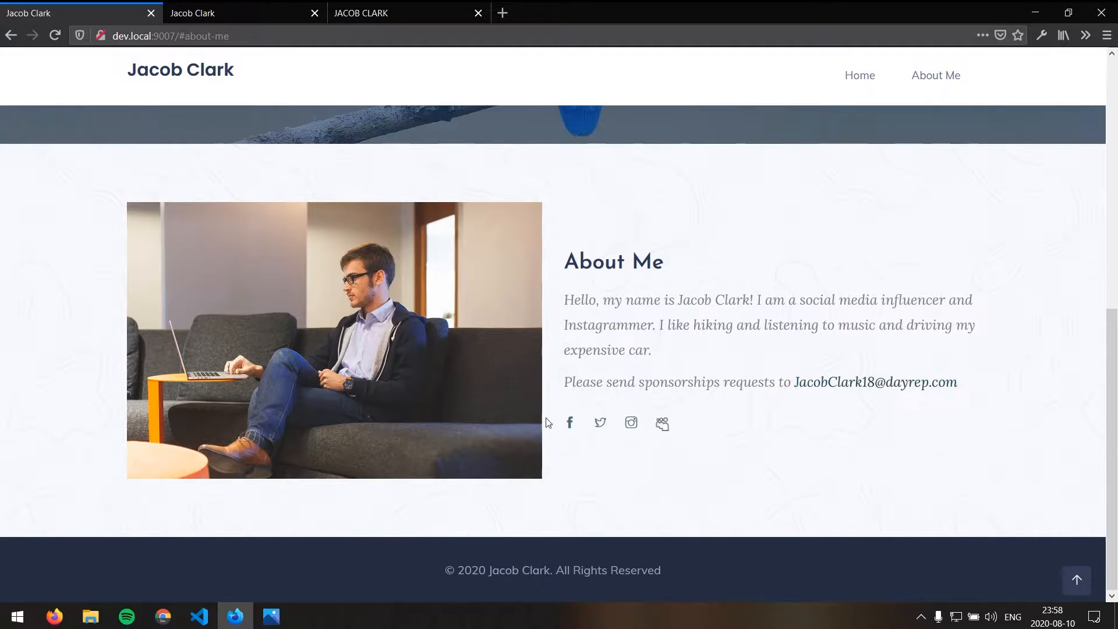
mouse_move(600, 422)
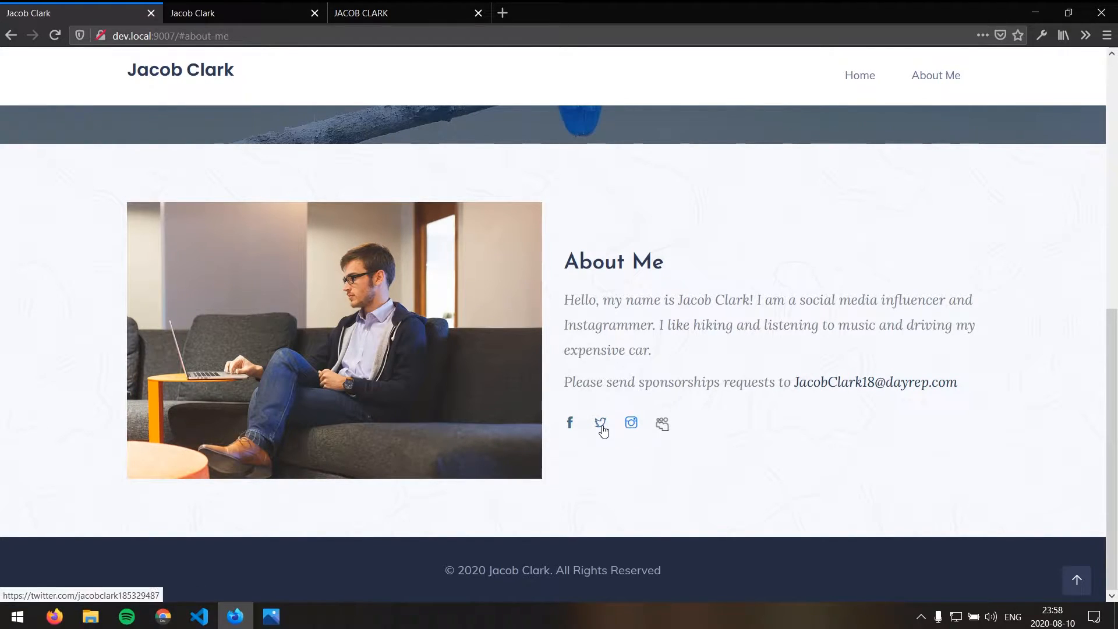
mouse_move(600, 421)
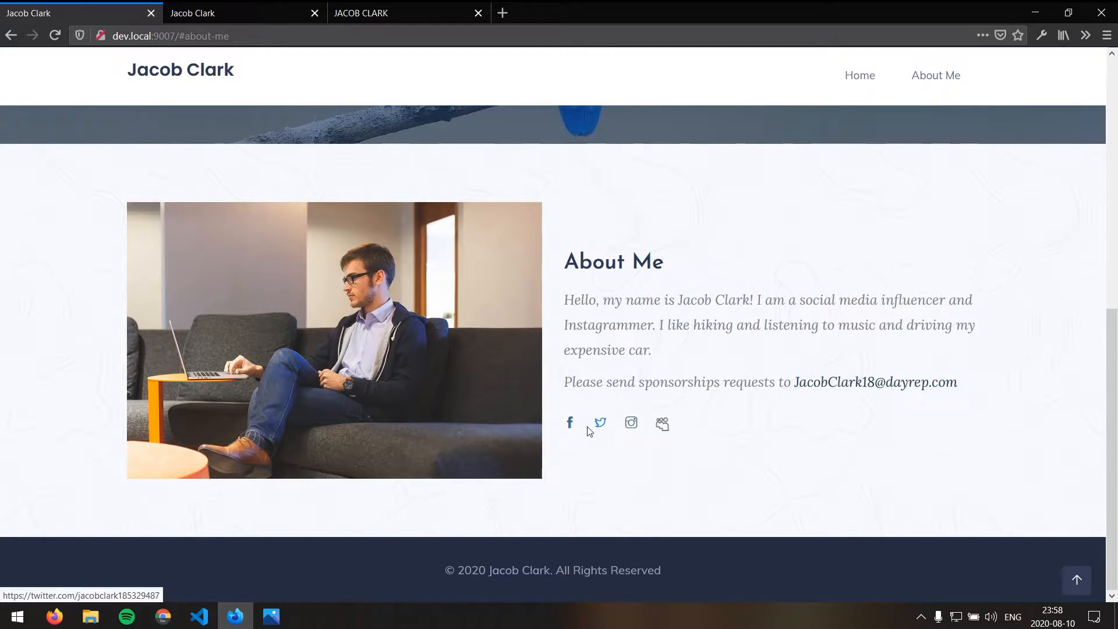
mouse_move(570, 422)
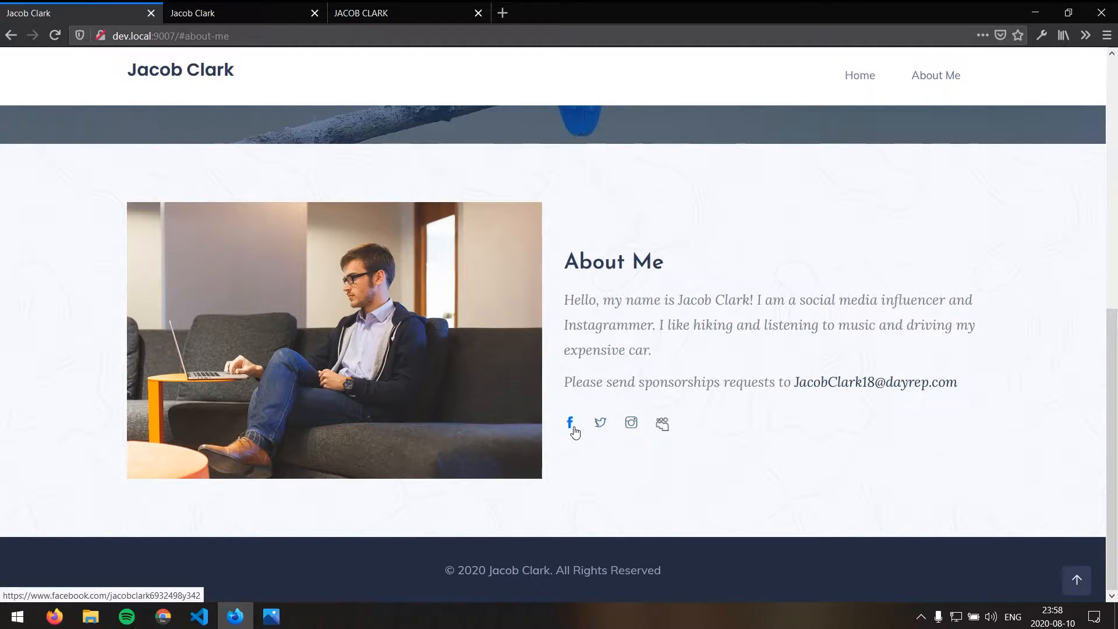
mouse_move(601, 423)
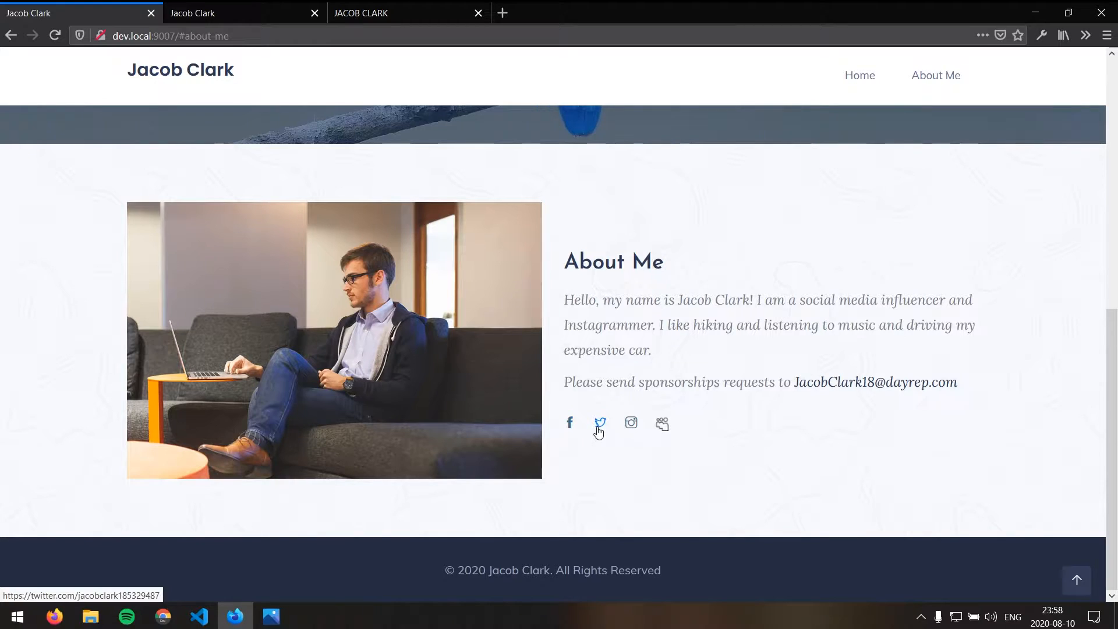
mouse_move(630, 421)
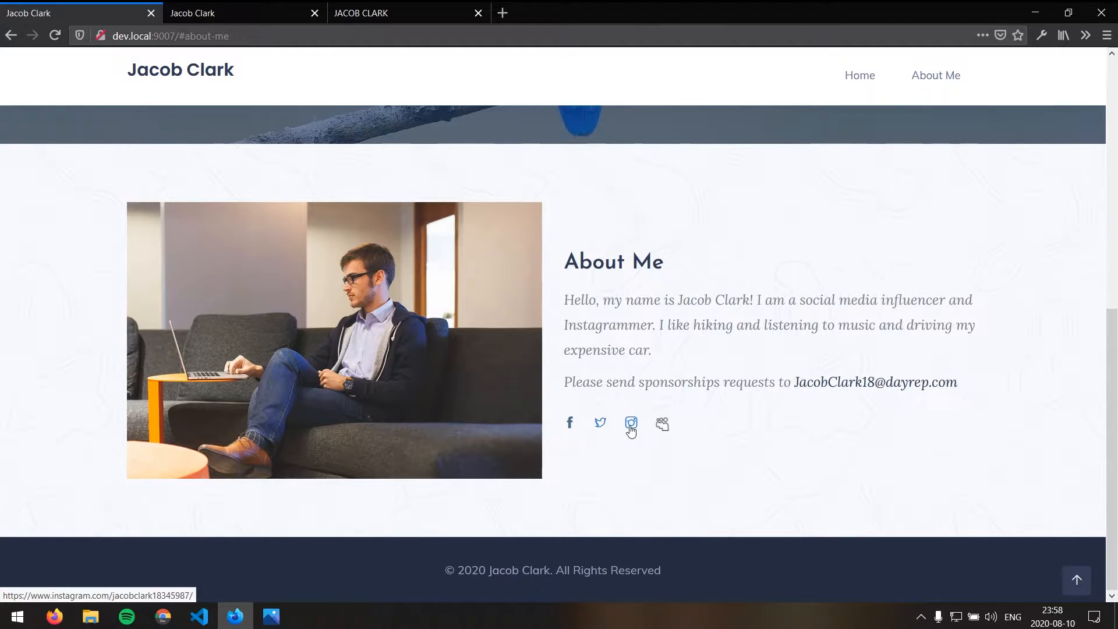
mouse_move(647, 433)
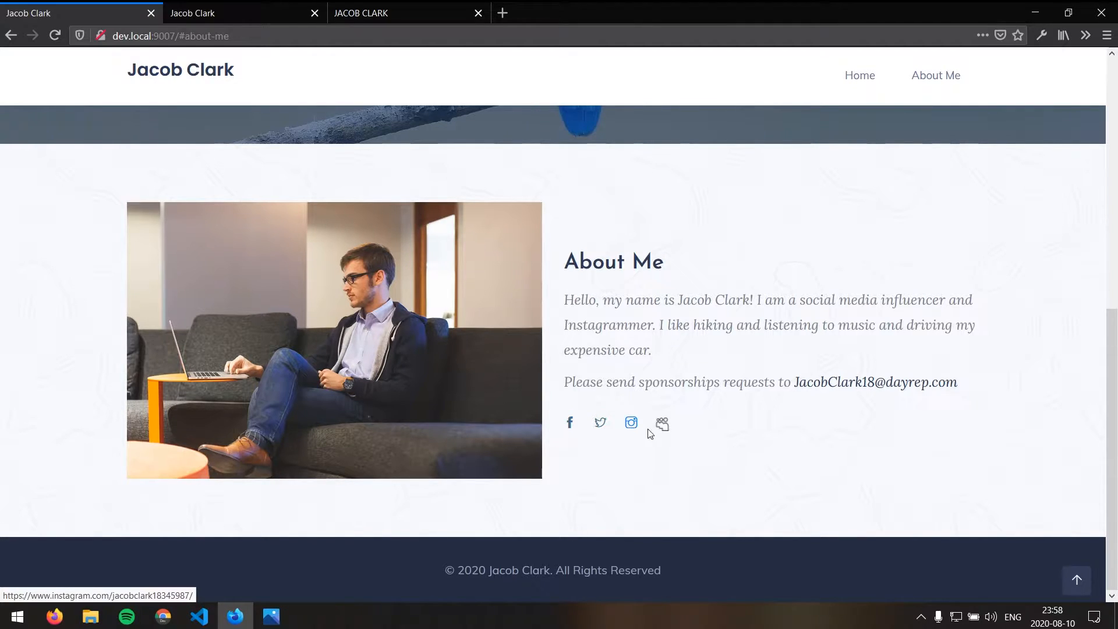
mouse_move(661, 424)
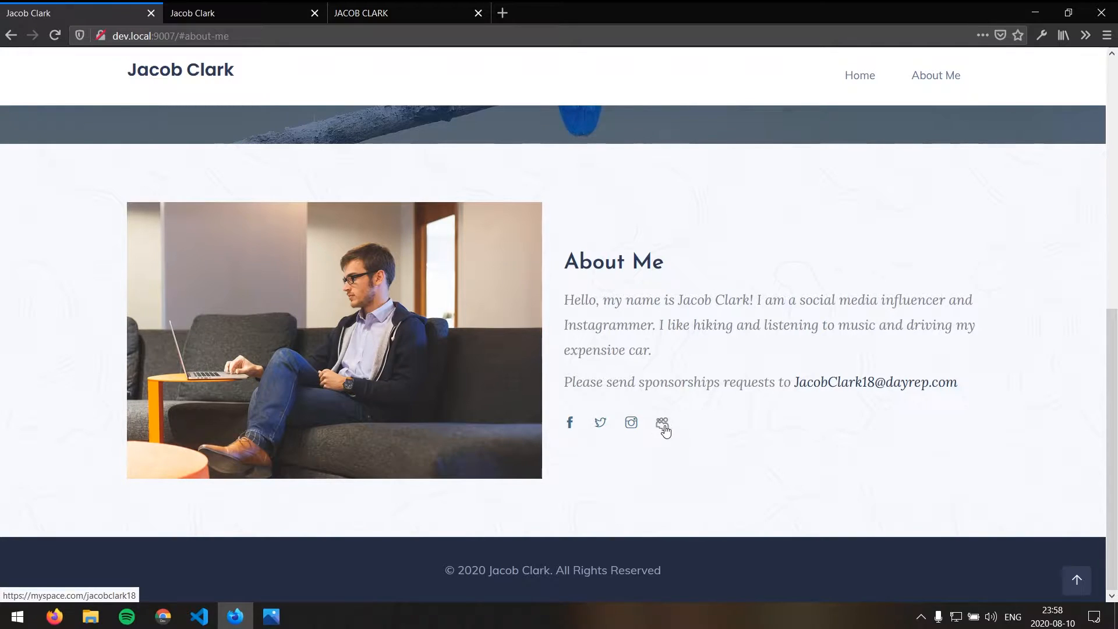
mouse_move(661, 428)
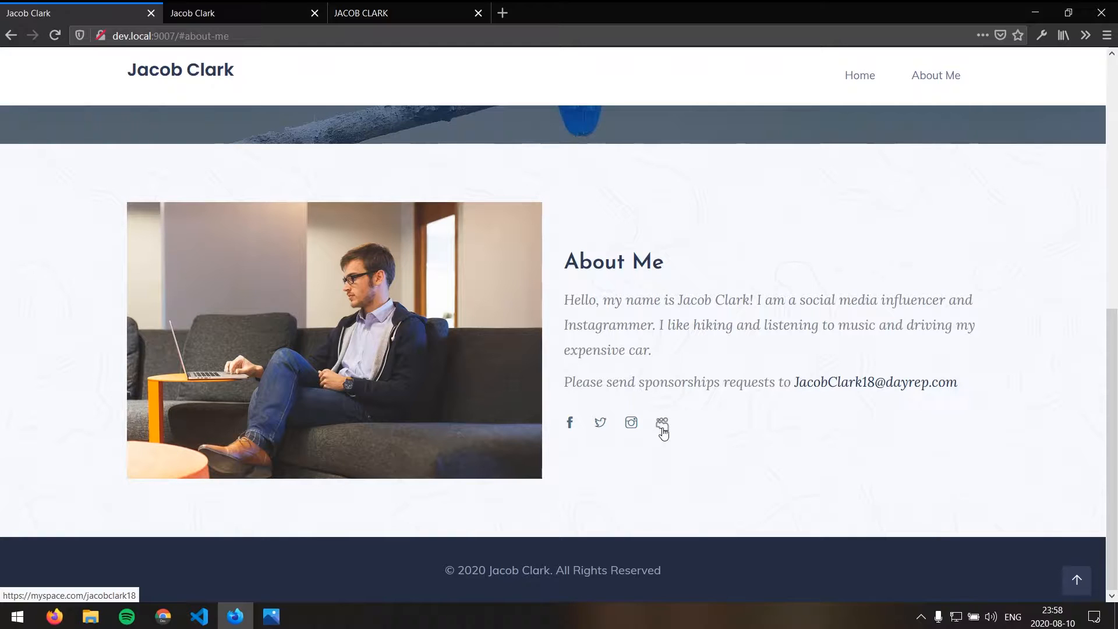
mouse_move(615, 390)
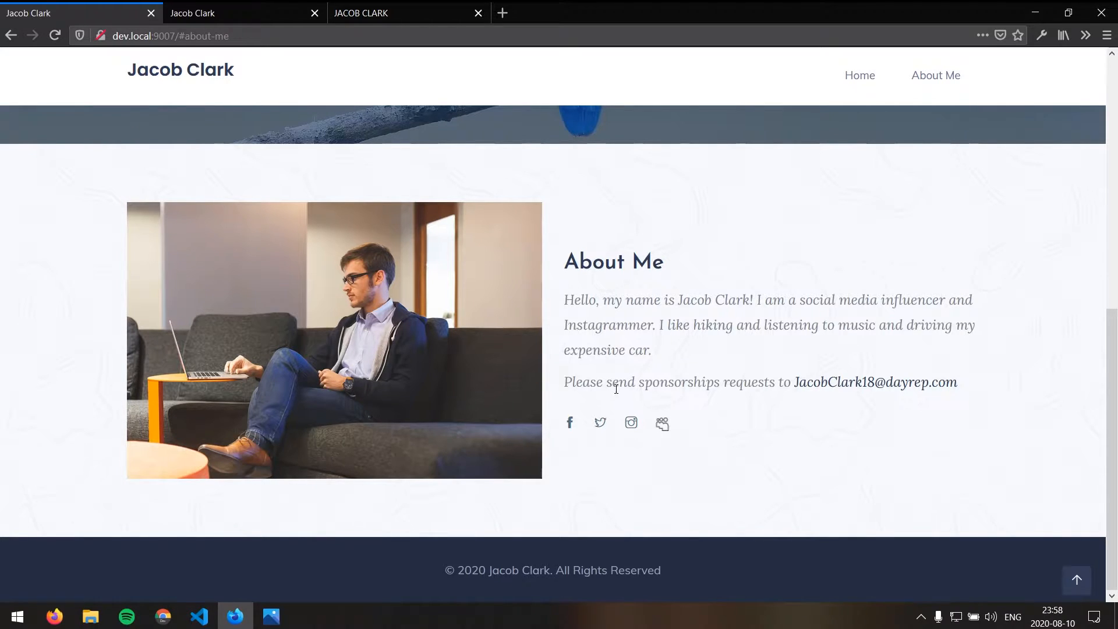
mouse_move(662, 421)
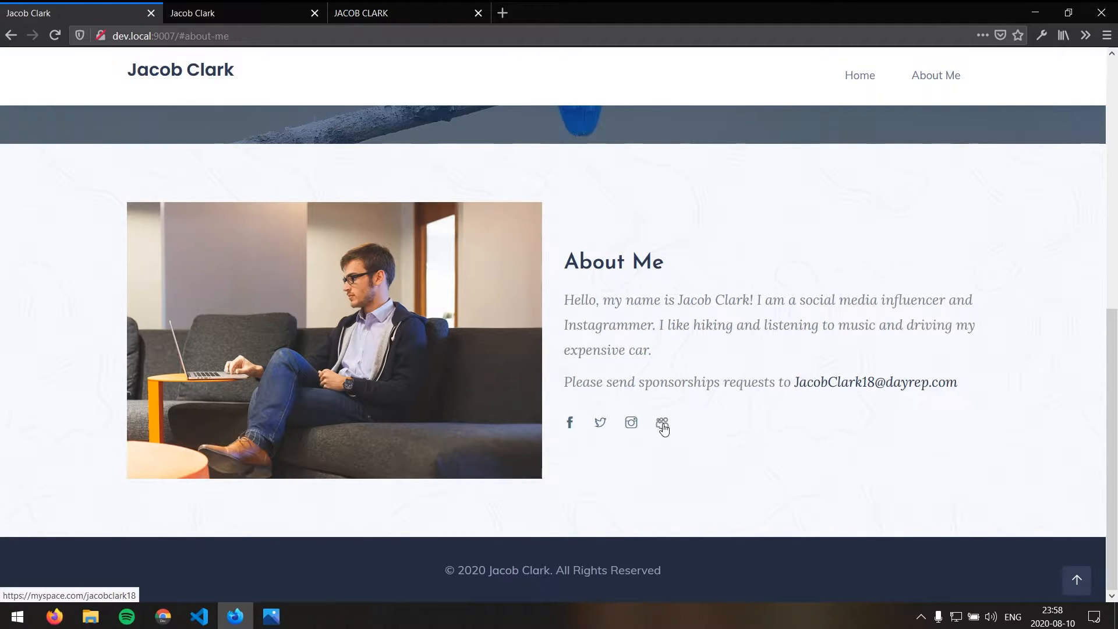
mouse_move(617, 386)
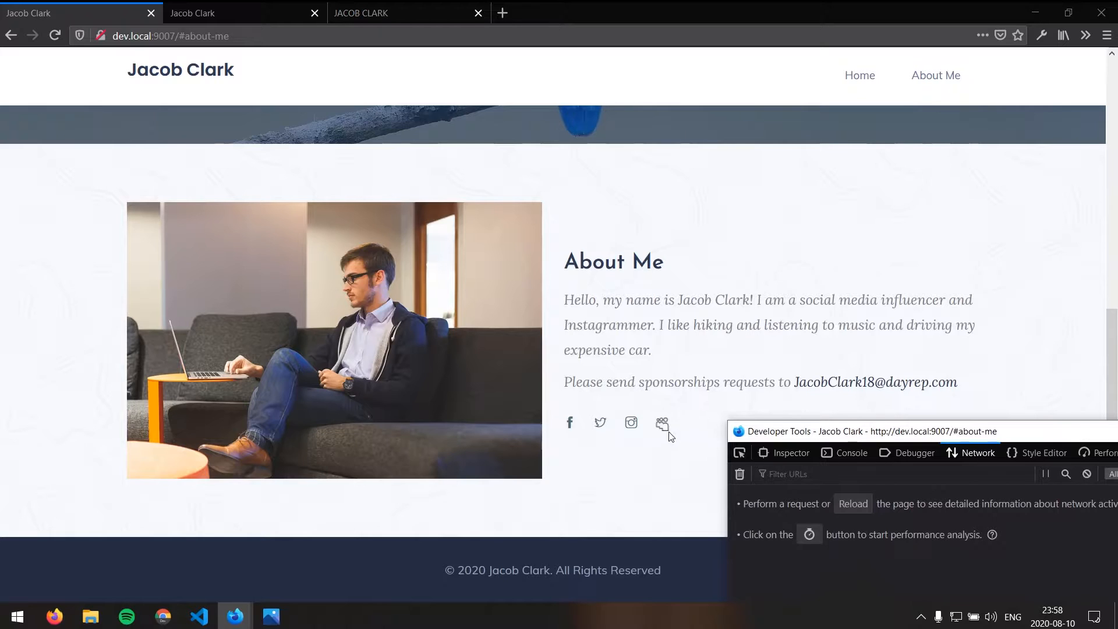
mouse_move(662, 422)
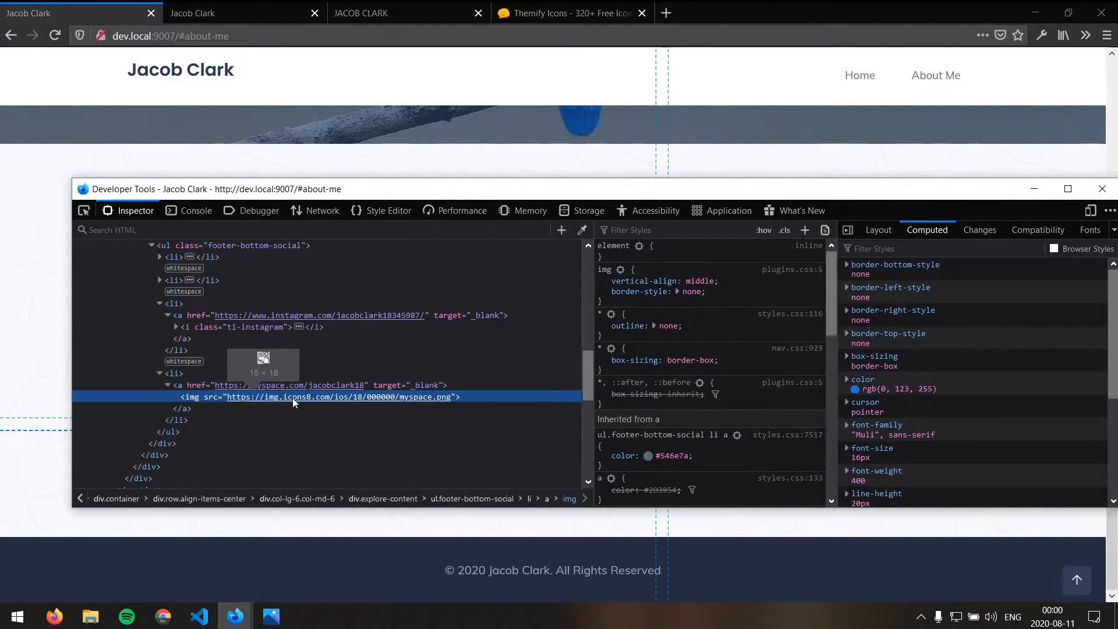
mouse_move(289, 403)
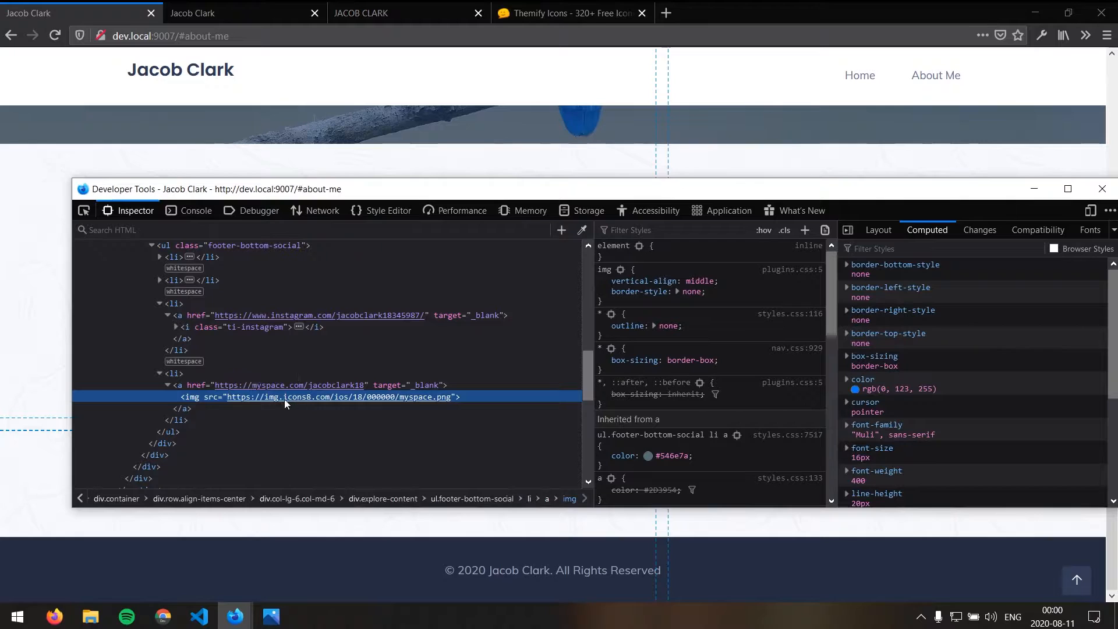
mouse_move(294, 402)
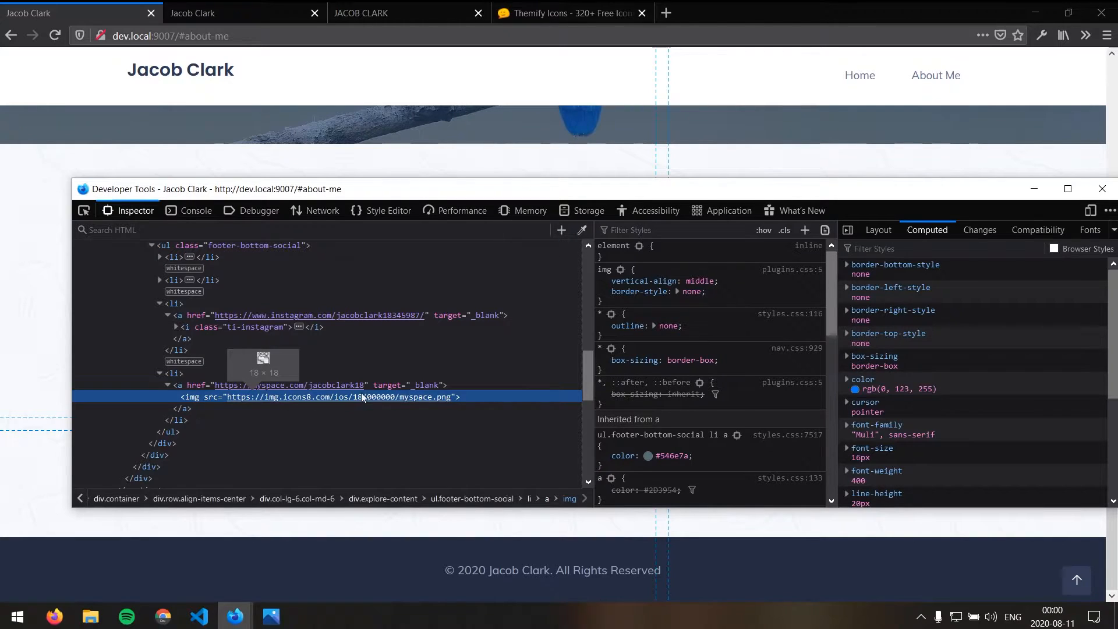
mouse_move(386, 401)
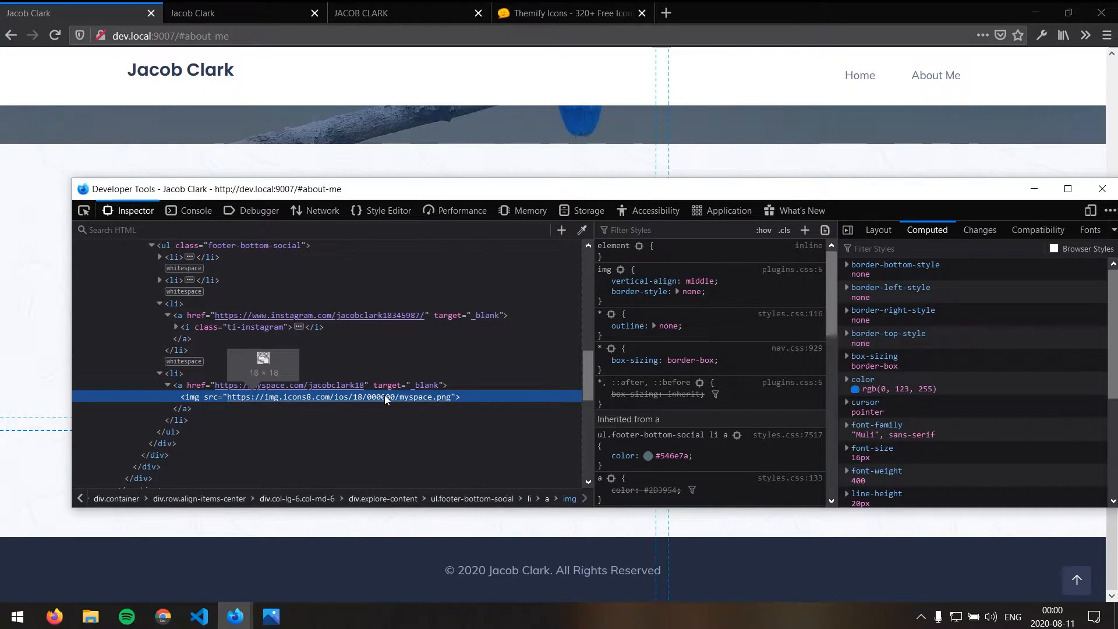
mouse_move(434, 403)
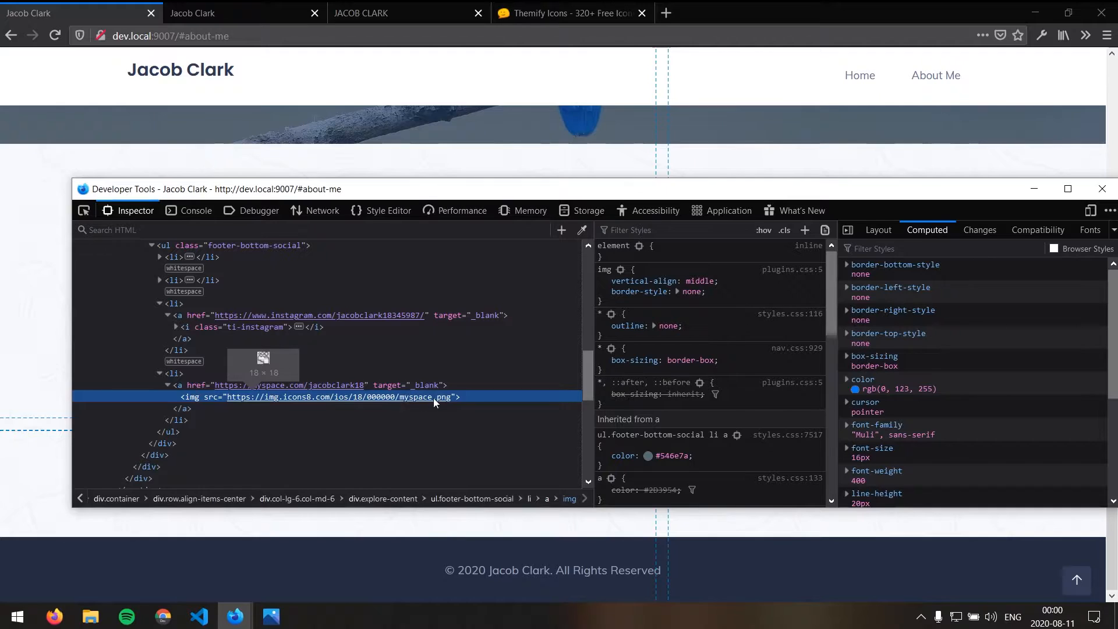
mouse_move(301, 403)
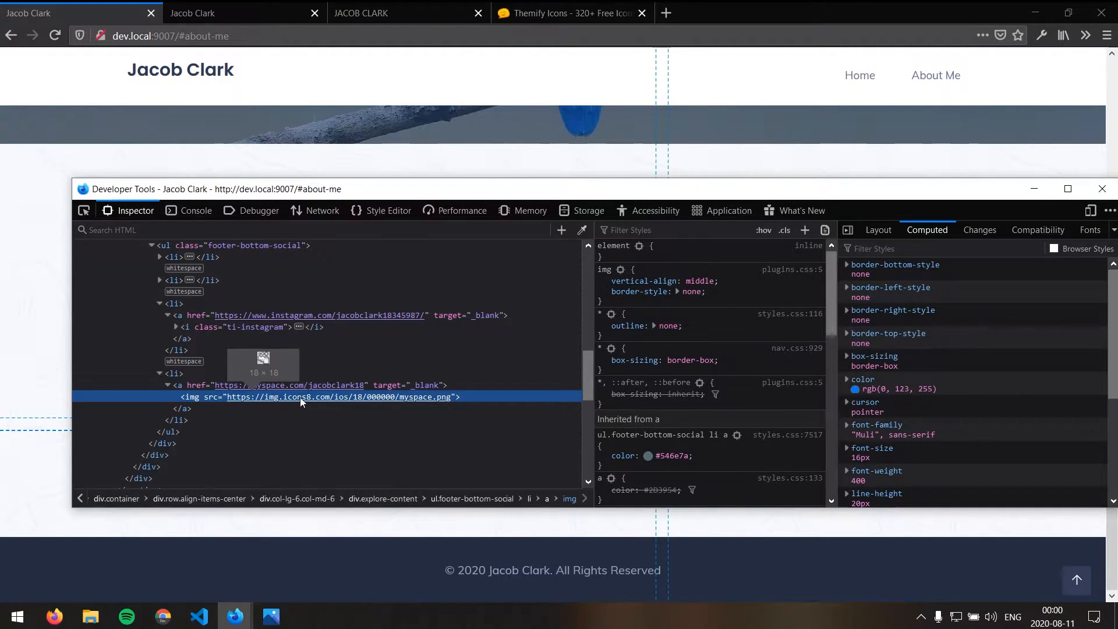
mouse_move(325, 400)
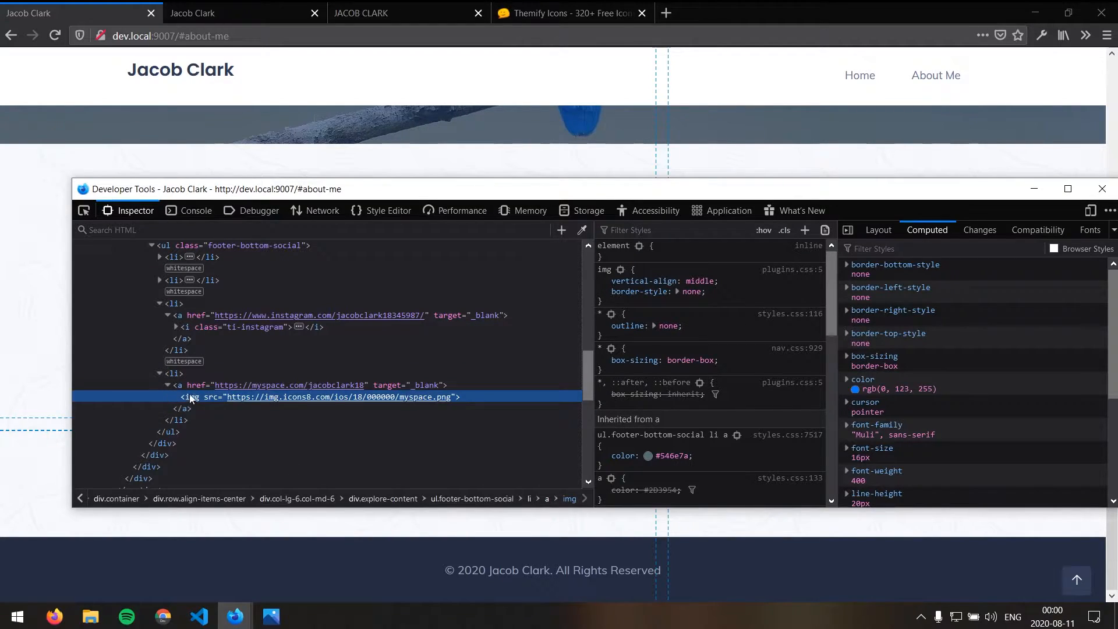
mouse_move(262, 404)
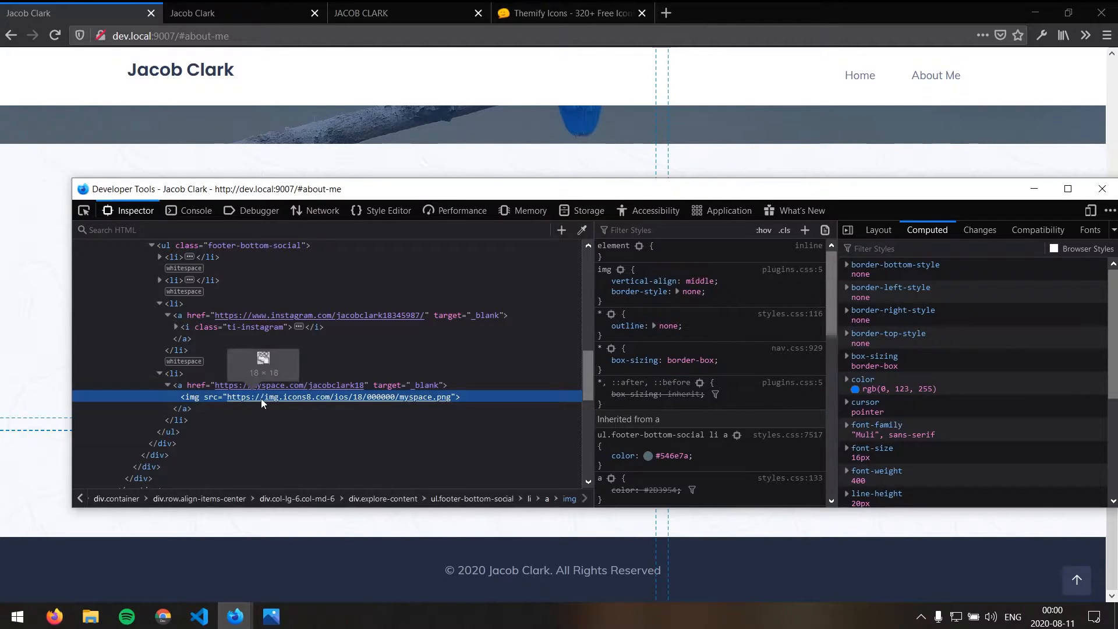
mouse_move(310, 401)
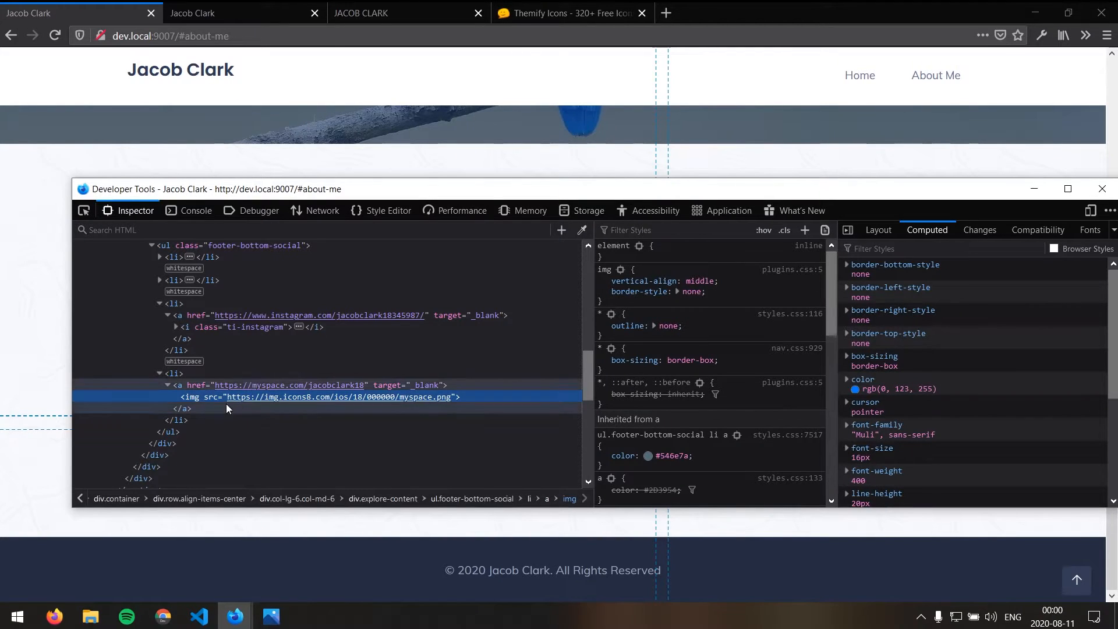
Pick the footer MySpace icon in the Inspector to expose its img.icons8.com image source
left_click(1101, 189)
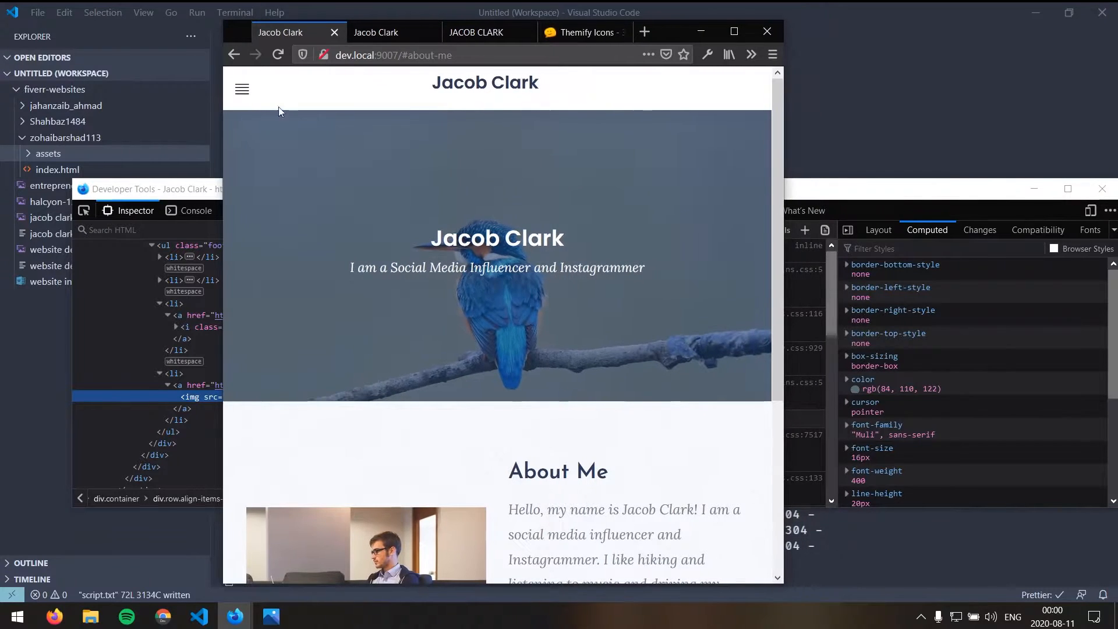
Use the collapsed navigation to reach About Me and check its stacked photo, bio and icons at phone width
left_click(243, 89)
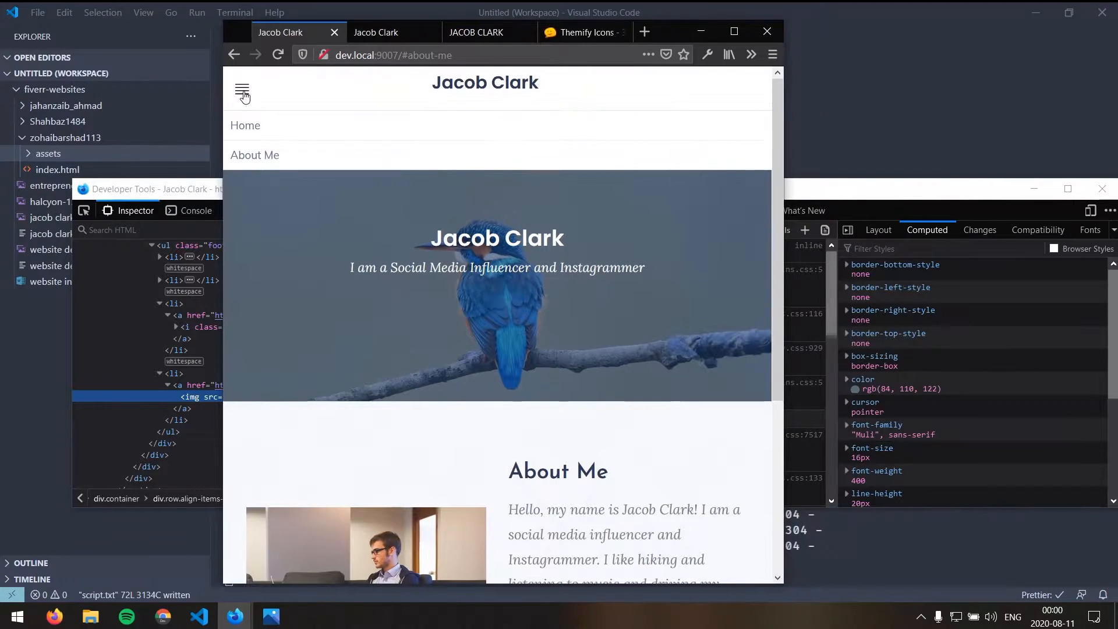
scroll("down", 3)
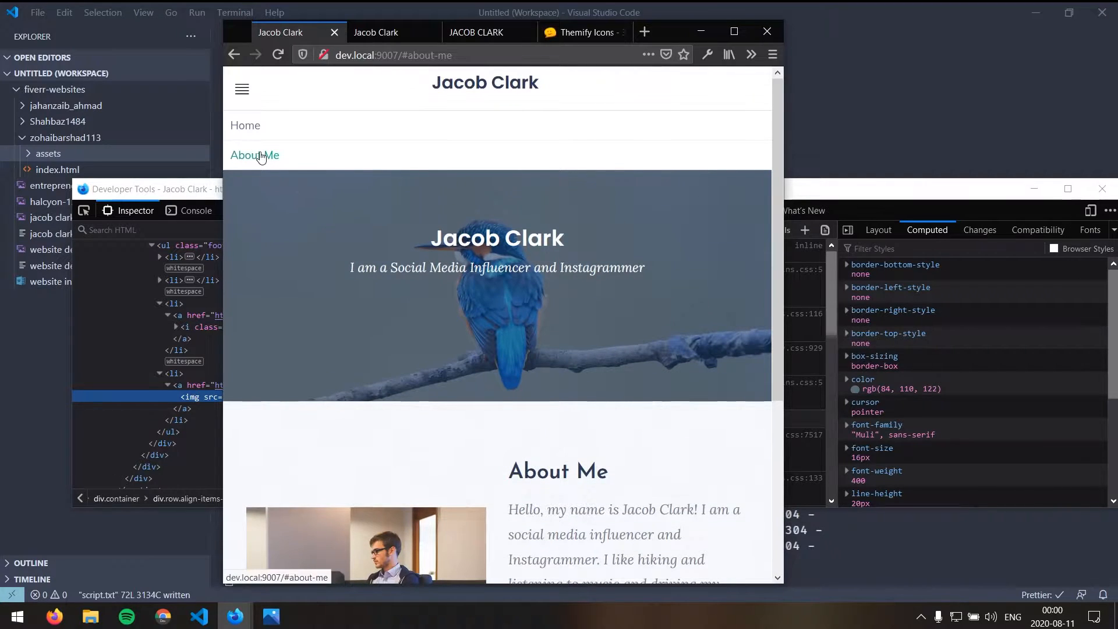
left_click(242, 88)
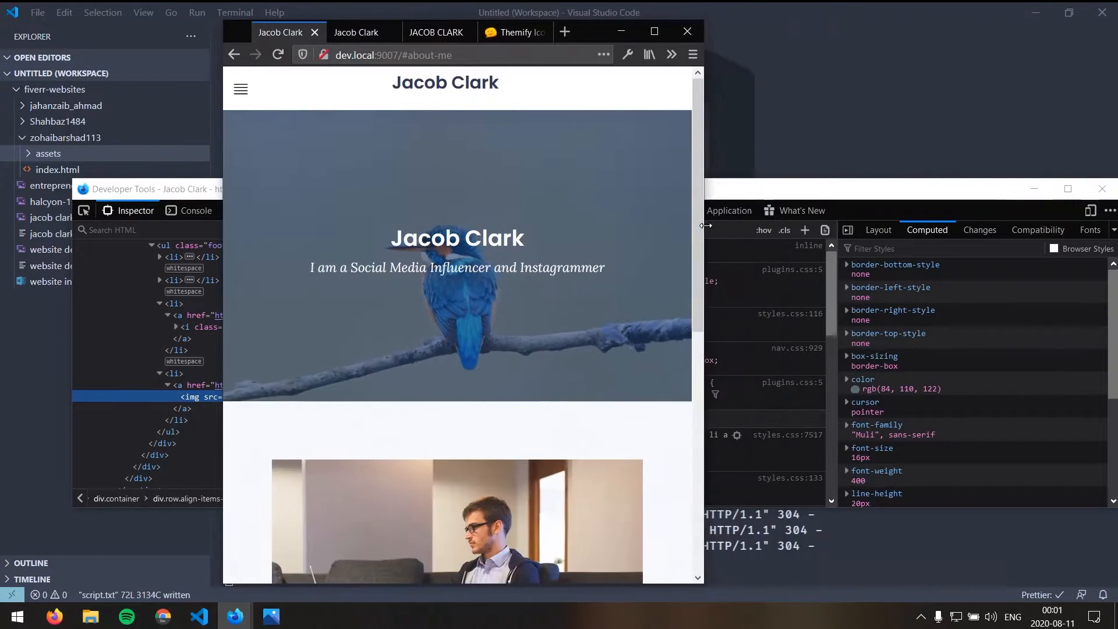
scroll("down", 3)
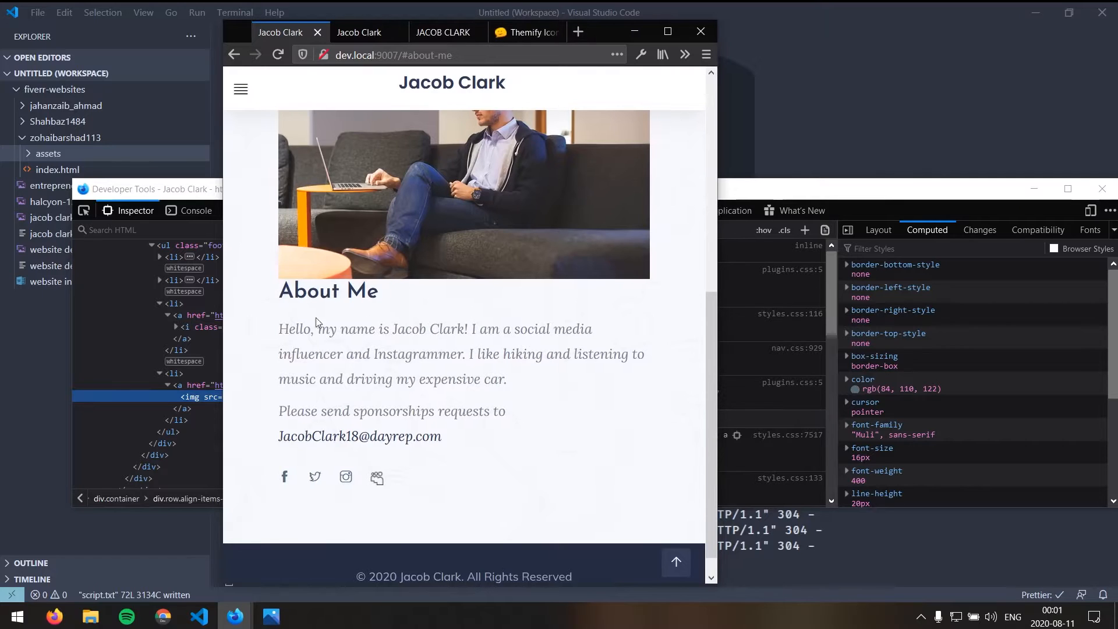
double_click(327, 291)
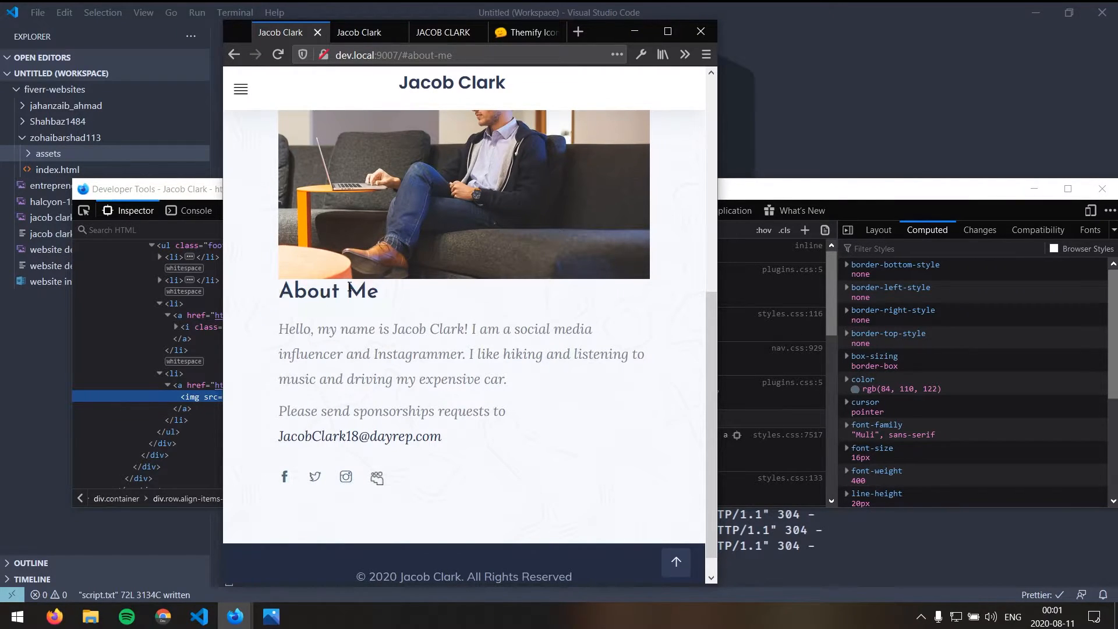
mouse_move(390, 304)
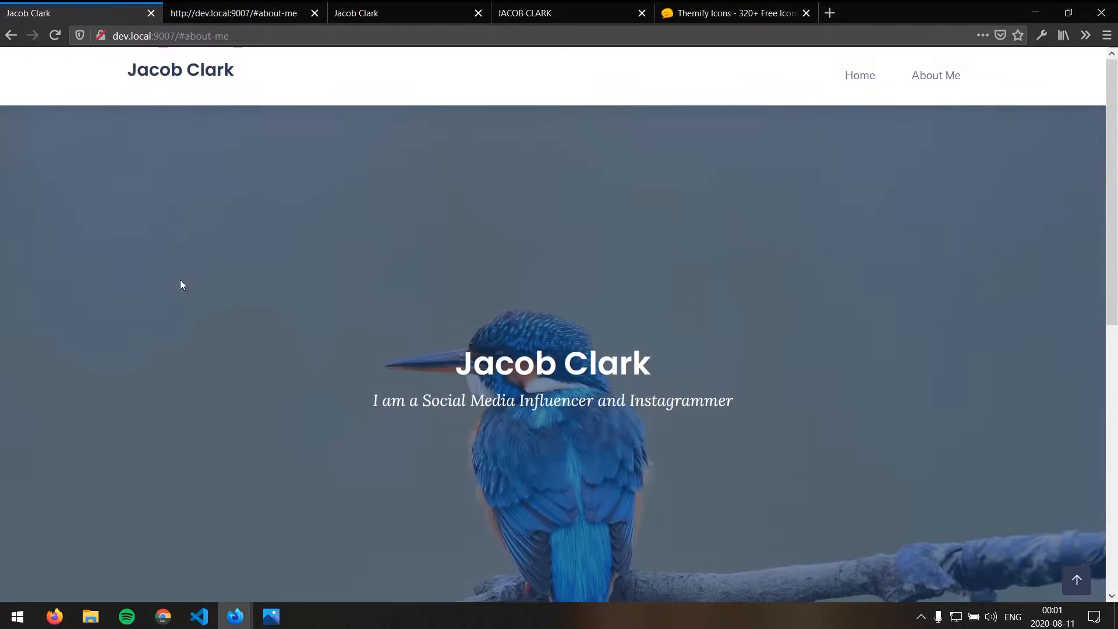
mouse_move(233, 13)
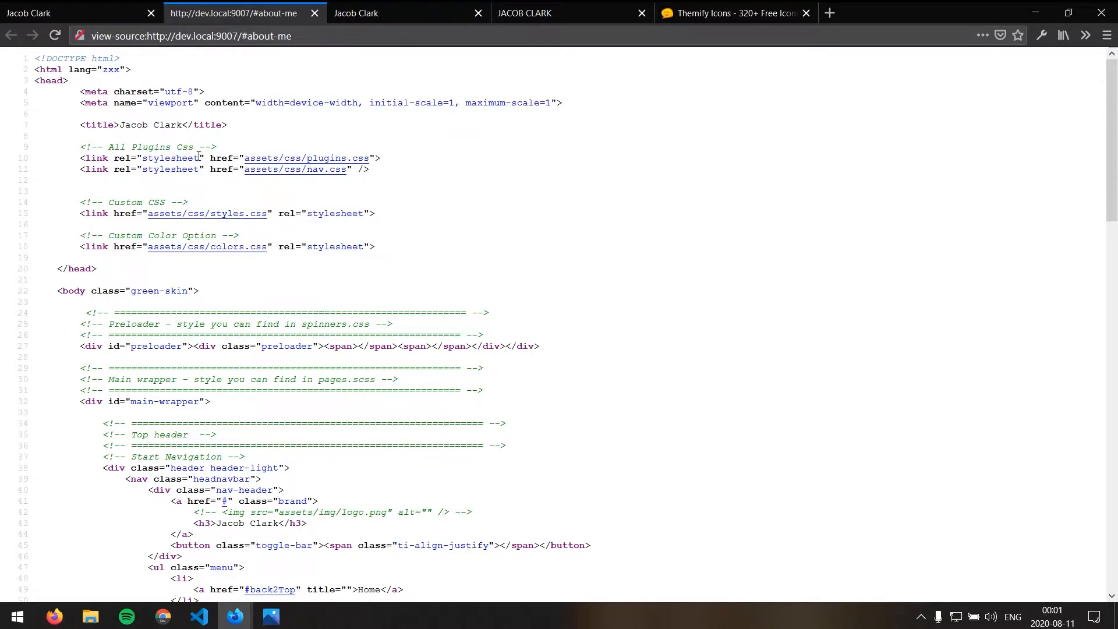
Open the plugins.css source from the page source, skim it, then open another linked stylesheet
left_click(306, 157)
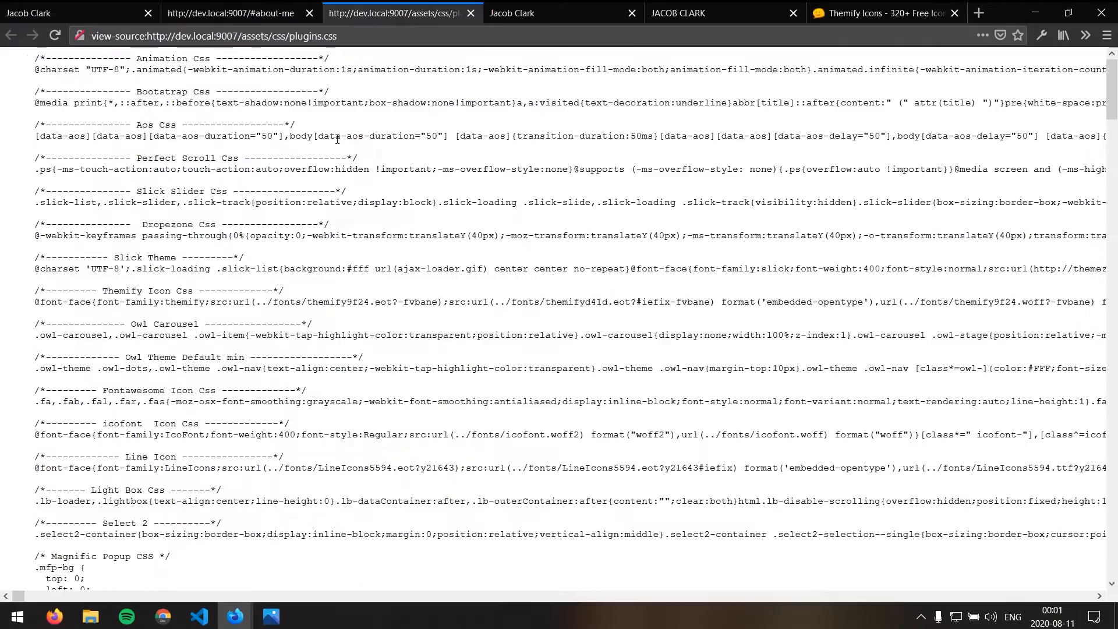
scroll("down", 3)
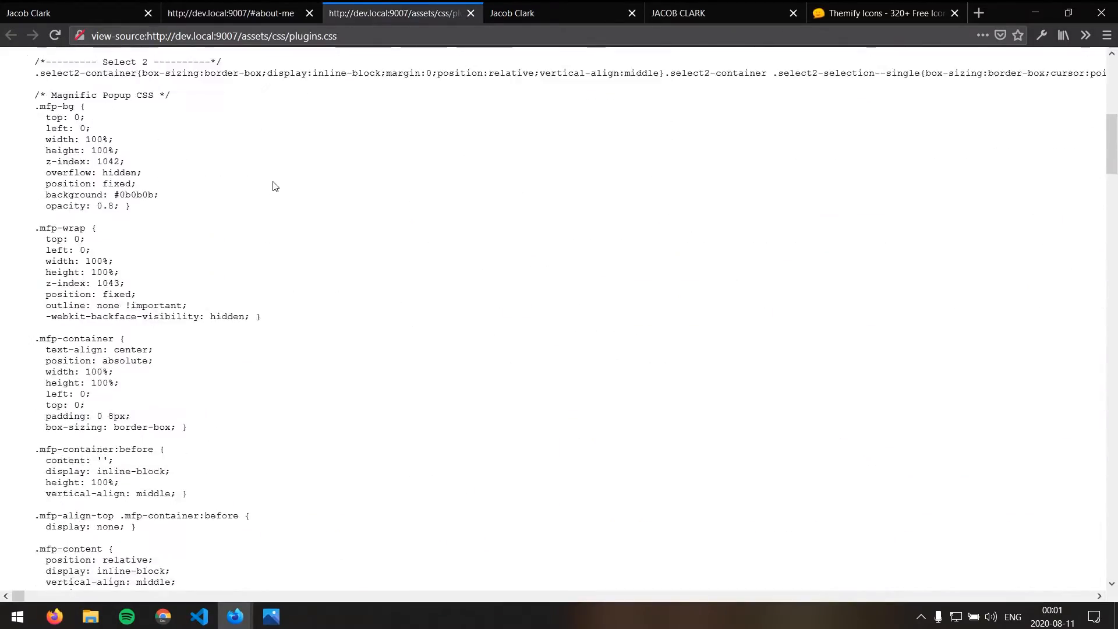
scroll("up", 3)
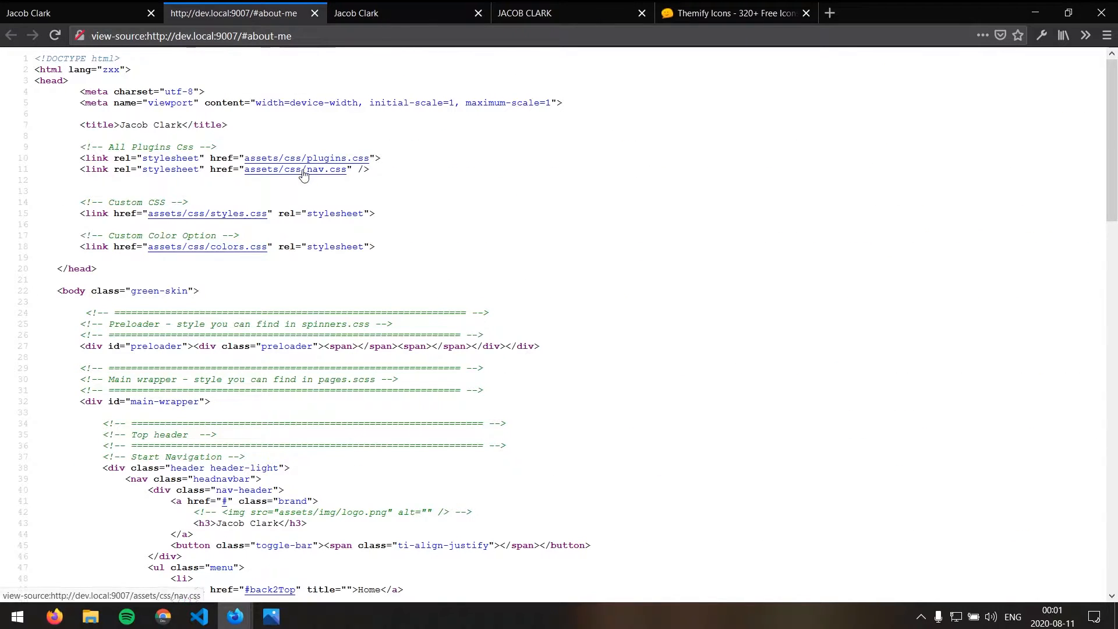
left_click(208, 213)
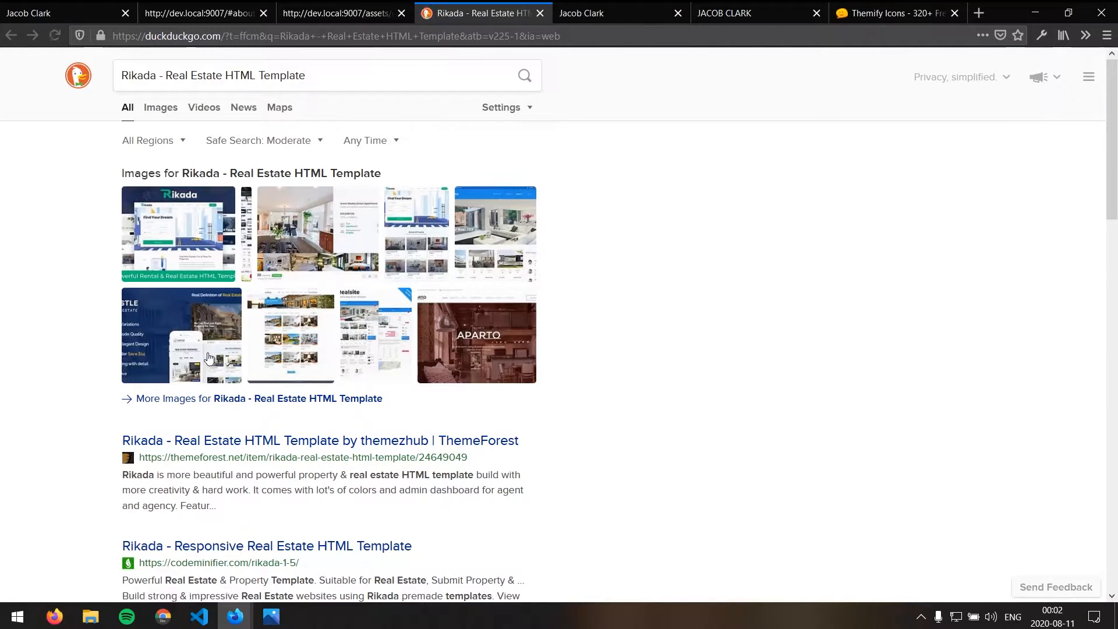
Open the ThemeForest Rikada listing, then confirm the Rikada/Themez Hub credit in the styles.css header
left_click(319, 441)
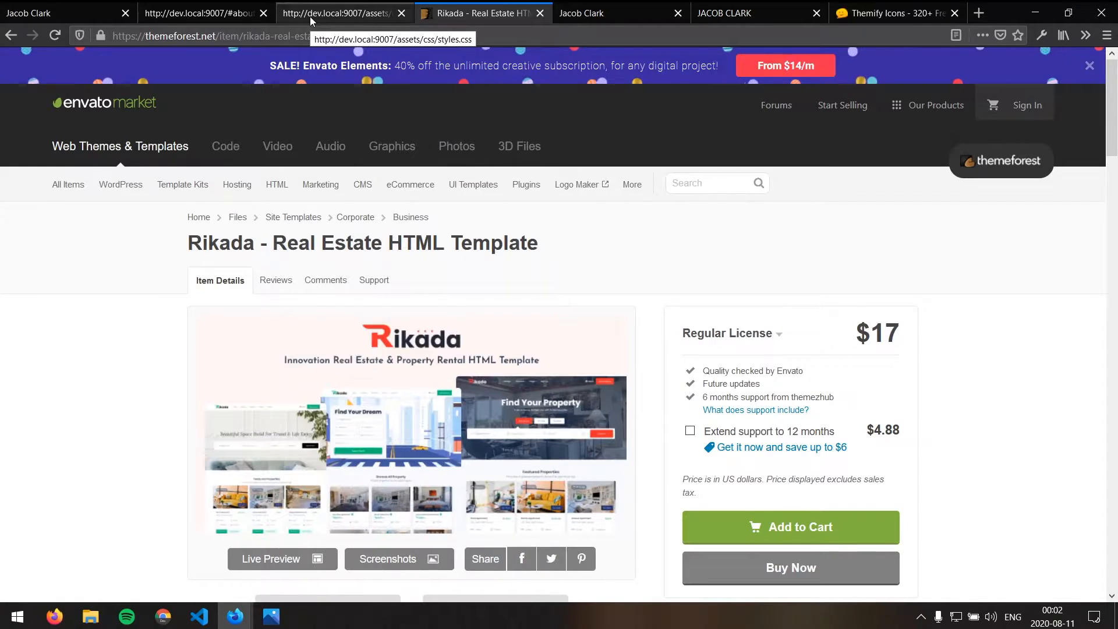
left_click(339, 12)
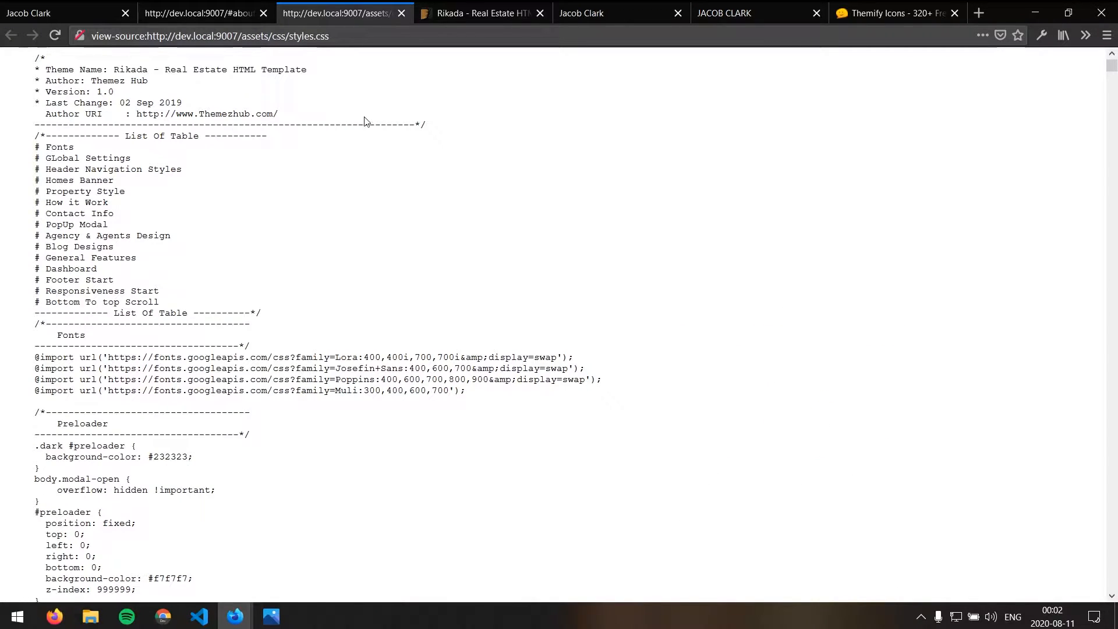
scroll("down", 3)
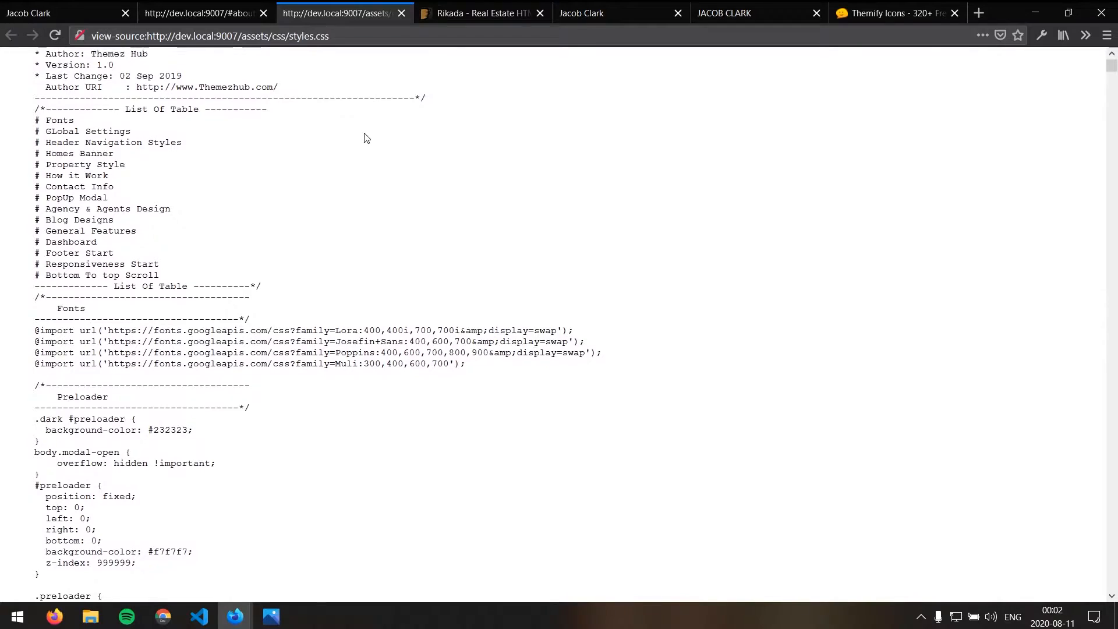
scroll("up", 3)
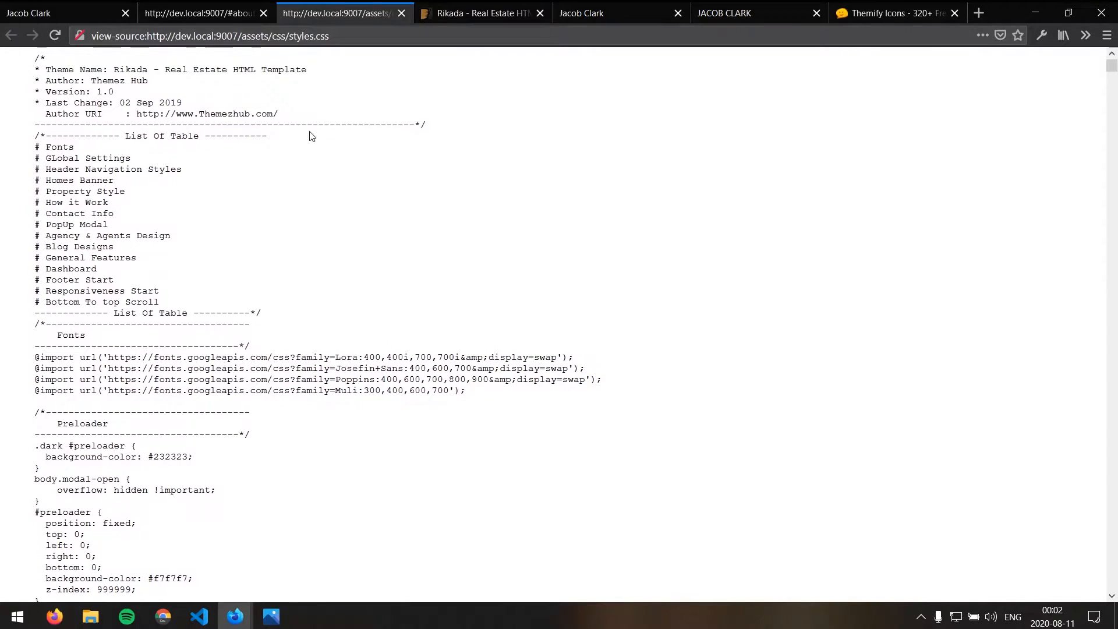
mouse_move(297, 152)
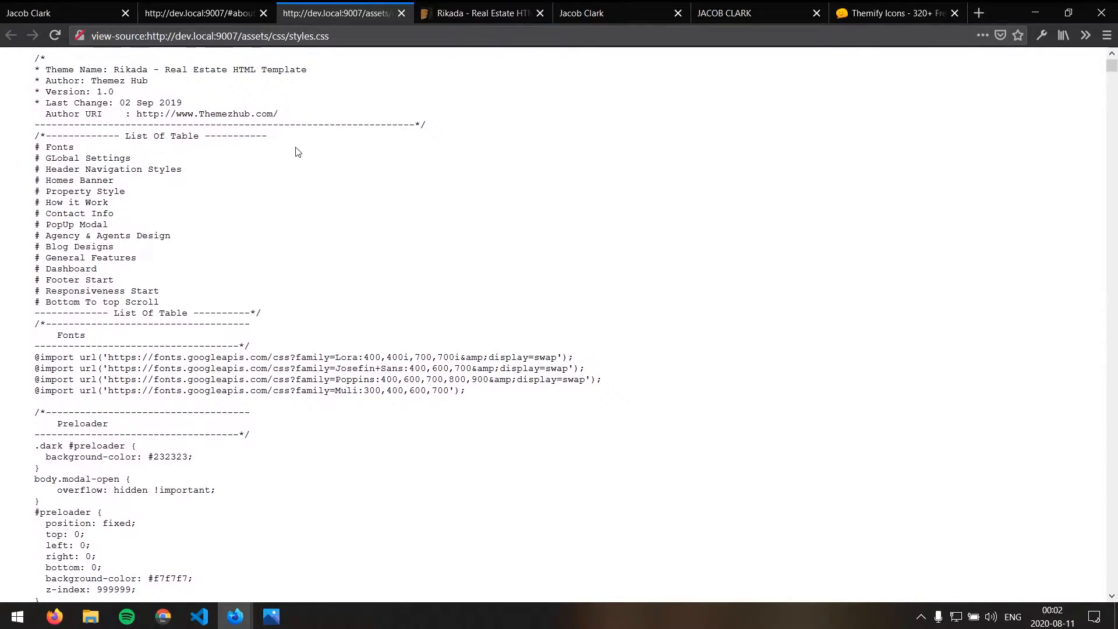
mouse_move(336, 147)
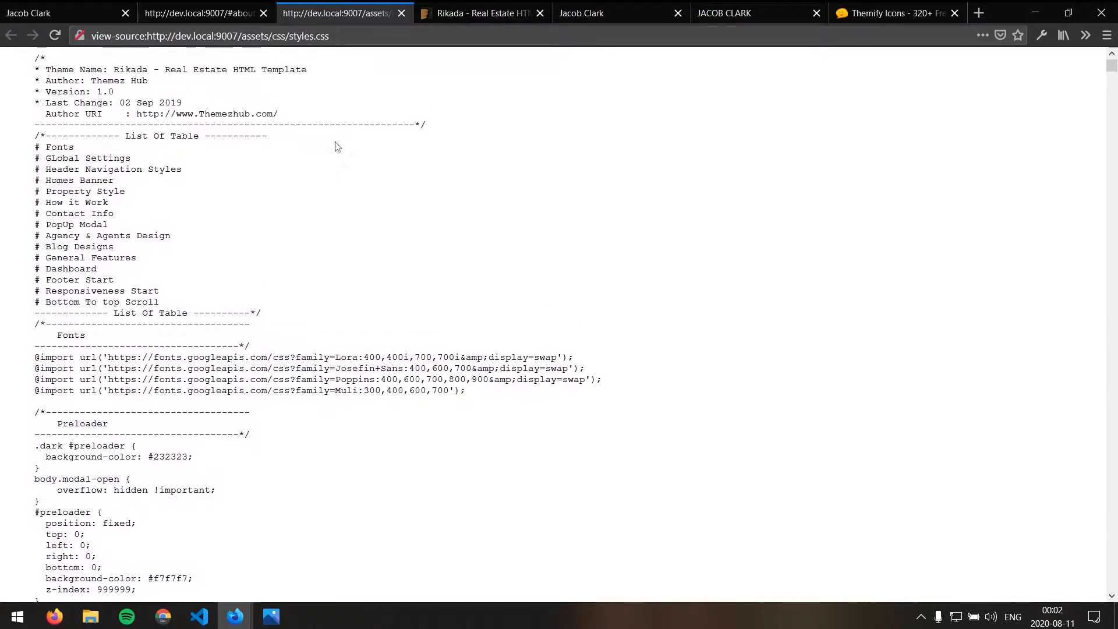
scroll("down", 3)
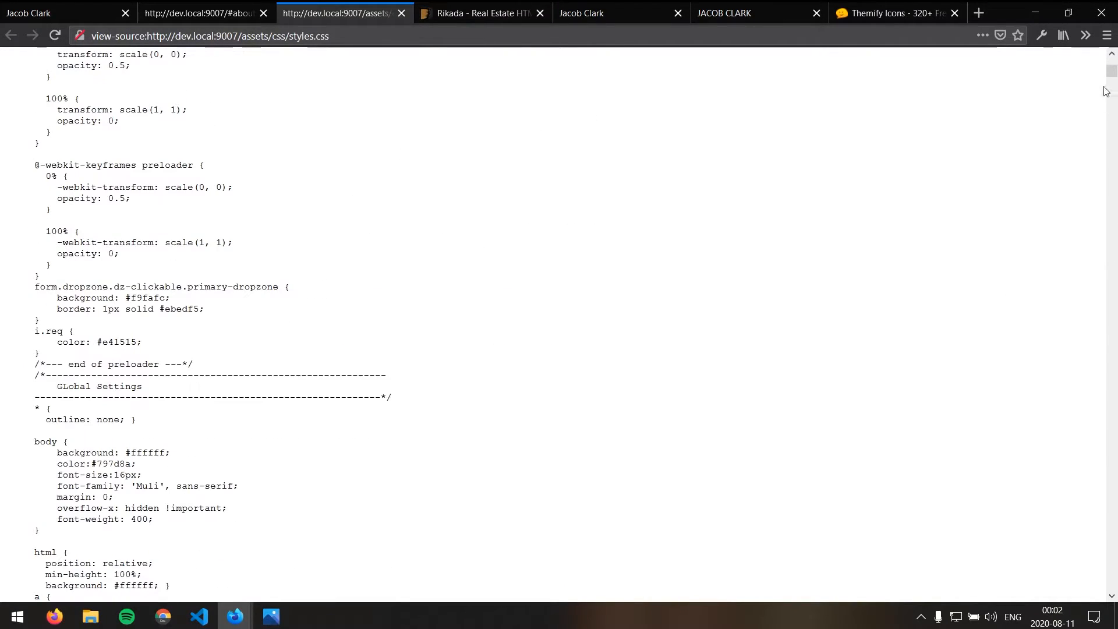
scroll("down", 3)
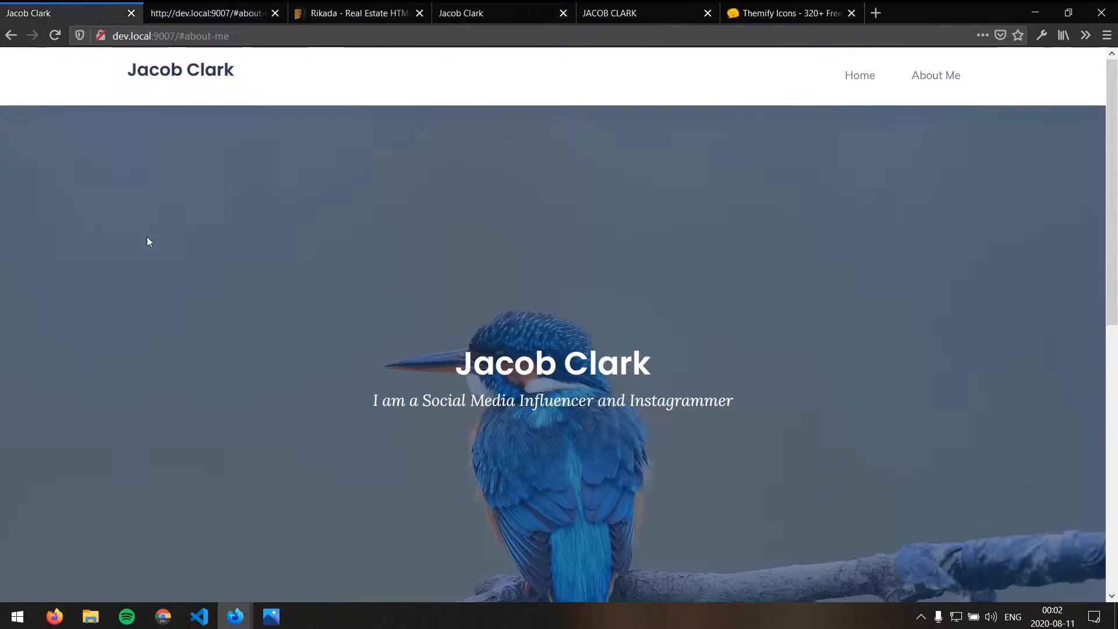
View the homepage source with Ctrl+U and scroll through its markup and script links
key("ctrl+u")
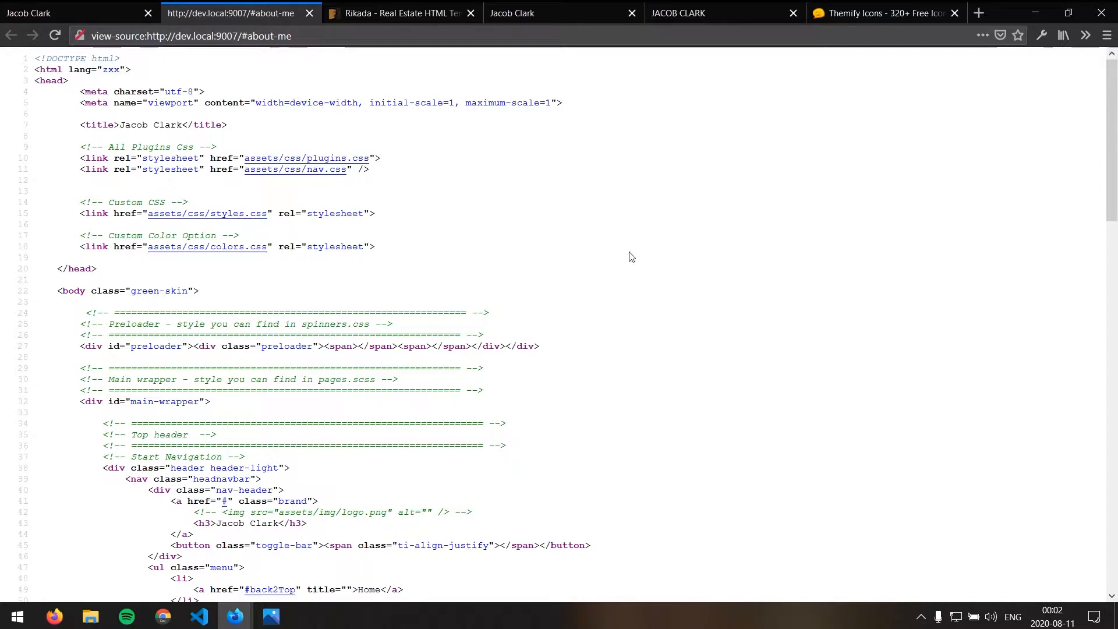
scroll("down", 3)
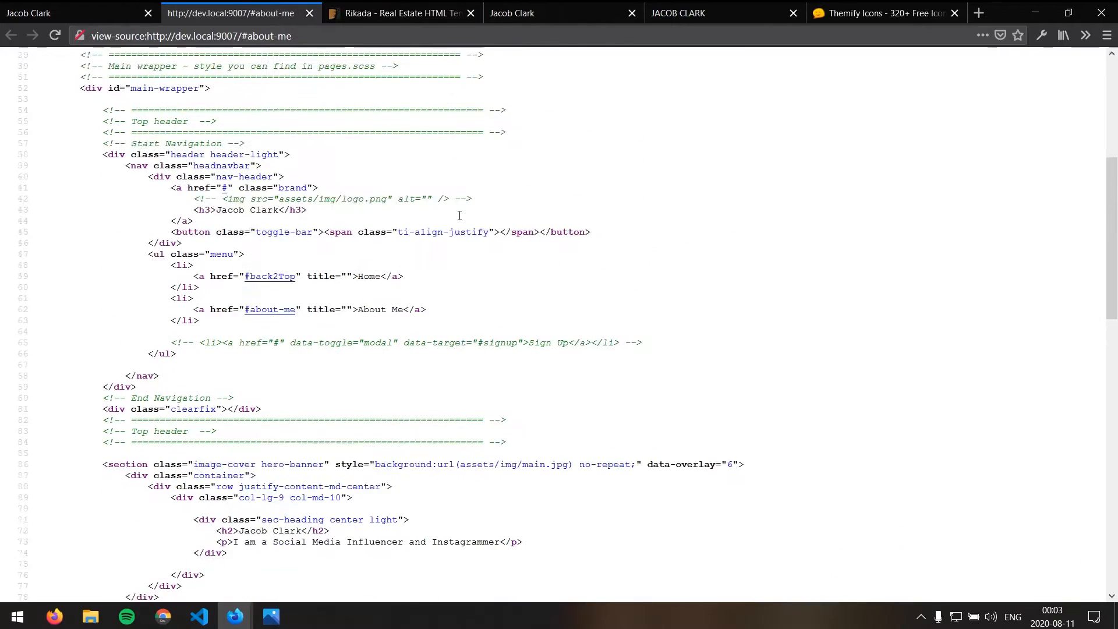
scroll("down", 3)
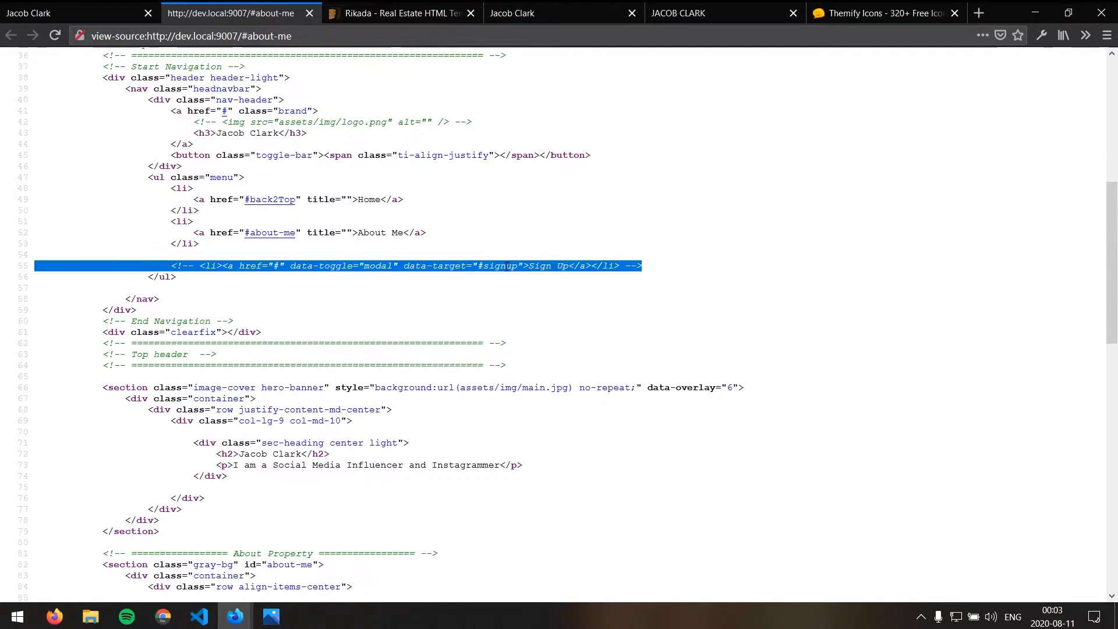
scroll("up", 3)
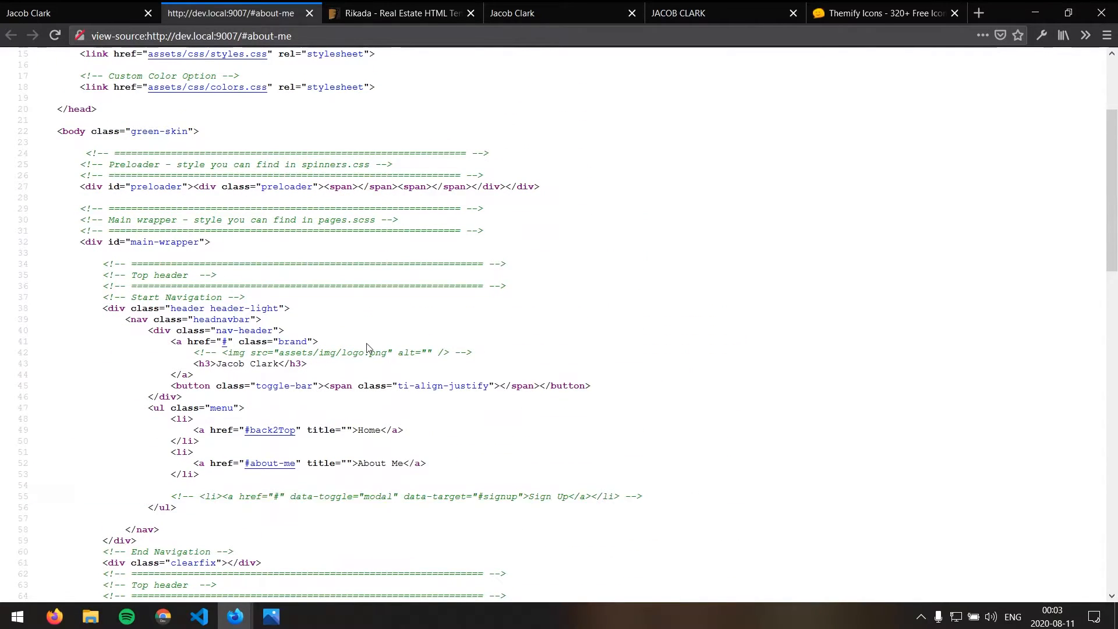
scroll("down", 3)
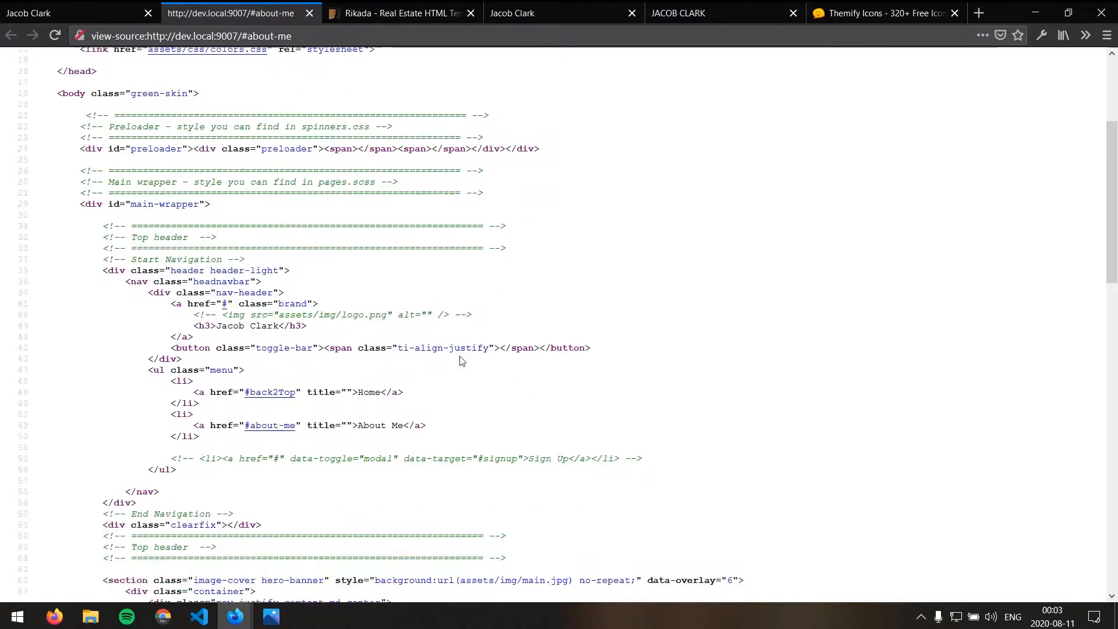
scroll("down", 3)
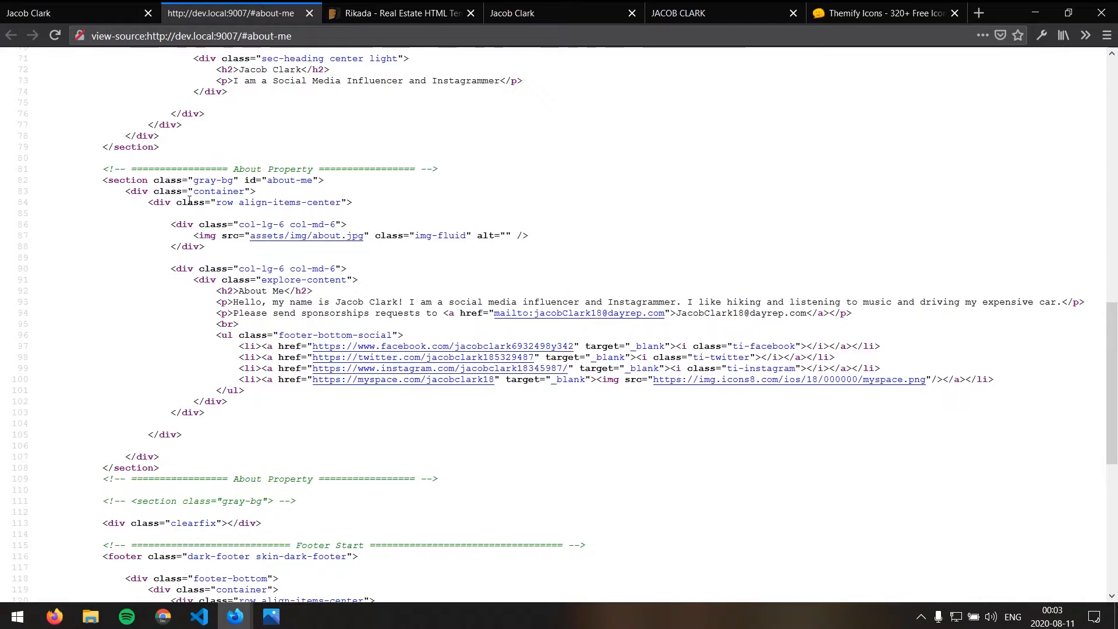
scroll("down", 3)
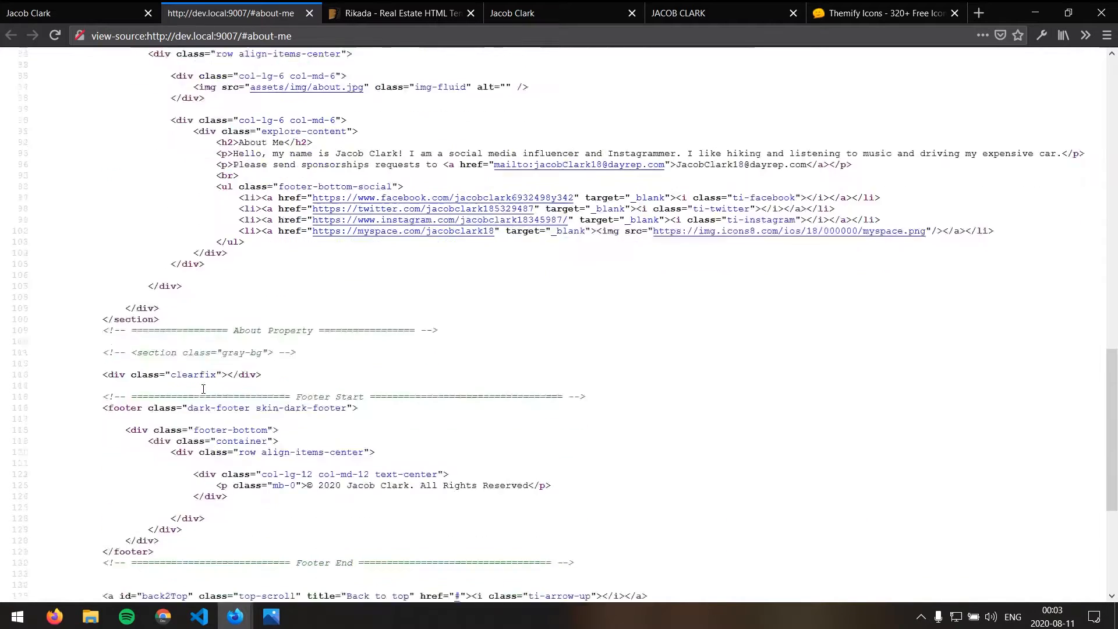
scroll("down", 3)
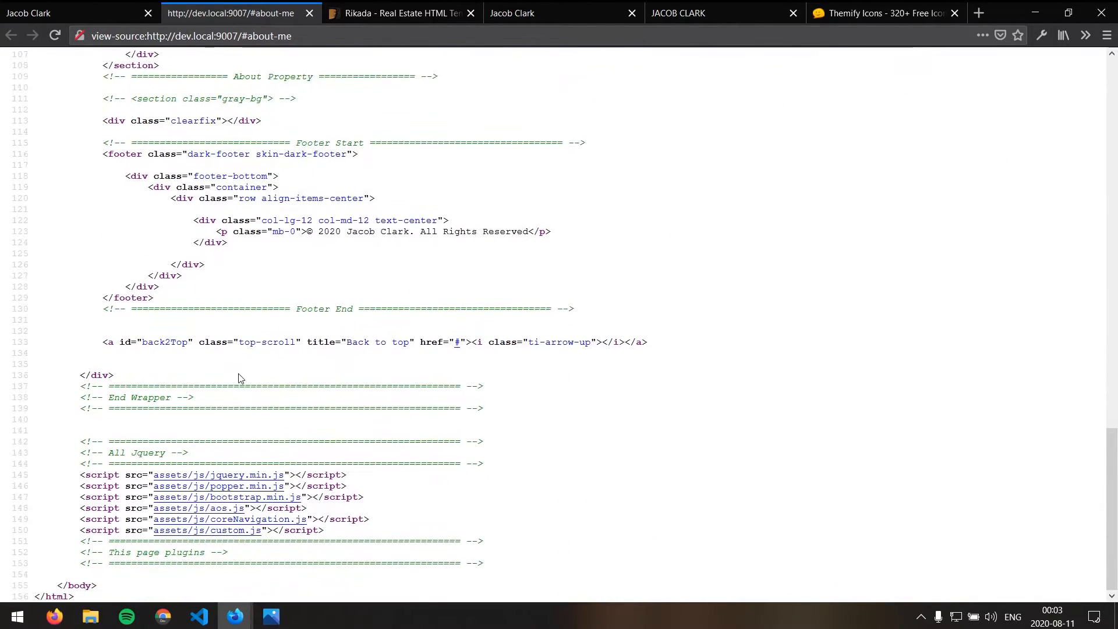
scroll("up", 3)
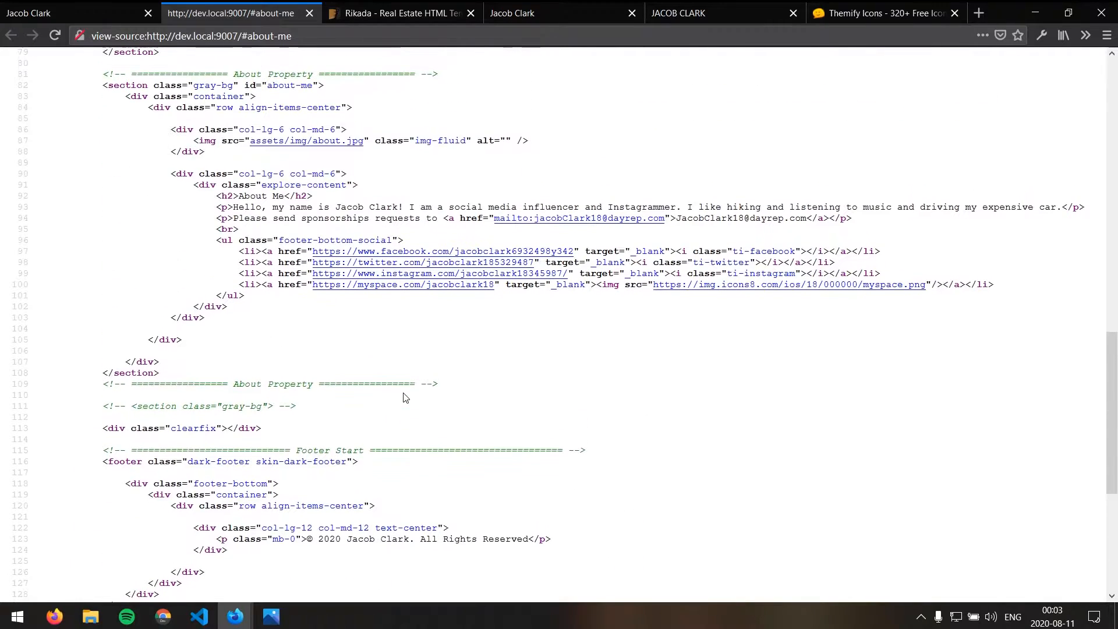
mouse_move(148, 398)
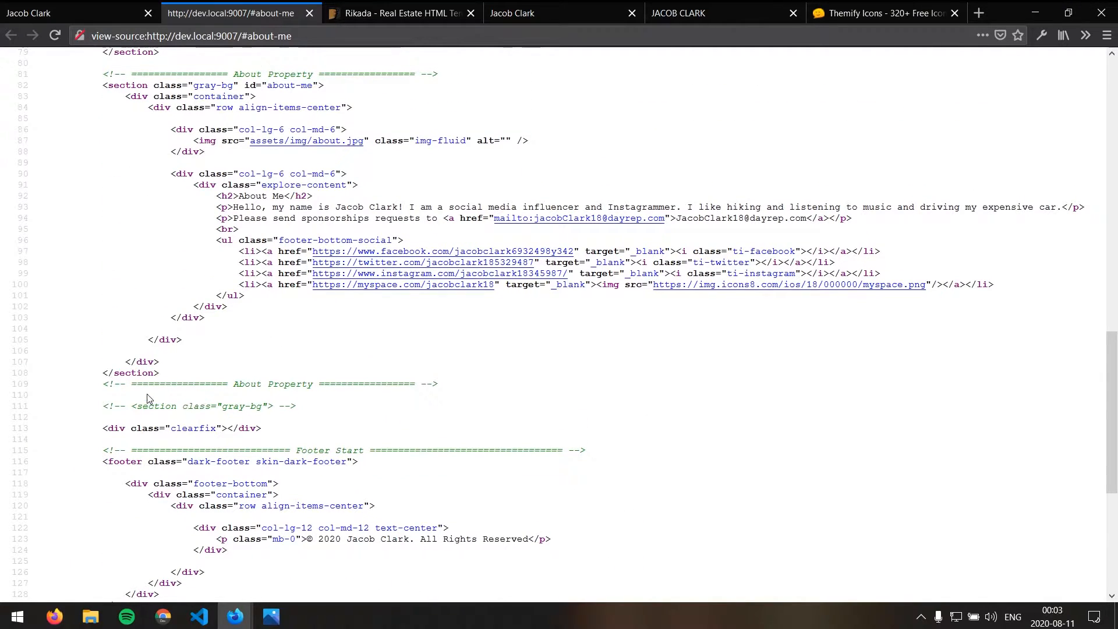
scroll("down", 3)
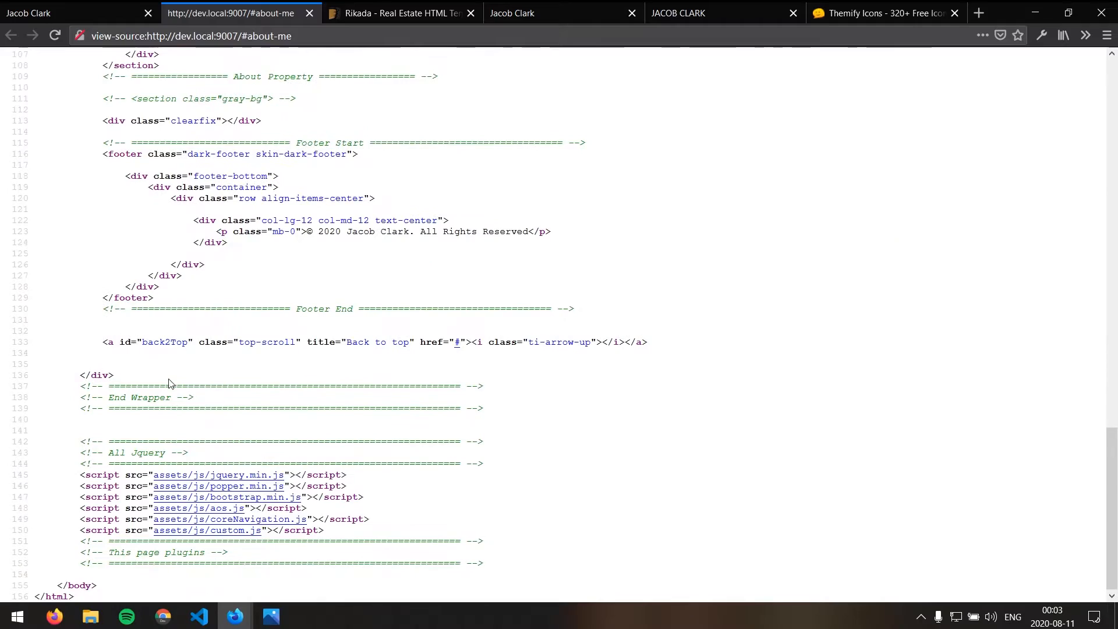
mouse_move(162, 440)
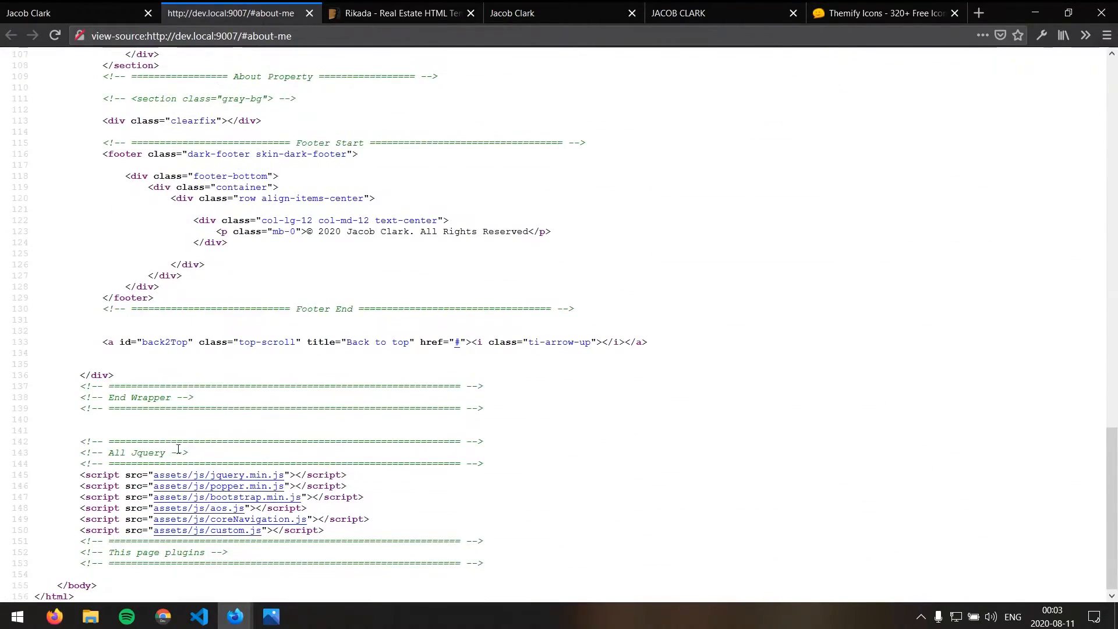
mouse_move(205, 475)
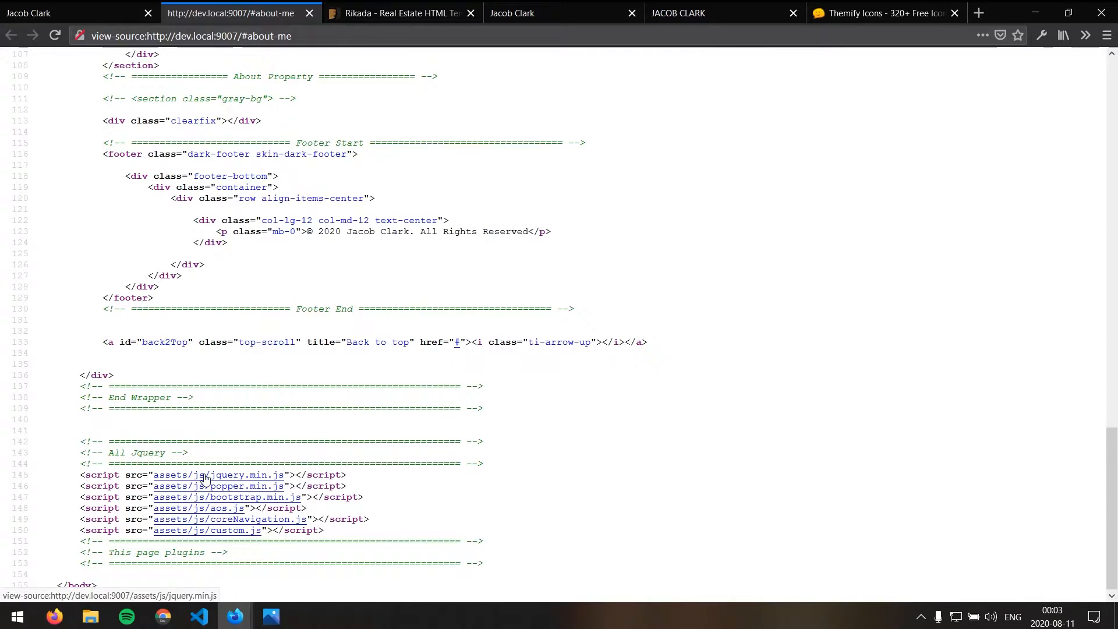
mouse_move(235, 498)
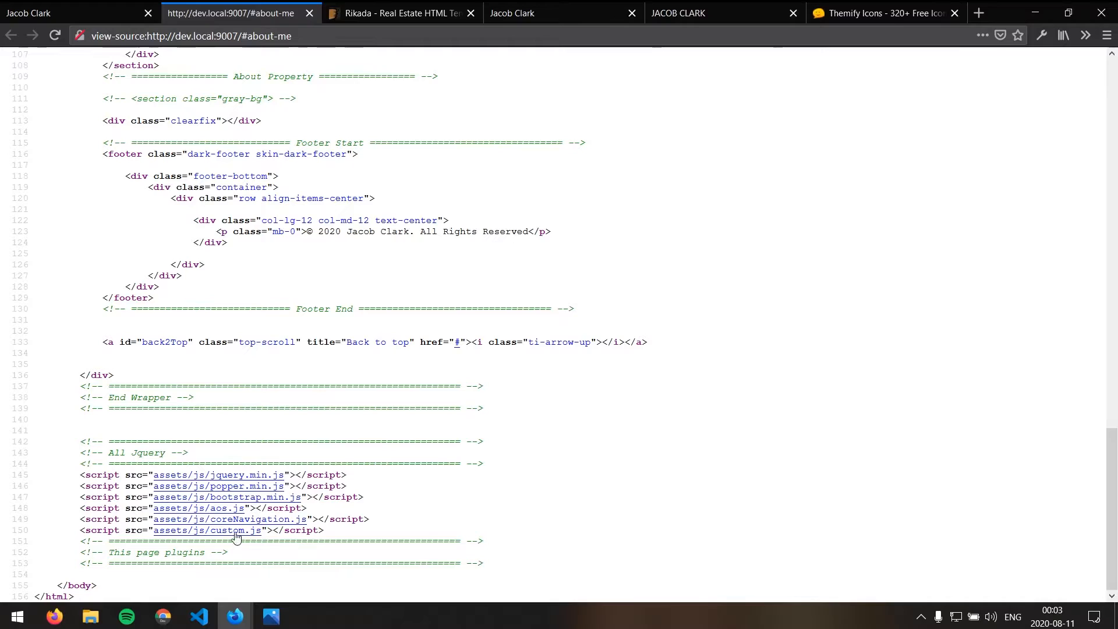
Read through the custom.js script source, briefly checking the Rikada template tab in between
left_click(207, 530)
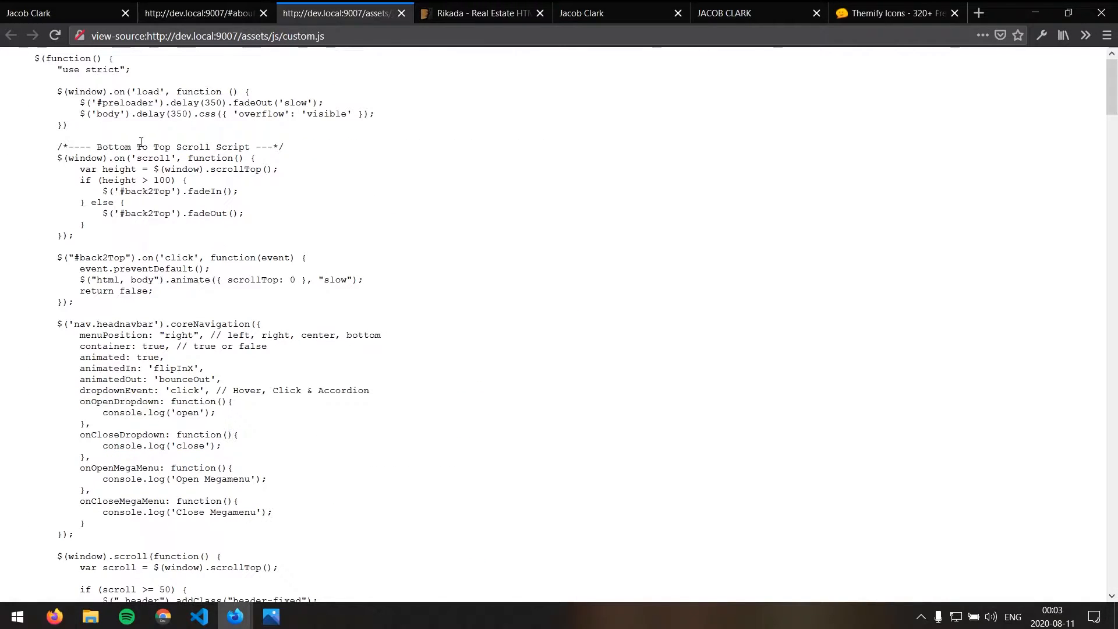
mouse_move(465, 169)
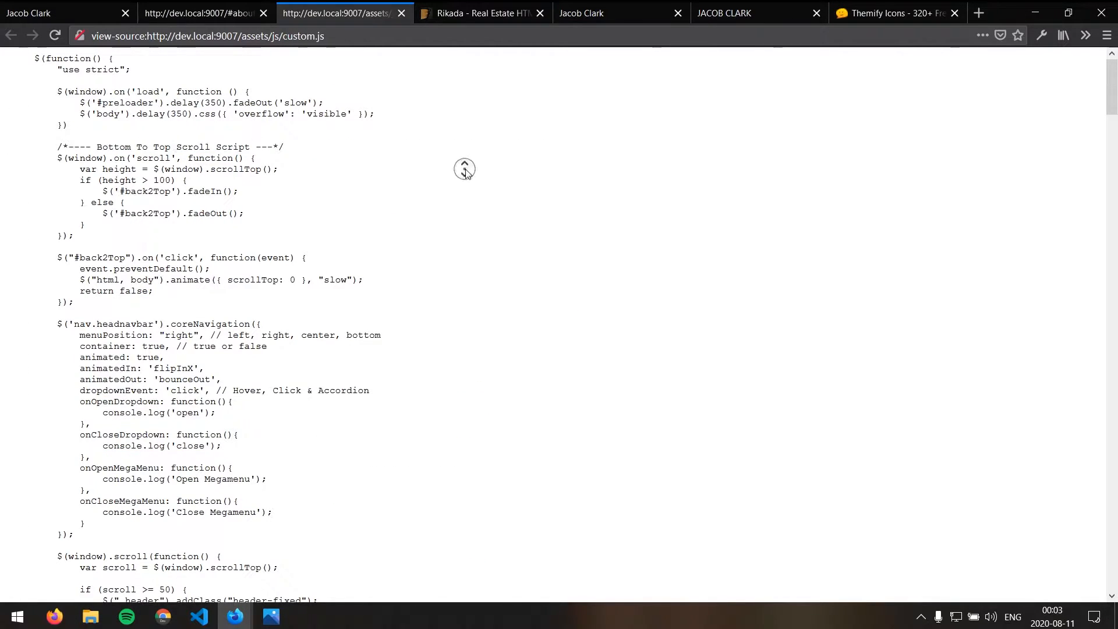
scroll("down", 3)
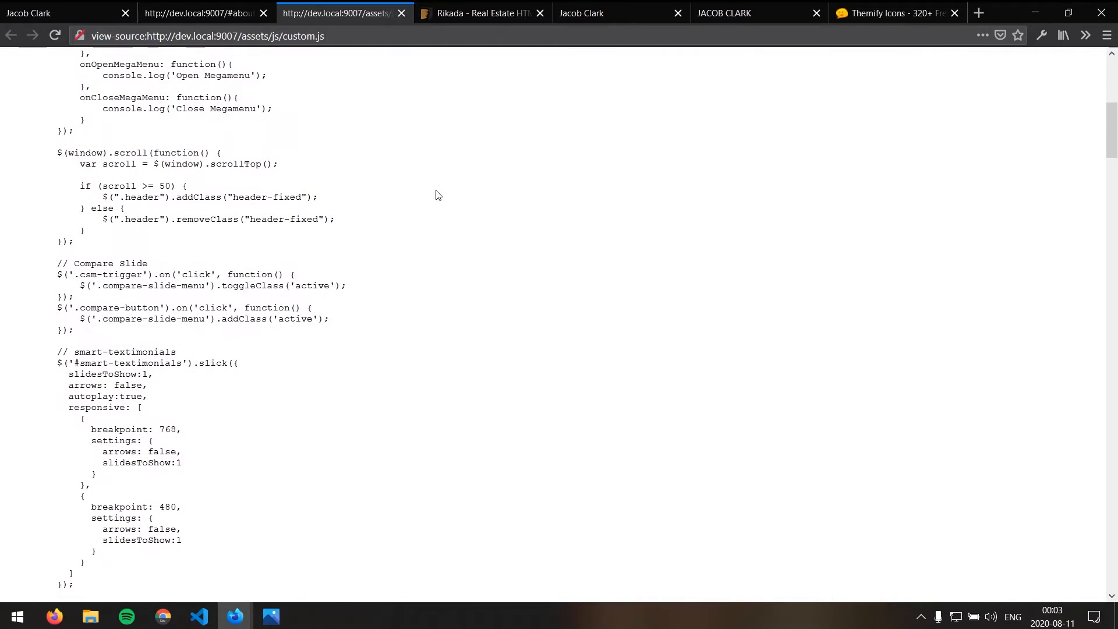
scroll("down", 3)
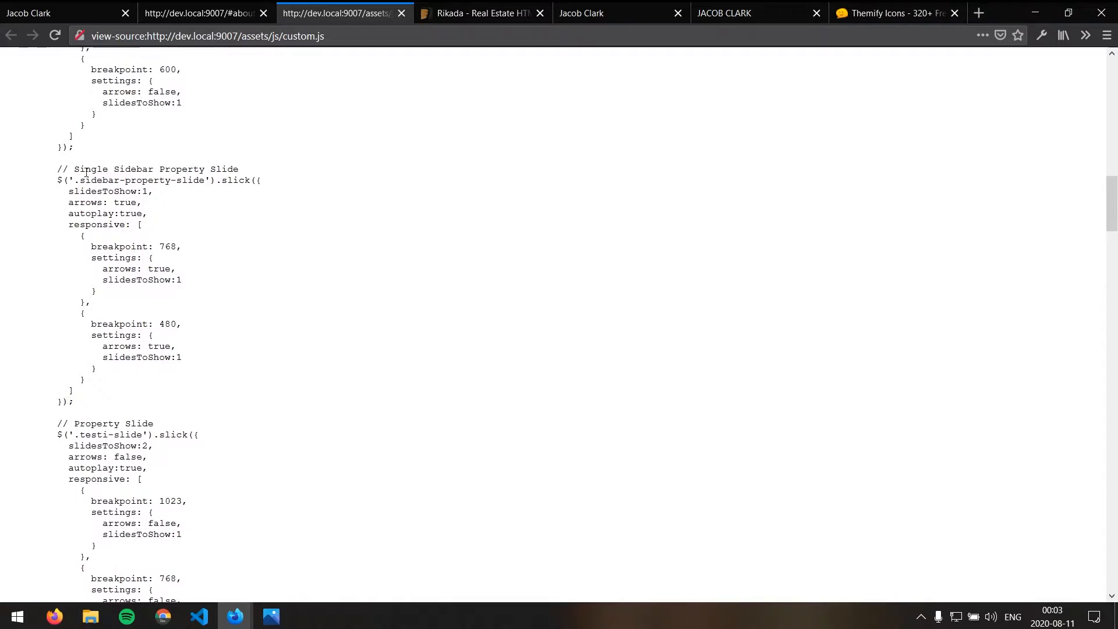
left_click(481, 13)
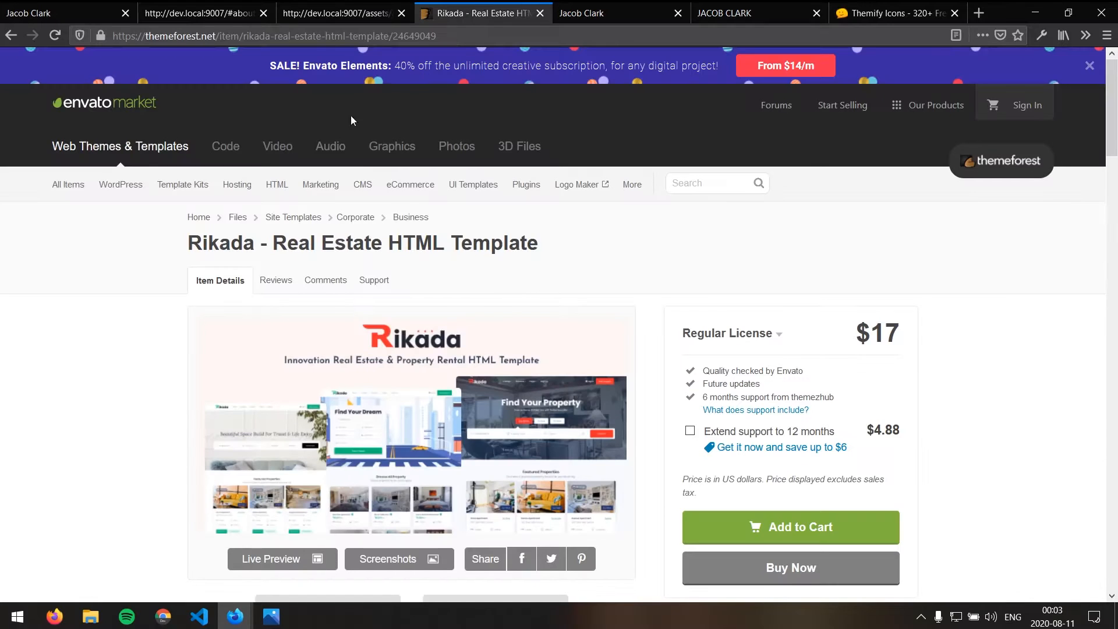
left_click(342, 13)
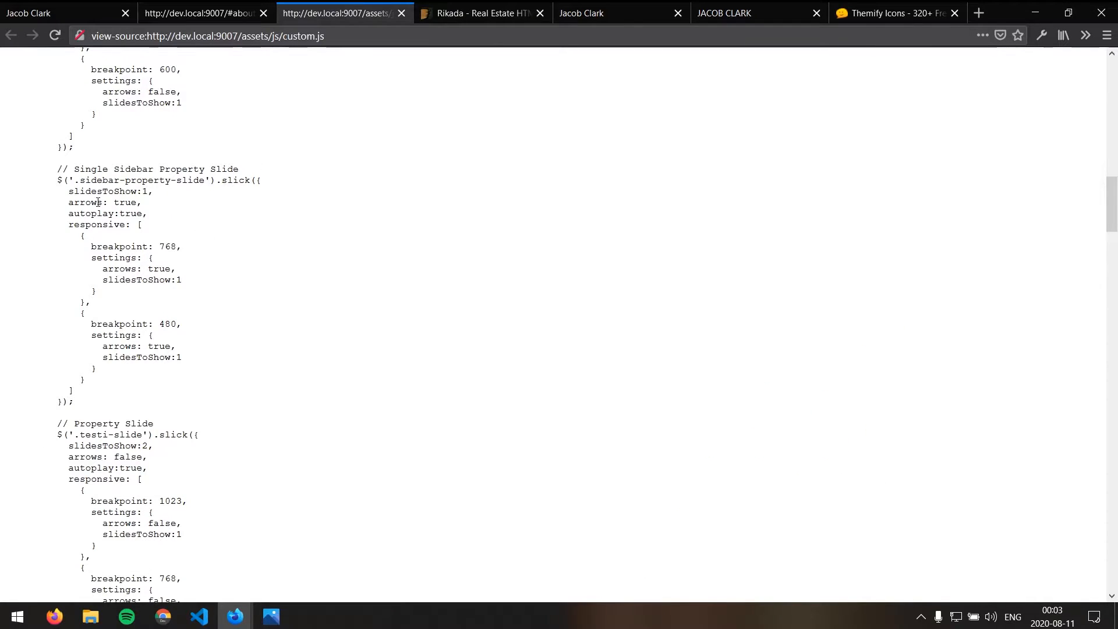
mouse_move(201, 224)
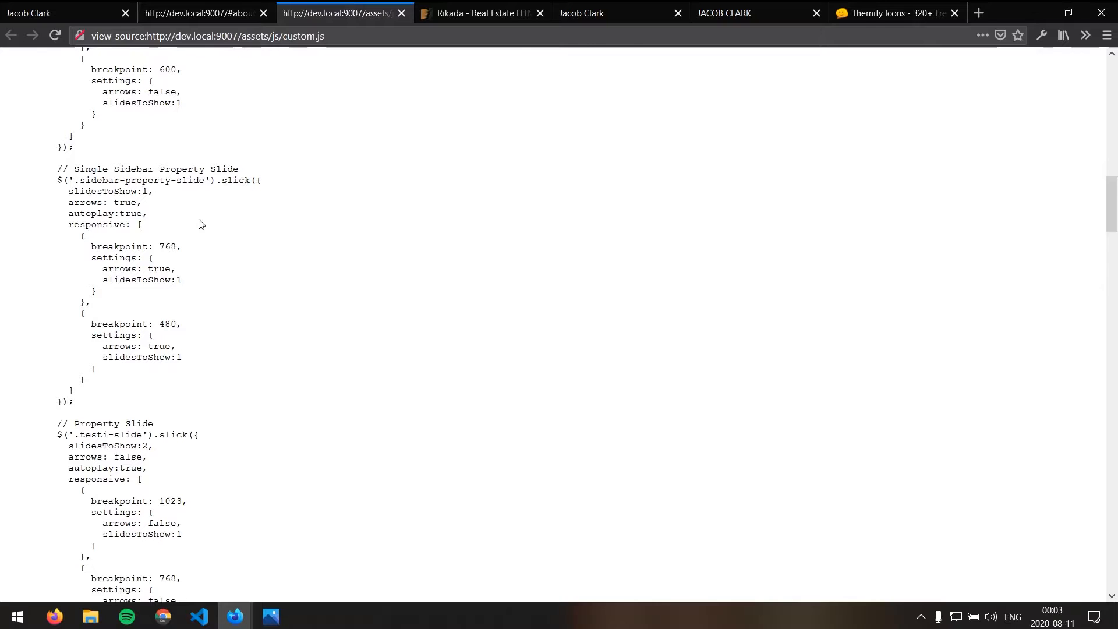
mouse_move(246, 214)
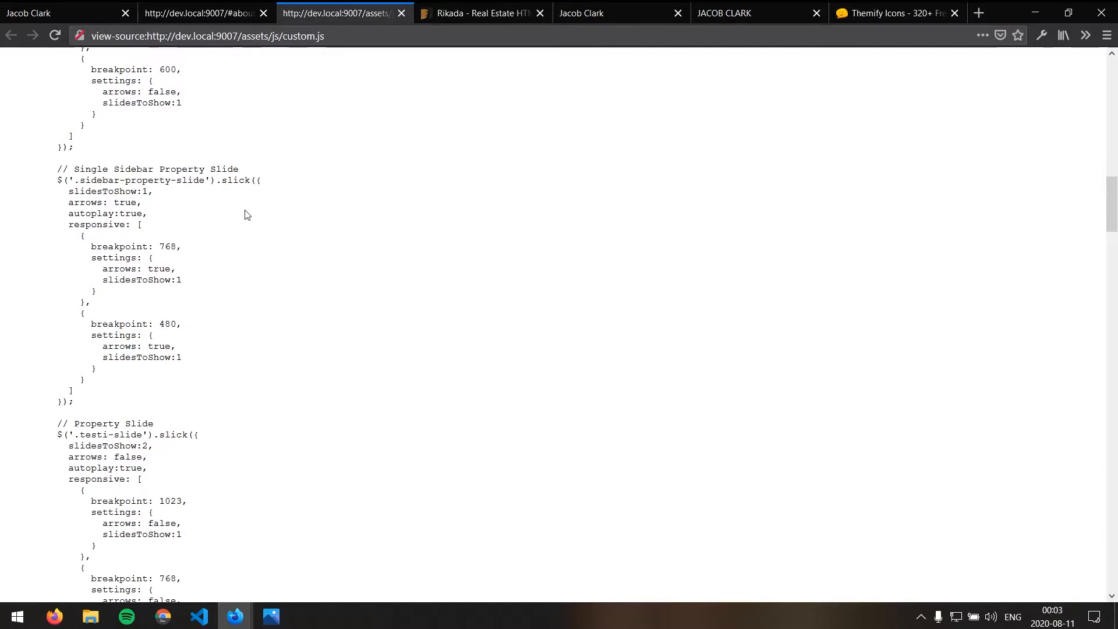
scroll("down", 3)
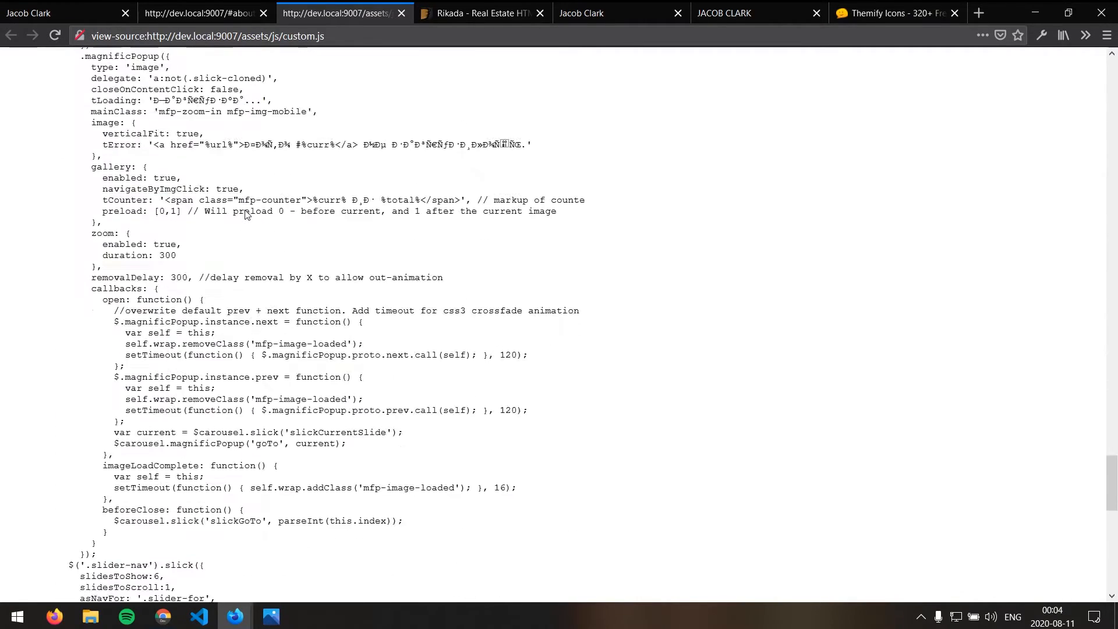
scroll("down", 3)
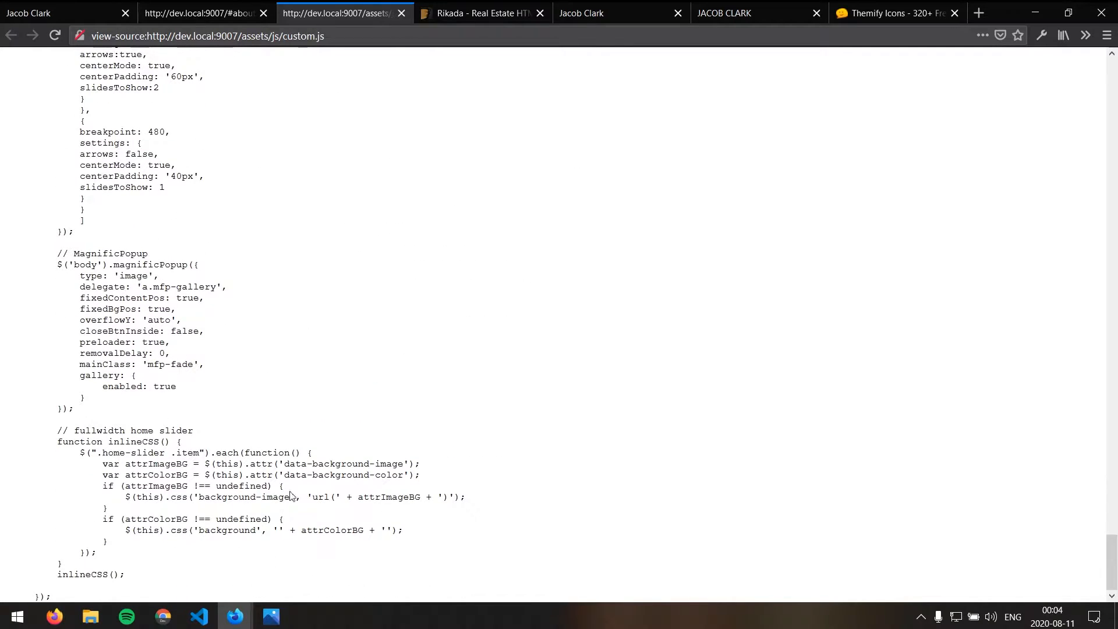
scroll("up", 3)
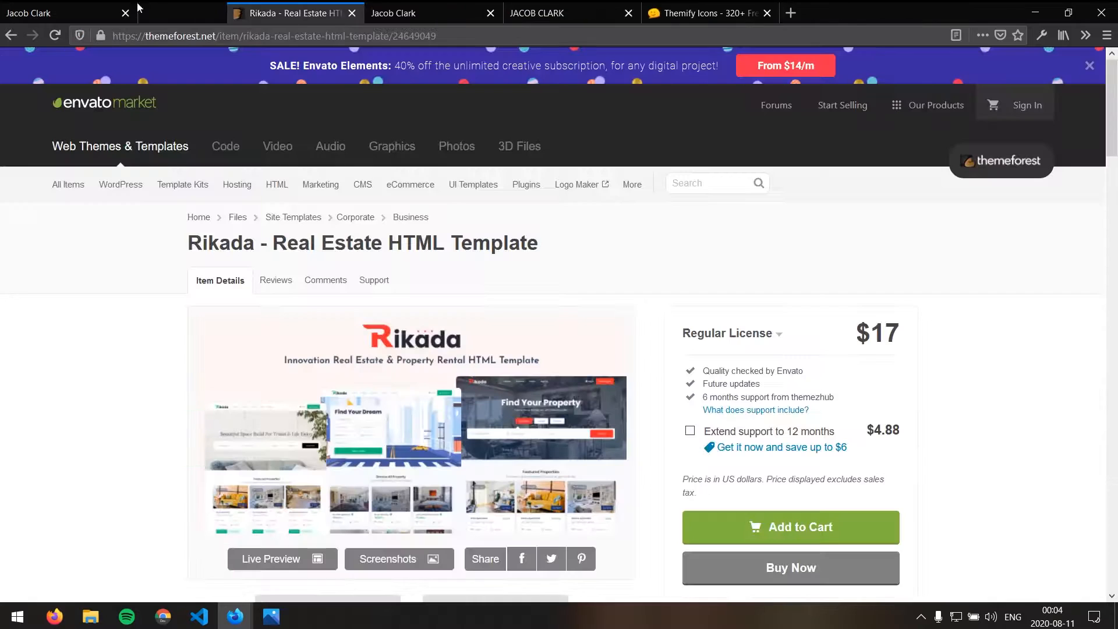
left_click(64, 13)
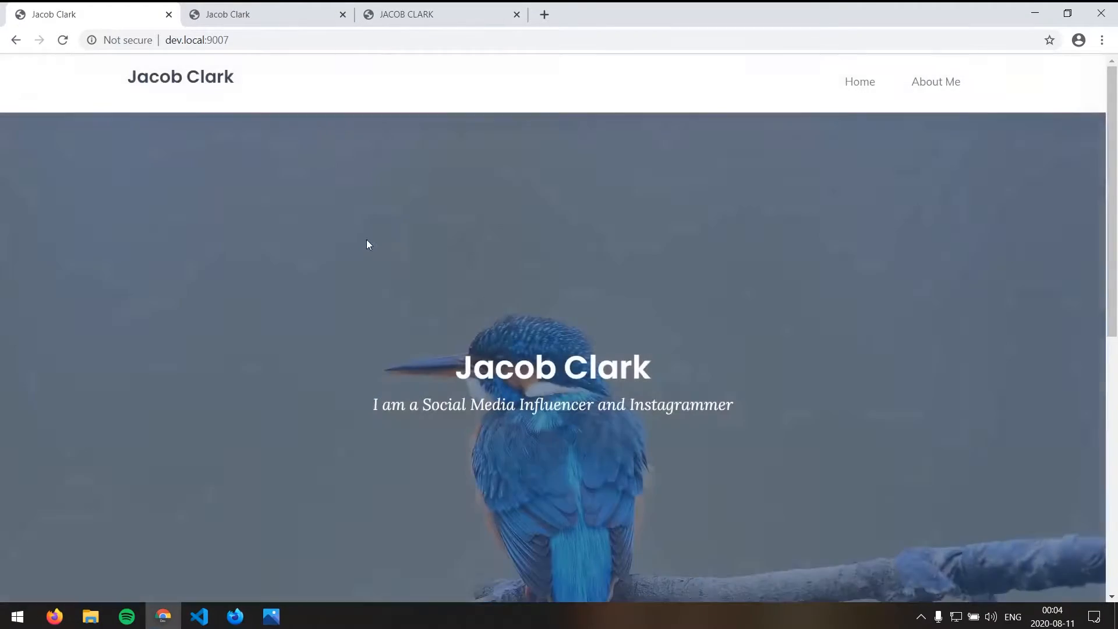
scroll("down", 3)
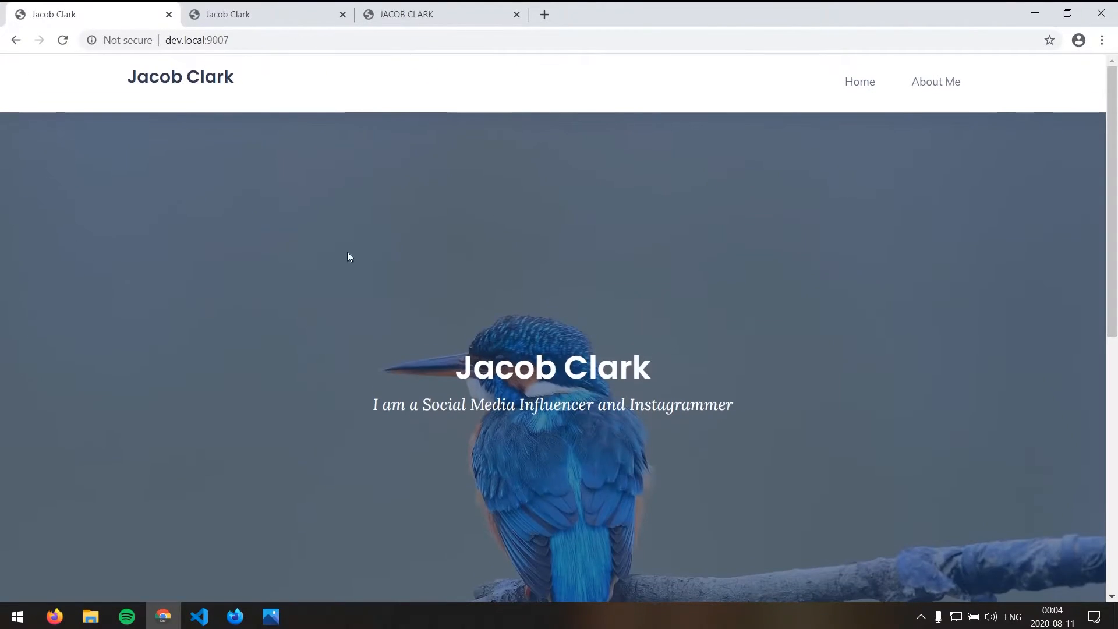
scroll("down", 3)
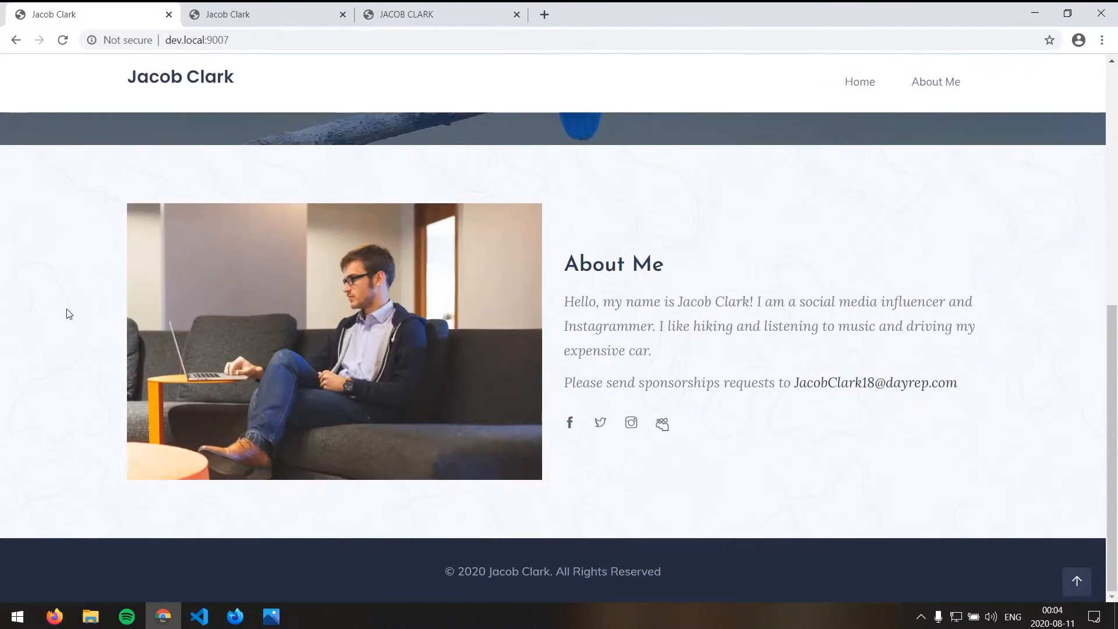
scroll("up", 3)
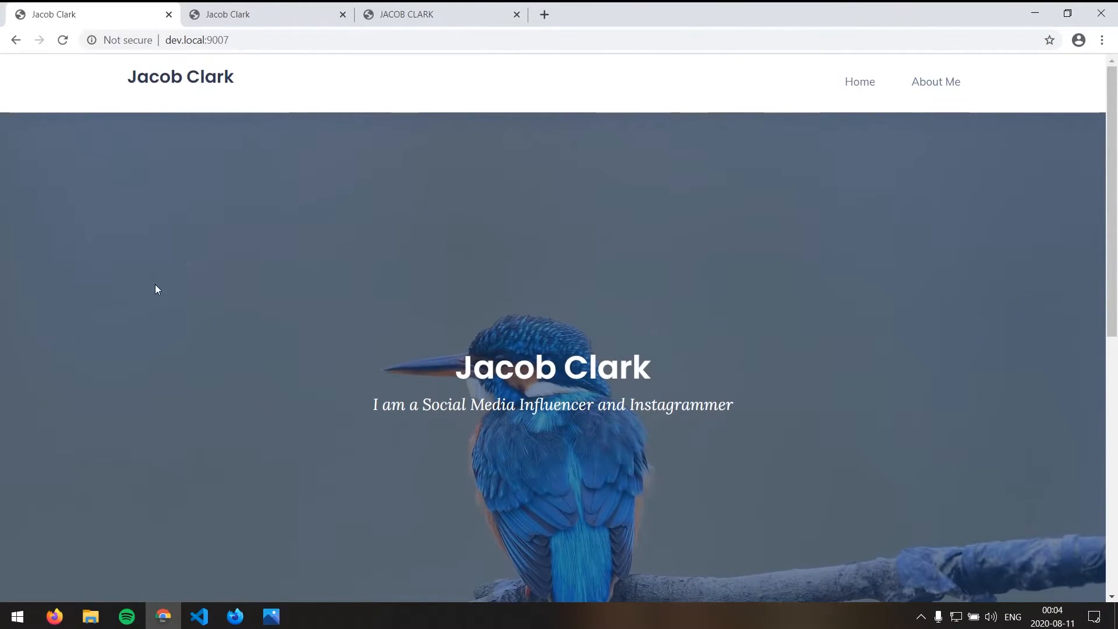
mouse_move(150, 258)
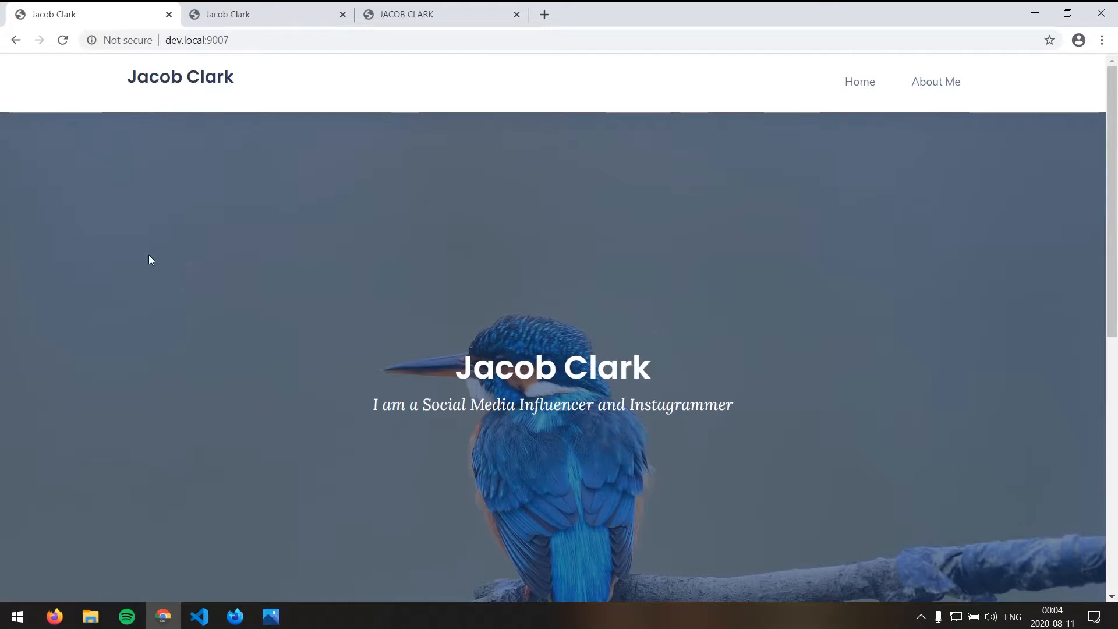
mouse_move(161, 189)
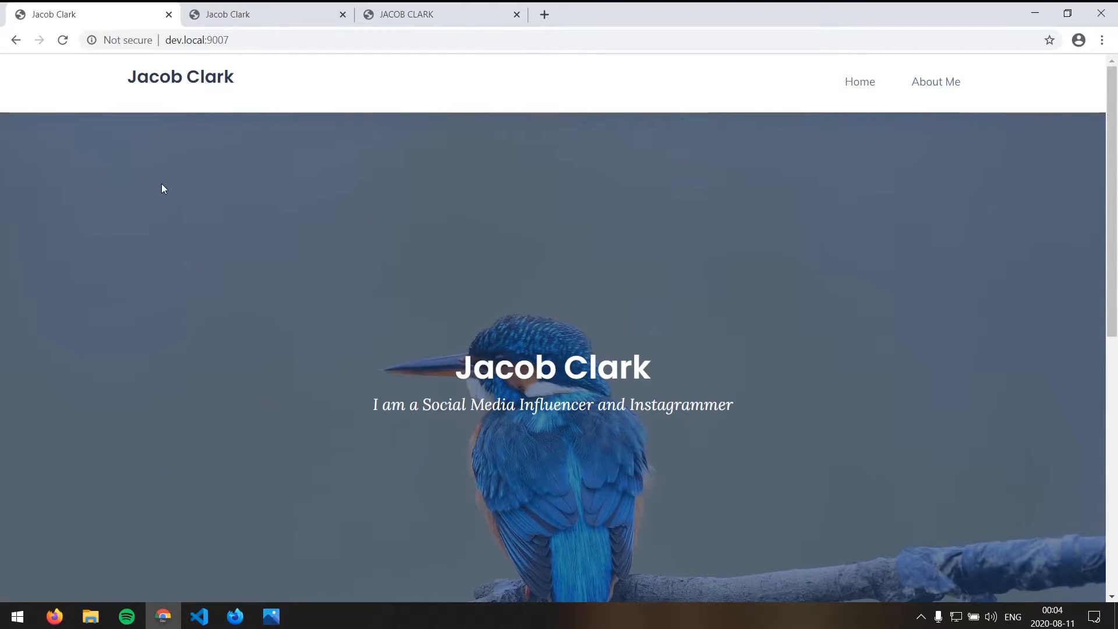
mouse_move(771, 423)
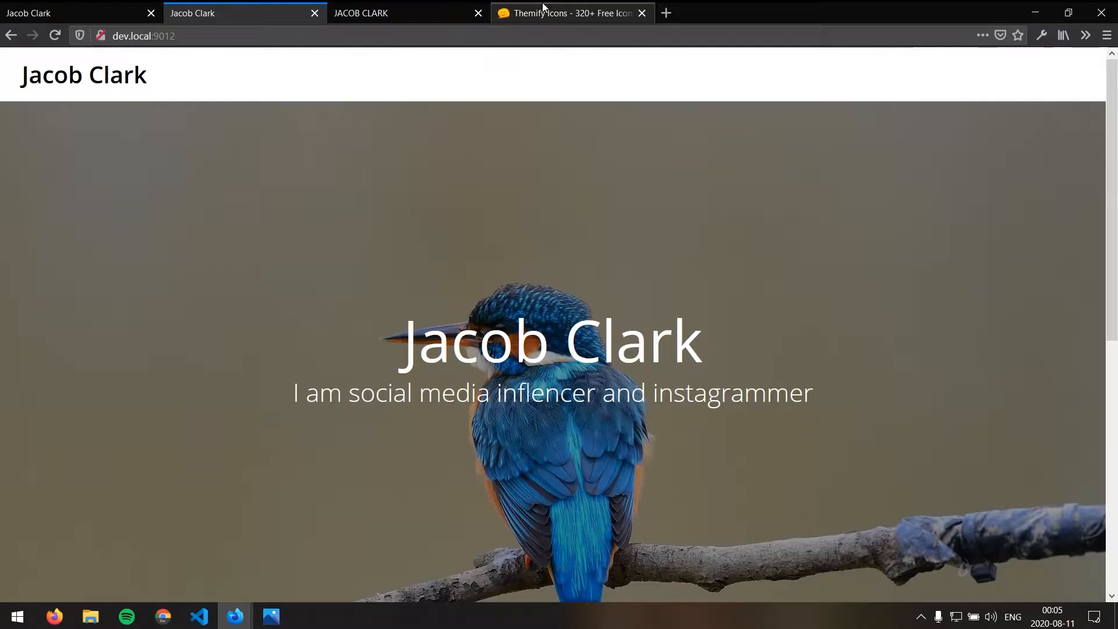
Close the Themify Icons page and scroll the second Jacob Clark site
left_click(641, 13)
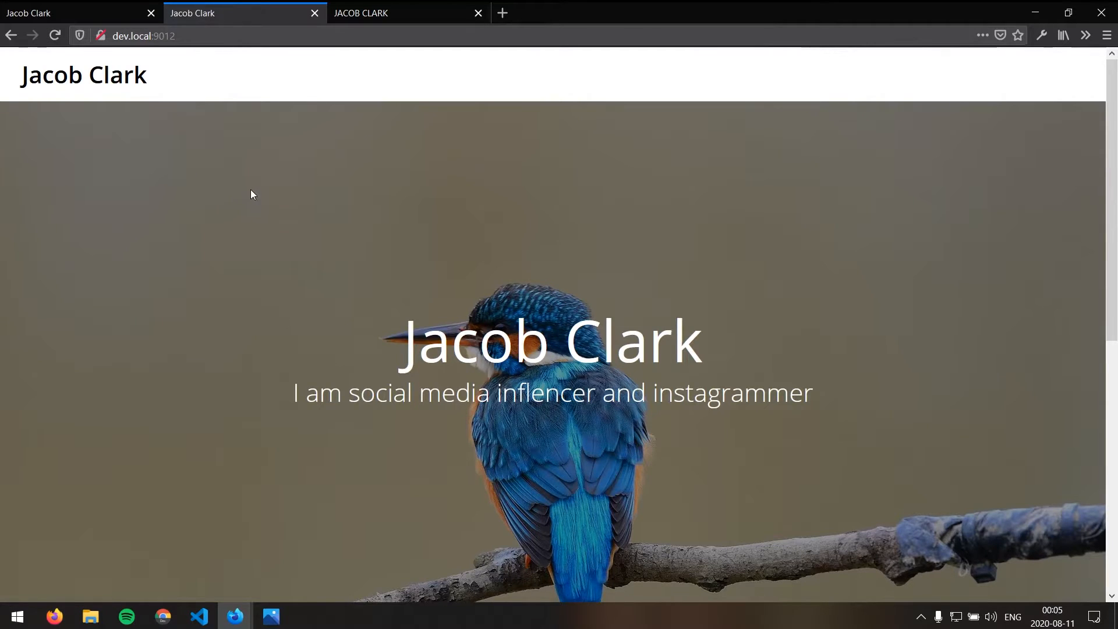
scroll("down", 3)
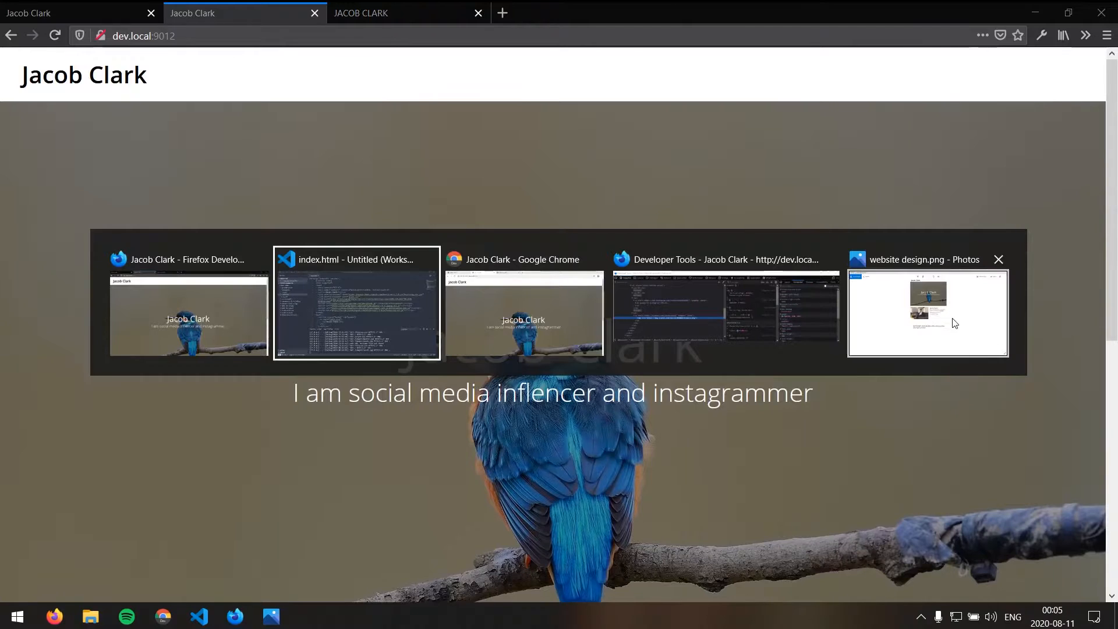
Bring up the website design.png mockup in Photos and zoom in to compare details
left_click(927, 313)
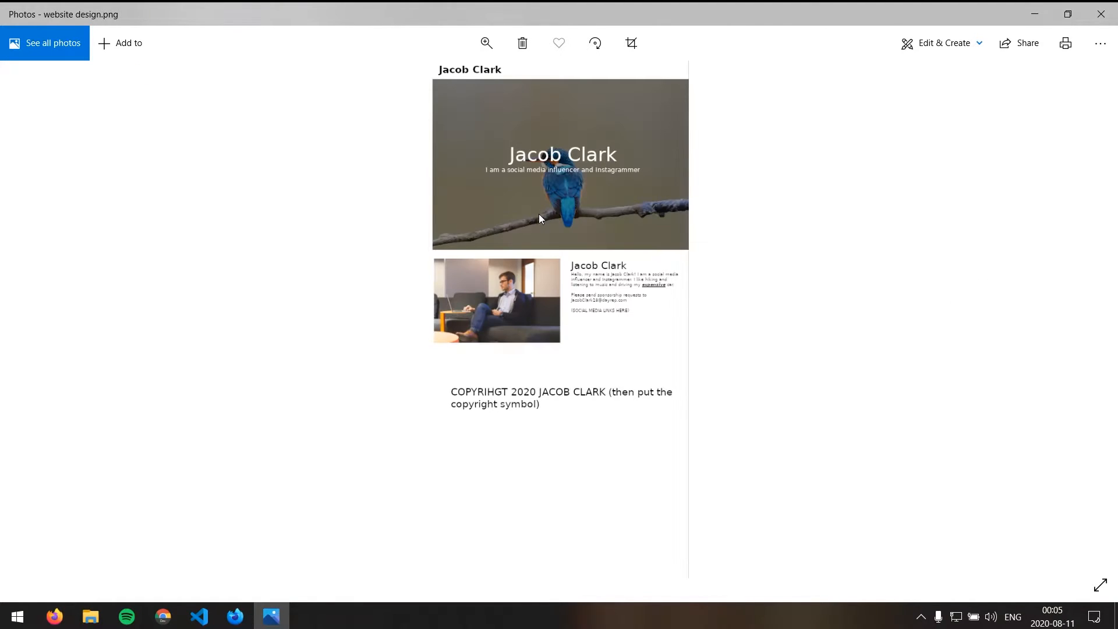
left_click(487, 43)
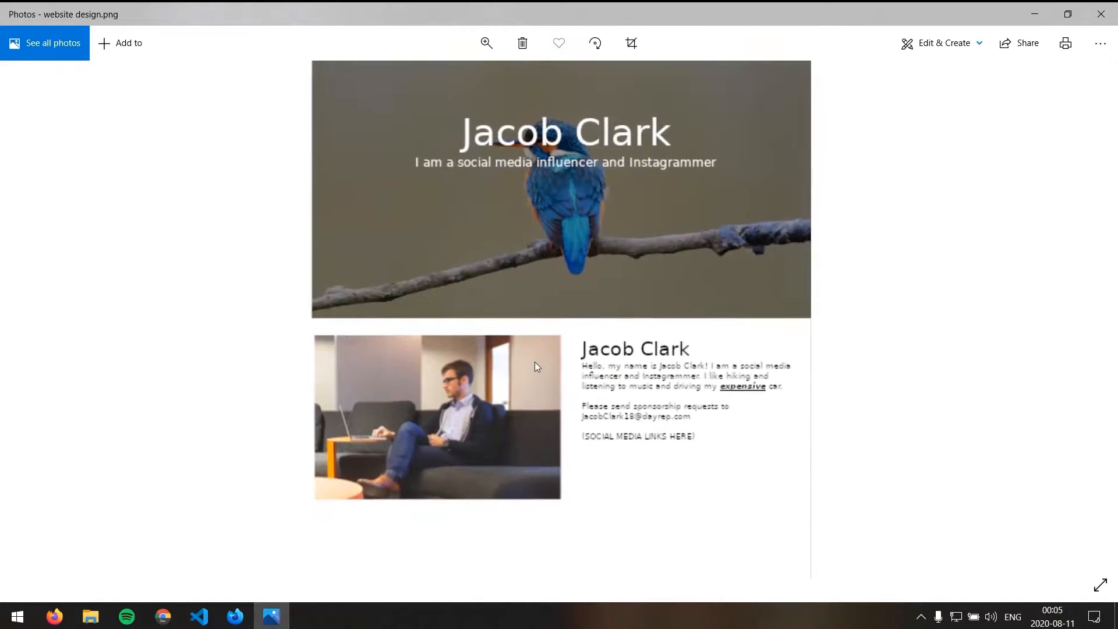
scroll("down", 3)
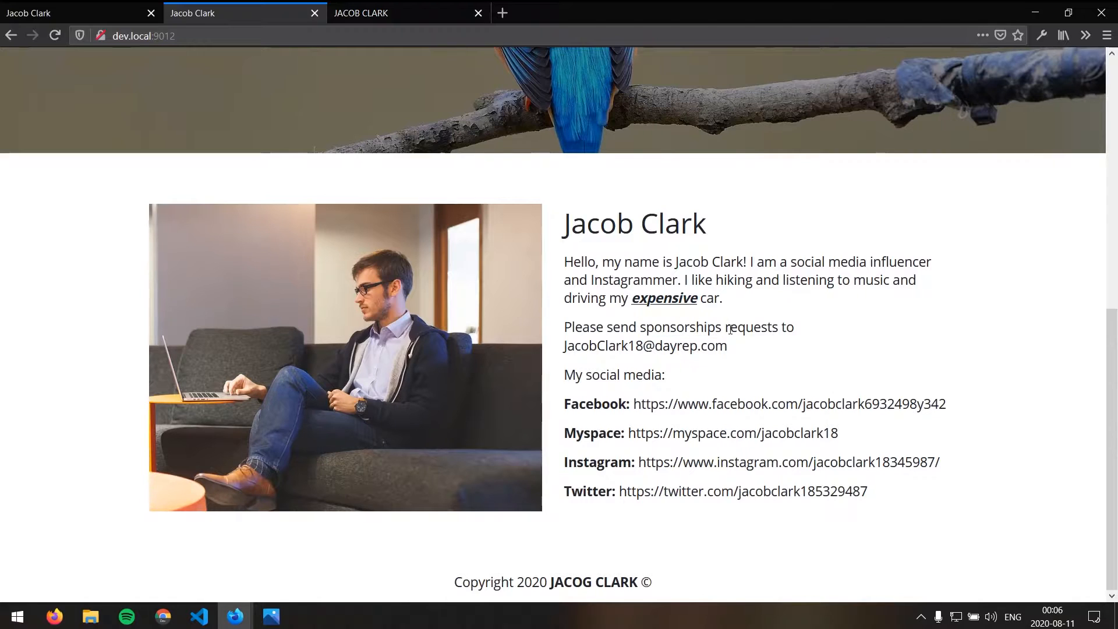
Select 'sponsorships', then highlight the misspelled 'JACOG' in the footer copyright and return to the top
double_click(679, 326)
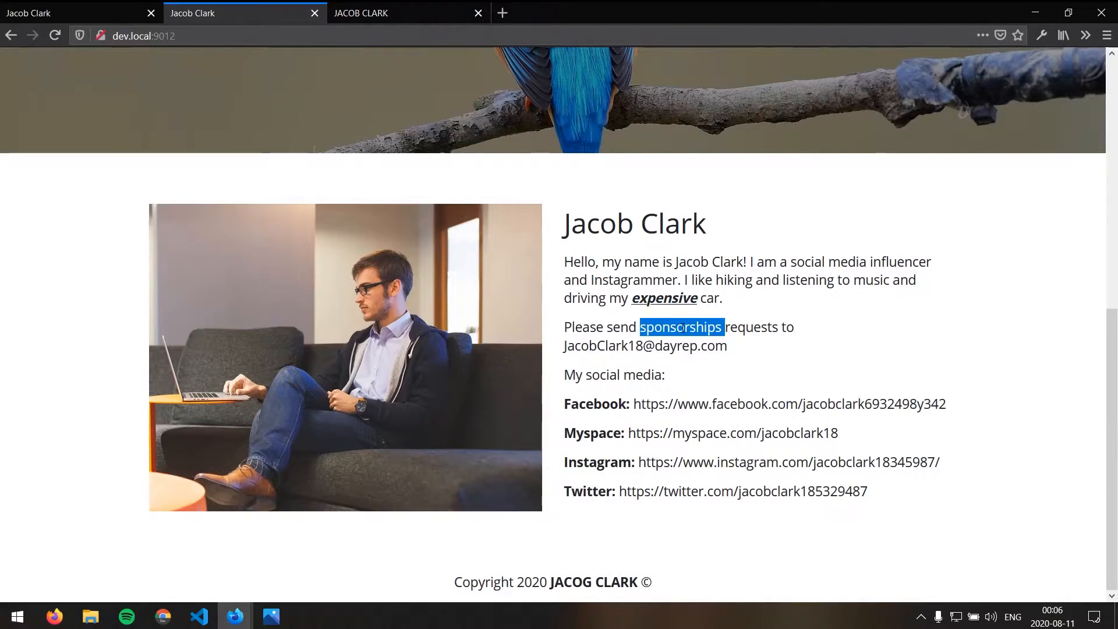
mouse_move(644, 345)
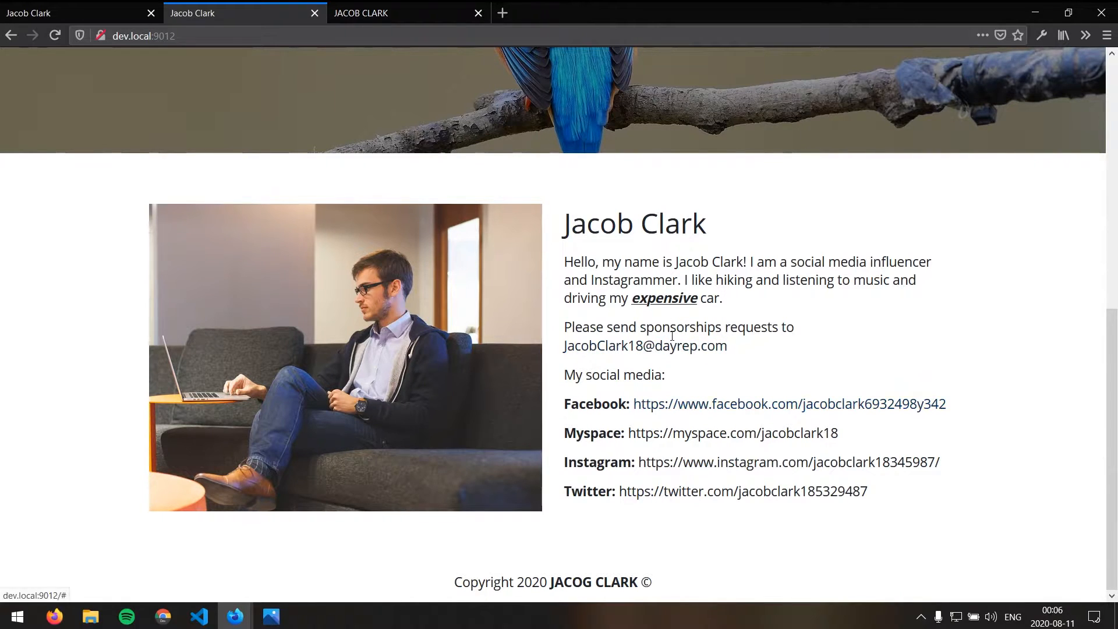
scroll("up", 3)
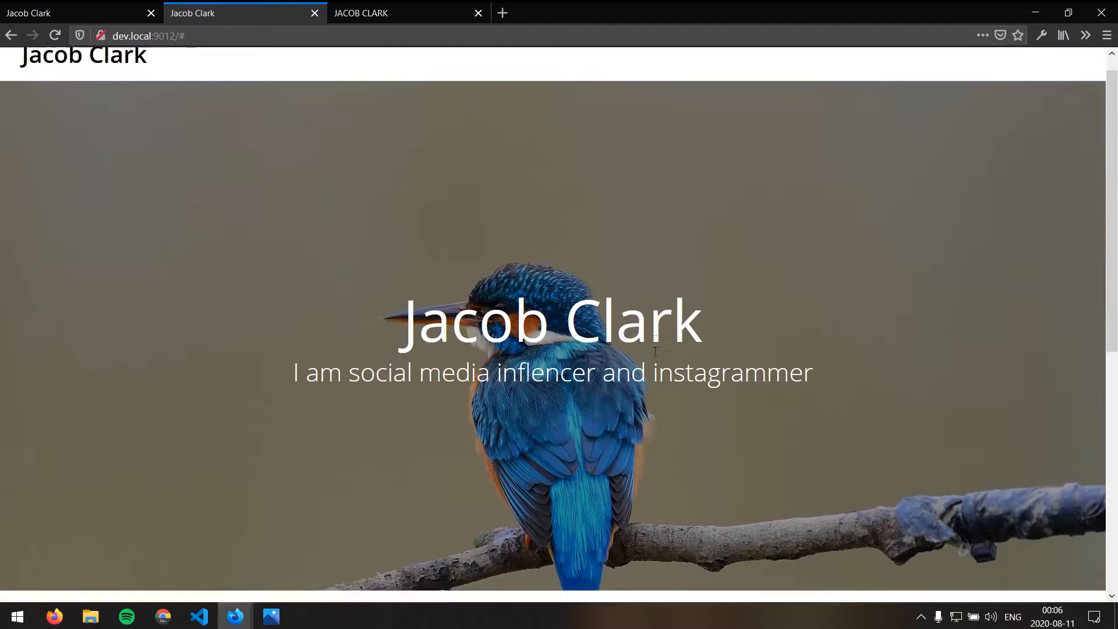
scroll("down", 3)
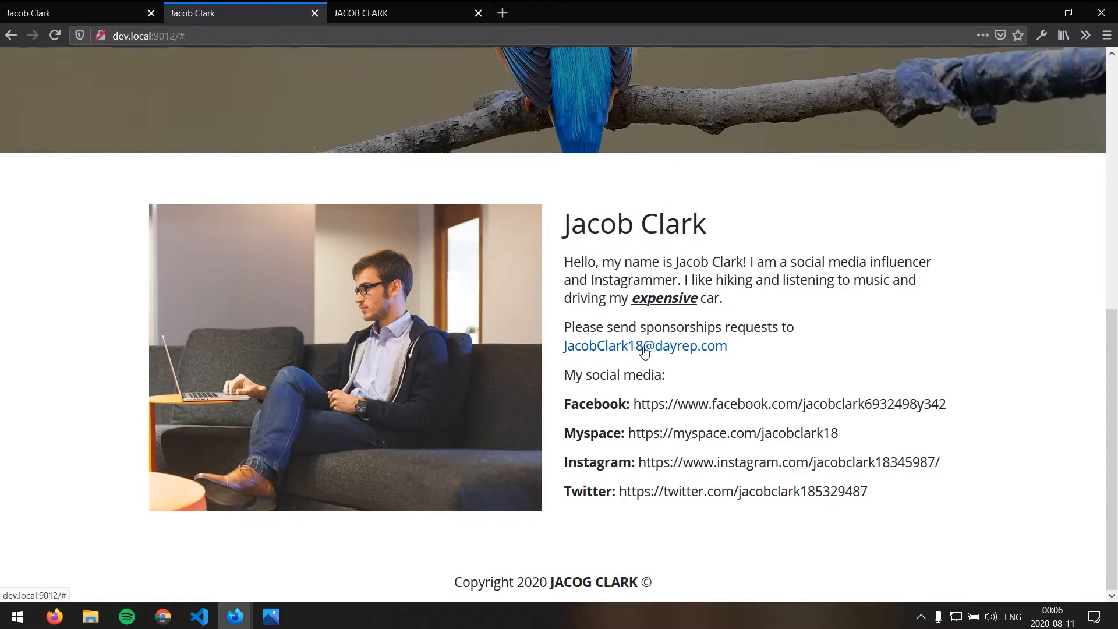
mouse_move(687, 435)
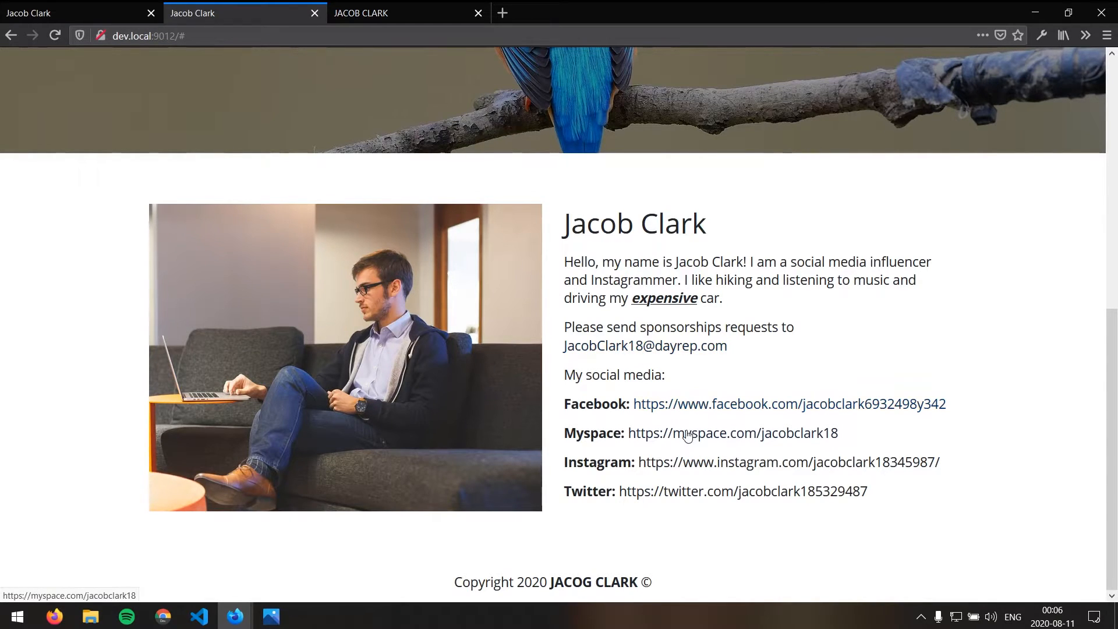
mouse_move(722, 492)
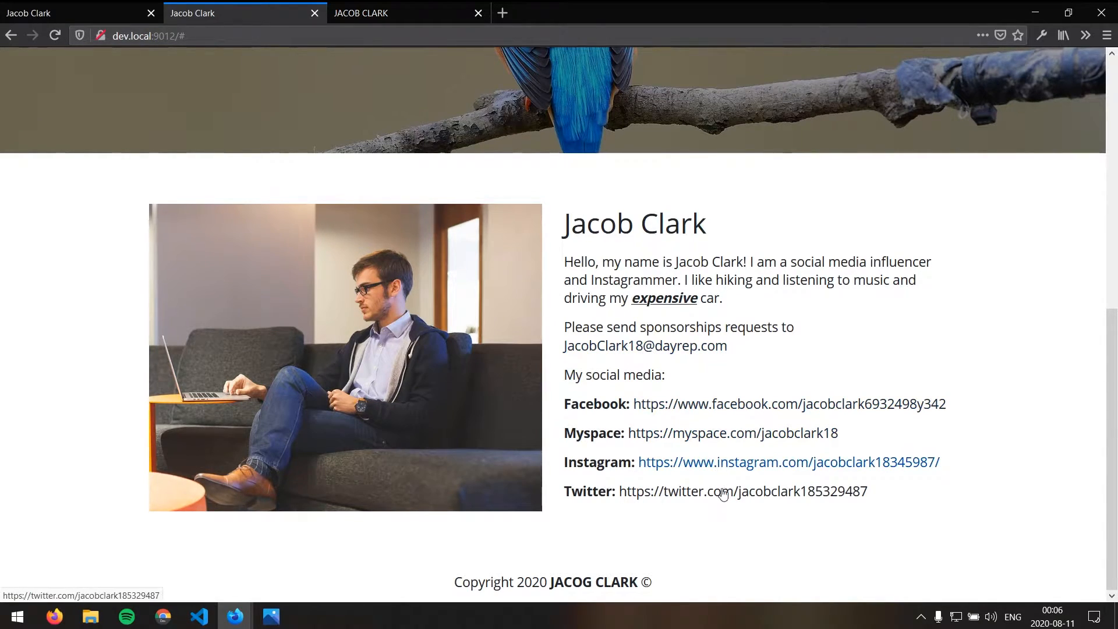
mouse_move(743, 492)
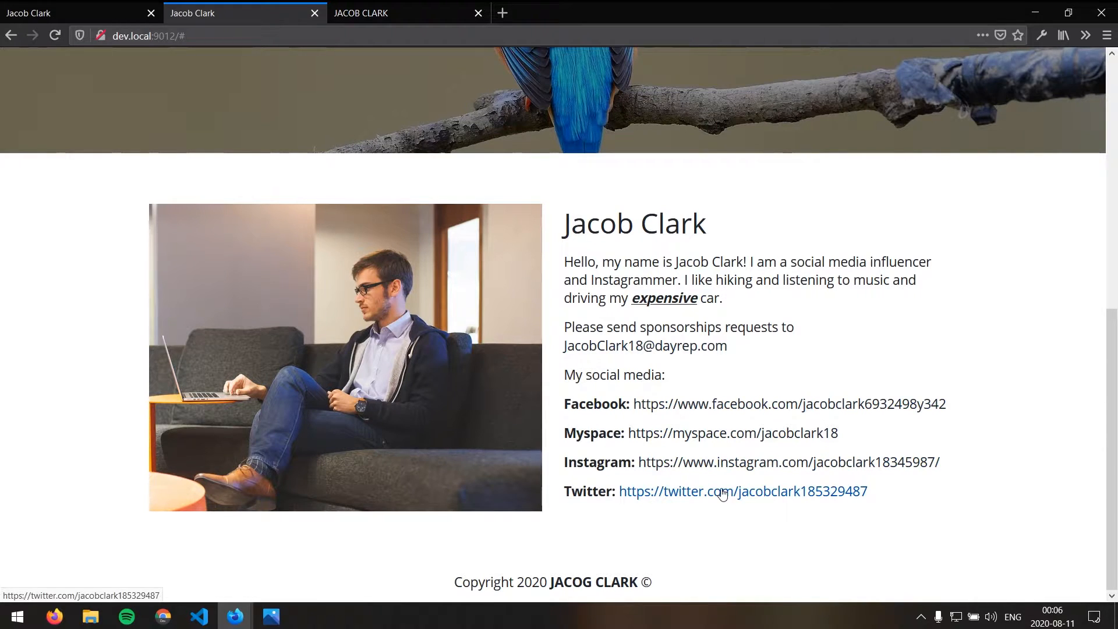
mouse_move(621, 540)
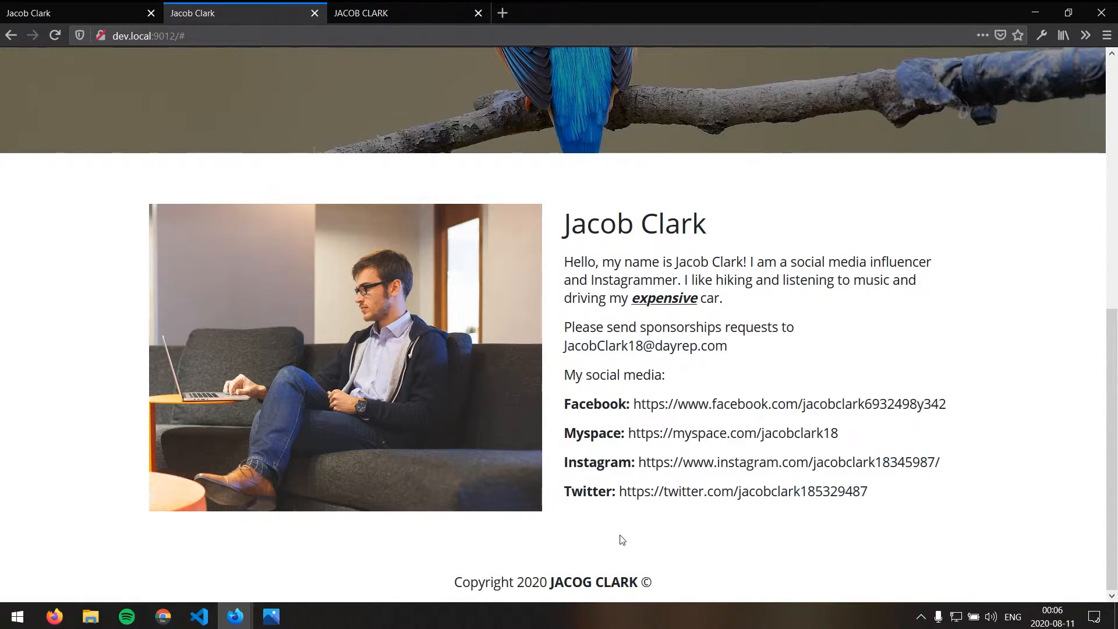
mouse_move(594, 524)
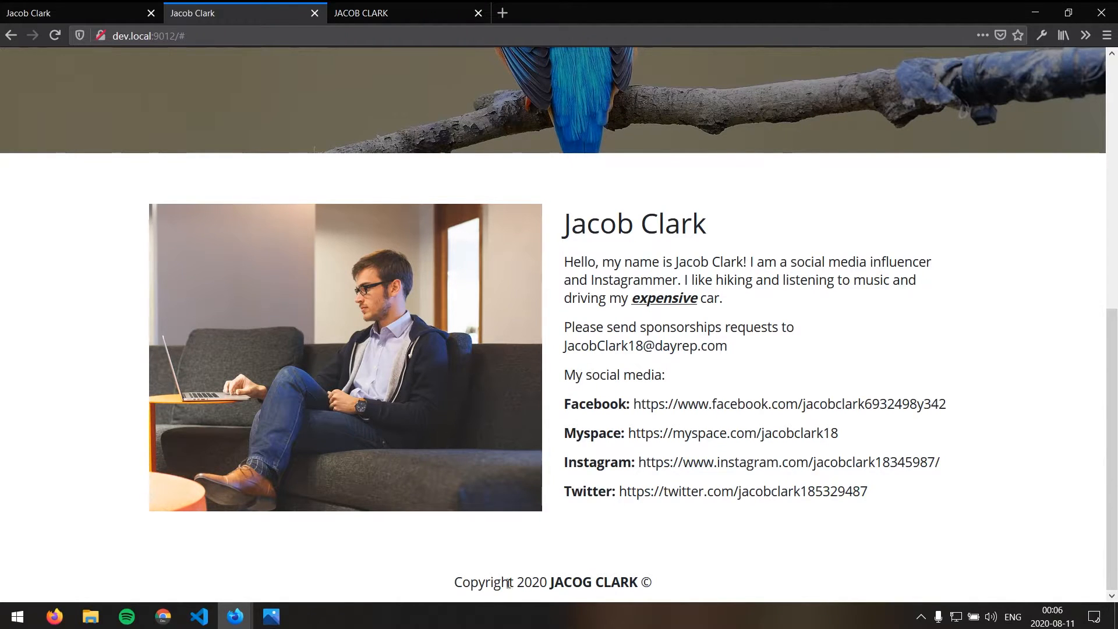
double_click(594, 581)
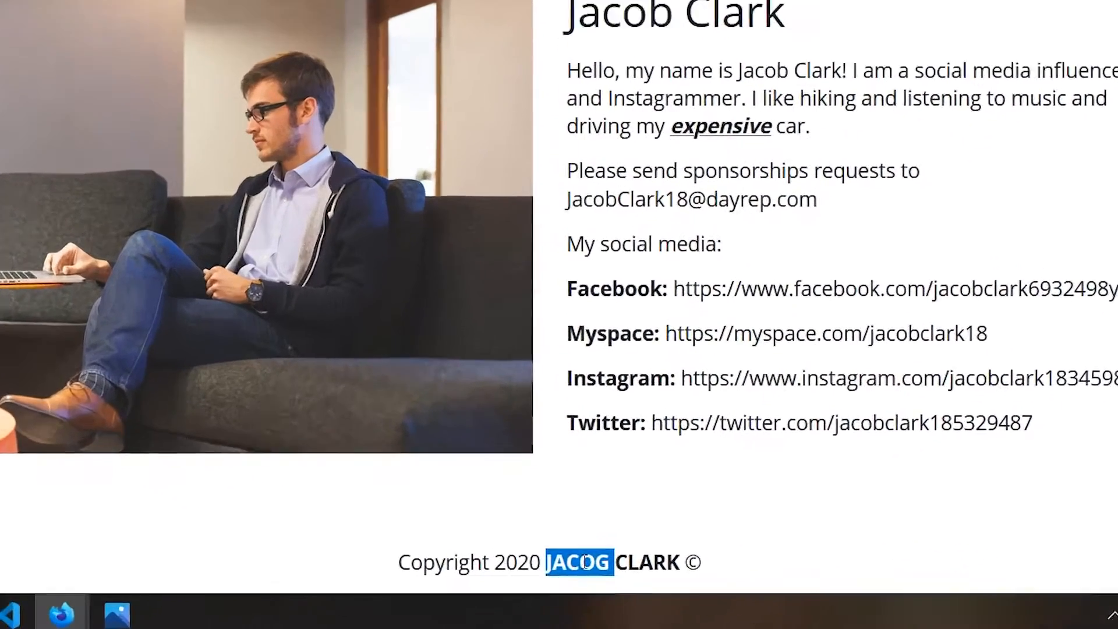
scroll("up", 3)
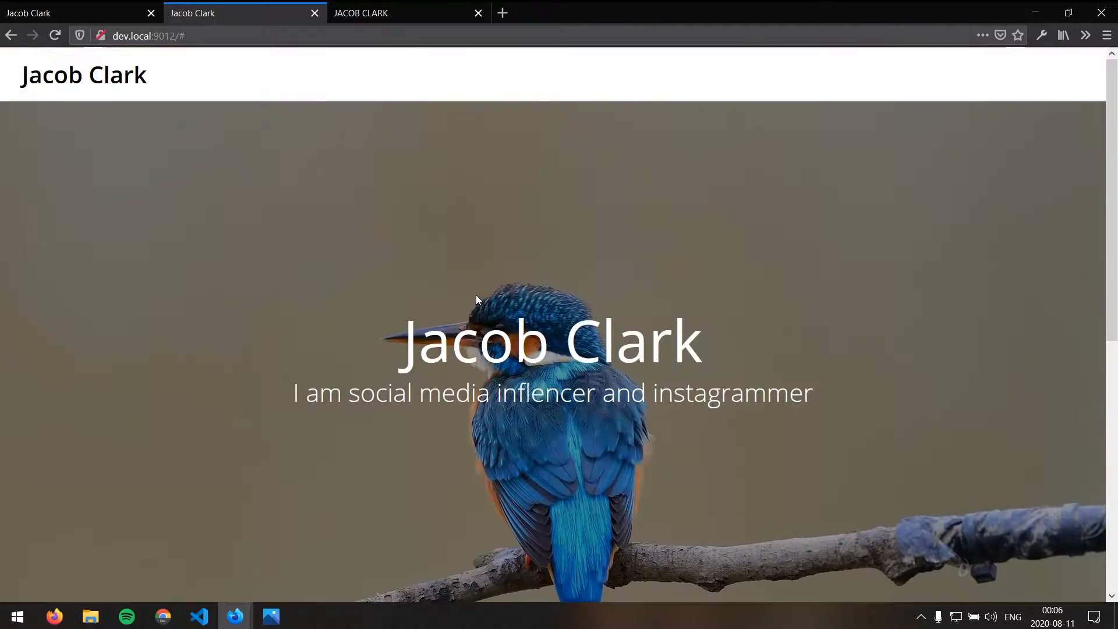
mouse_move(468, 294)
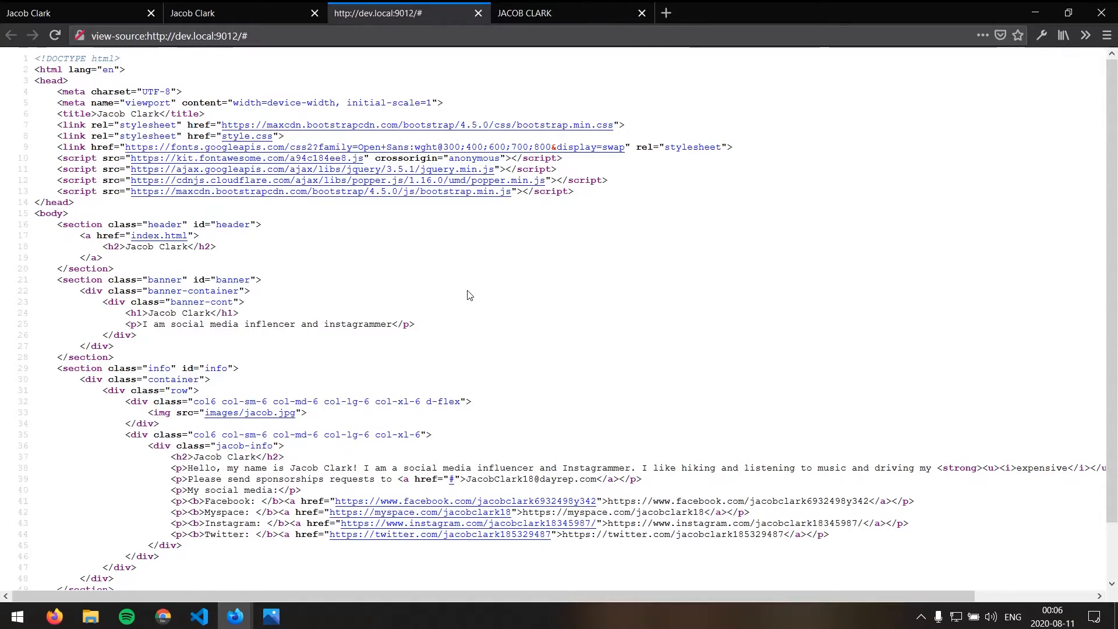
mouse_move(379, 278)
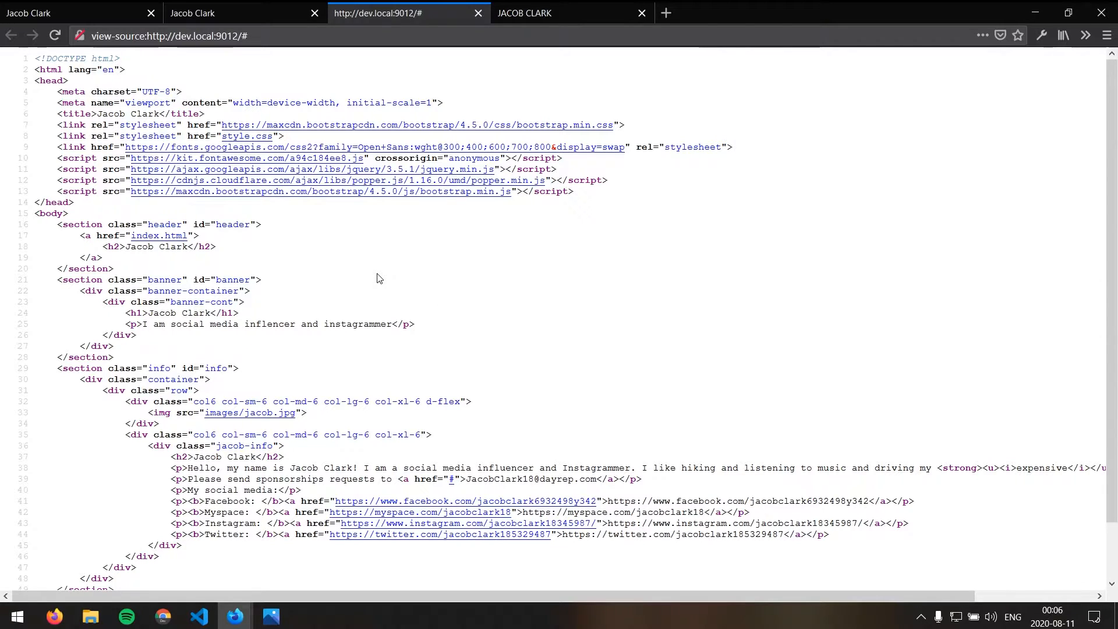
mouse_move(335, 154)
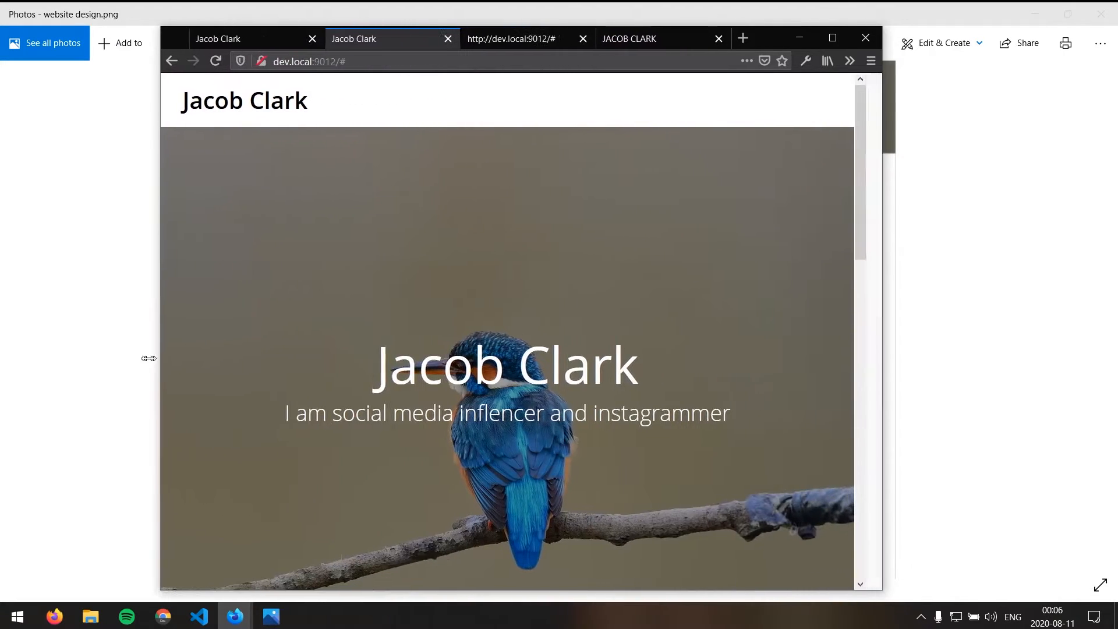
Scroll through the second build's Bootstrap-based page source, then return to the first site's tab
scroll("down", 3)
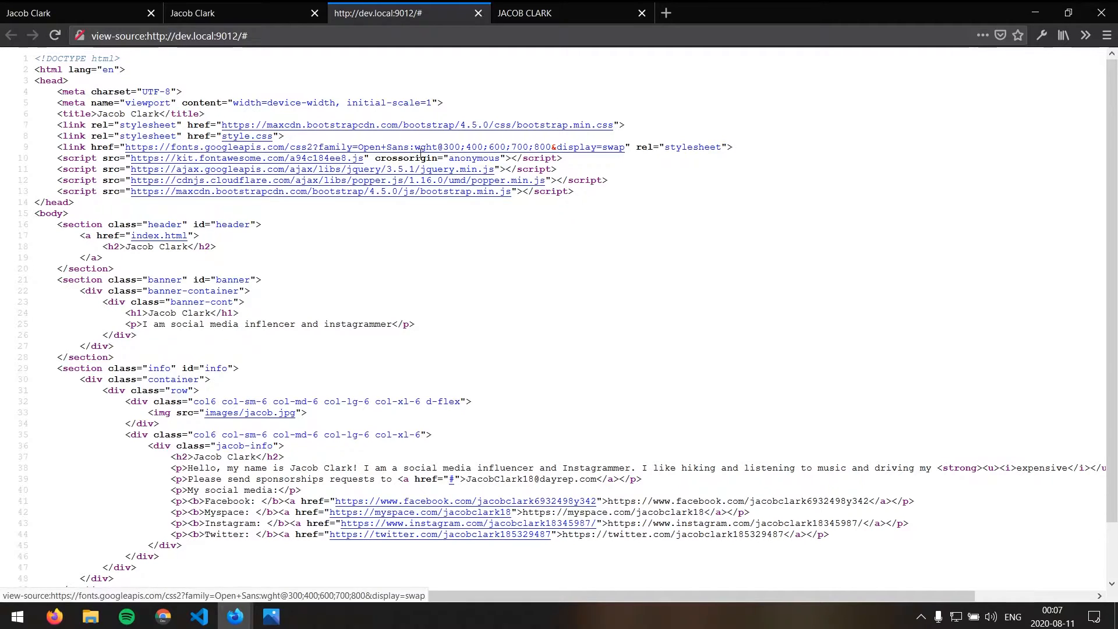
mouse_move(250, 179)
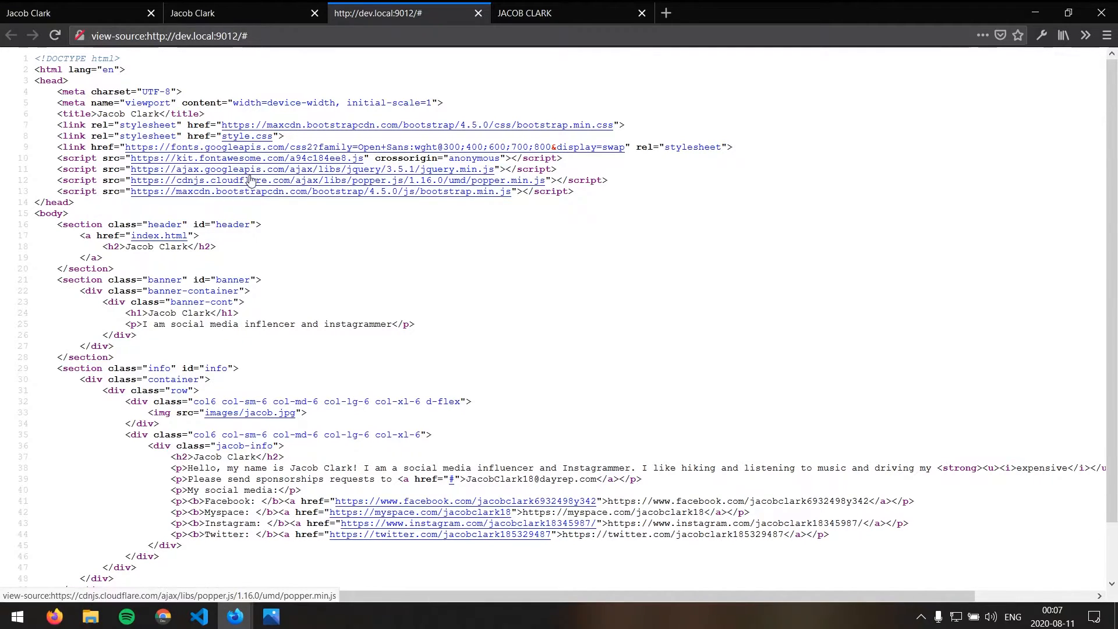
mouse_move(477, 184)
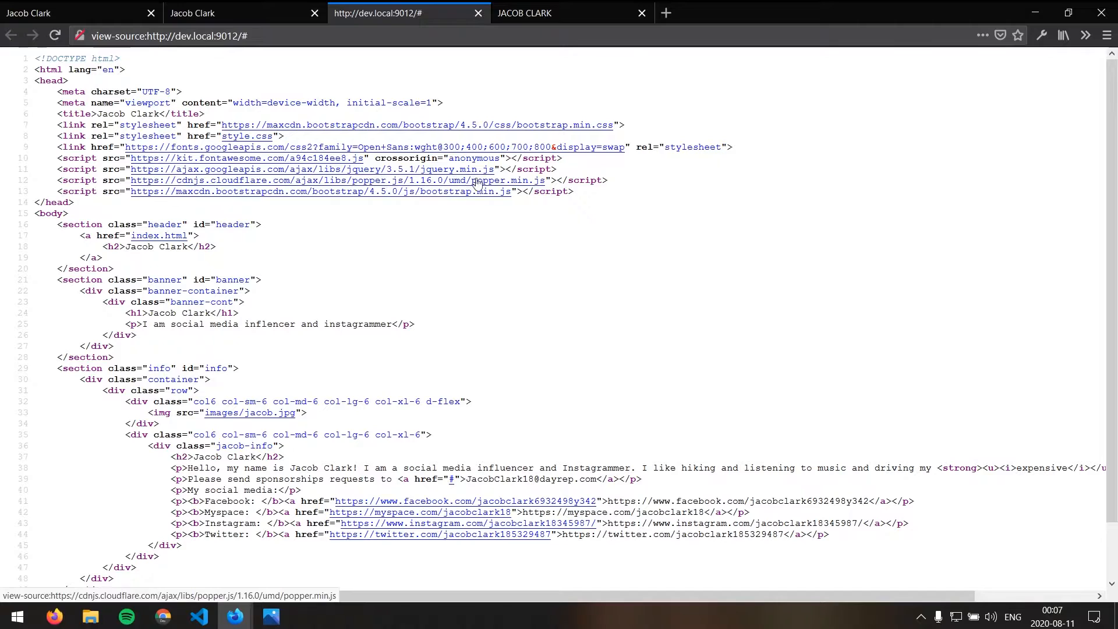
scroll("up", 3)
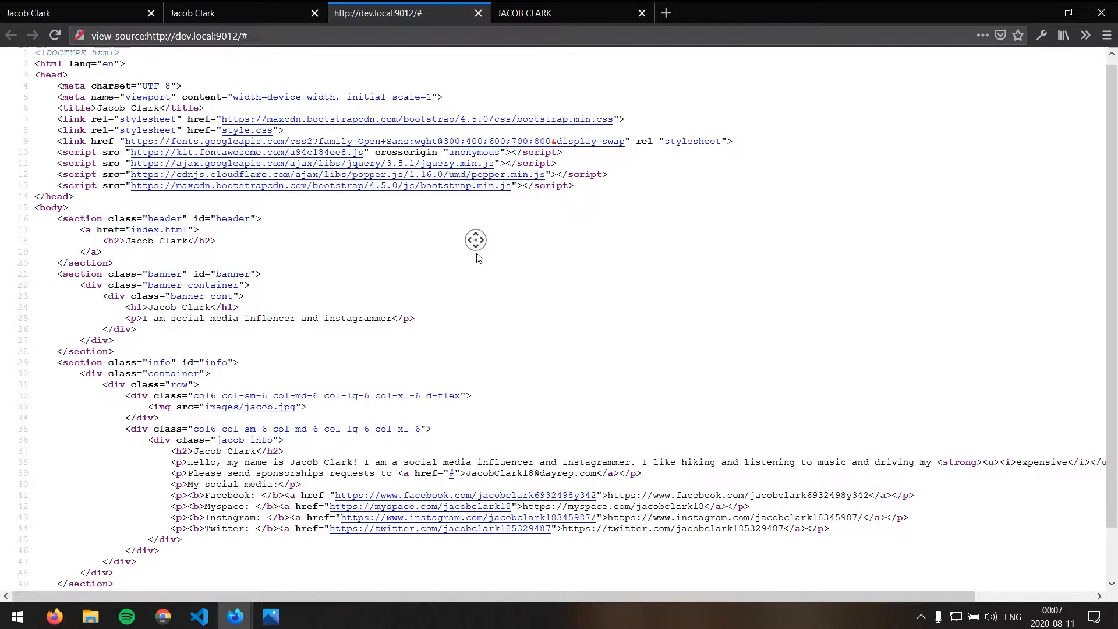
scroll("down", 3)
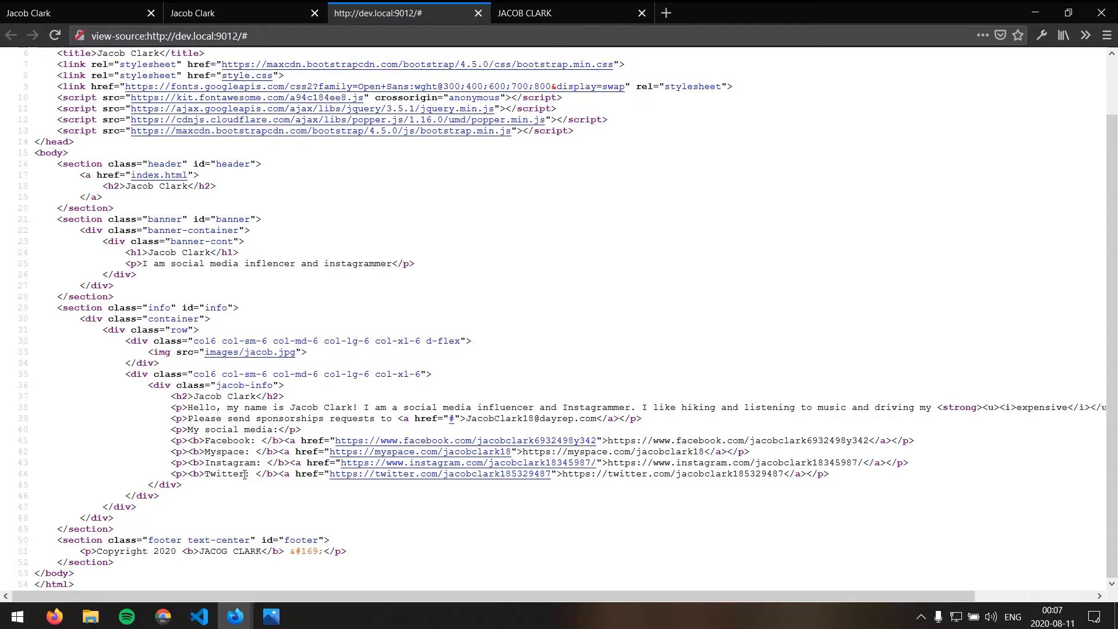
scroll("up", 3)
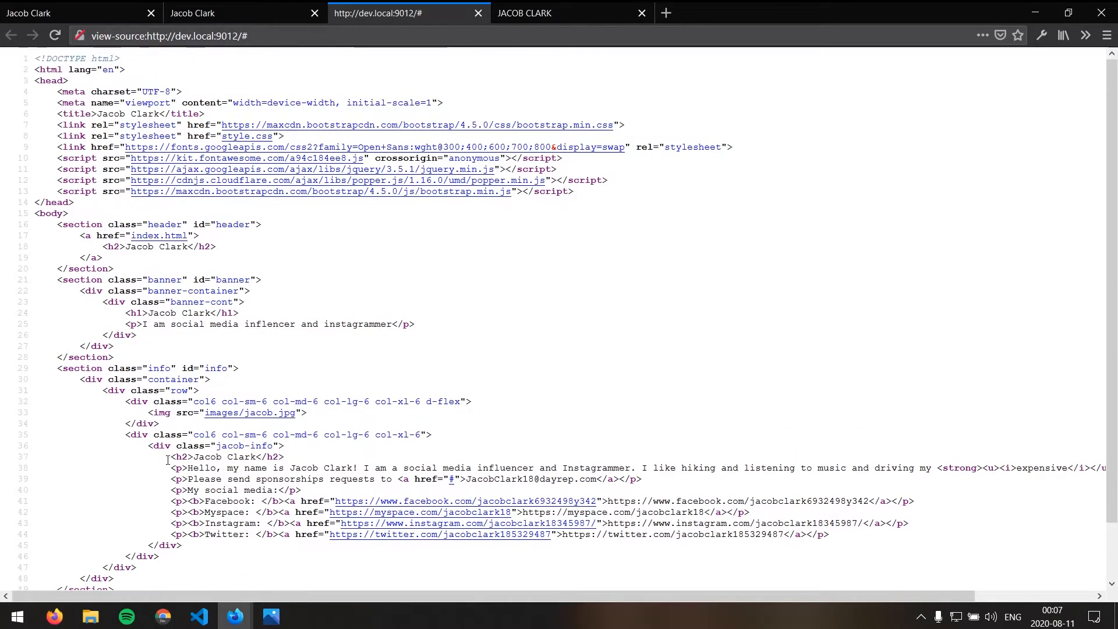
left_click(242, 12)
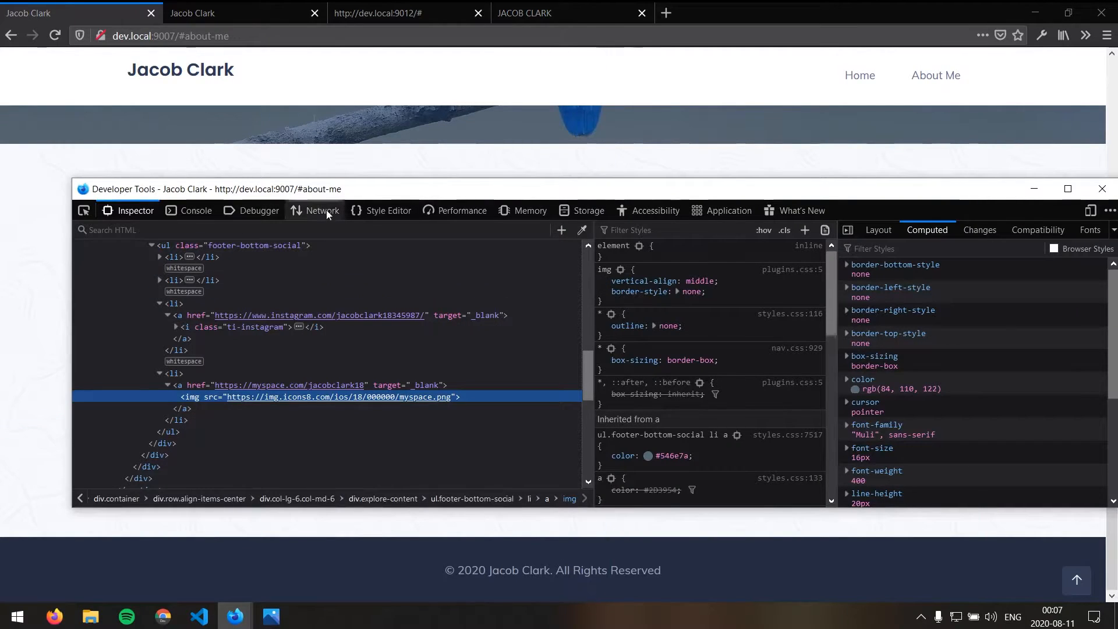
Show the first site's 31 loaded network requests in the Network panel
left_click(322, 211)
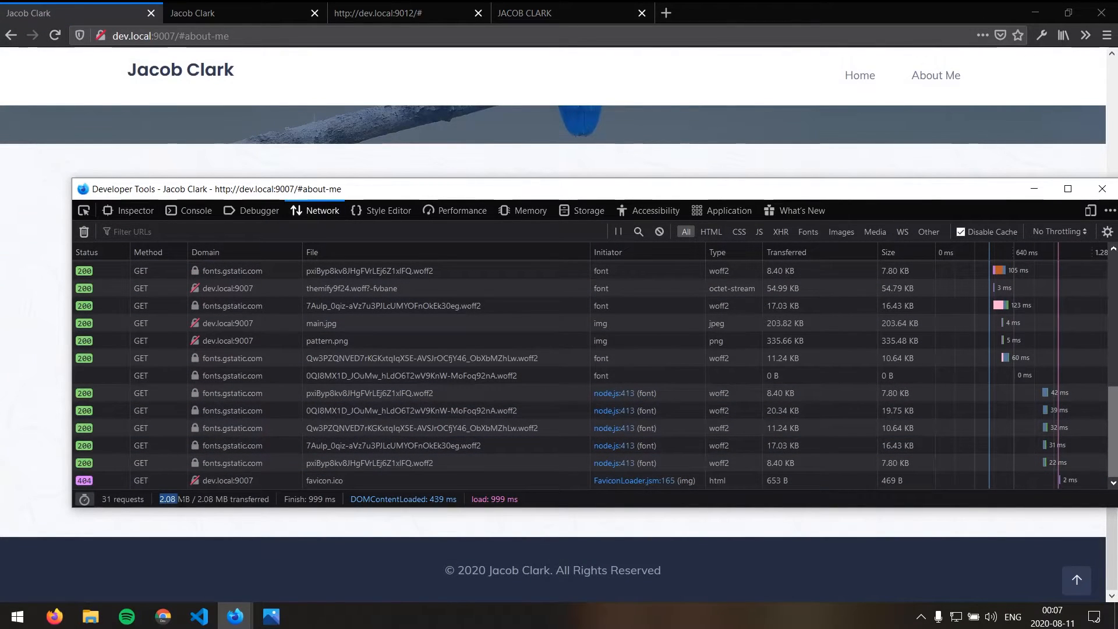
mouse_move(181, 533)
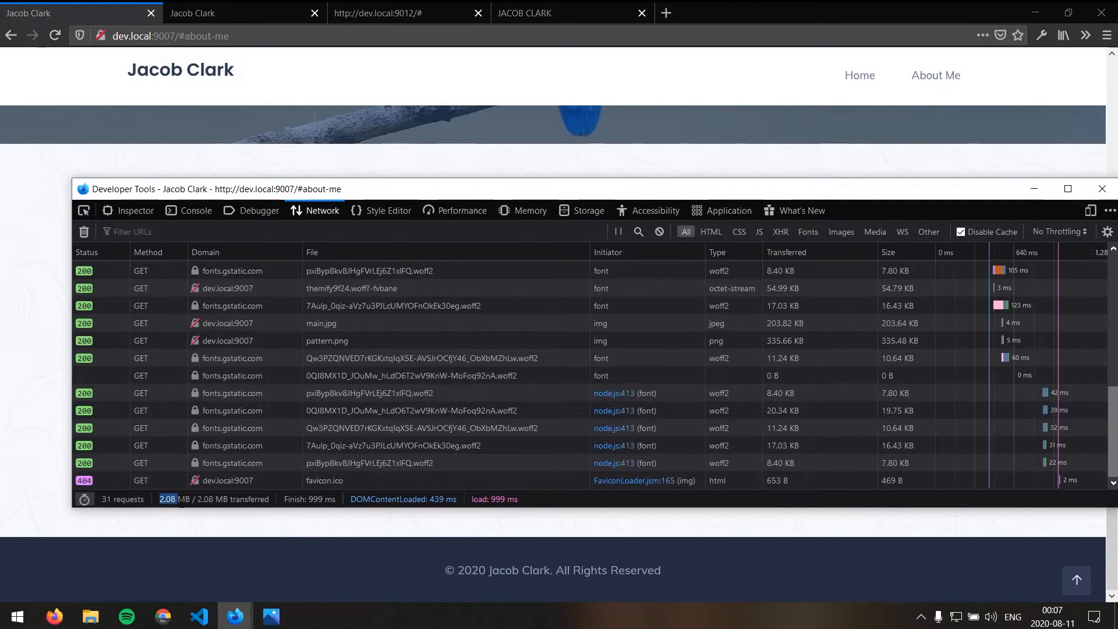
mouse_move(182, 498)
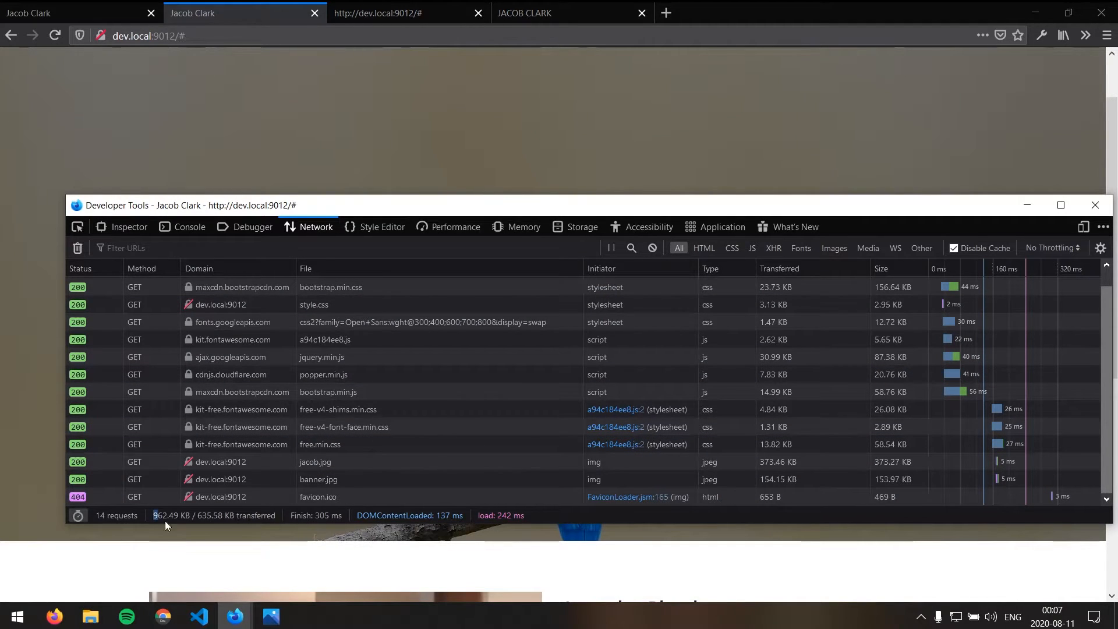
Review the second build's 14 requests including jacob.jpg and banner.jpg sizes, then close Developer Tools with F12
double_click(164, 515)
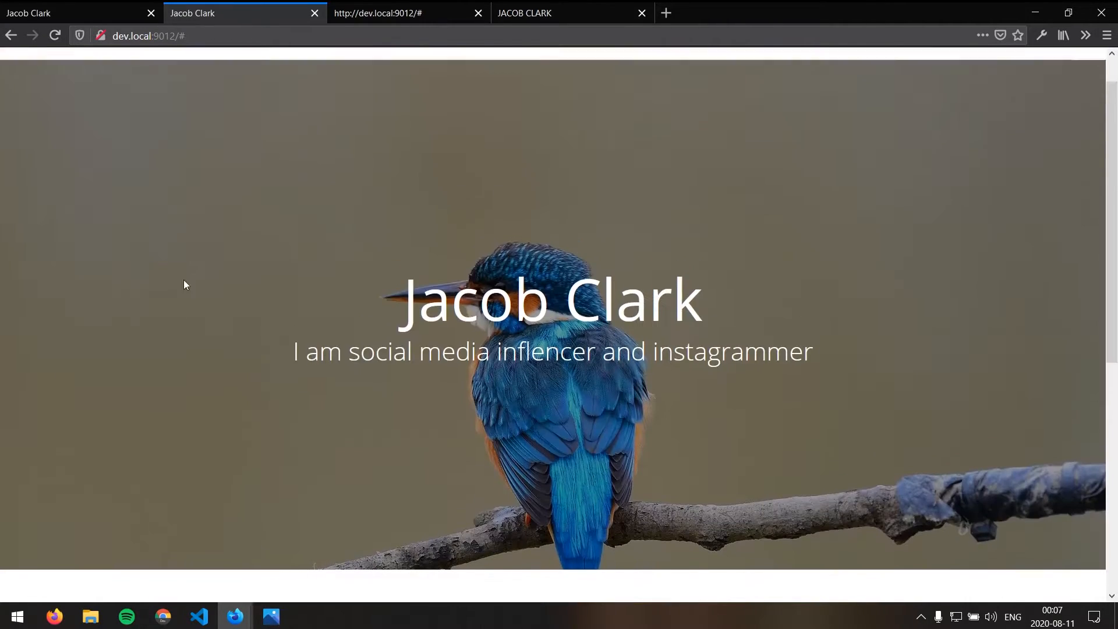
scroll("down", 3)
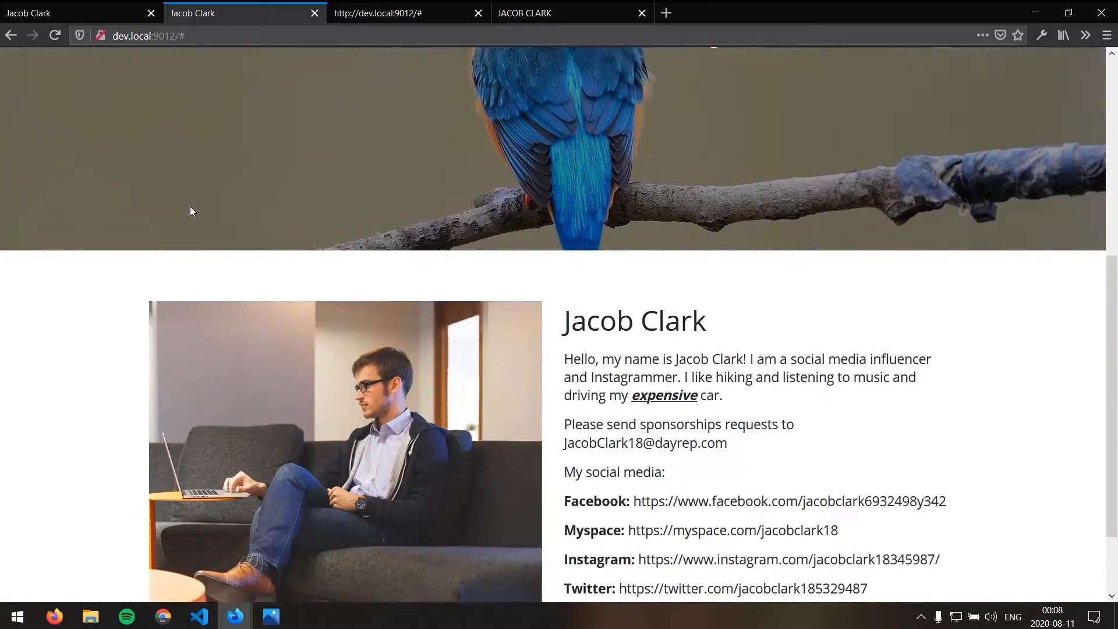
key("F12")
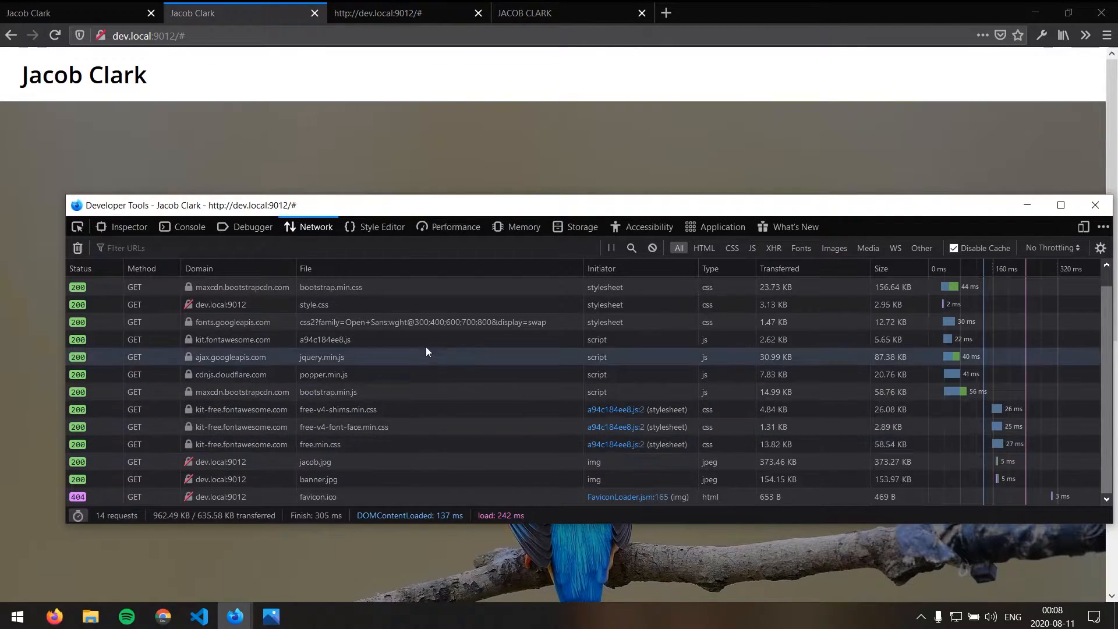
mouse_move(739, 461)
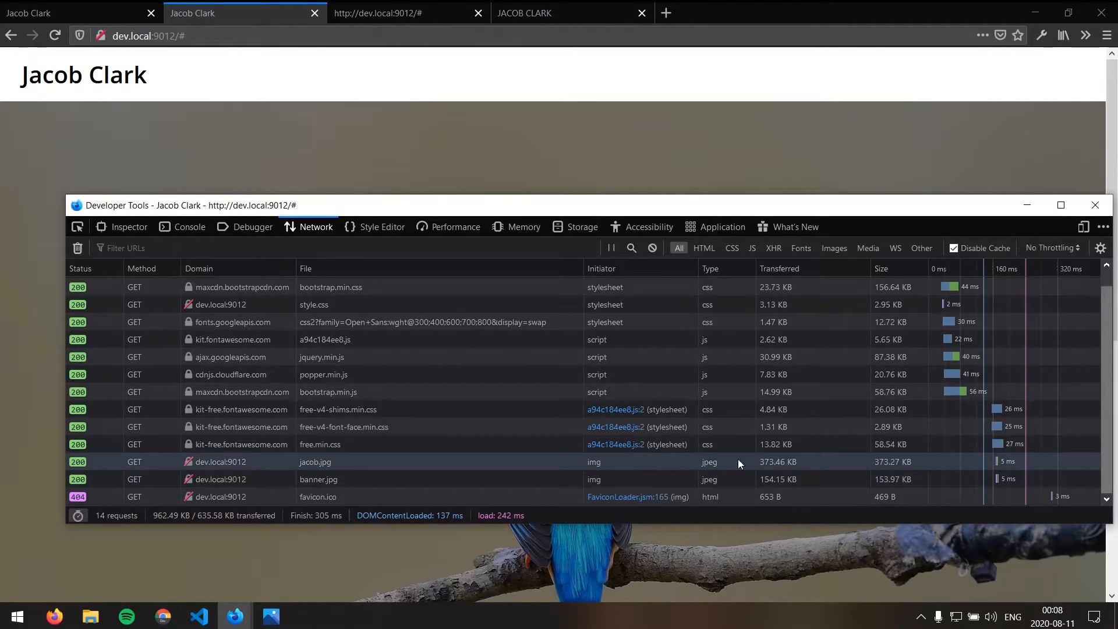
mouse_move(784, 474)
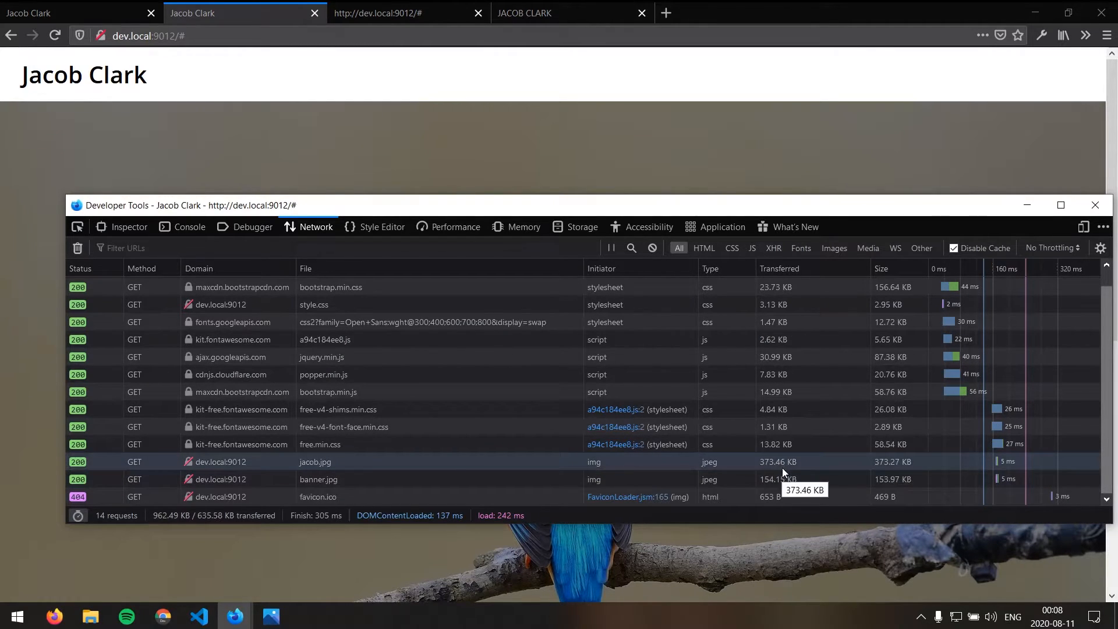
mouse_move(769, 478)
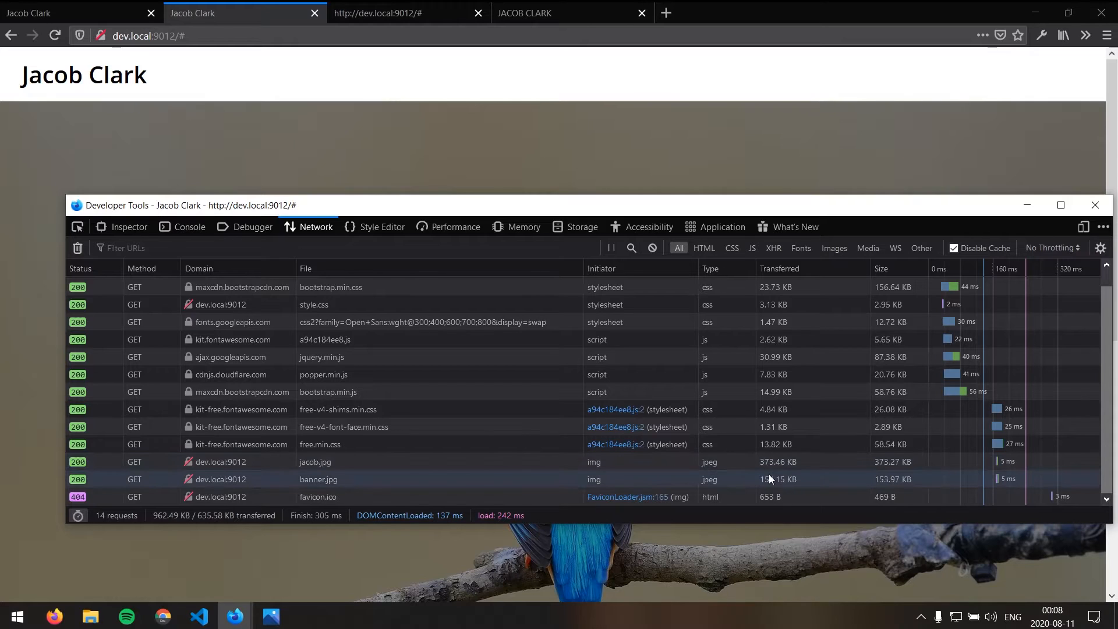
mouse_move(396, 482)
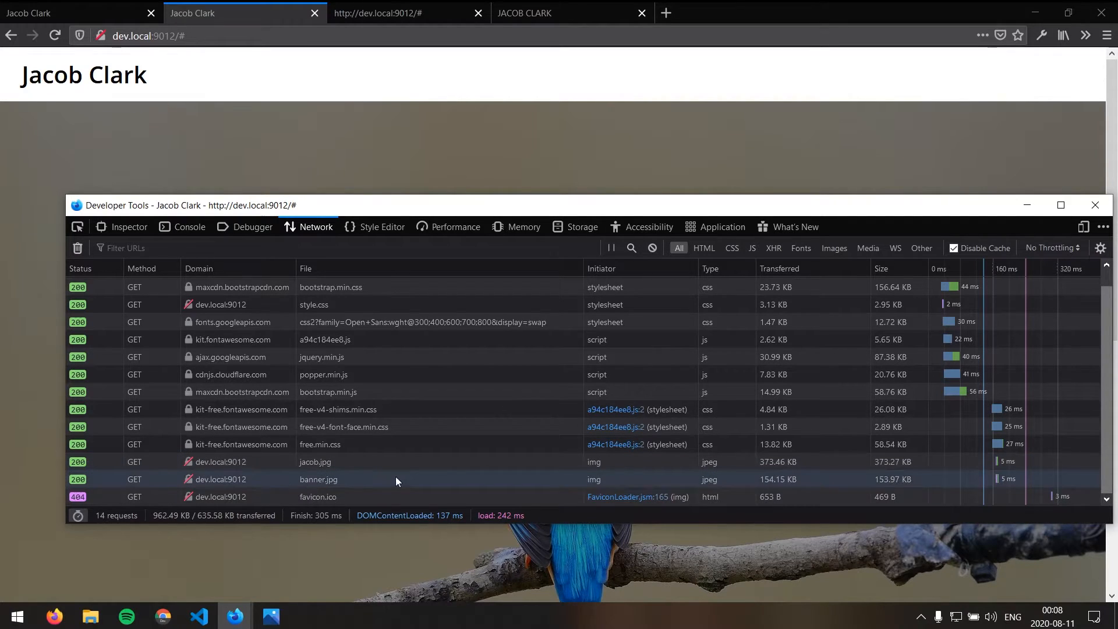
mouse_move(316, 461)
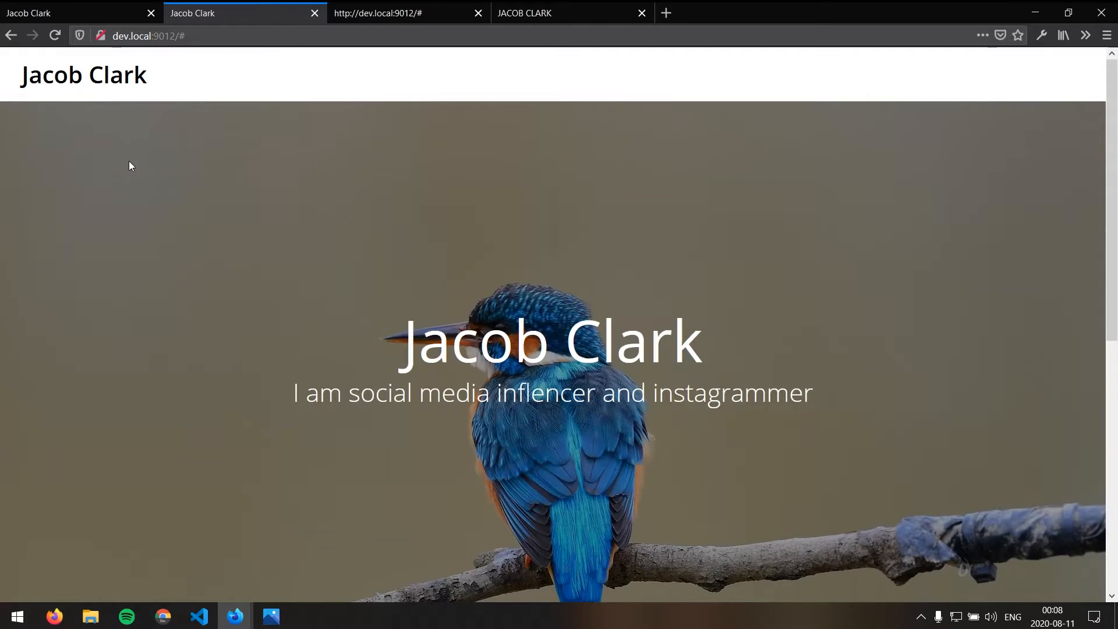
mouse_move(167, 187)
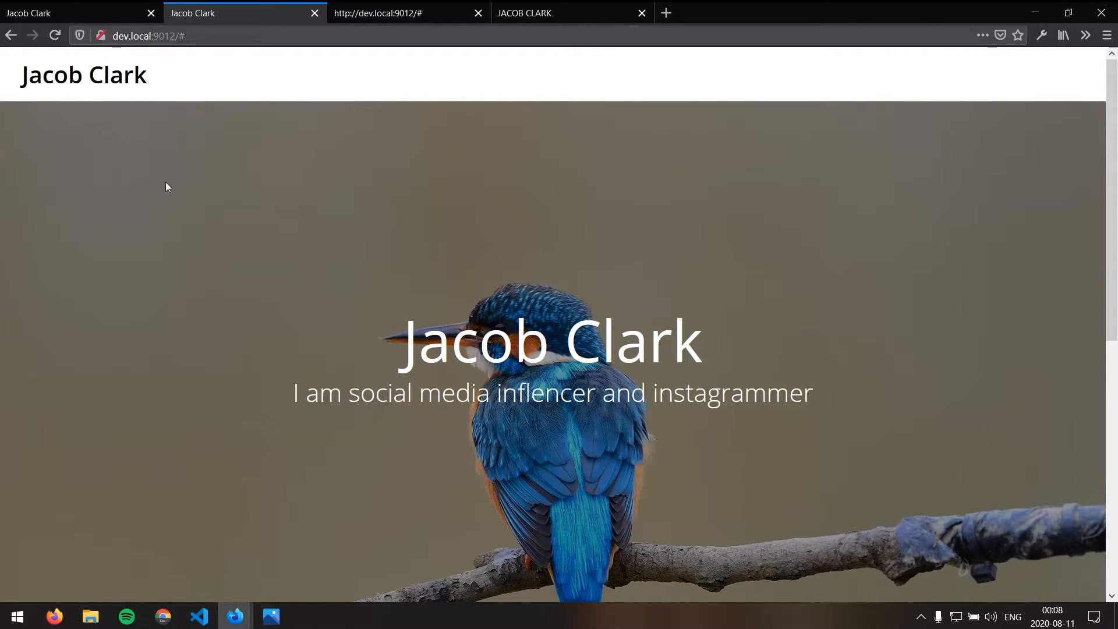
scroll("down", 3)
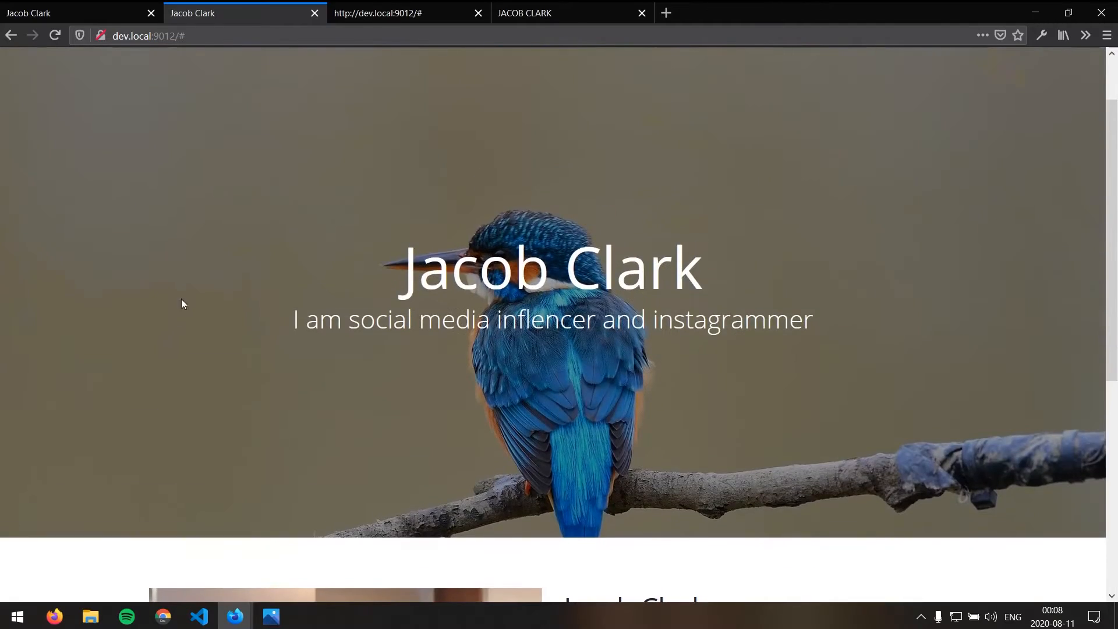
left_click(377, 13)
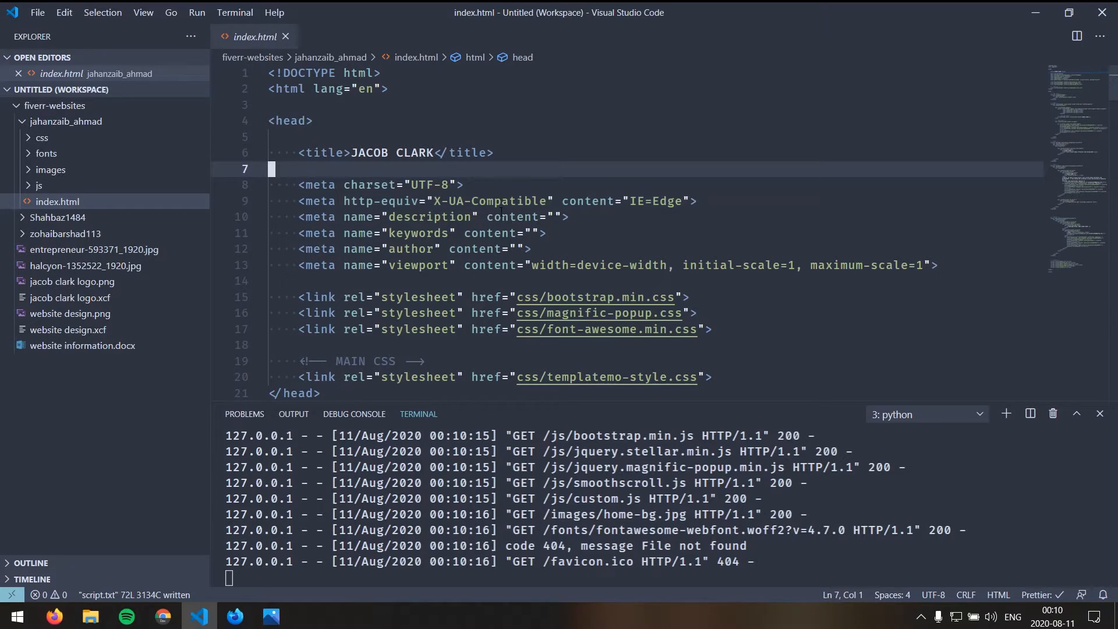
mouse_move(513, 217)
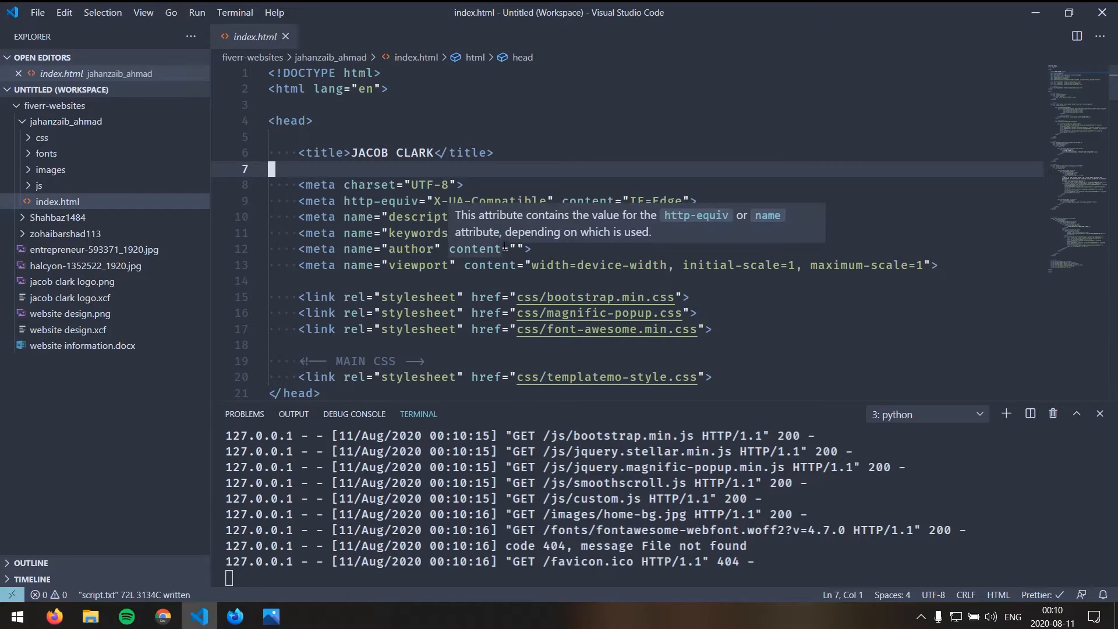
mouse_move(512, 483)
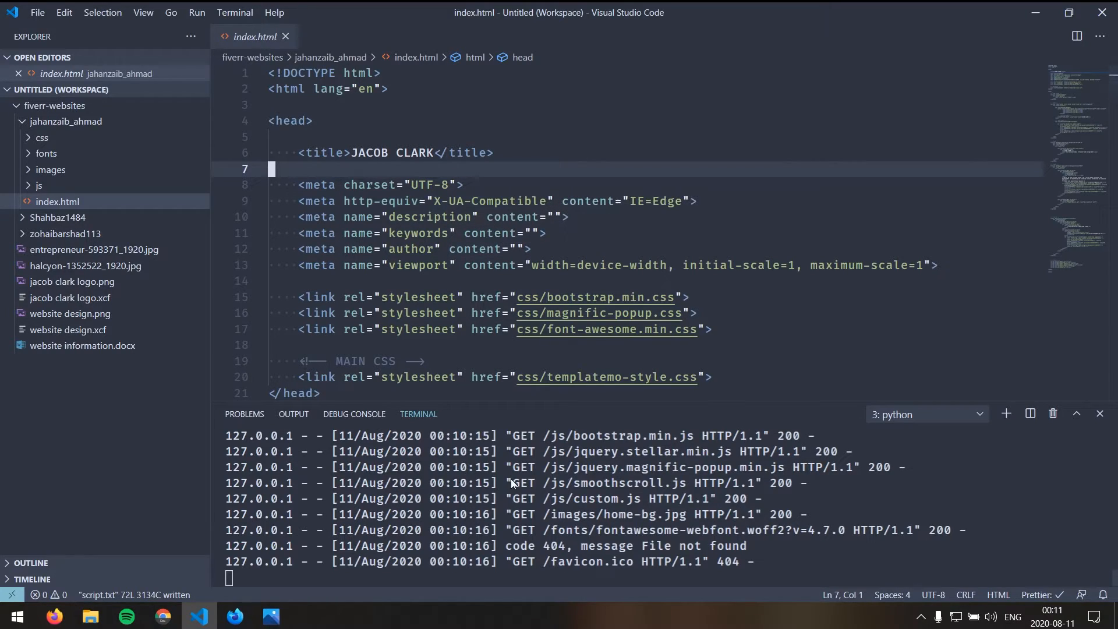
mouse_move(235, 615)
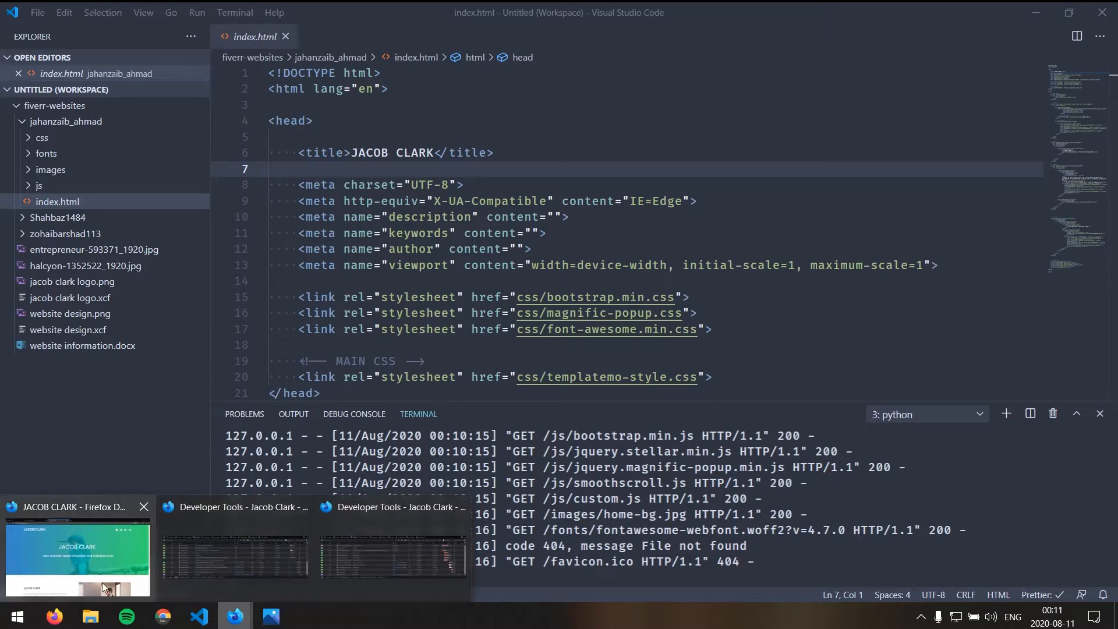
Bring up the JACOB CLARK site on port 9032 and scroll down to its dark copyright footer
left_click(77, 557)
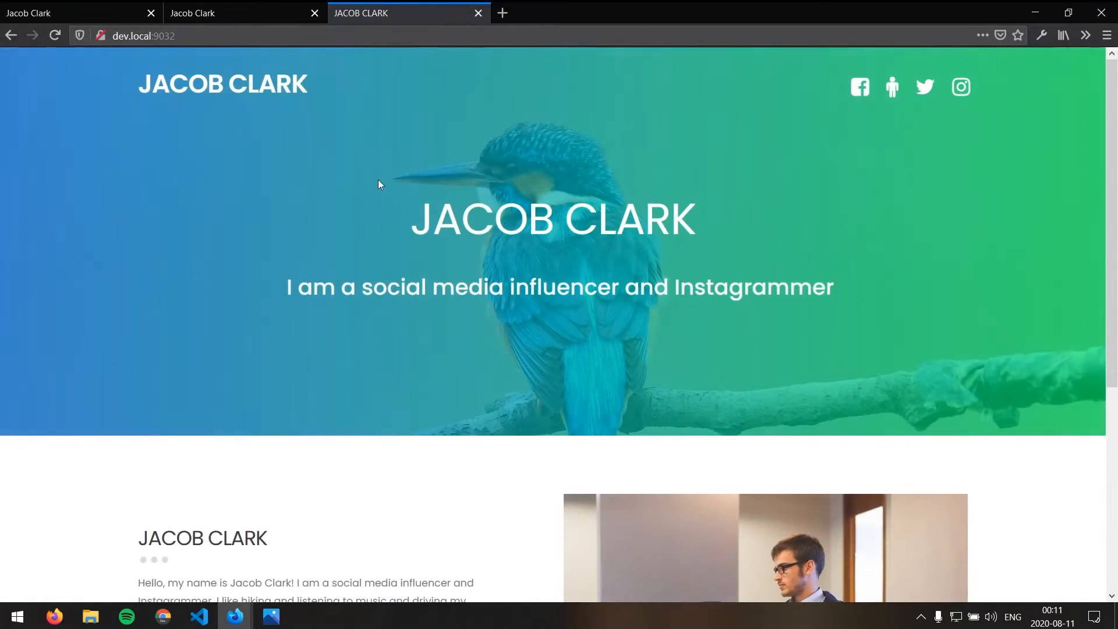
scroll("down", 3)
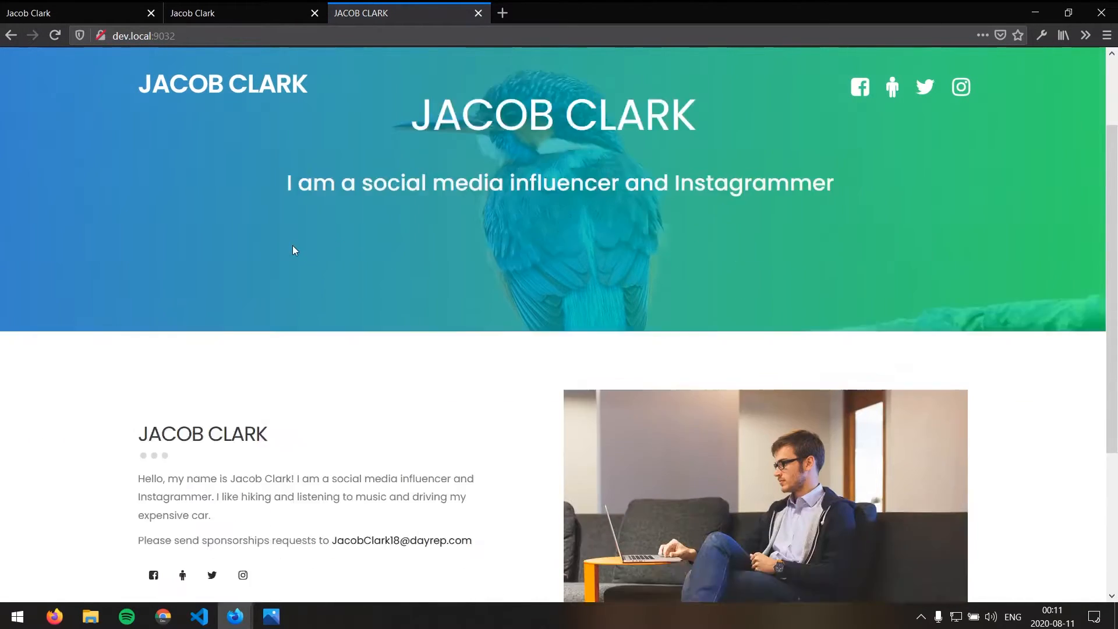
scroll("down", 3)
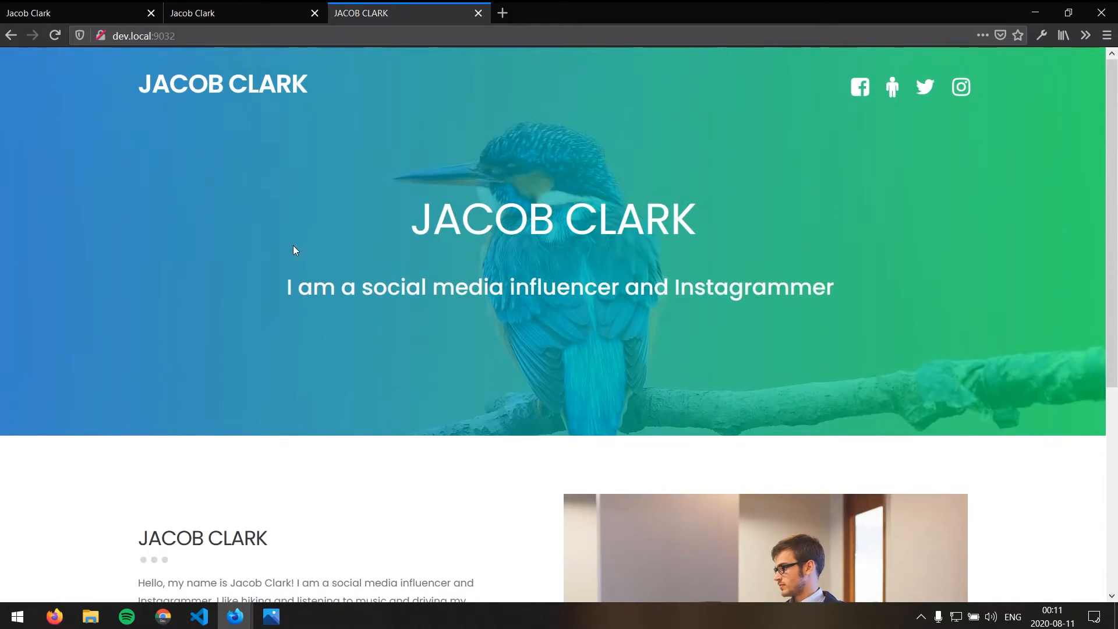
mouse_move(304, 238)
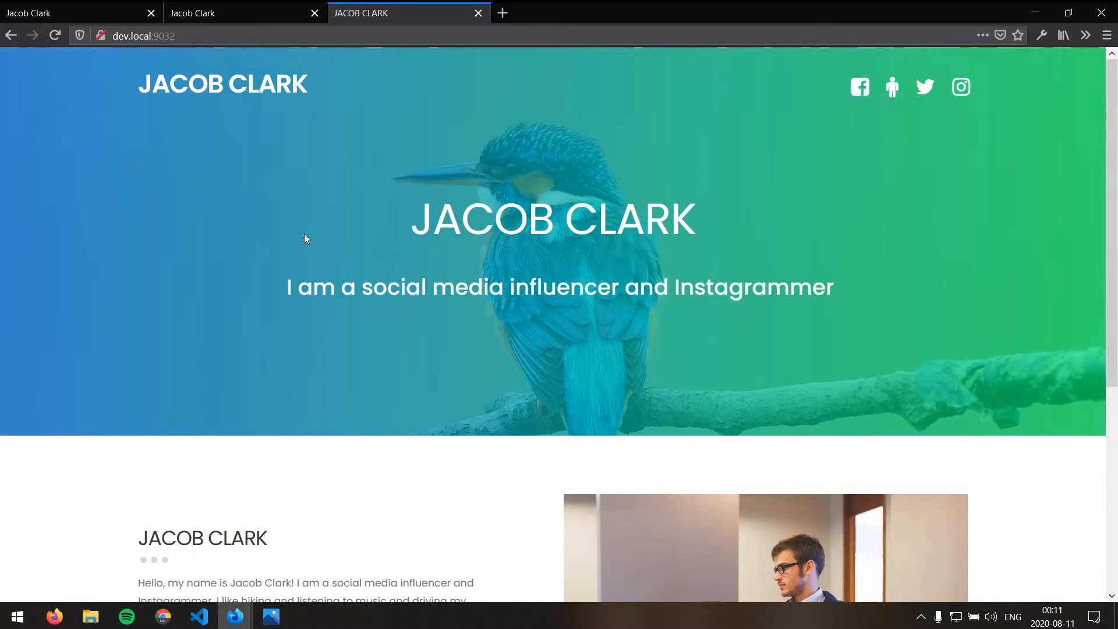
scroll("down", 3)
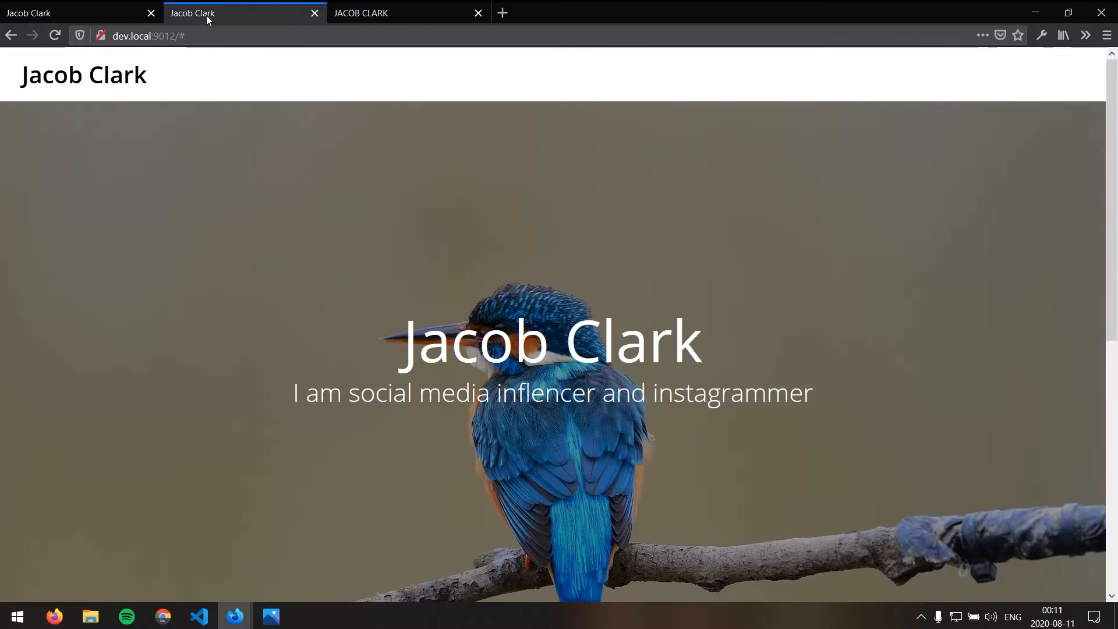
Compare against the port 9012 Jacob Clark site, then return to 9032 and scroll between hero and footer
left_click(370, 13)
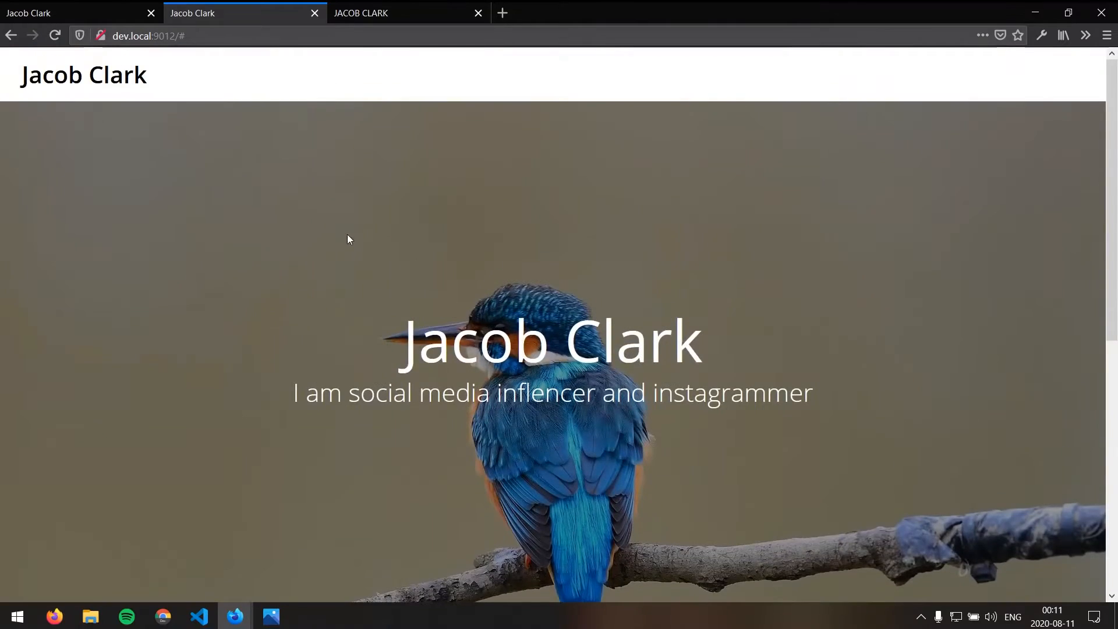
left_click(407, 12)
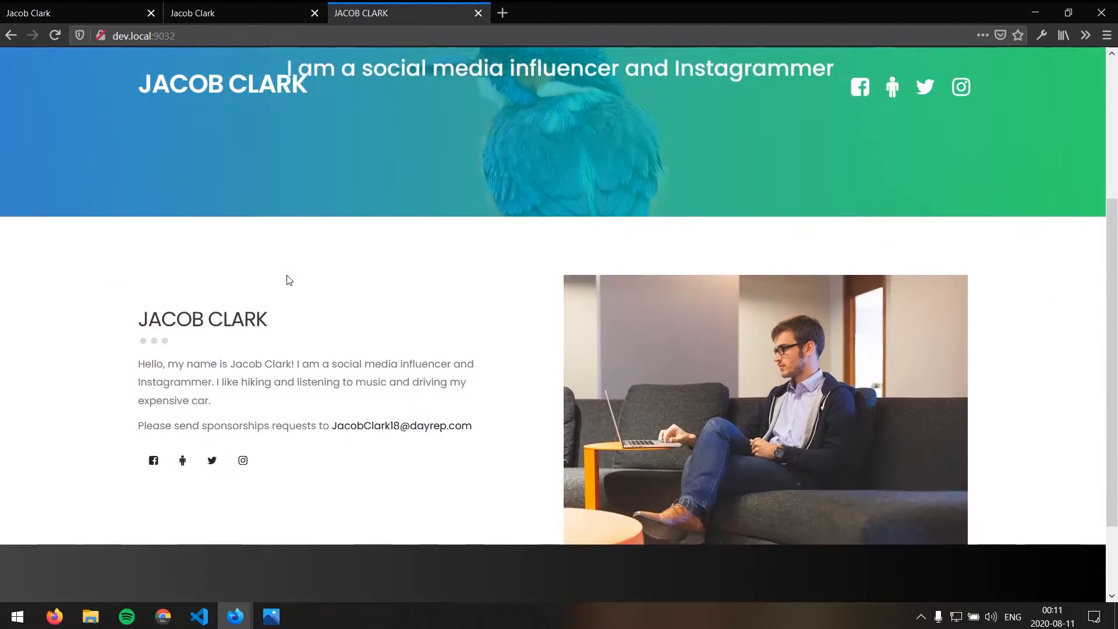
scroll("up", 3)
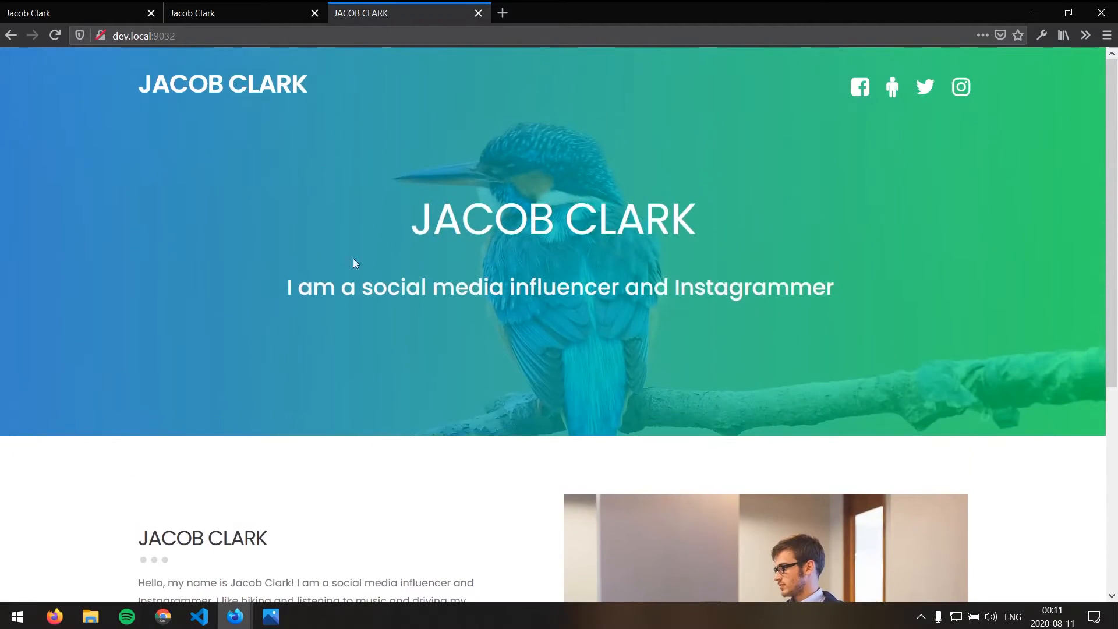
scroll("down", 3)
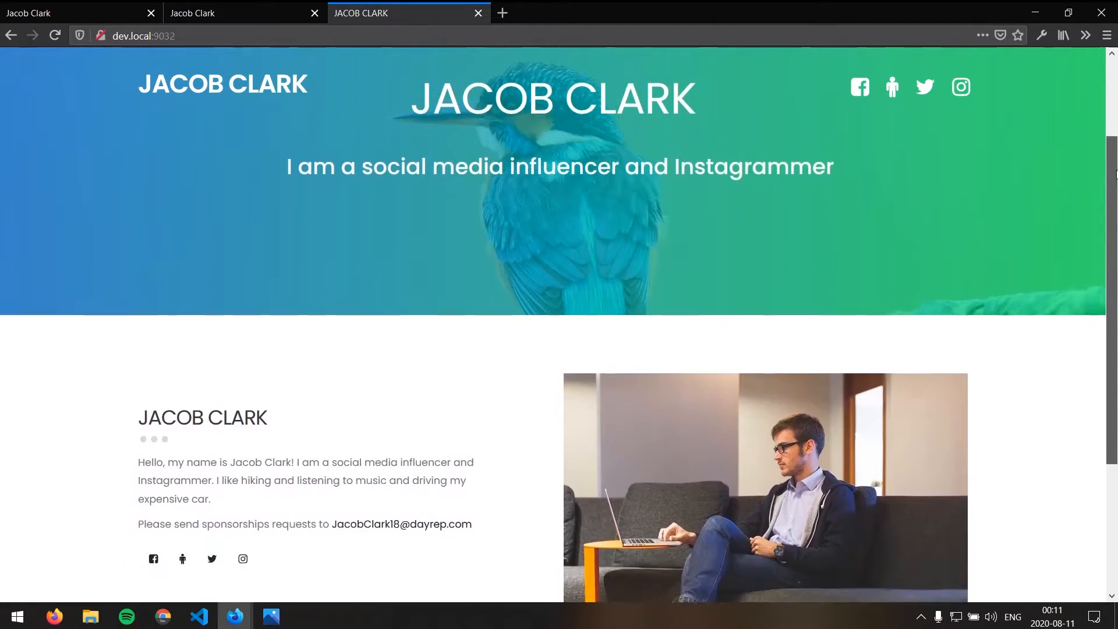
scroll("up", 3)
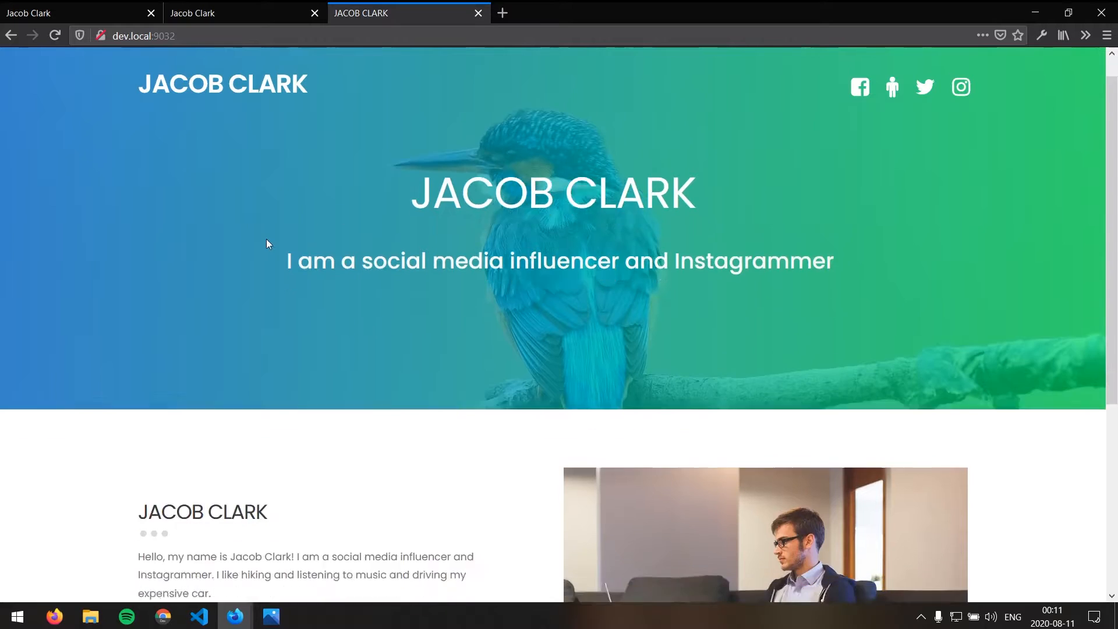
scroll("down", 3)
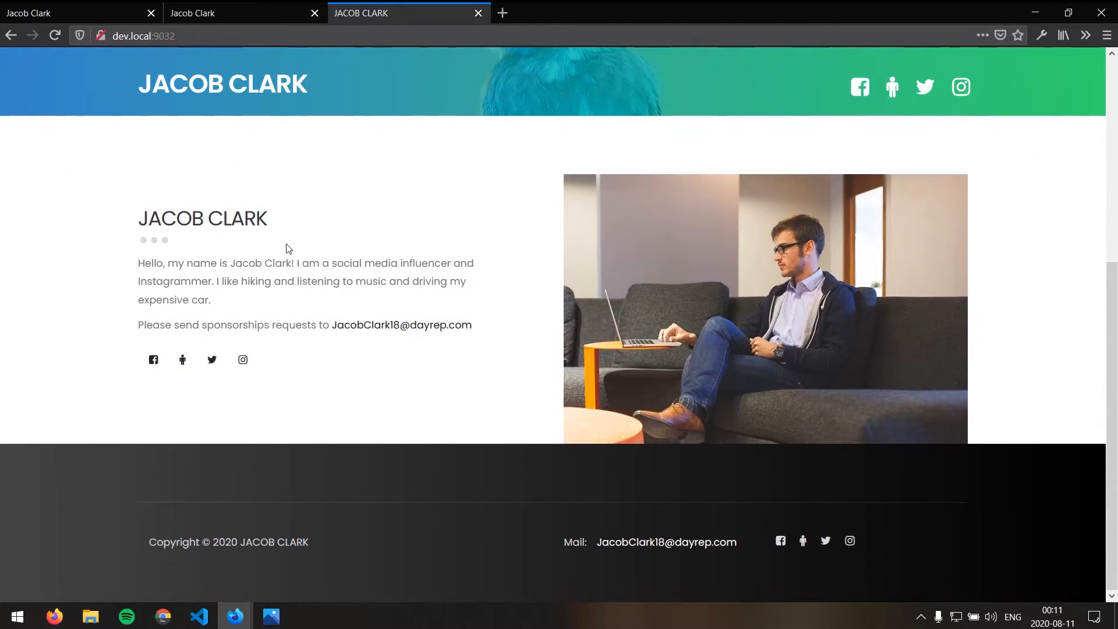
scroll("up", 3)
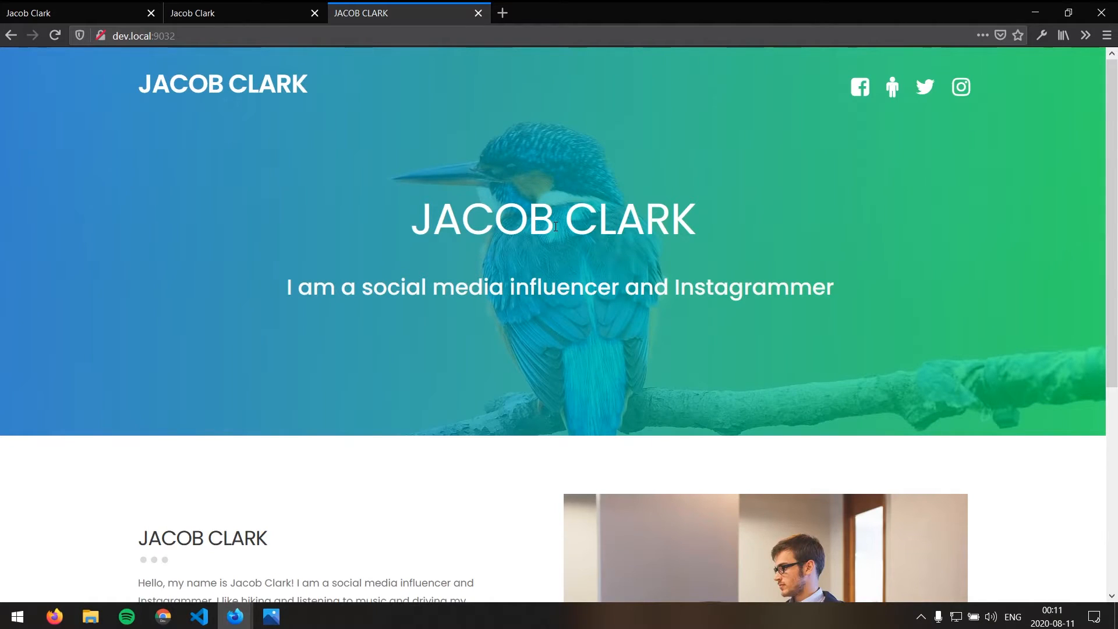
mouse_move(763, 170)
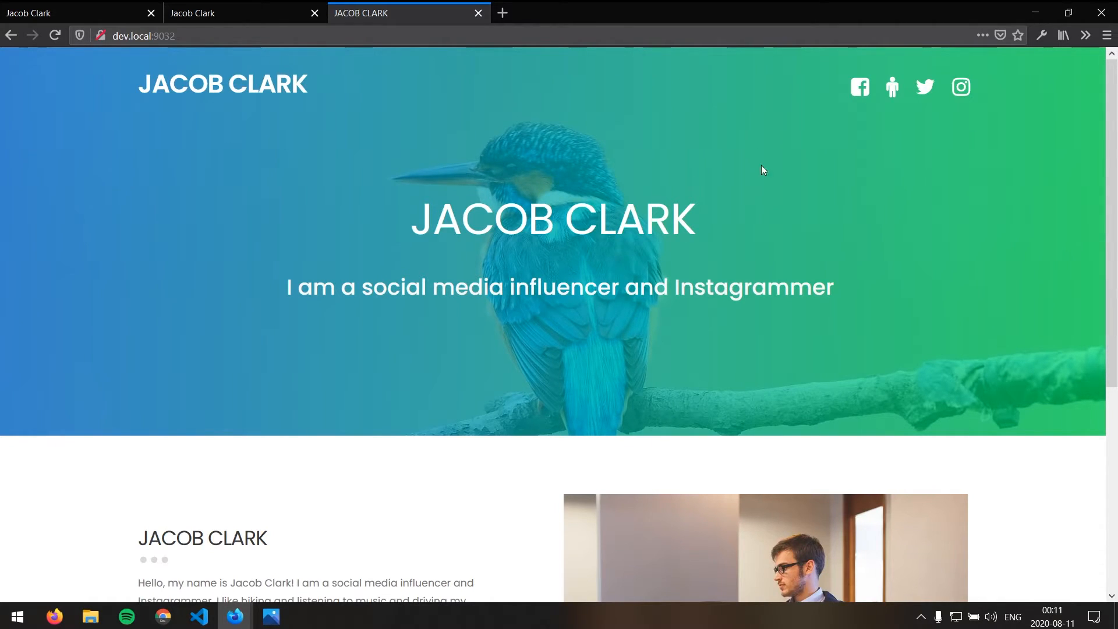
mouse_move(237, 106)
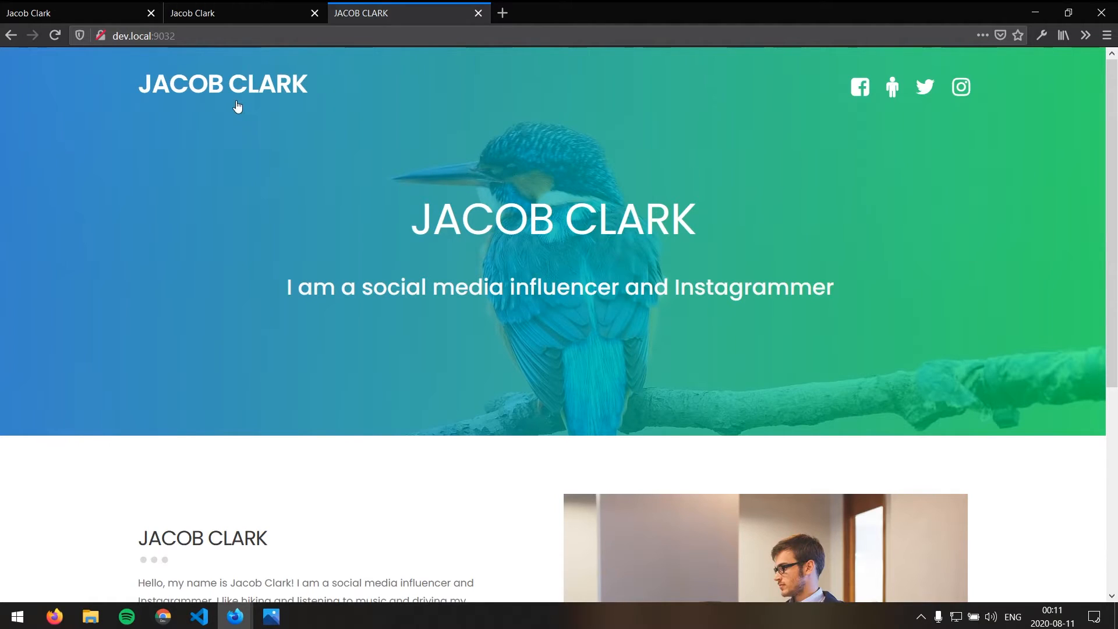
mouse_move(891, 88)
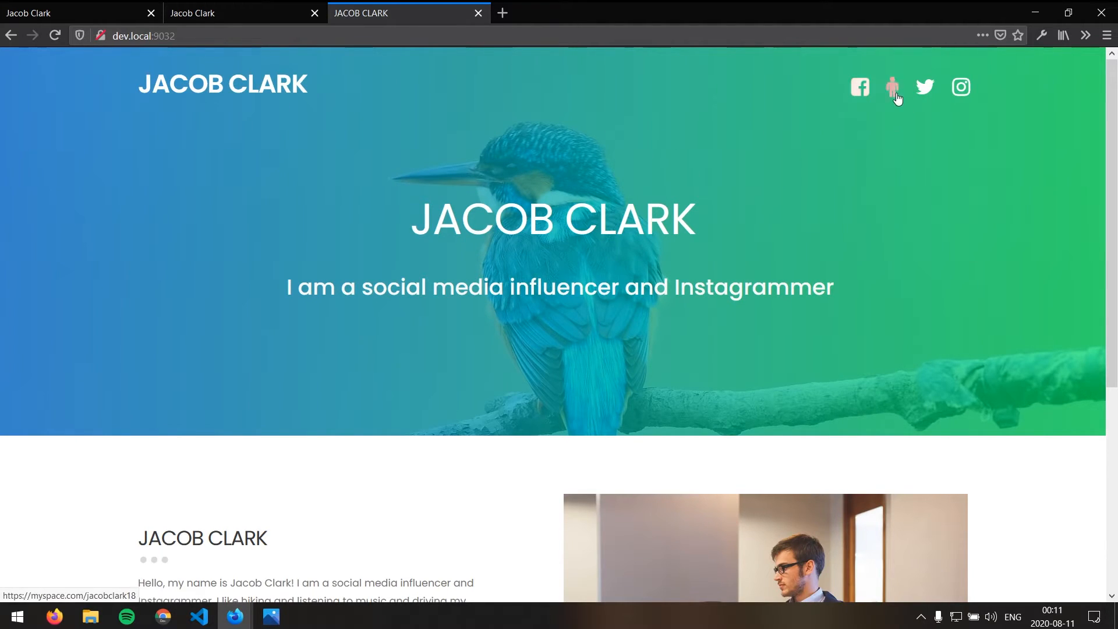
mouse_move(860, 87)
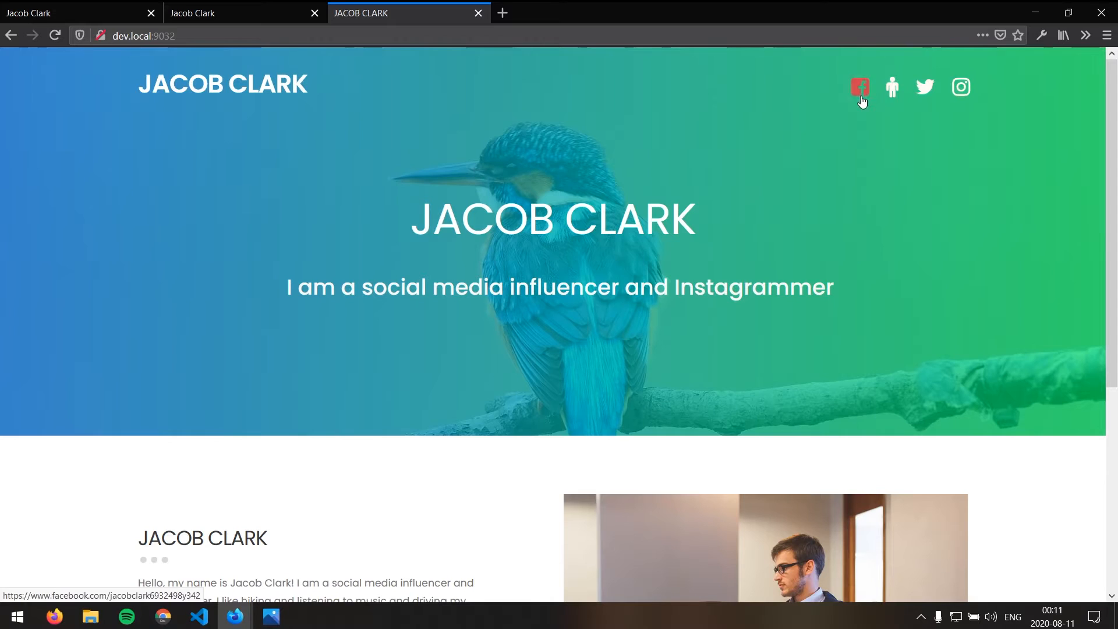
mouse_move(893, 88)
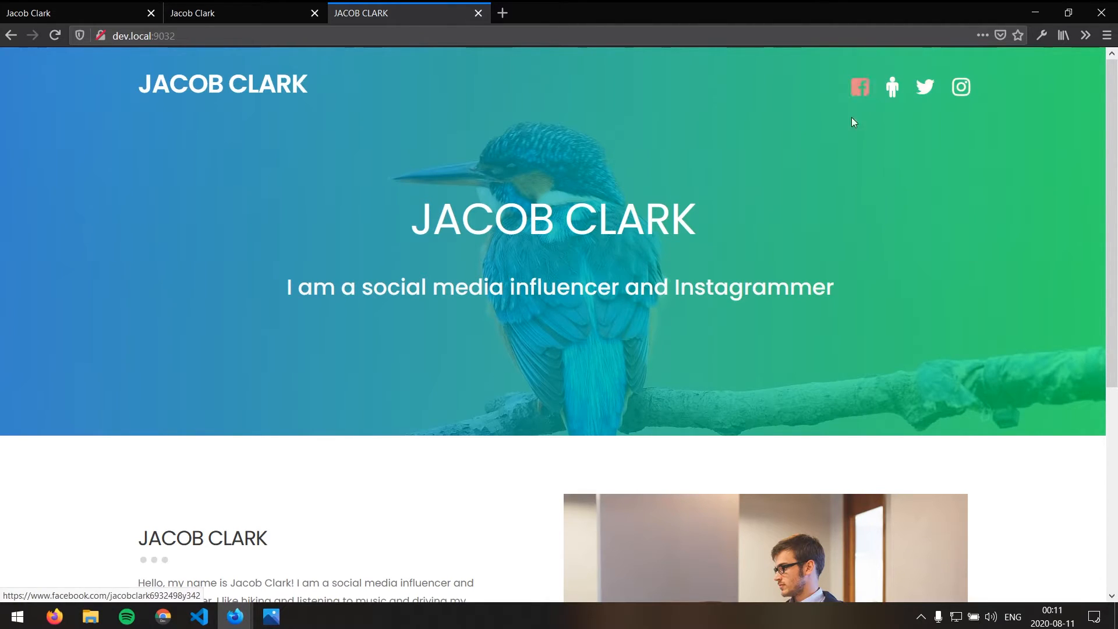
mouse_move(789, 240)
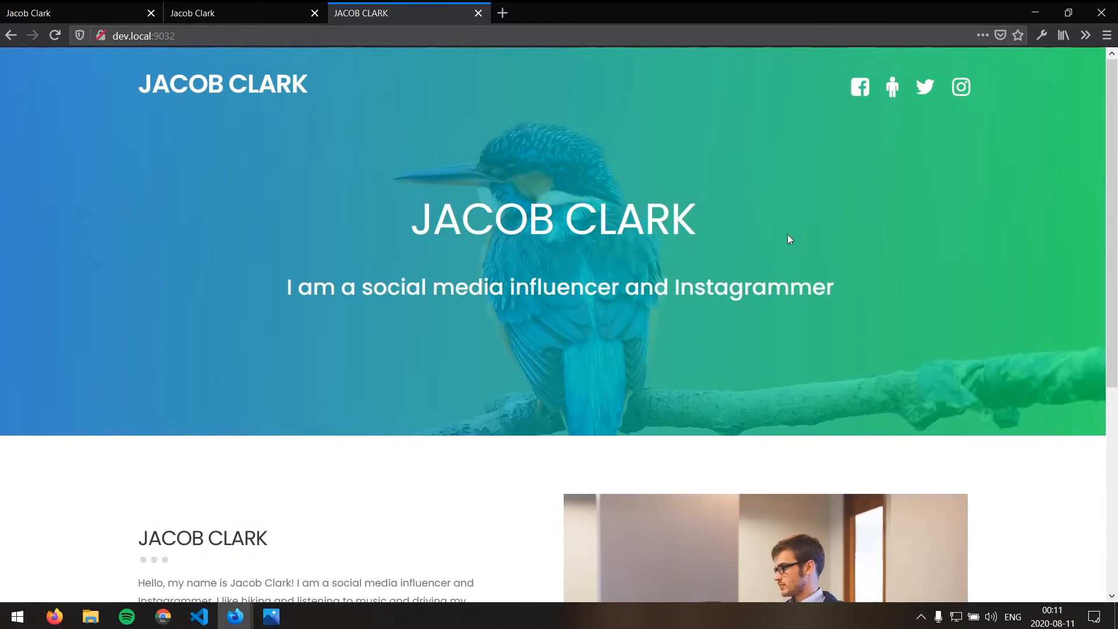
mouse_move(960, 87)
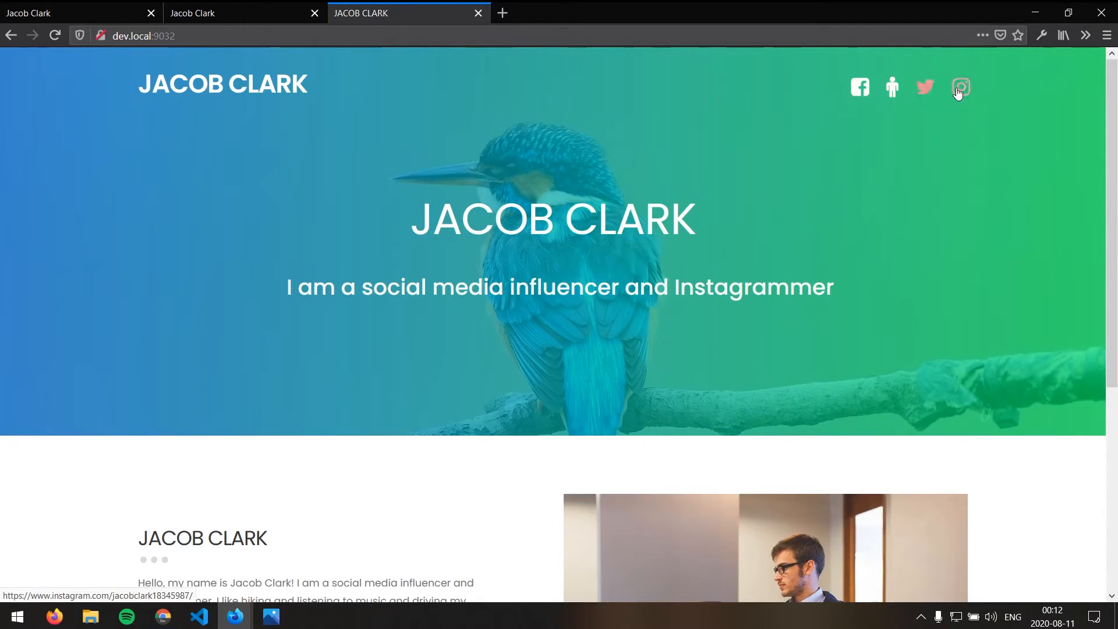
mouse_move(891, 88)
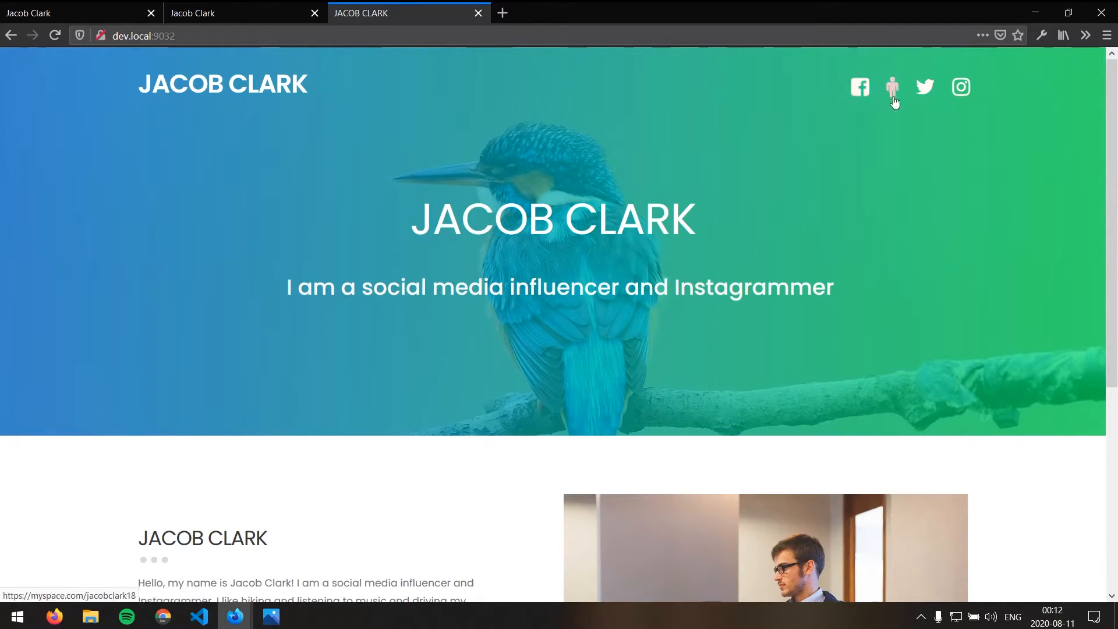
mouse_move(860, 87)
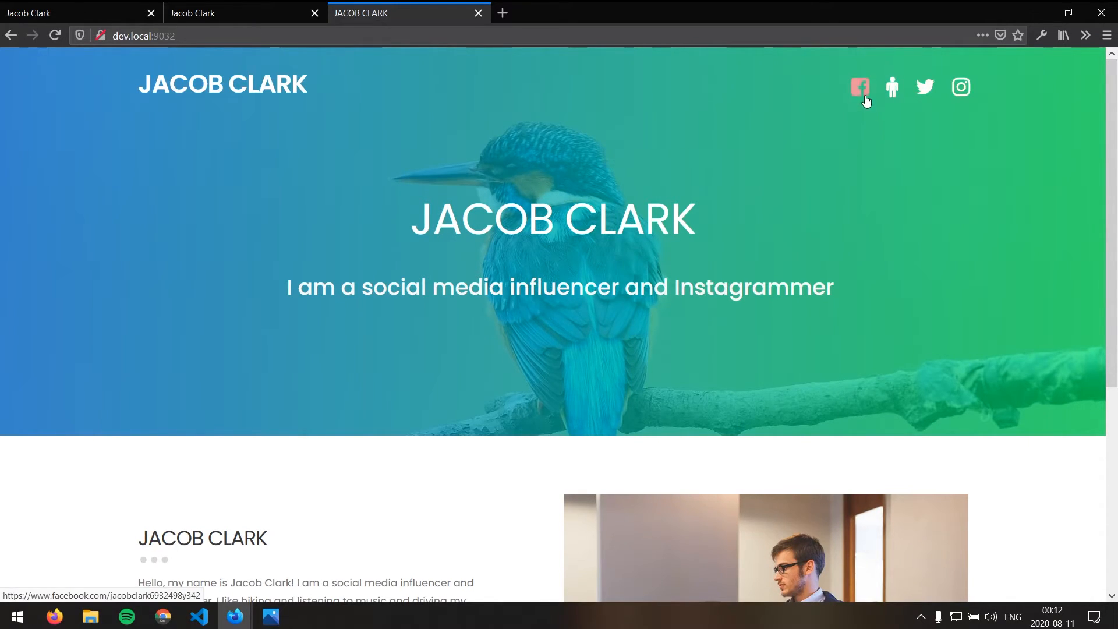
mouse_move(859, 88)
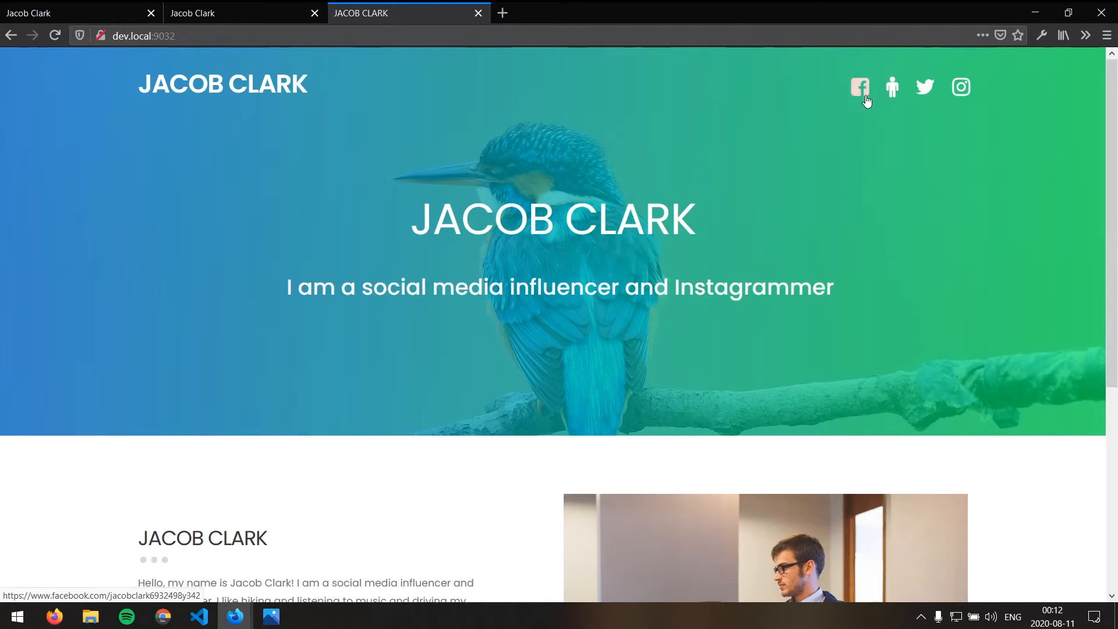
mouse_move(860, 87)
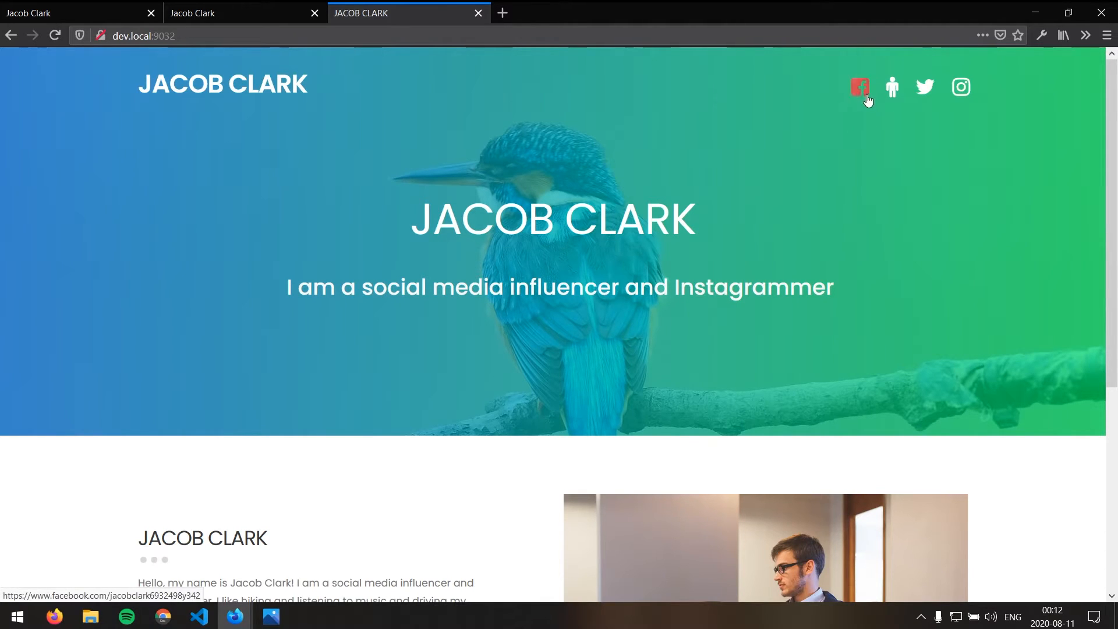
mouse_move(356, 227)
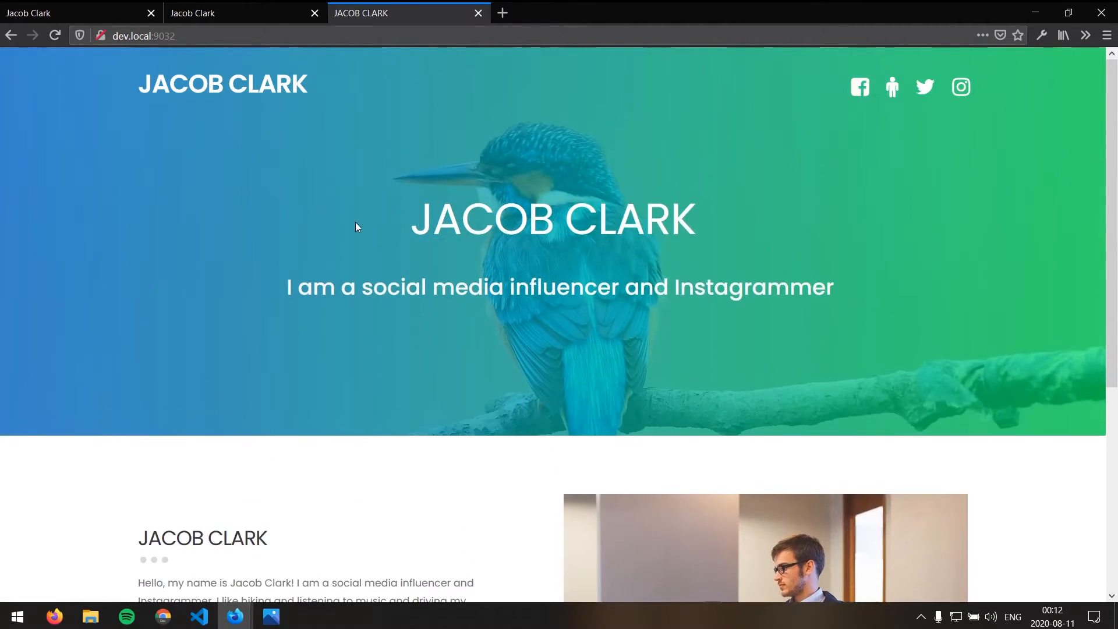
mouse_move(454, 232)
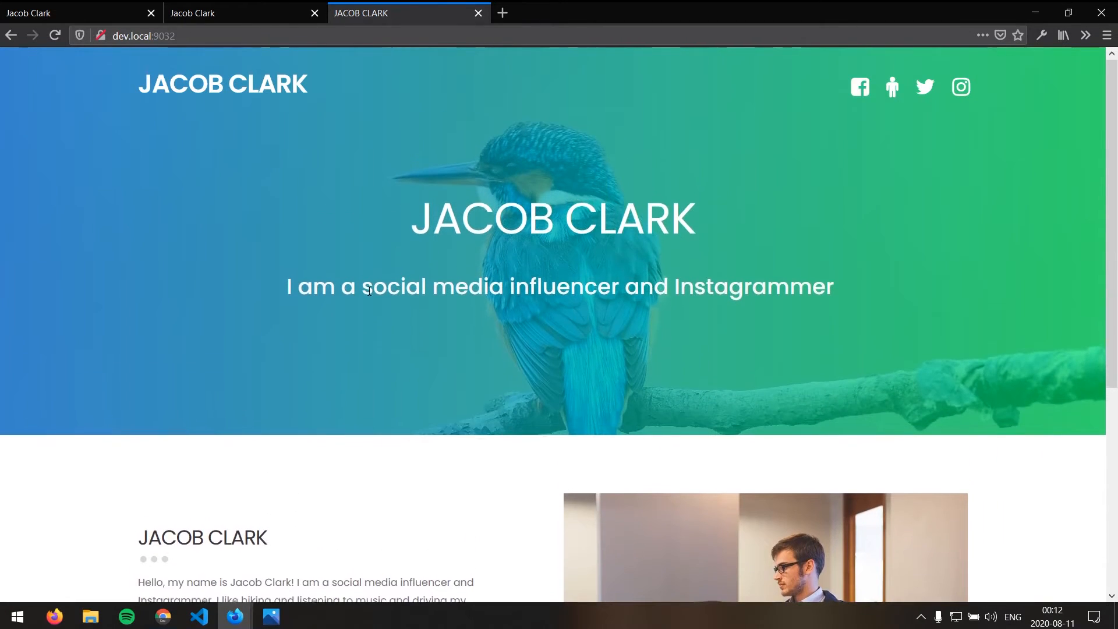
Scroll the JACOB CLARK page down to its footer and back to the top
scroll("down", 3)
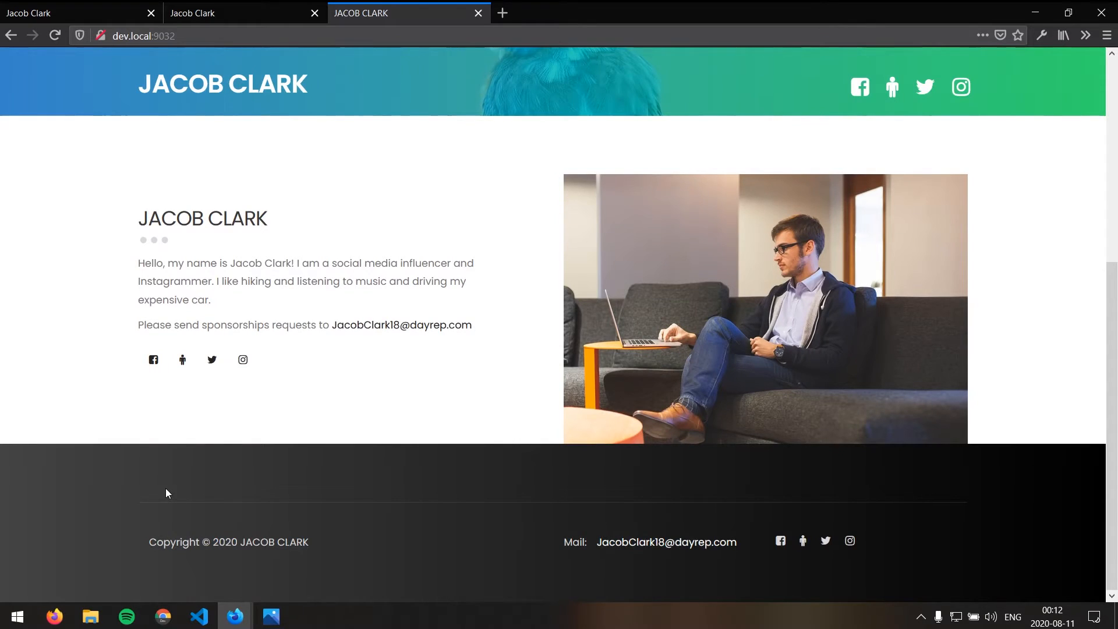
mouse_move(182, 360)
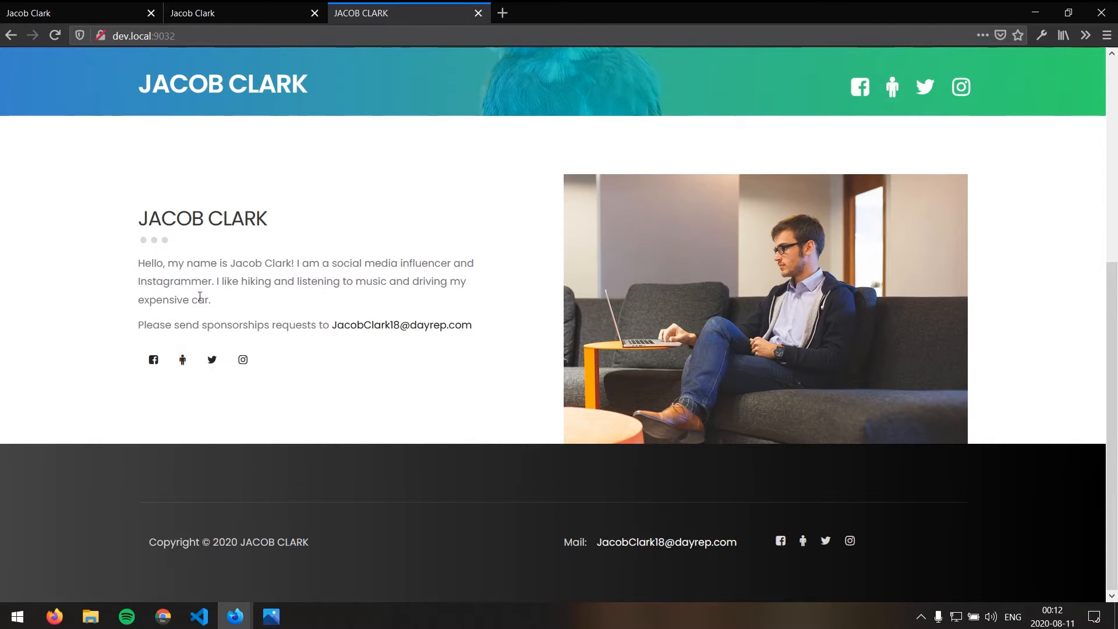
scroll("up", 3)
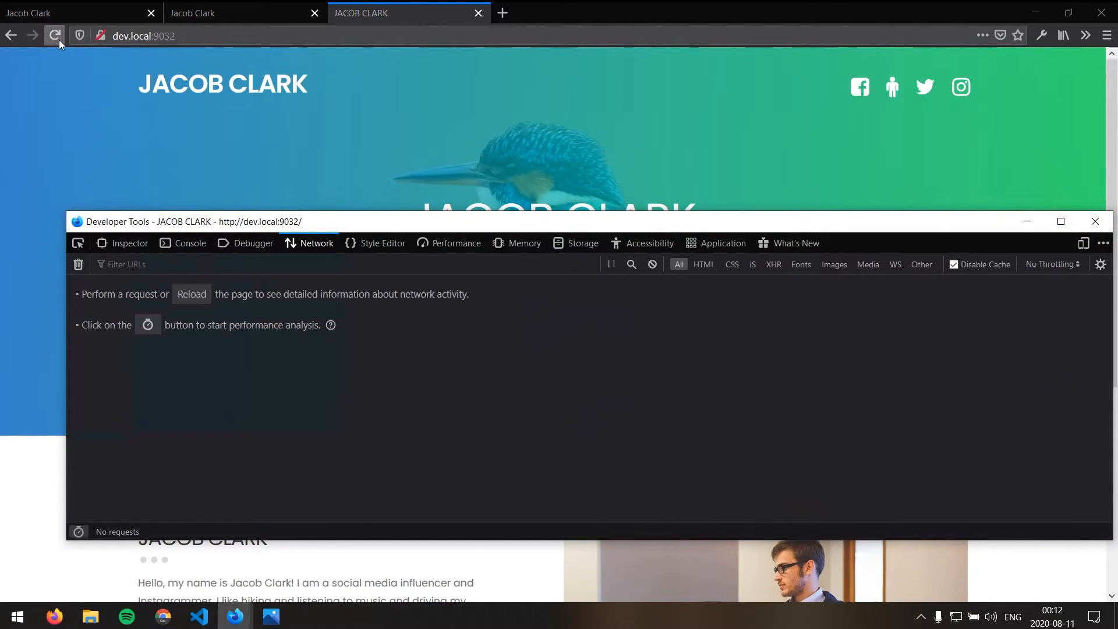
Reload to record the third build's 19 requests (1.13 MB) and sort them by size
left_click(54, 36)
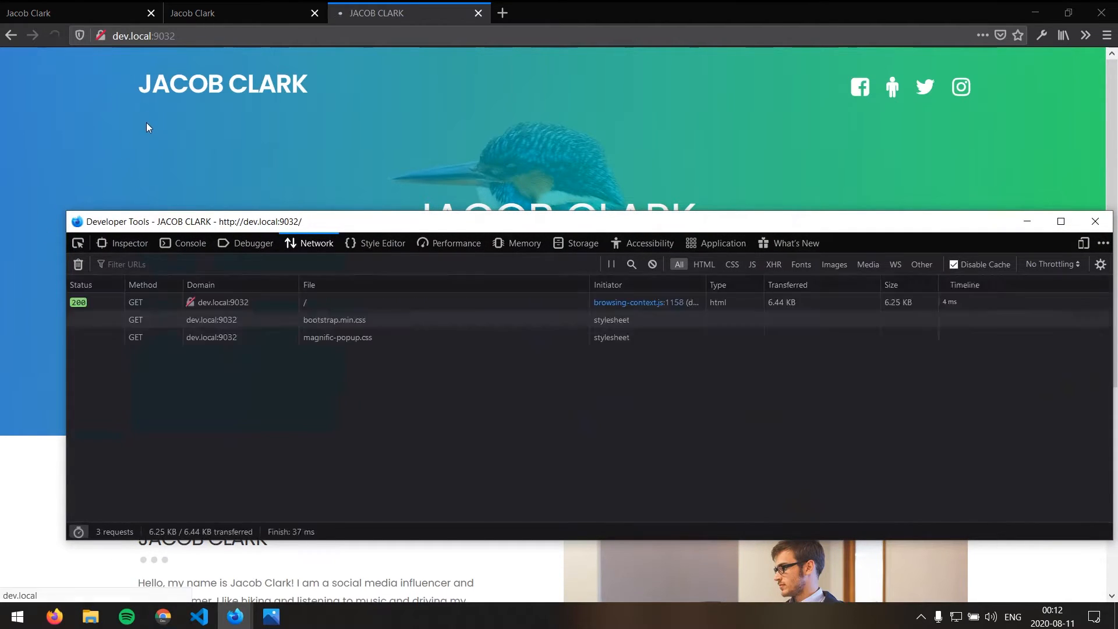
left_click(55, 36)
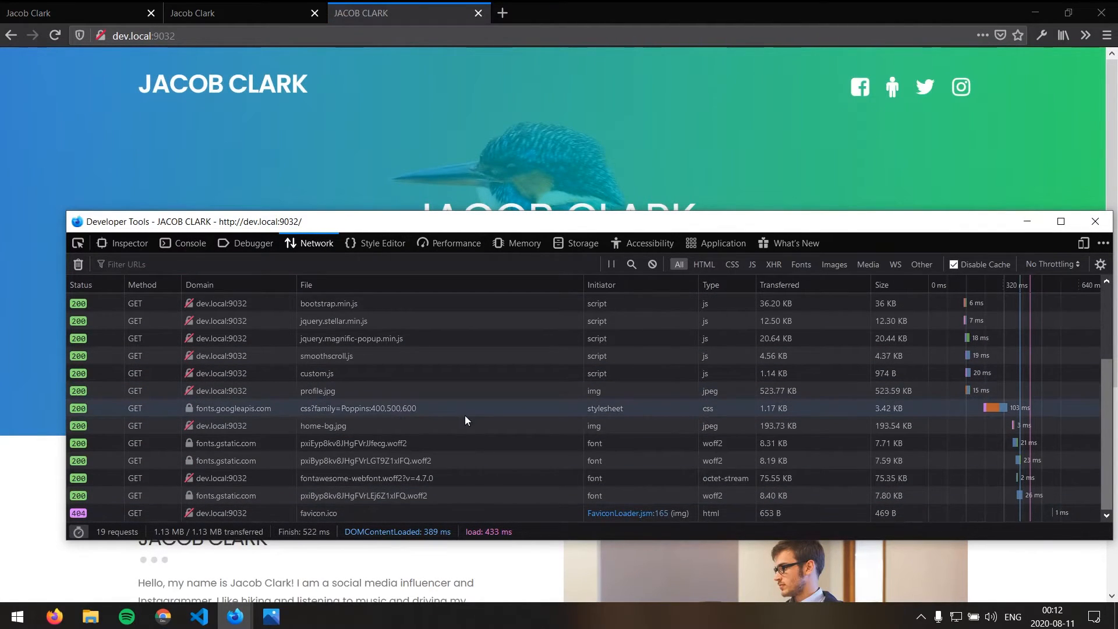
mouse_move(322, 426)
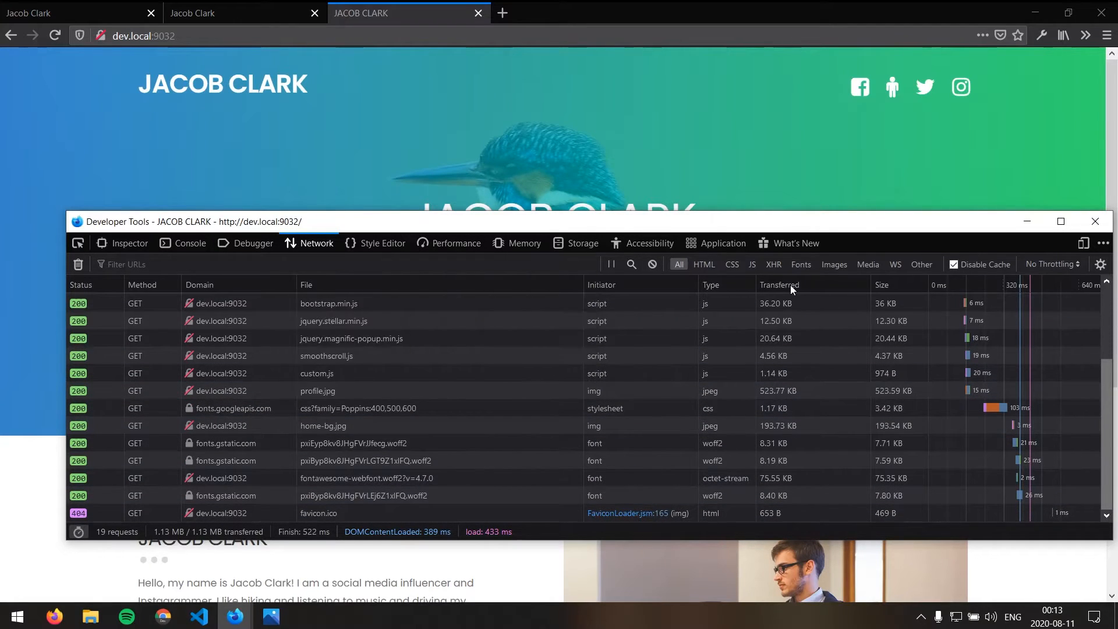
left_click(882, 284)
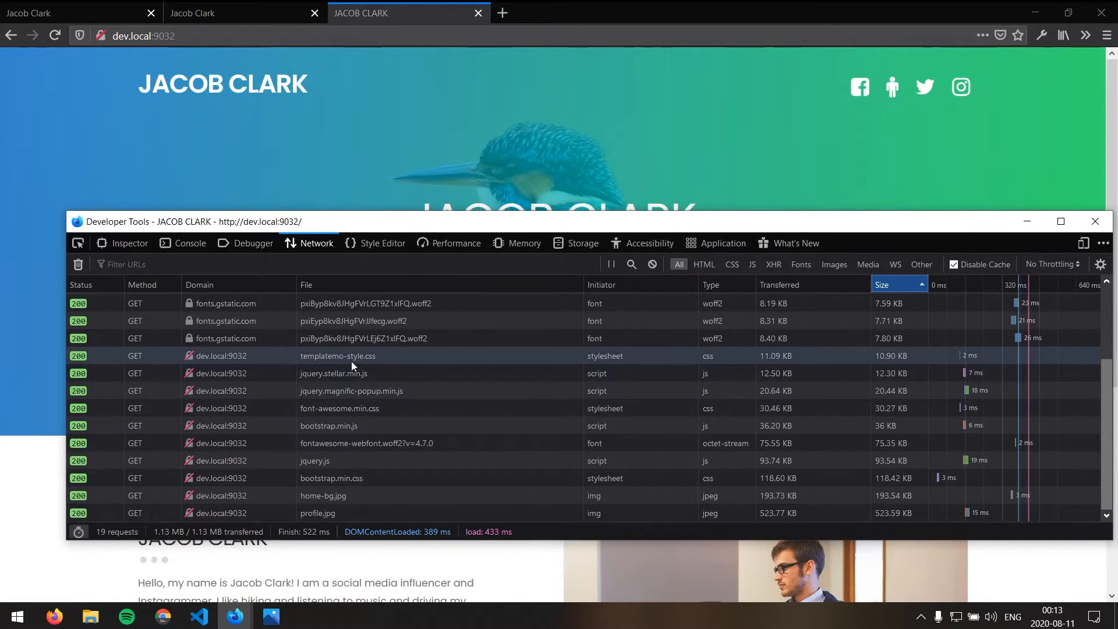
mouse_move(360, 383)
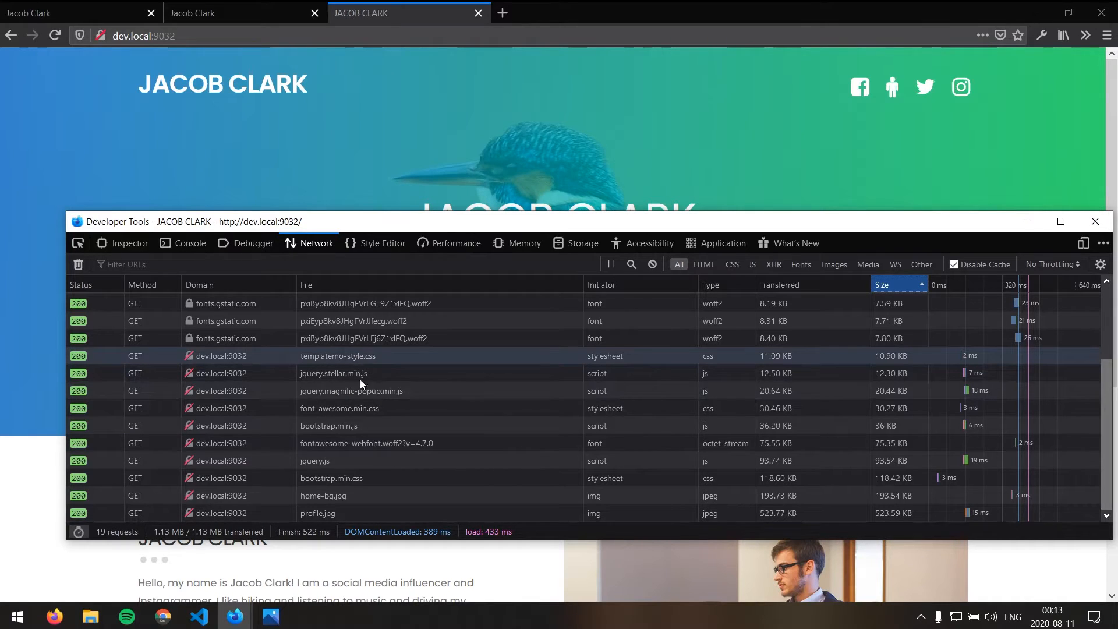
scroll("up", 3)
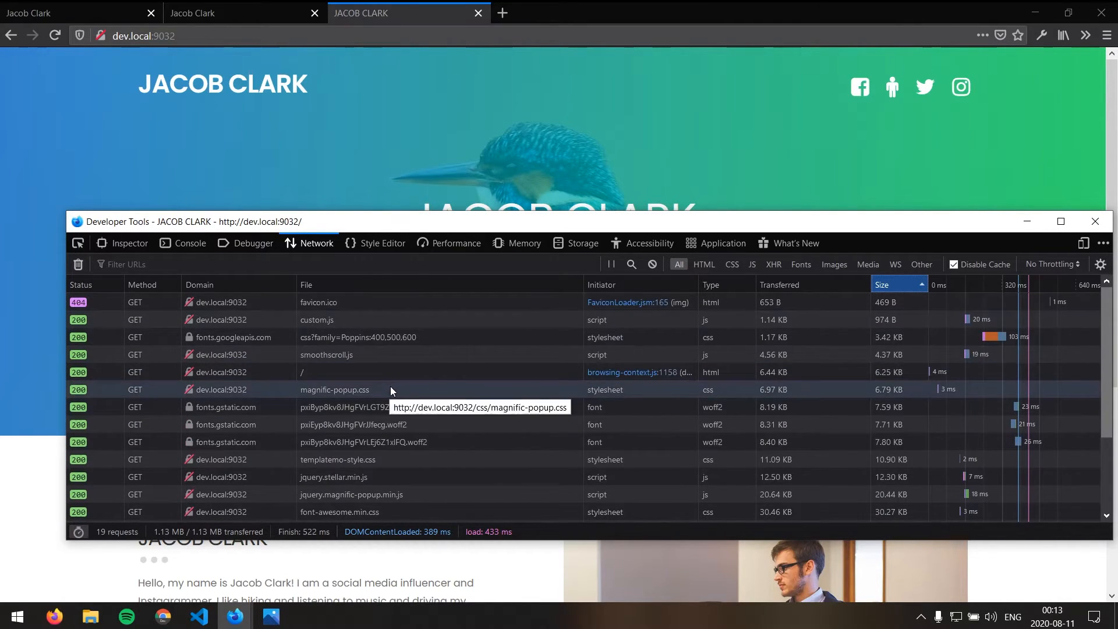
mouse_move(411, 459)
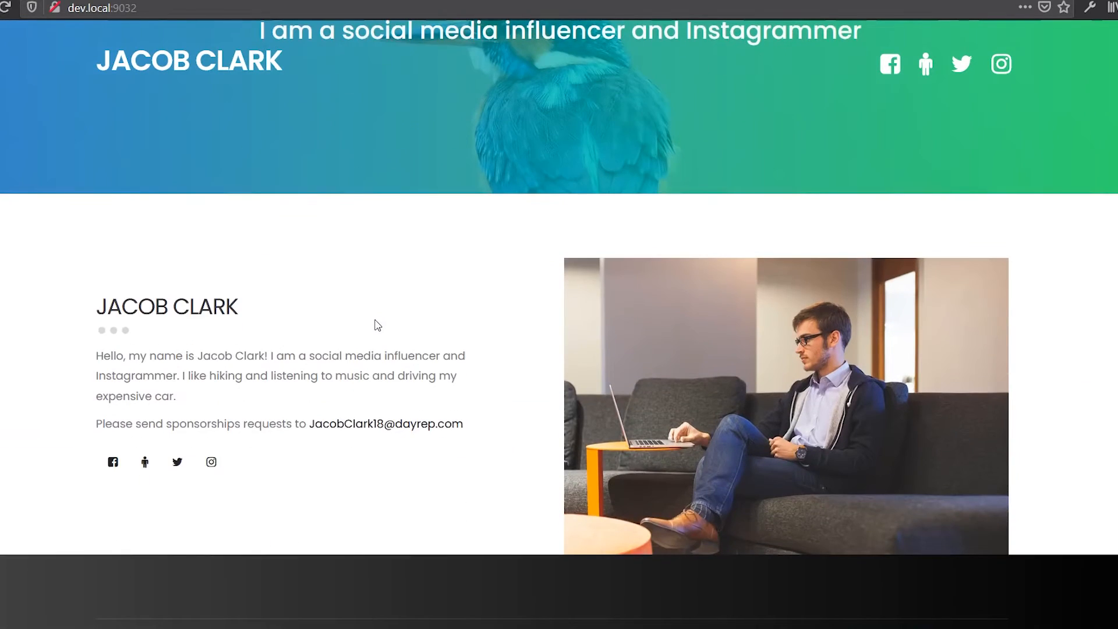
View page source with Ctrl+U, read through templatemo-style.css, then close it back to the HTML source
key("ctrl+u")
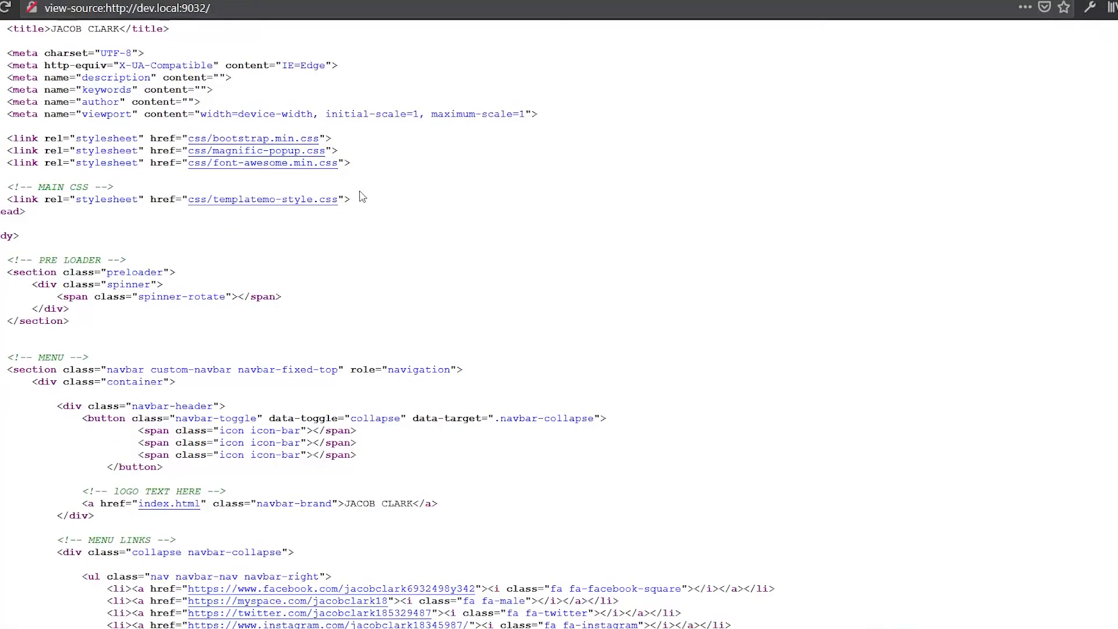
left_click(262, 200)
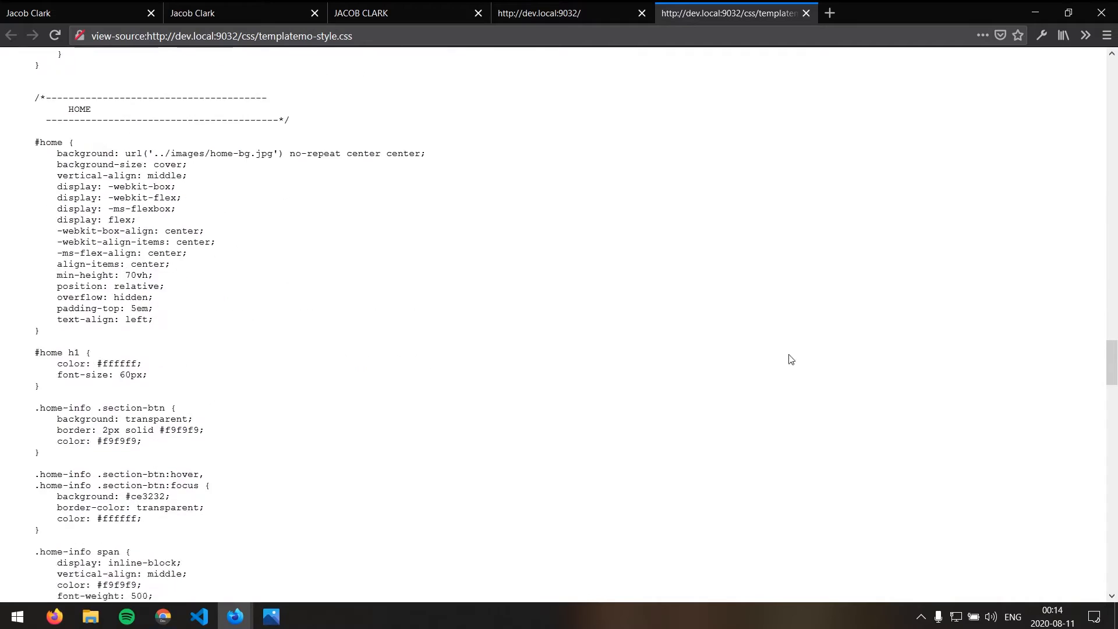
scroll("down", 3)
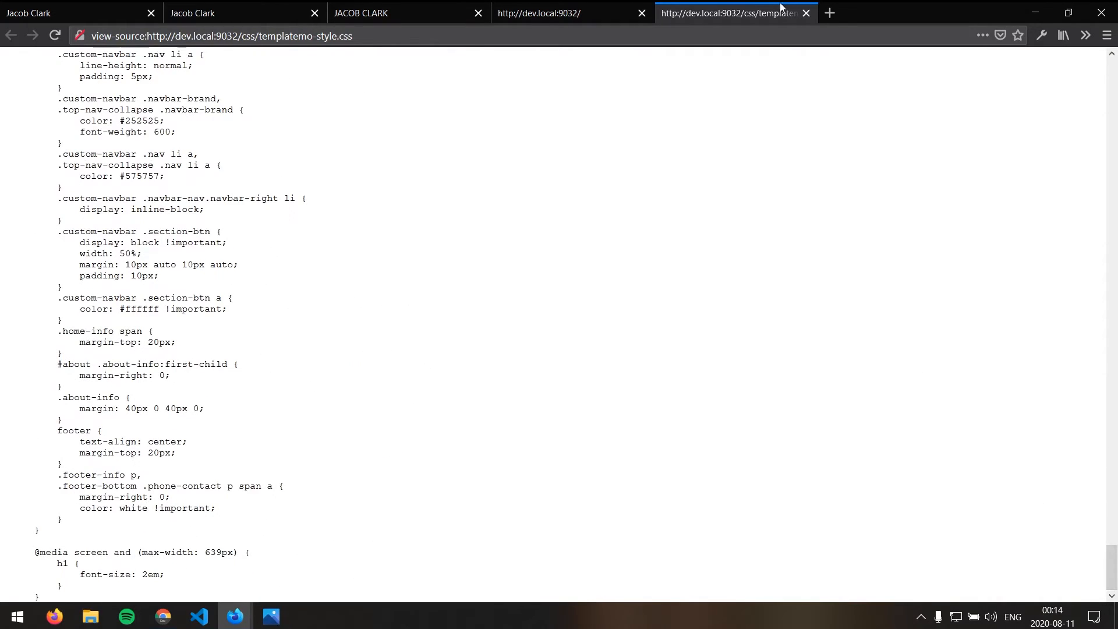
left_click(806, 12)
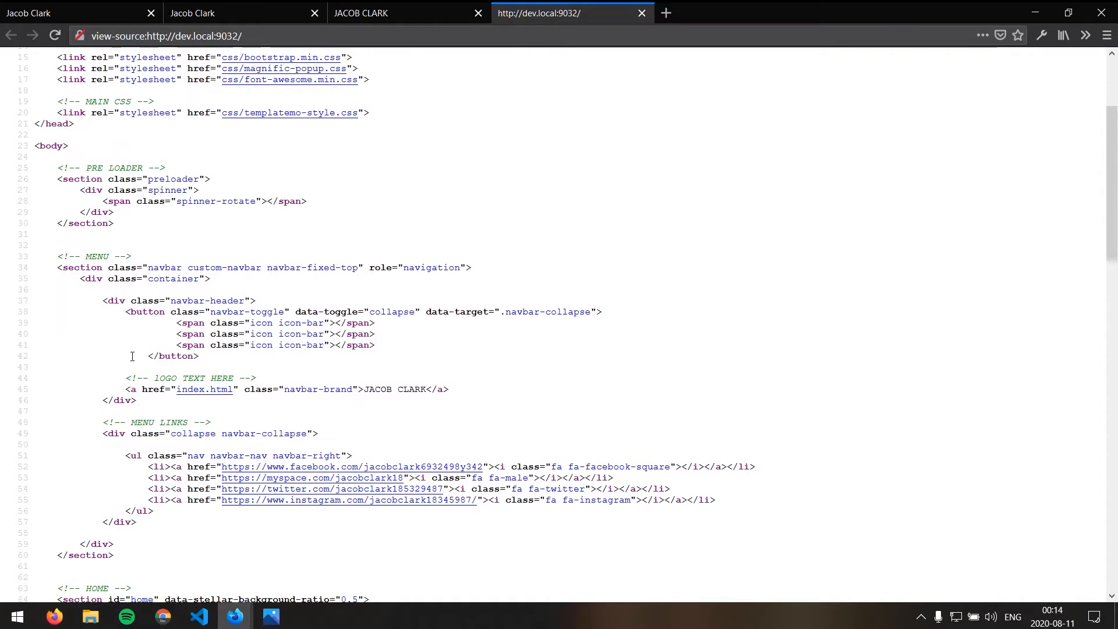
double_click(163, 378)
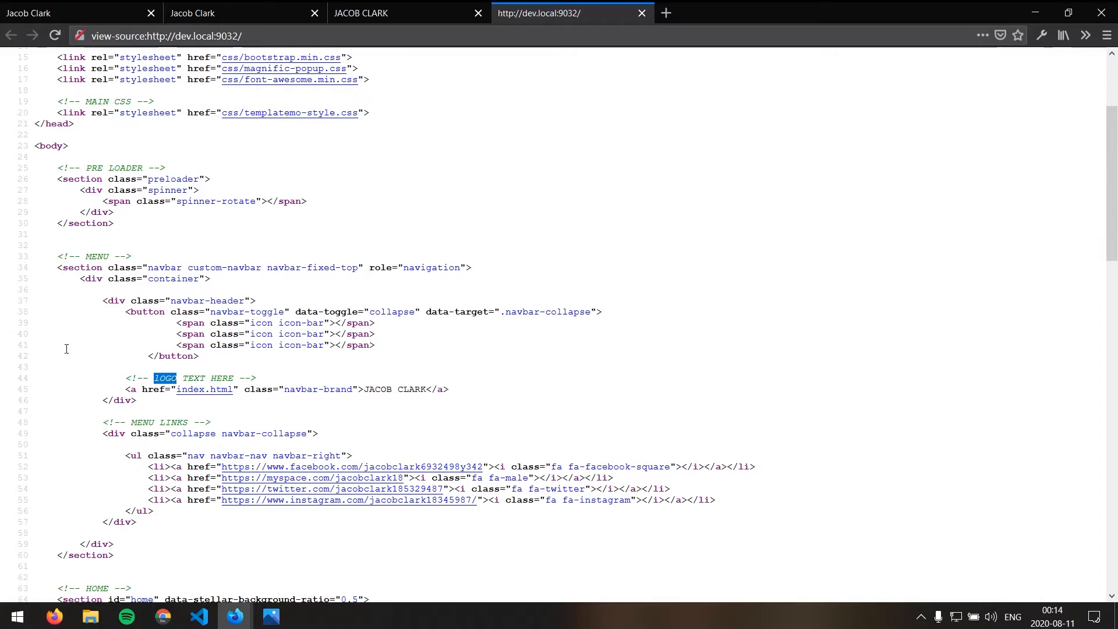
scroll("down", 3)
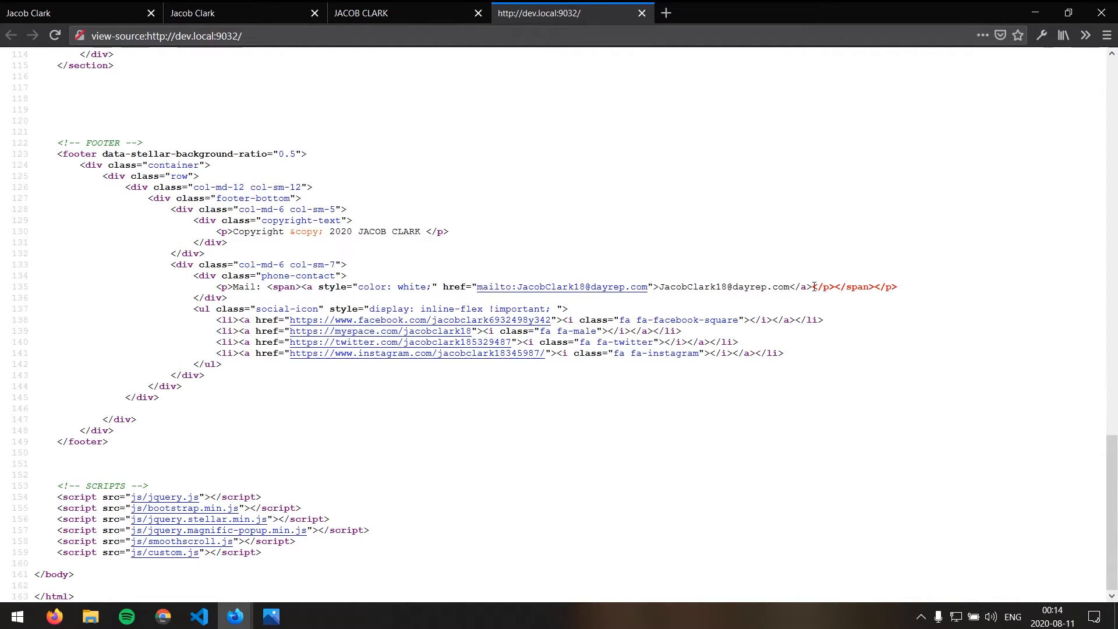
double_click(823, 286)
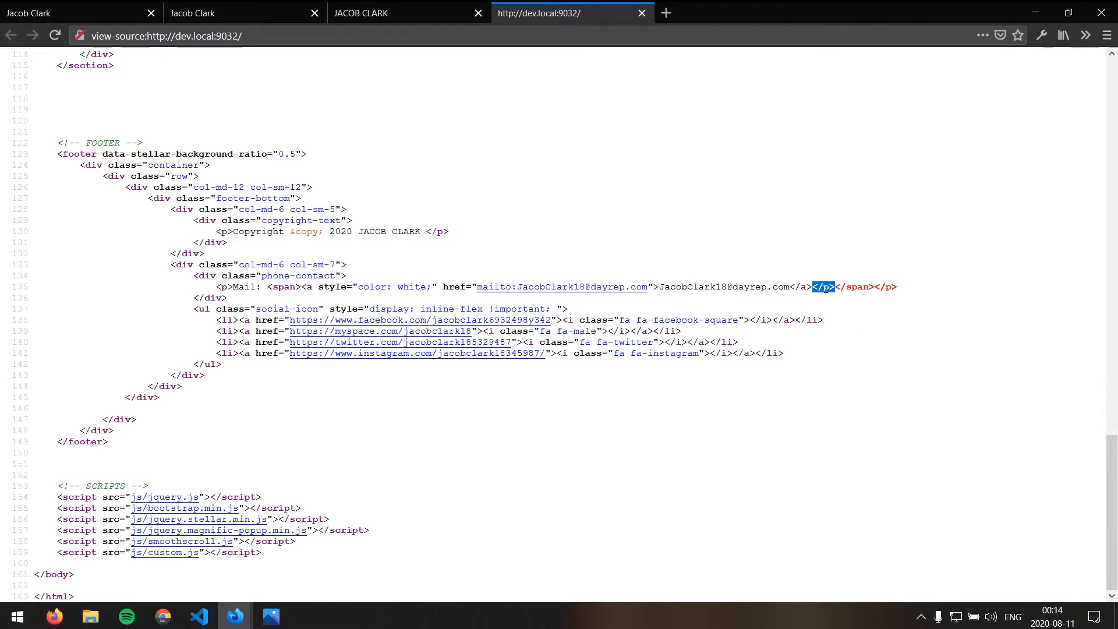
left_click(654, 290)
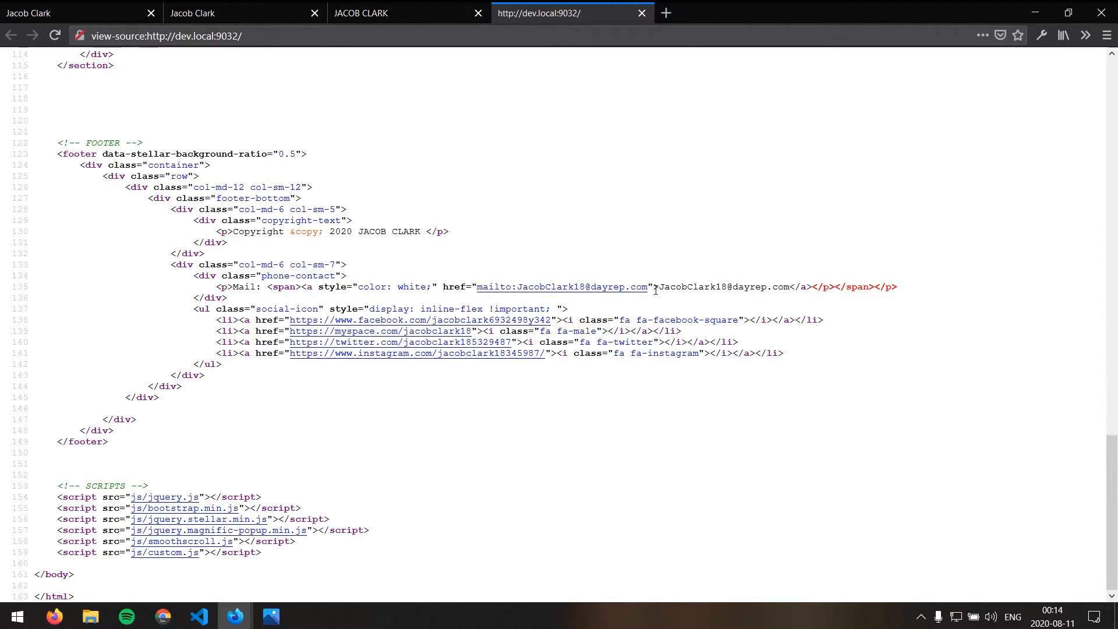
mouse_move(201, 287)
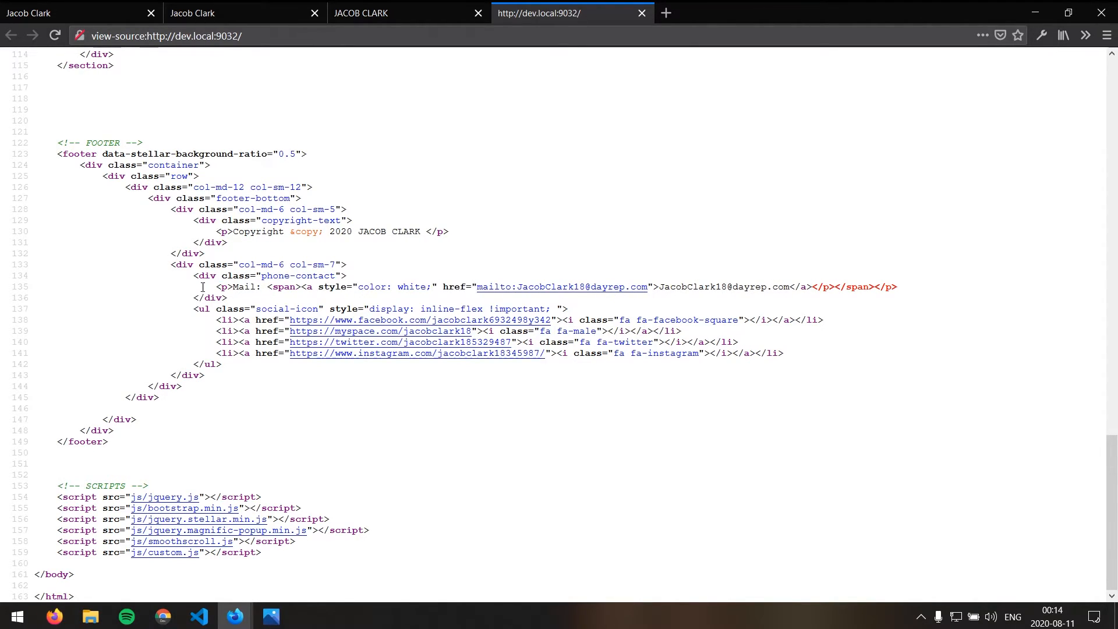
mouse_move(278, 411)
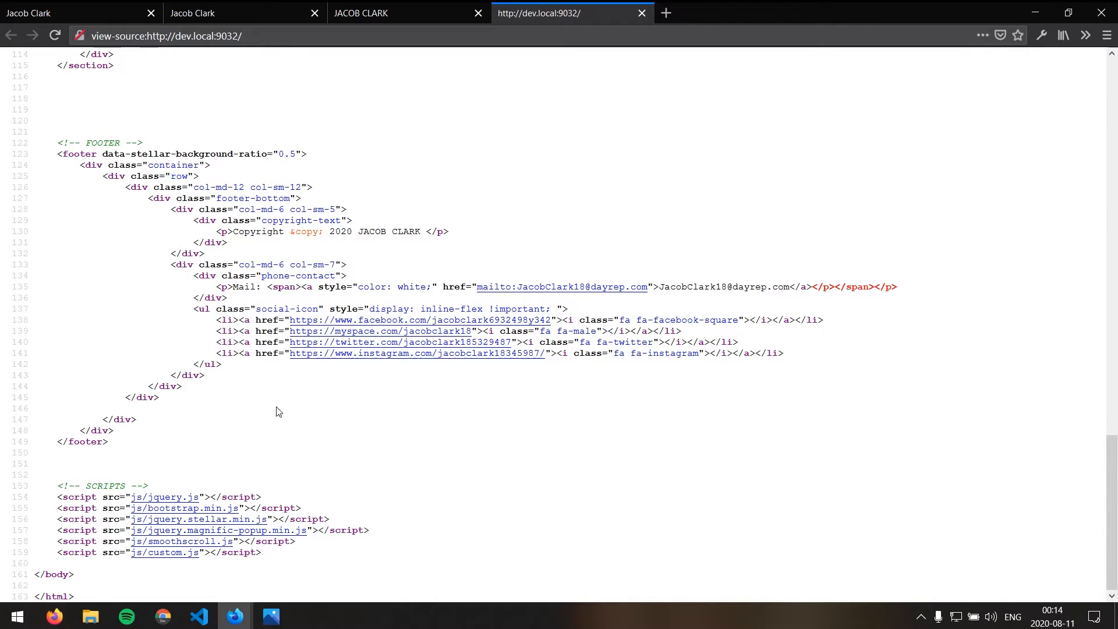
scroll("up", 3)
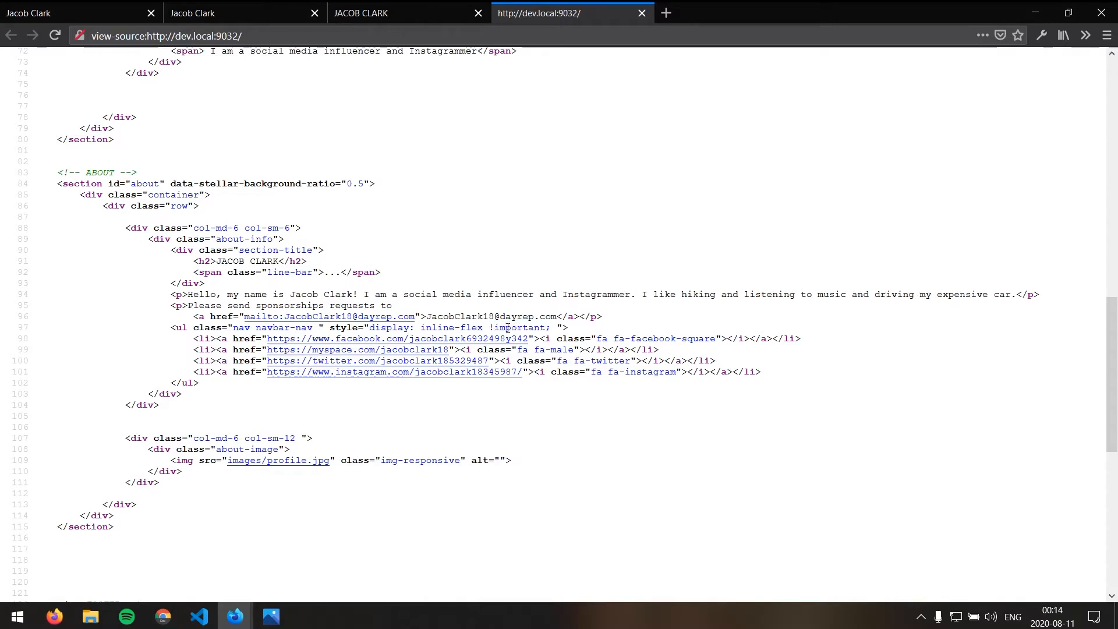
double_click(515, 328)
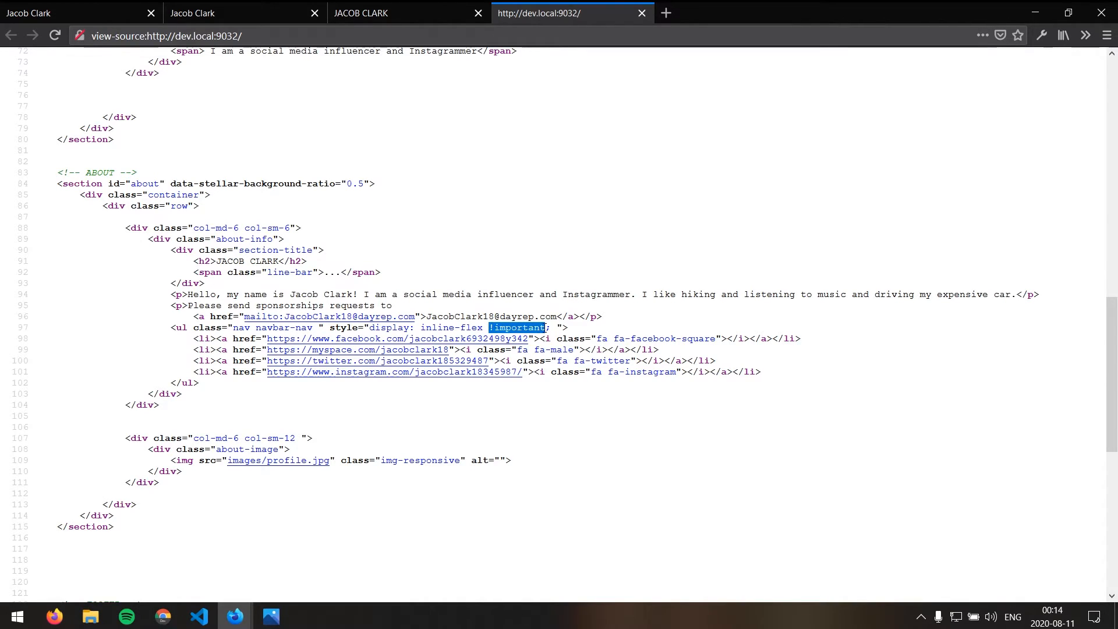
left_click(517, 328)
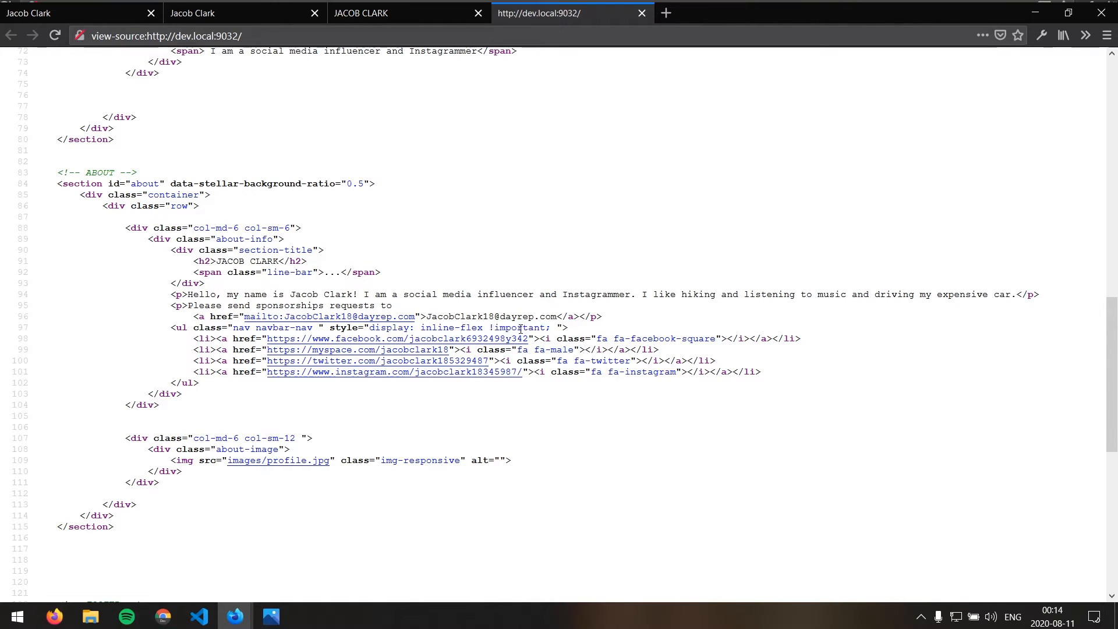
scroll("down", 3)
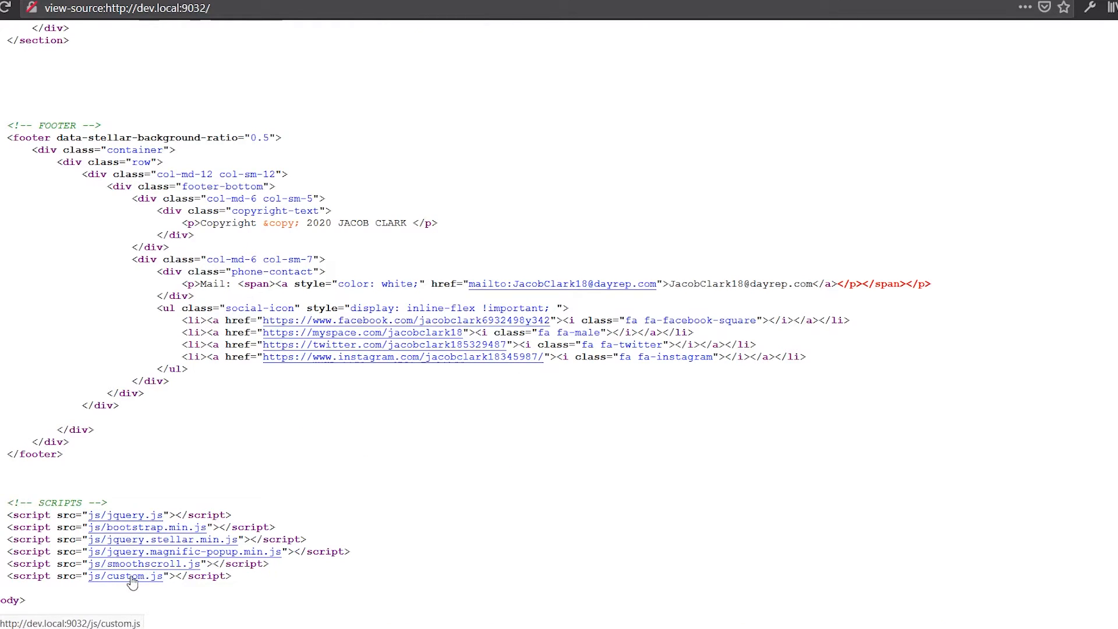
left_click(127, 576)
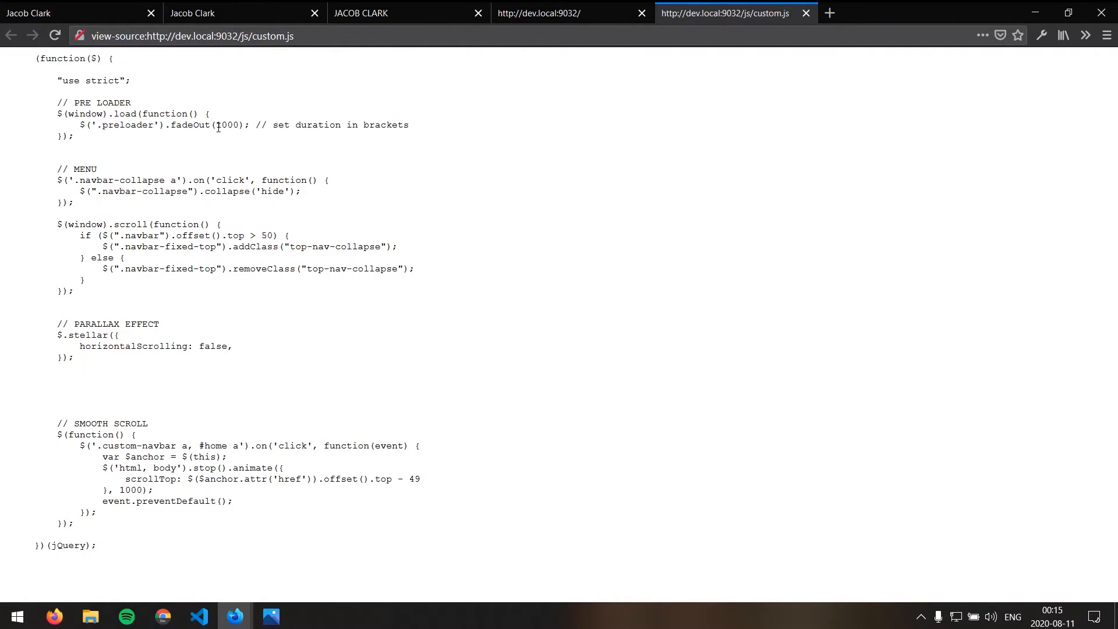
double_click(227, 124)
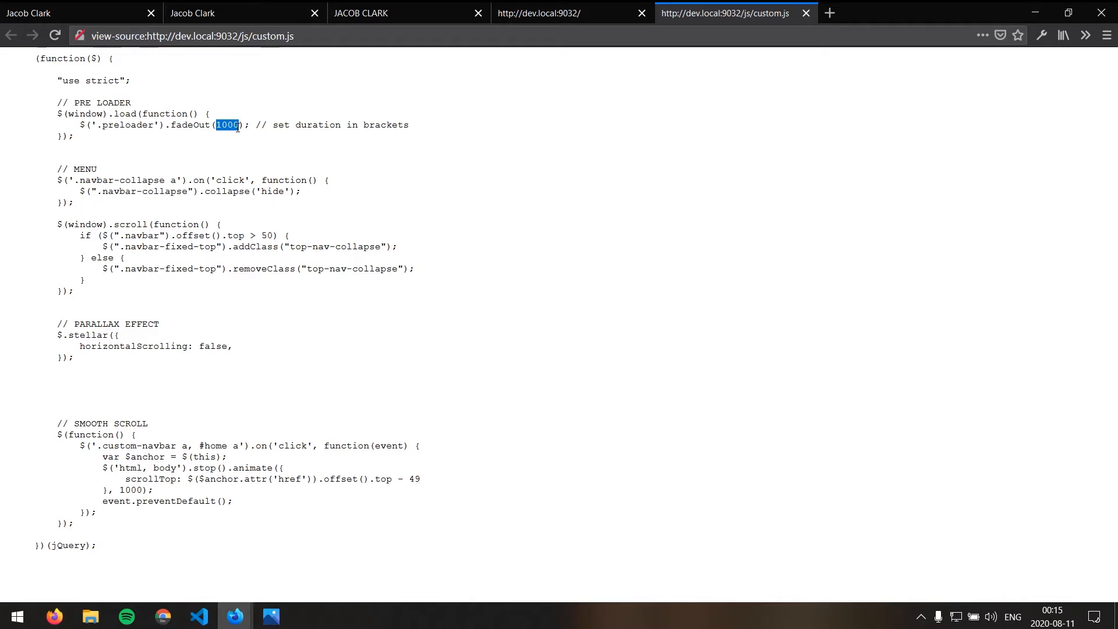
mouse_move(124, 171)
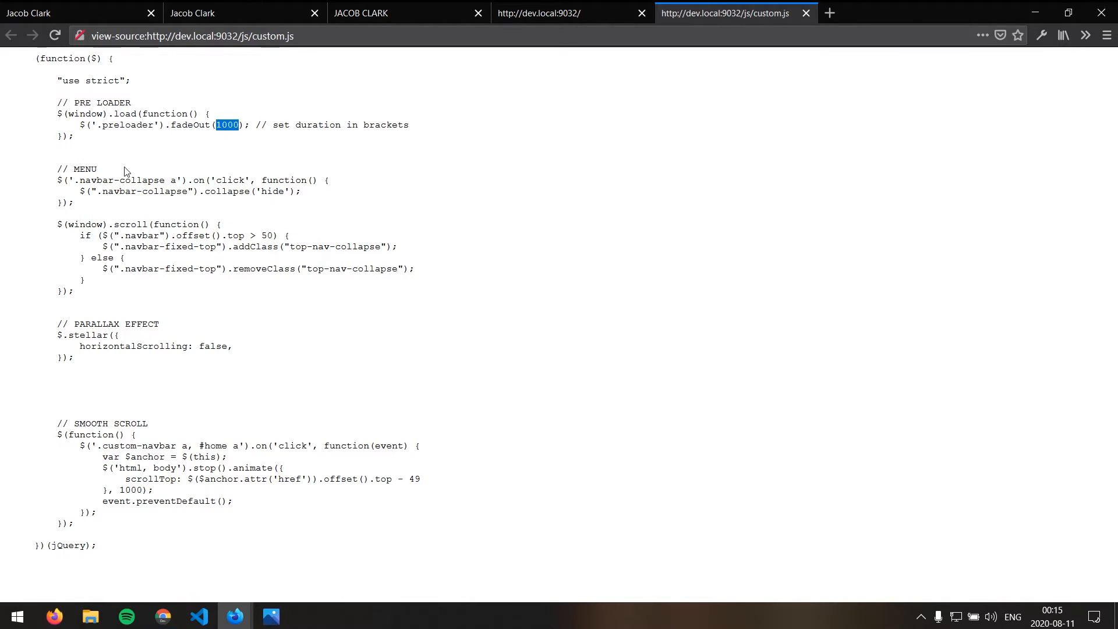
mouse_move(73, 158)
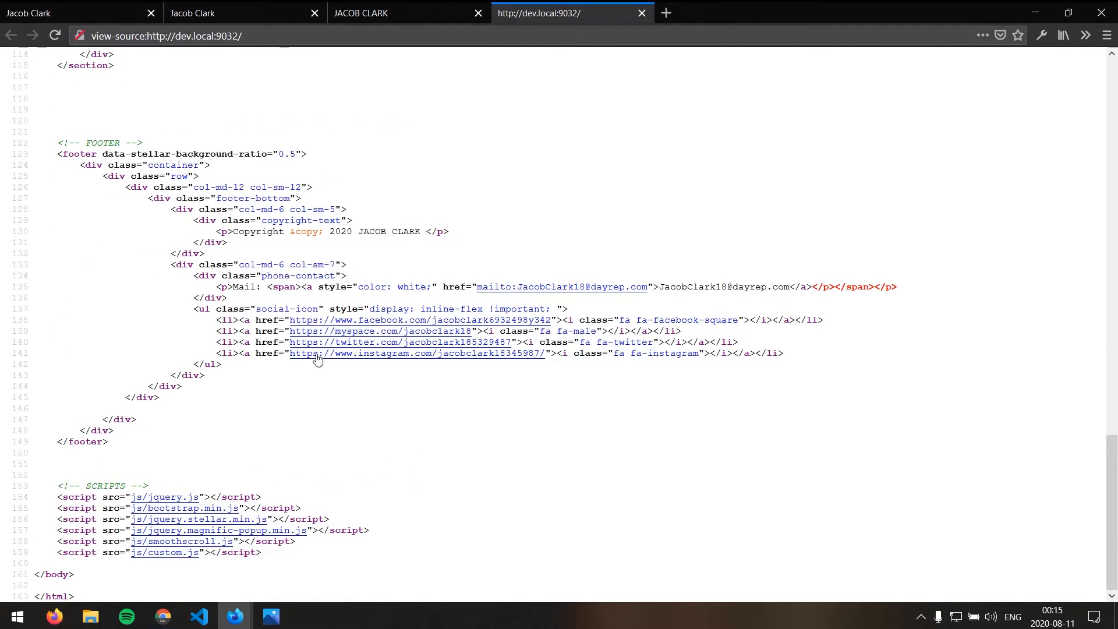
mouse_move(199, 378)
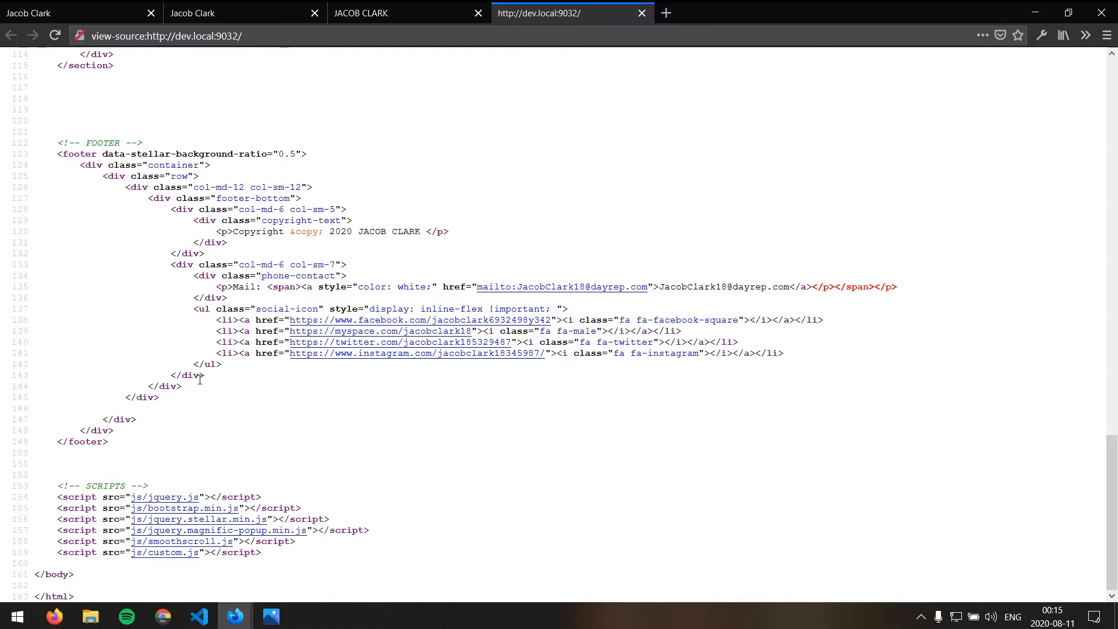
scroll("up", 3)
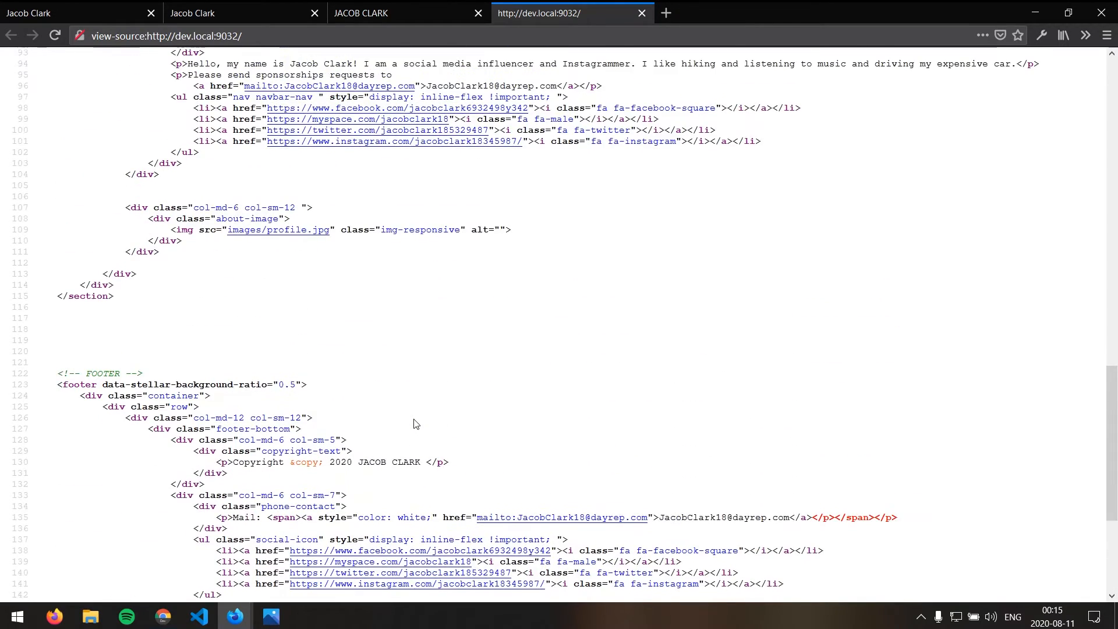
scroll("down", 3)
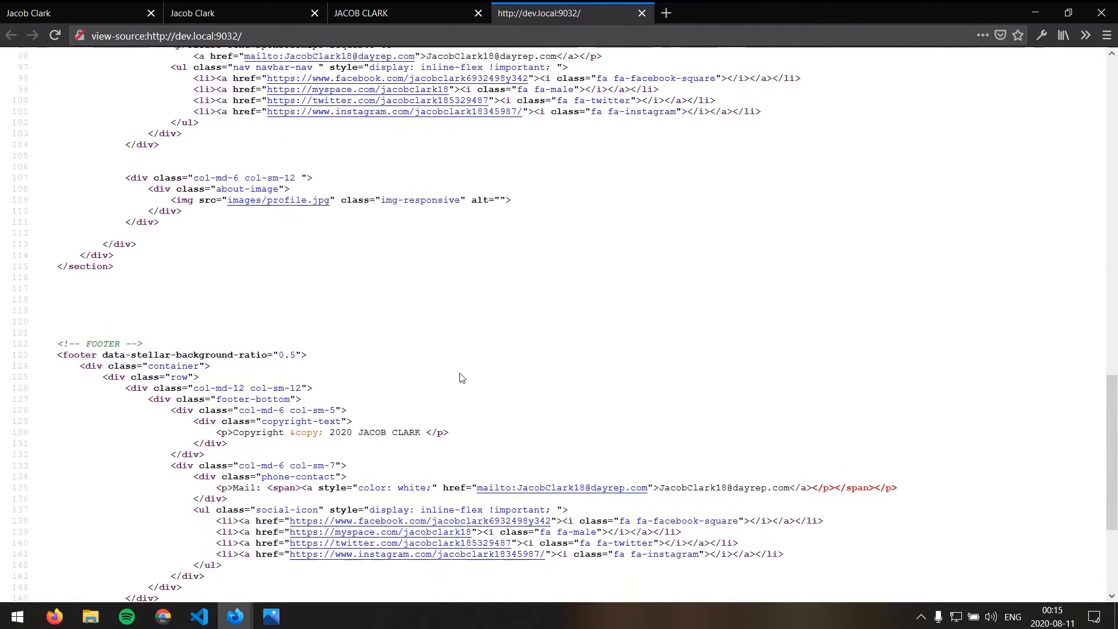
scroll("up", 3)
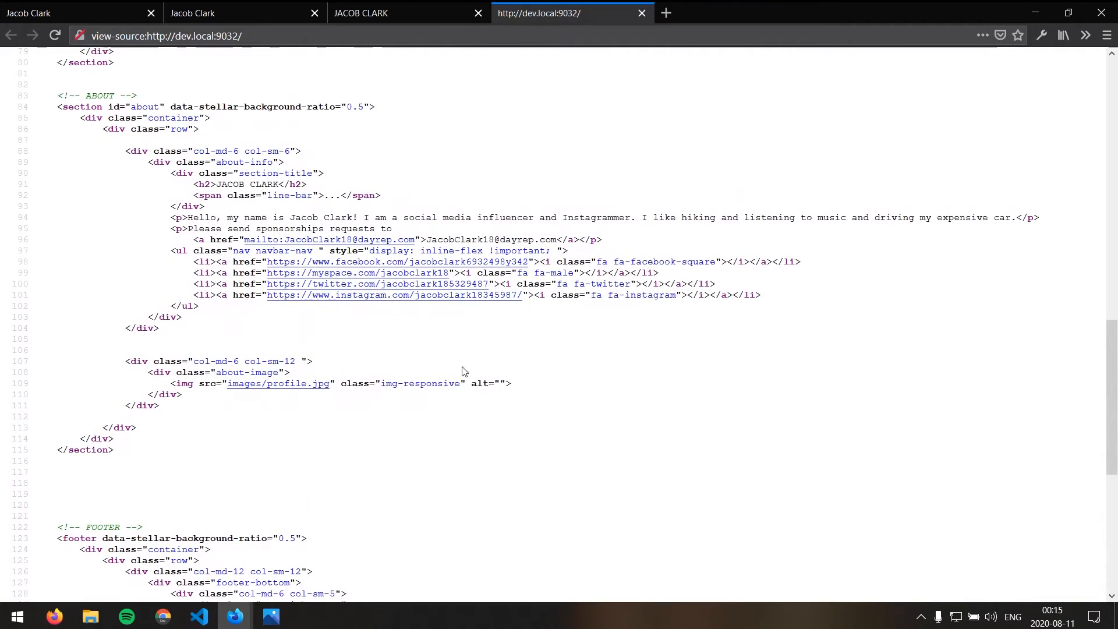
mouse_move(573, 356)
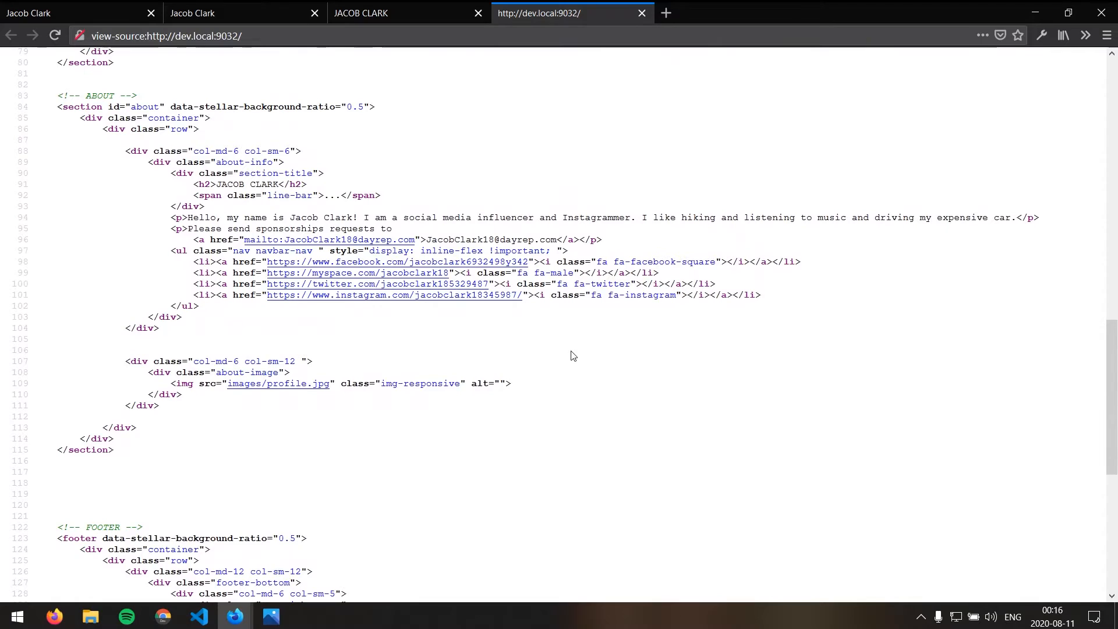
scroll("up", 3)
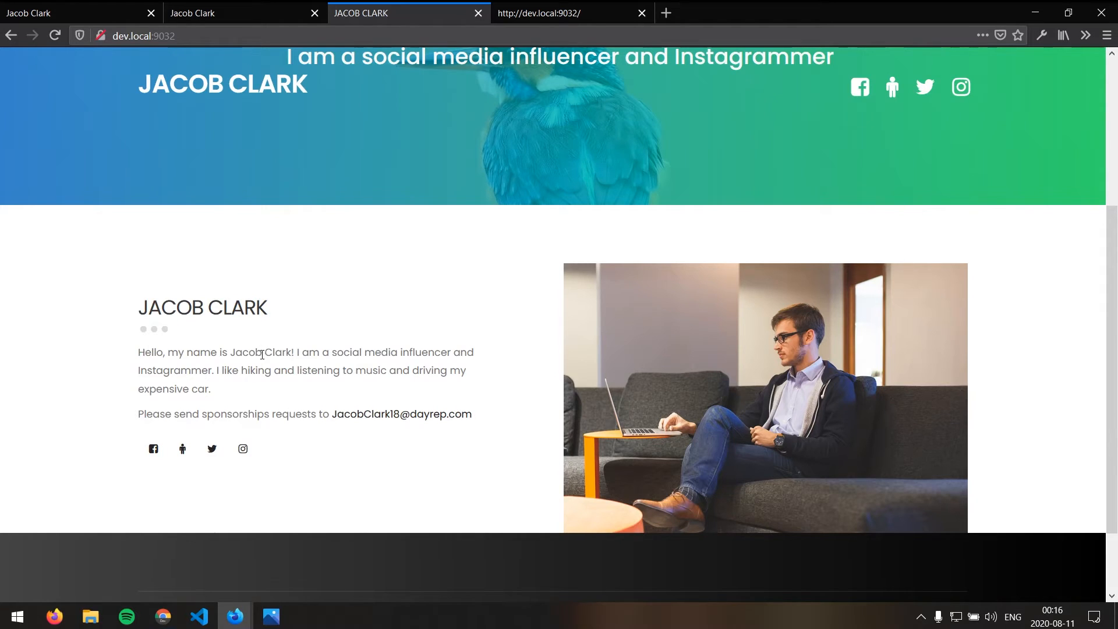
Scroll the tablet-width layout from the gradient hero through About Me to the footer
scroll("down", 3)
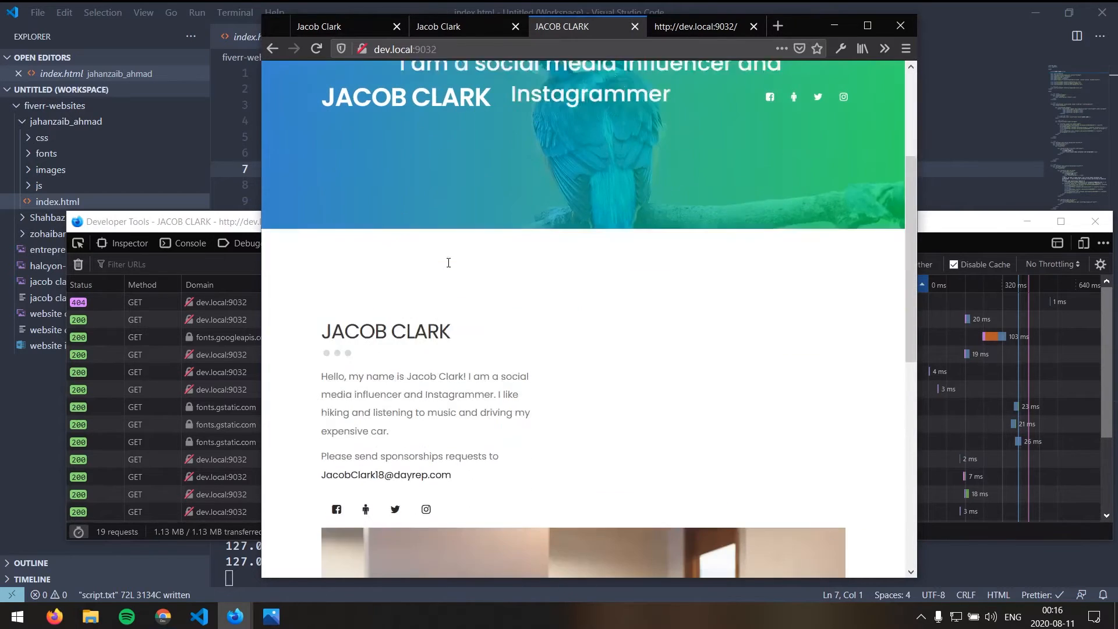
scroll("down", 3)
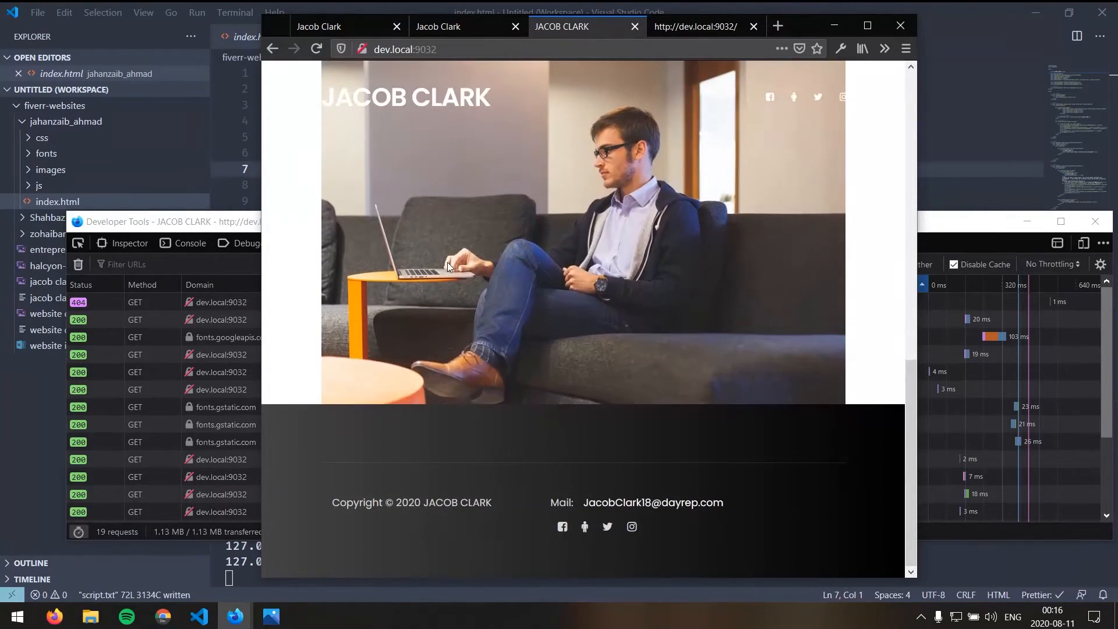
mouse_move(462, 108)
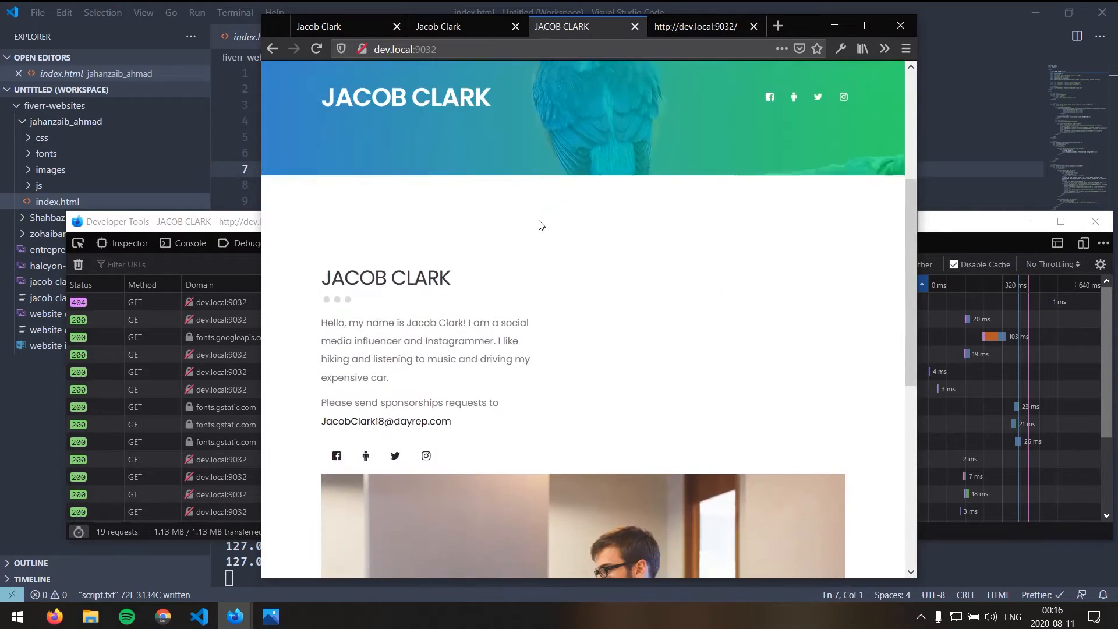
scroll("up", 3)
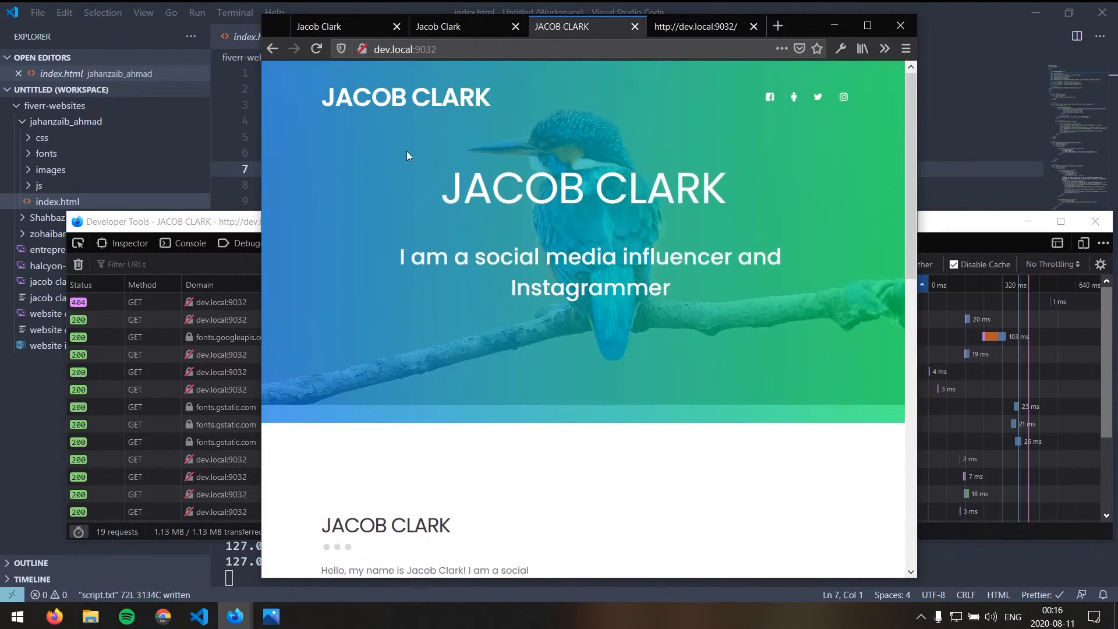
scroll("down", 3)
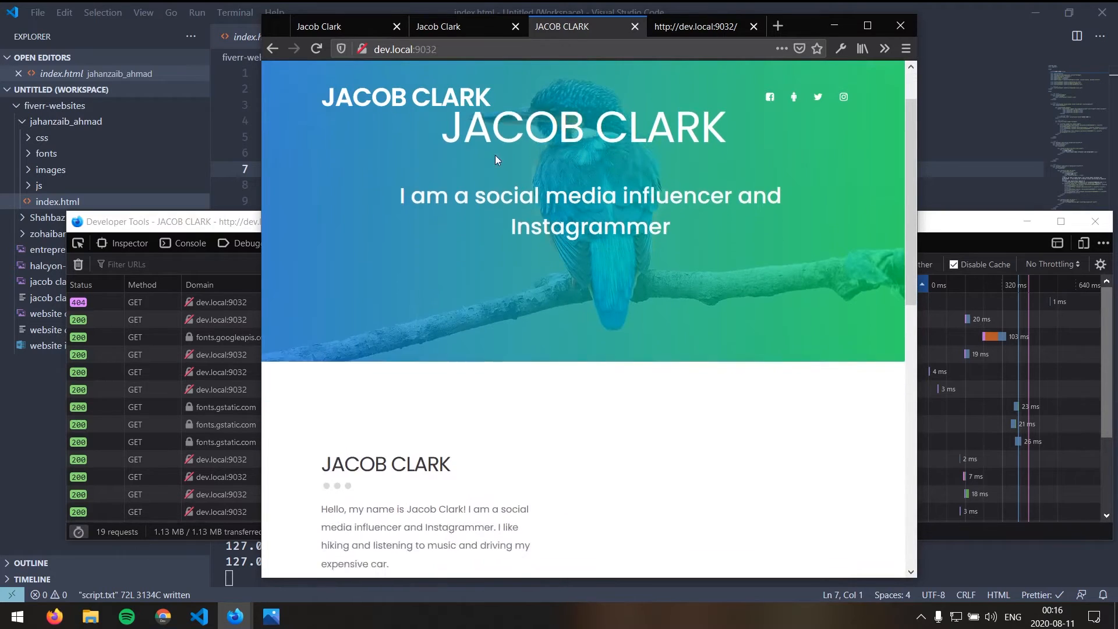
scroll("down", 3)
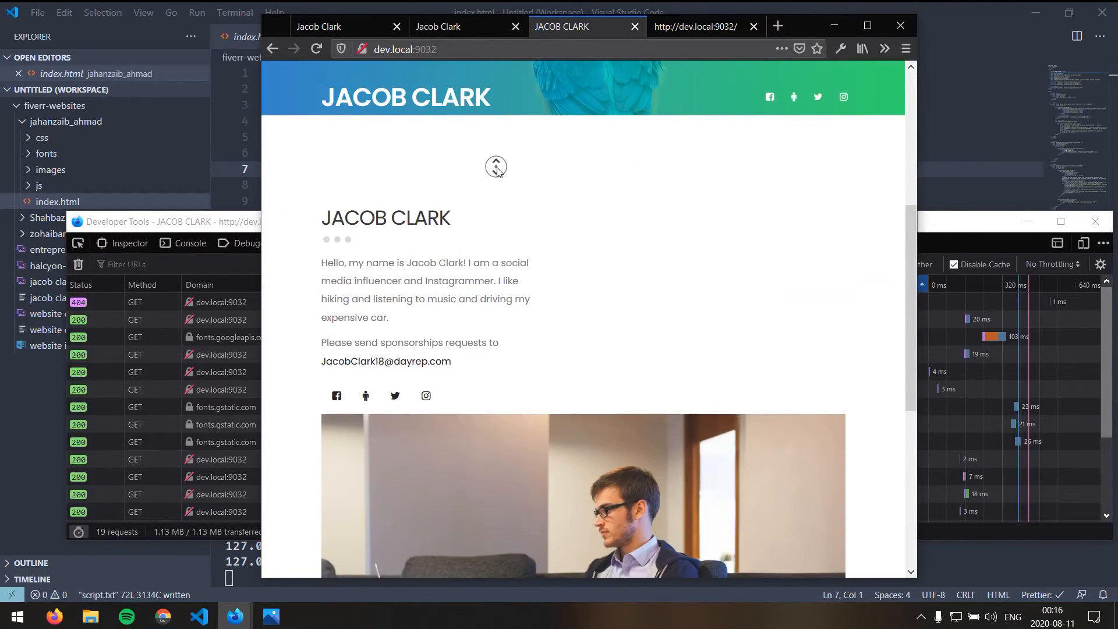
scroll("down", 3)
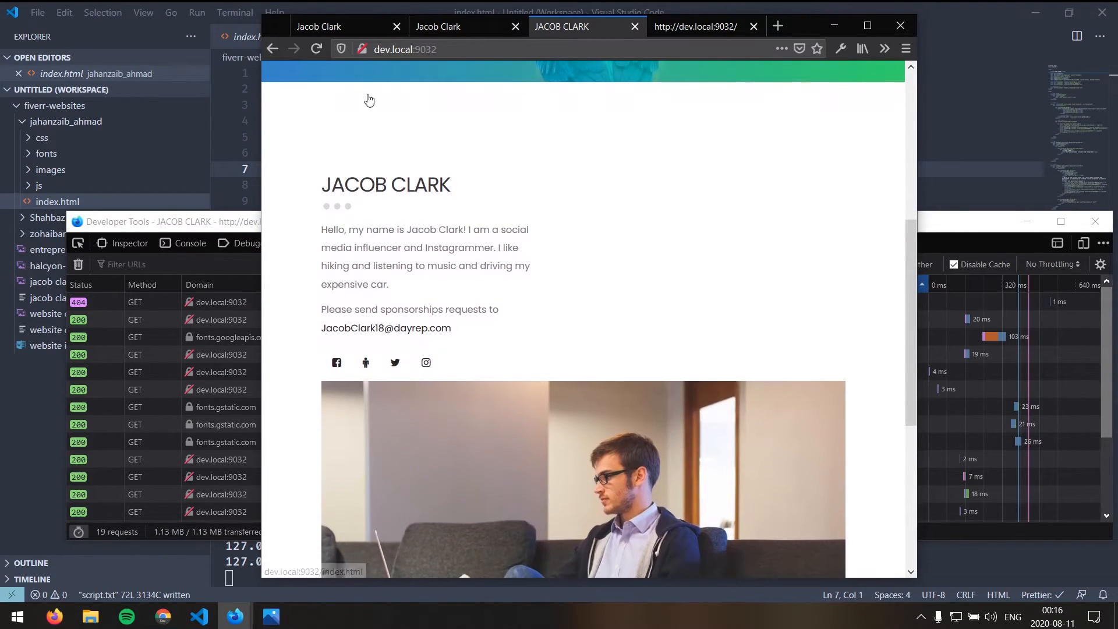
mouse_move(386, 105)
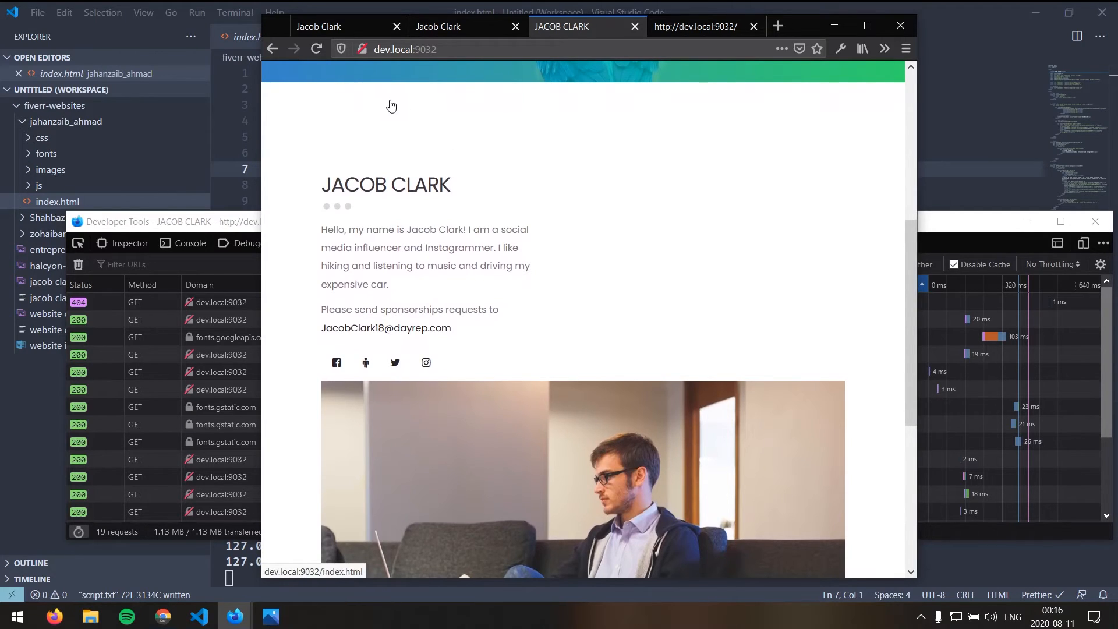
Scroll back and forth between footer and header, ending at the gradient hero
scroll("up", 3)
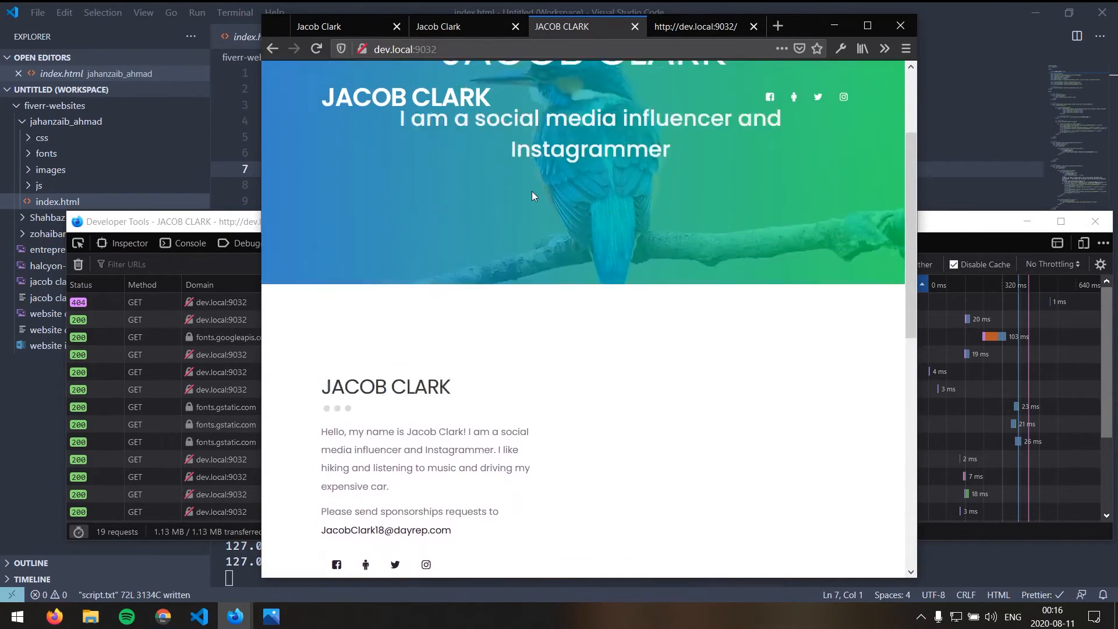
scroll("up", 3)
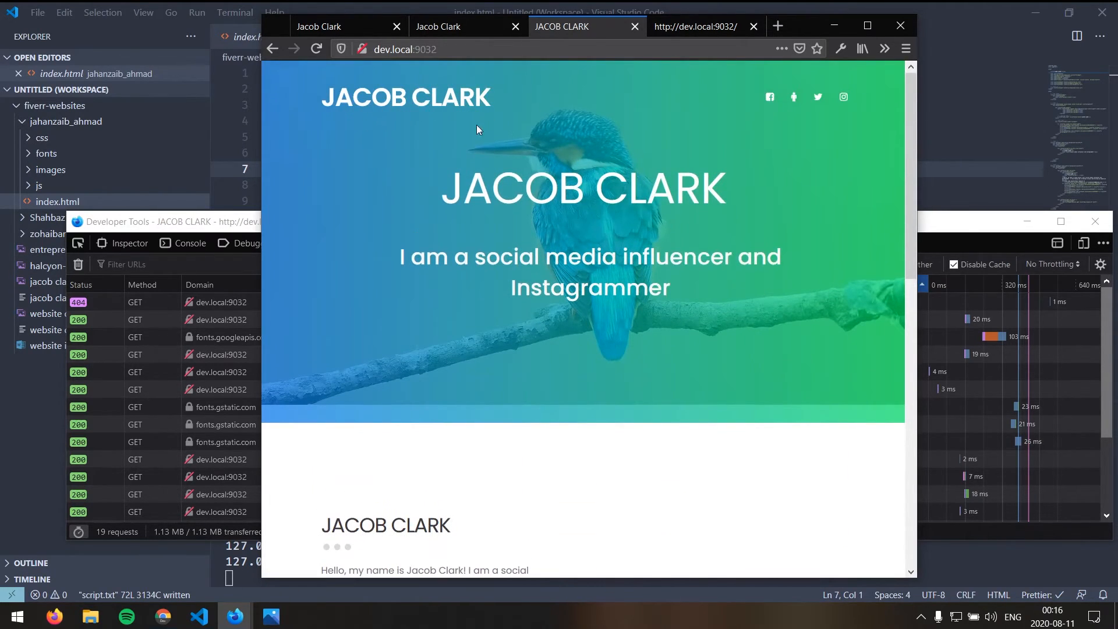
scroll("down", 3)
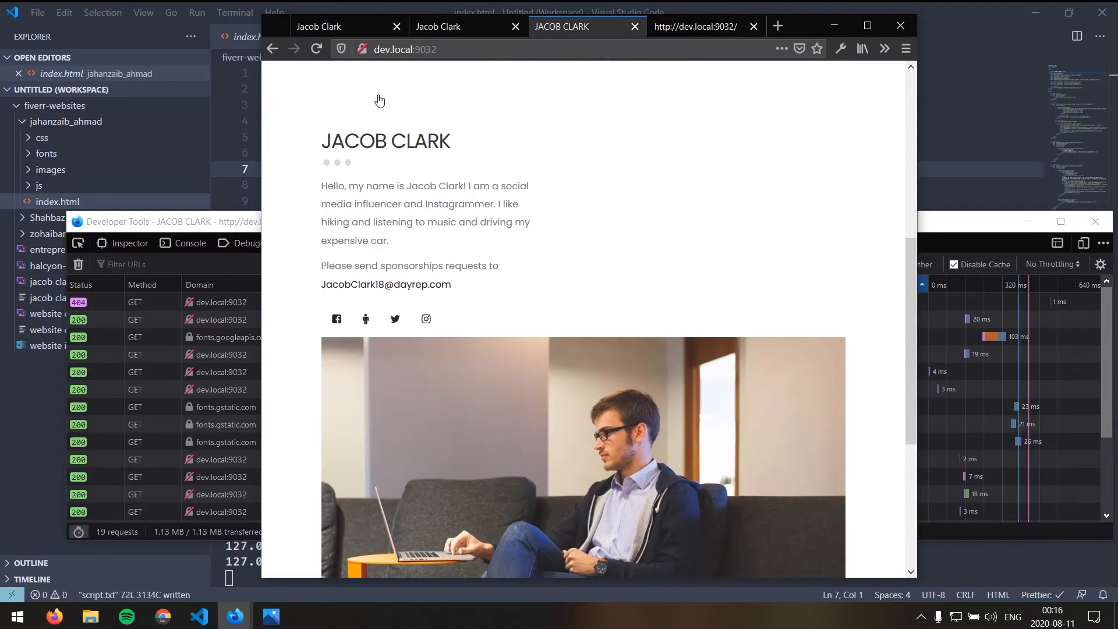
scroll("down", 3)
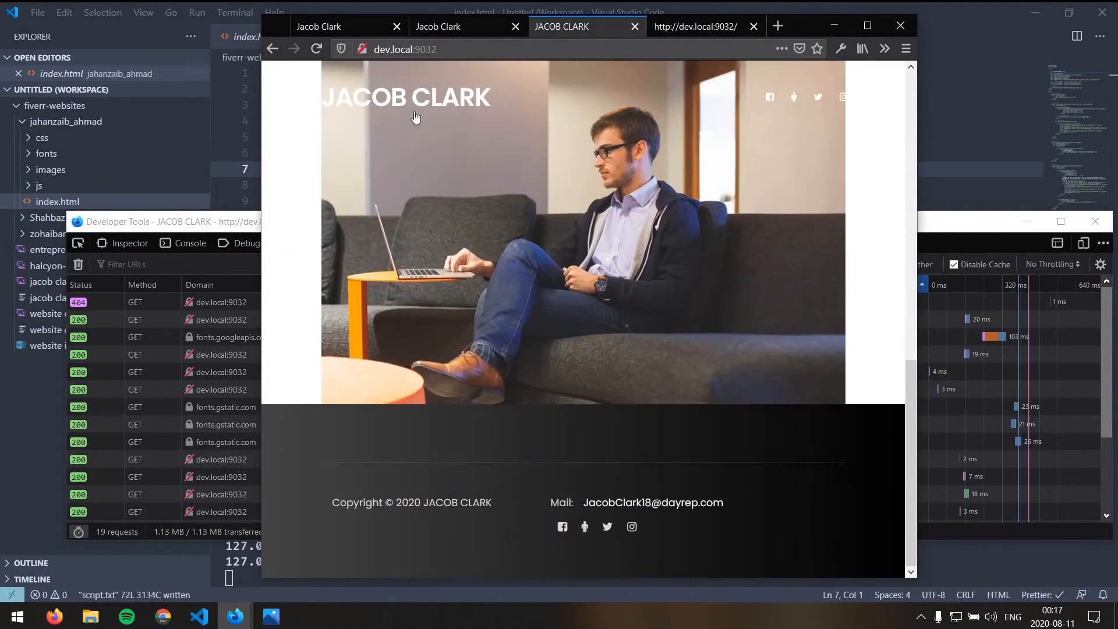
mouse_move(770, 96)
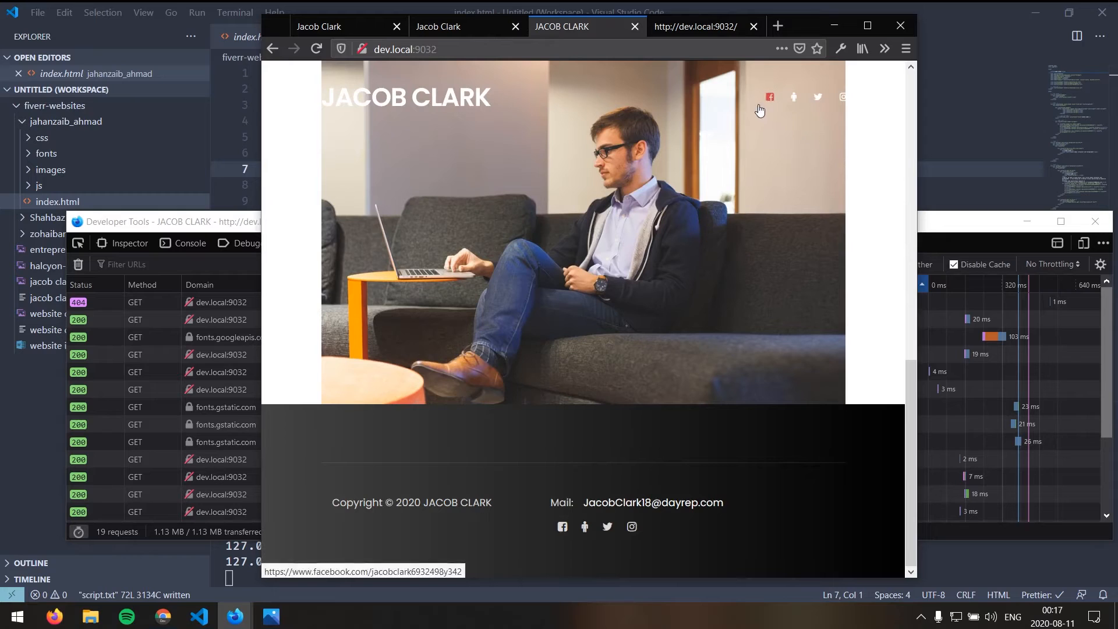
scroll("up", 3)
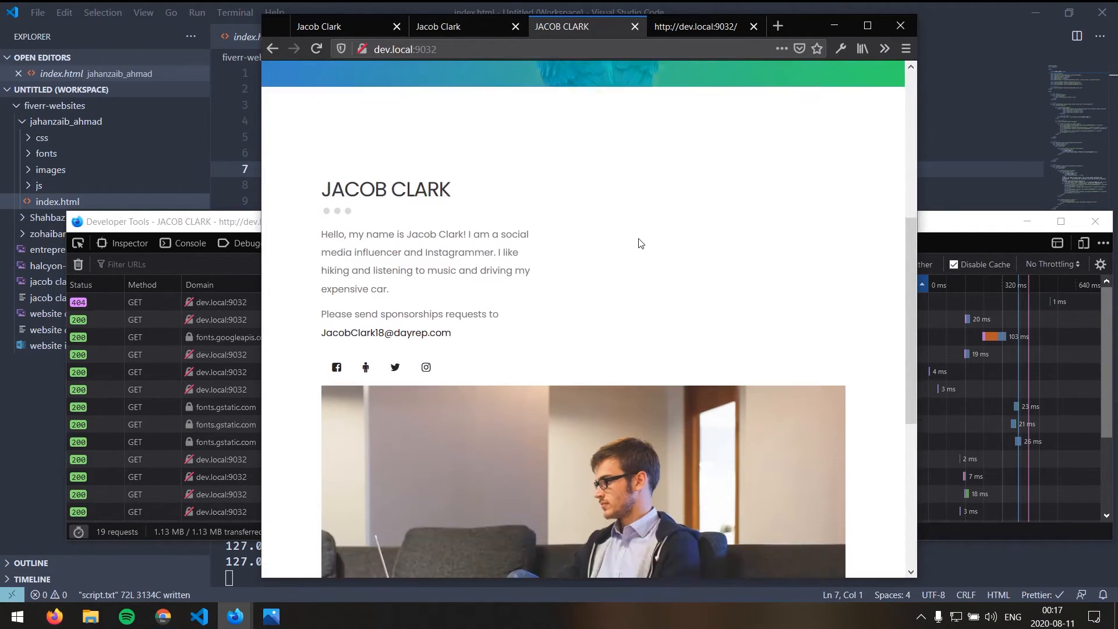
scroll("down", 3)
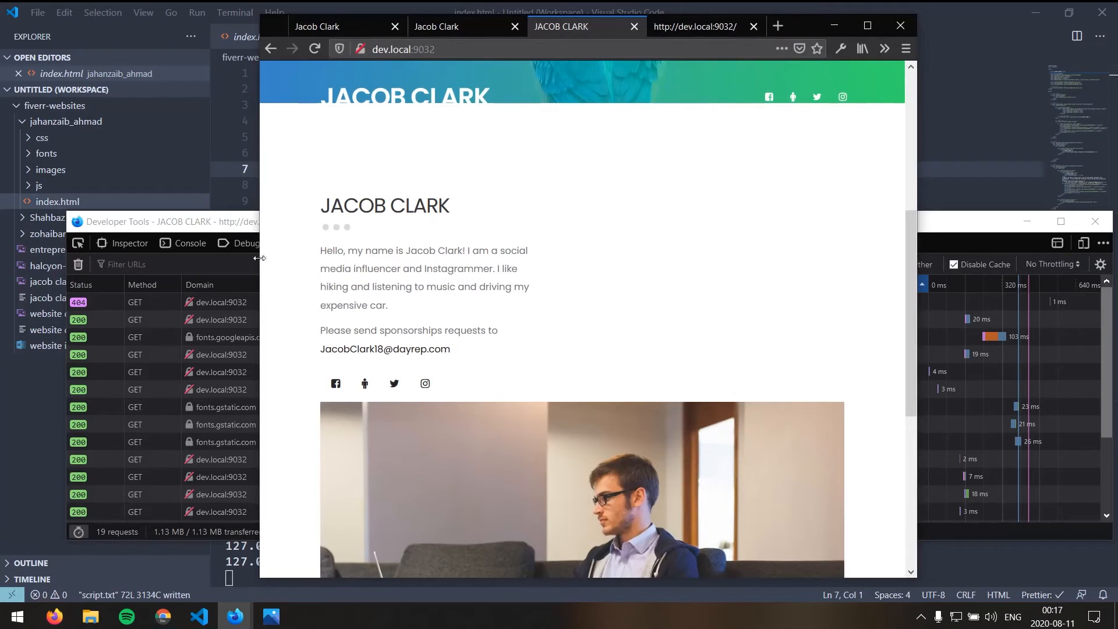
scroll("up", 3)
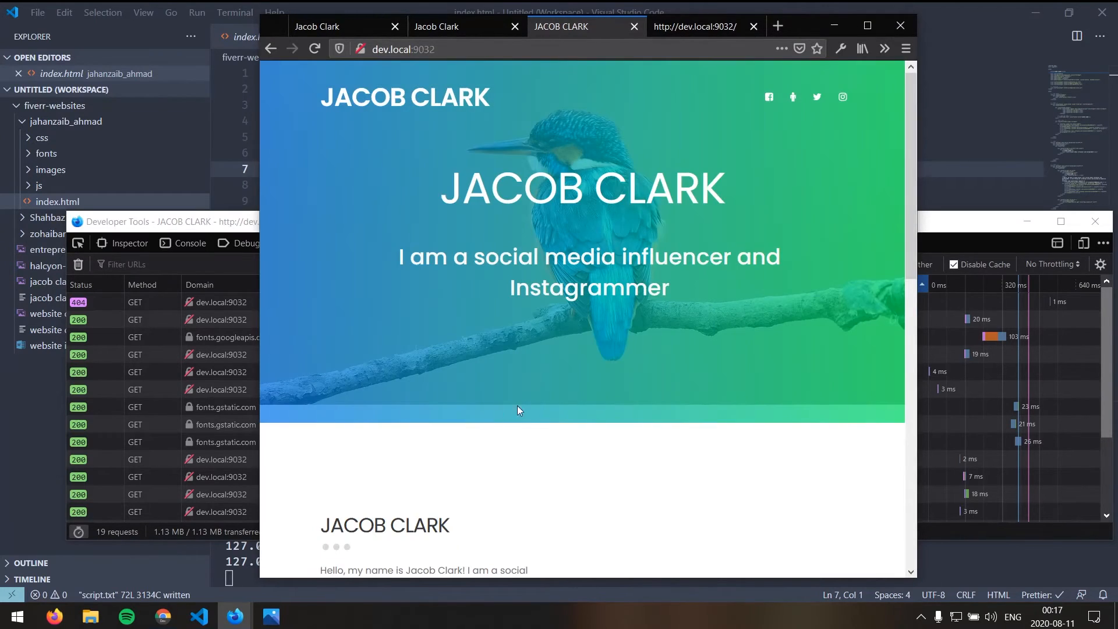
mouse_move(555, 411)
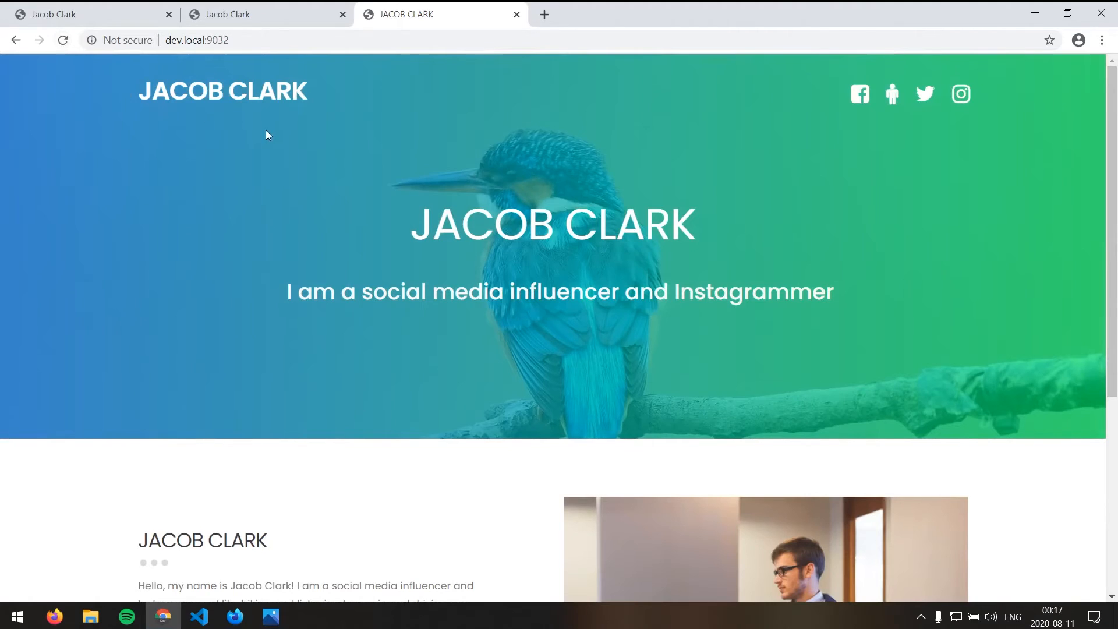
Scroll the port 9032 build through About Me and back to its kingfisher hero at narrow width
scroll("down", 3)
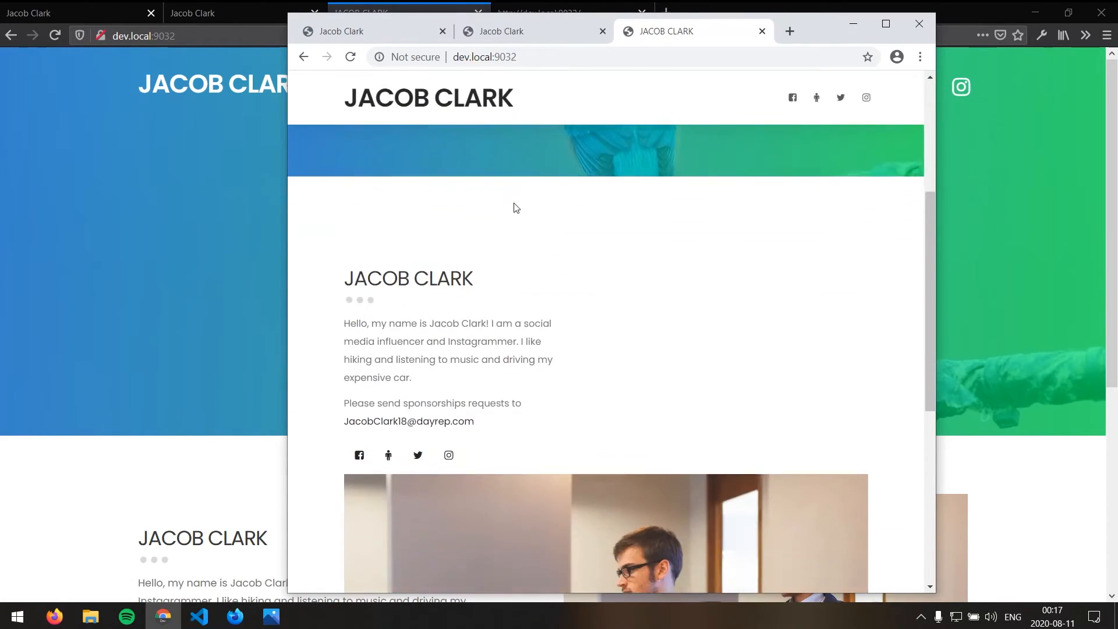
scroll("up", 3)
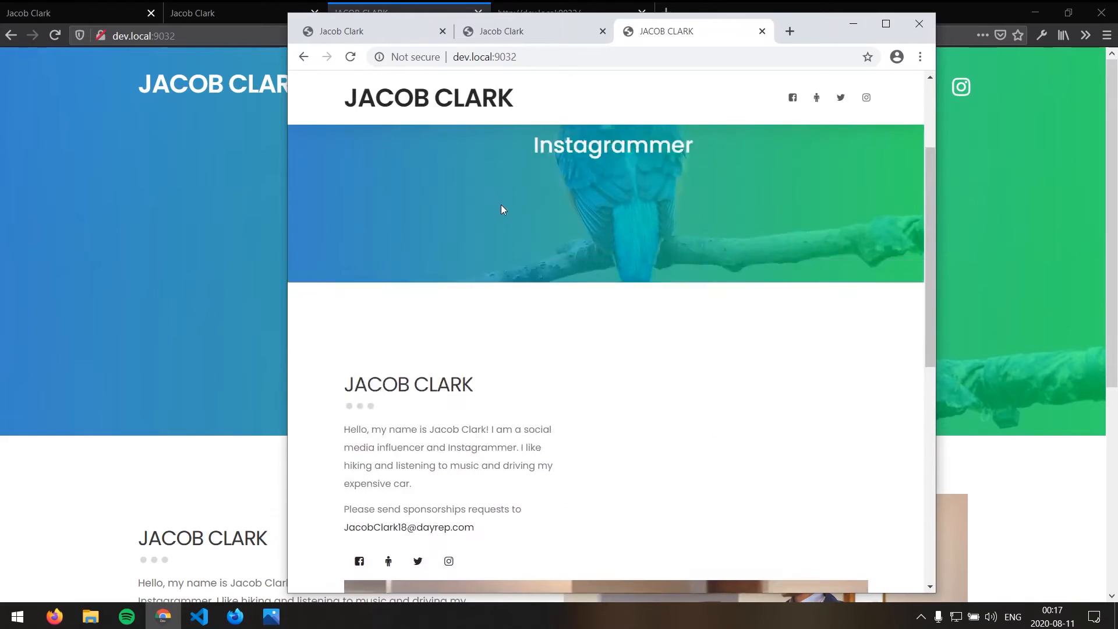
scroll("down", 3)
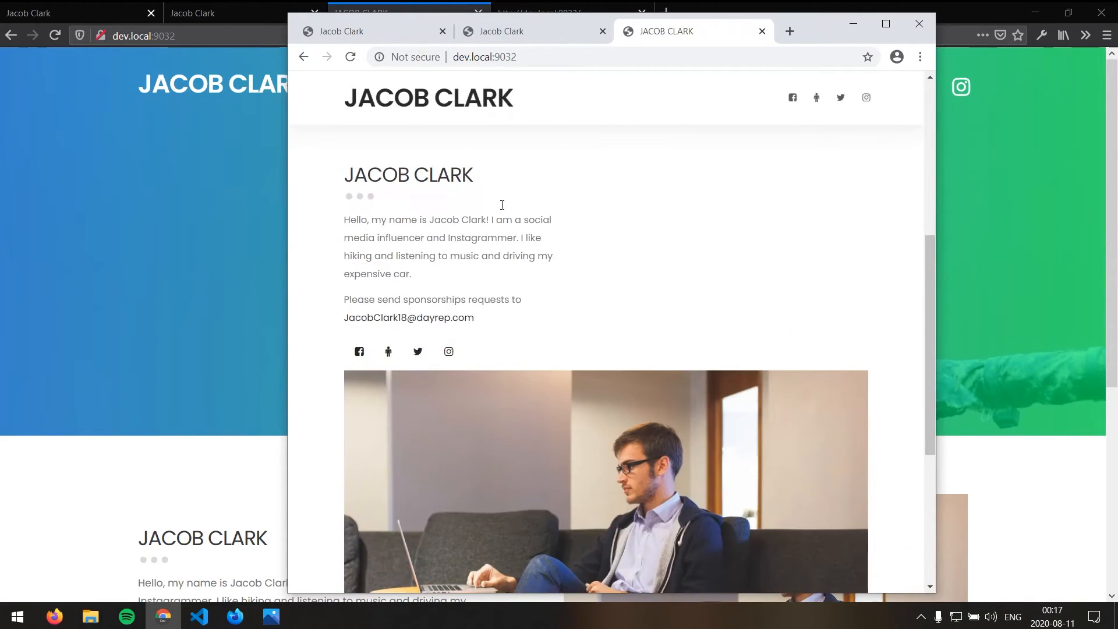
scroll("down", 3)
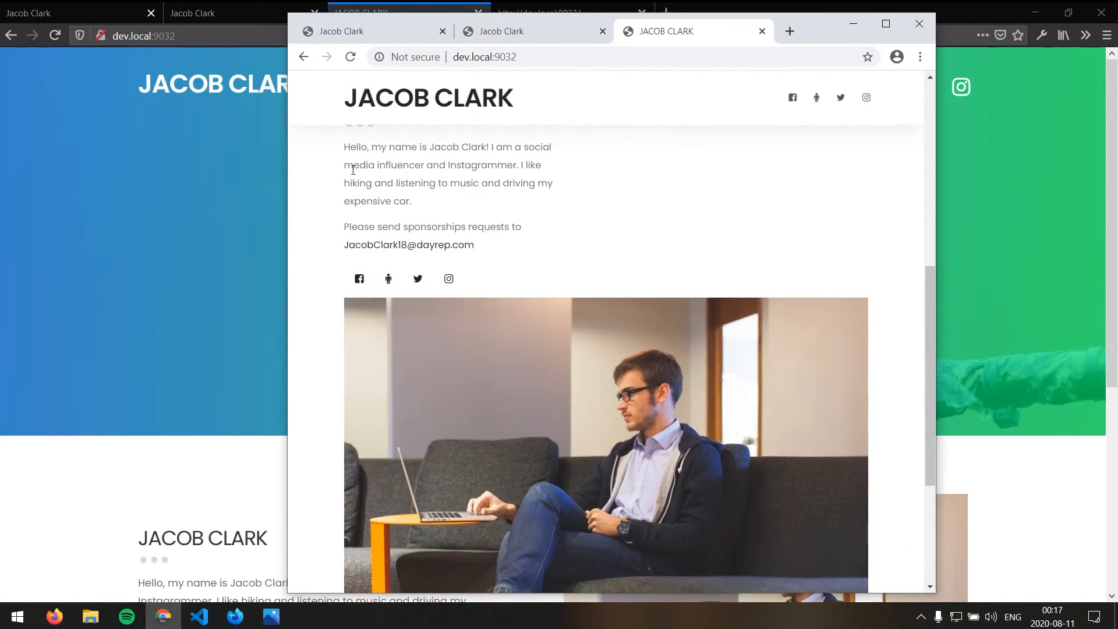
mouse_move(417, 102)
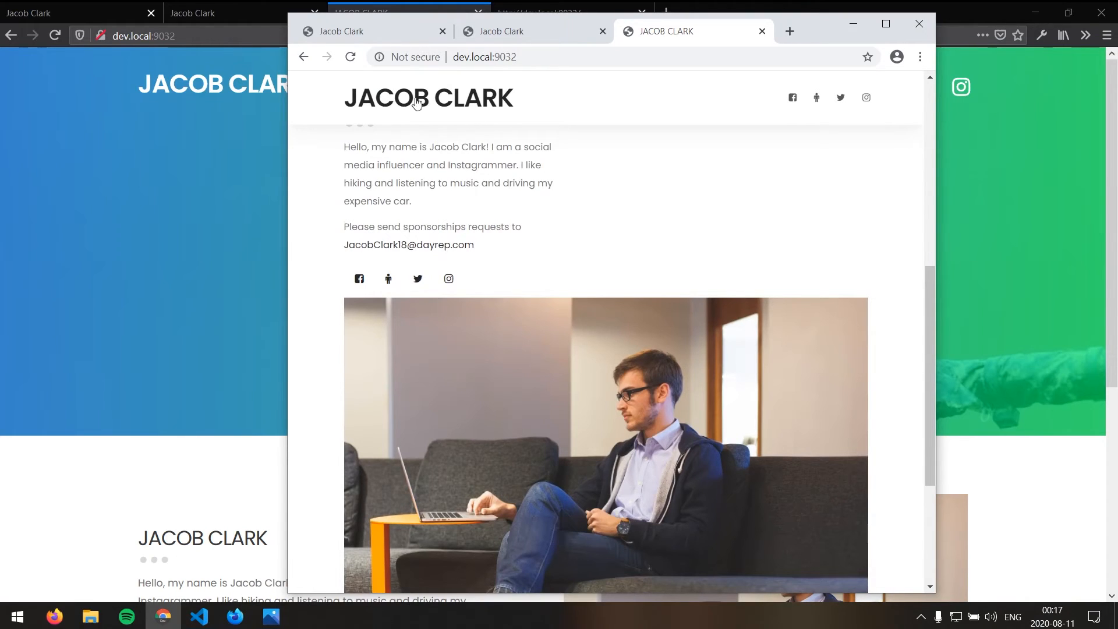
scroll("up", 3)
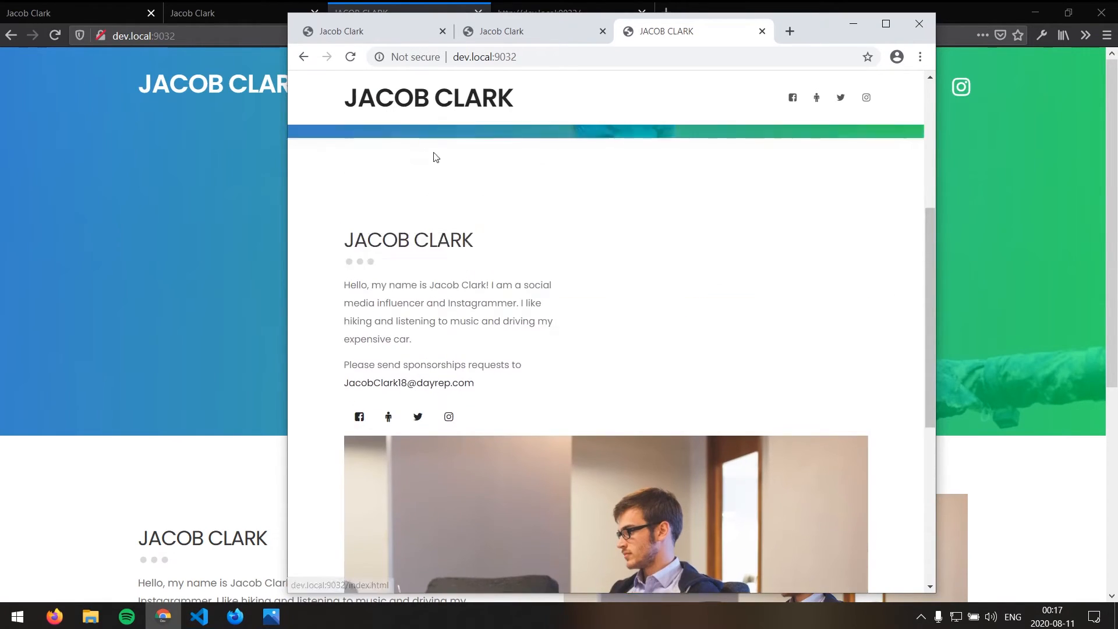
scroll("up", 3)
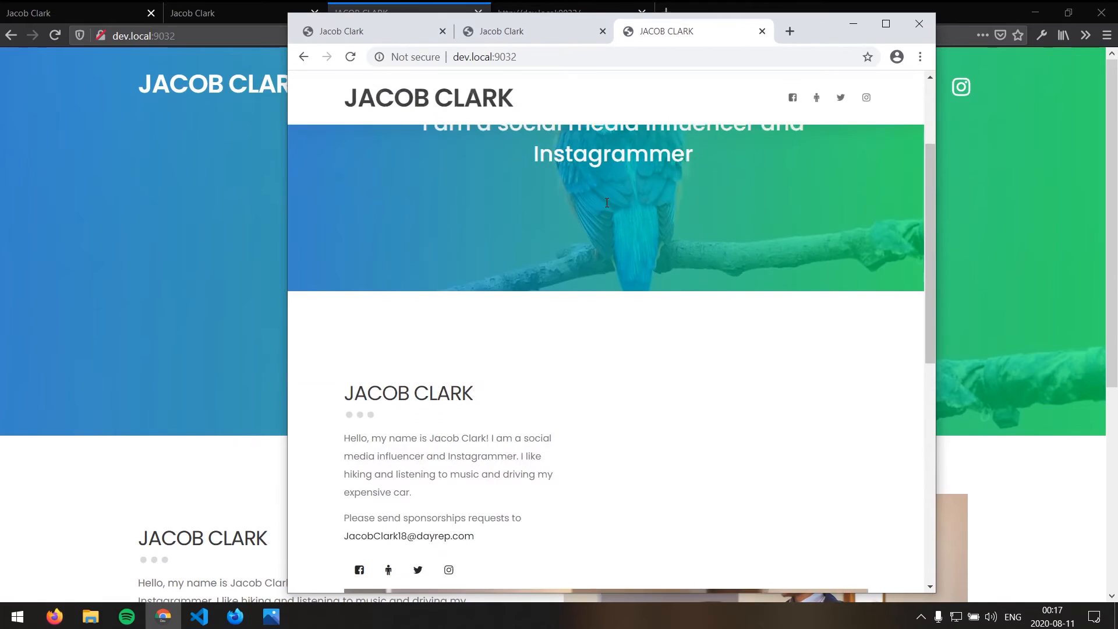
scroll("down", 3)
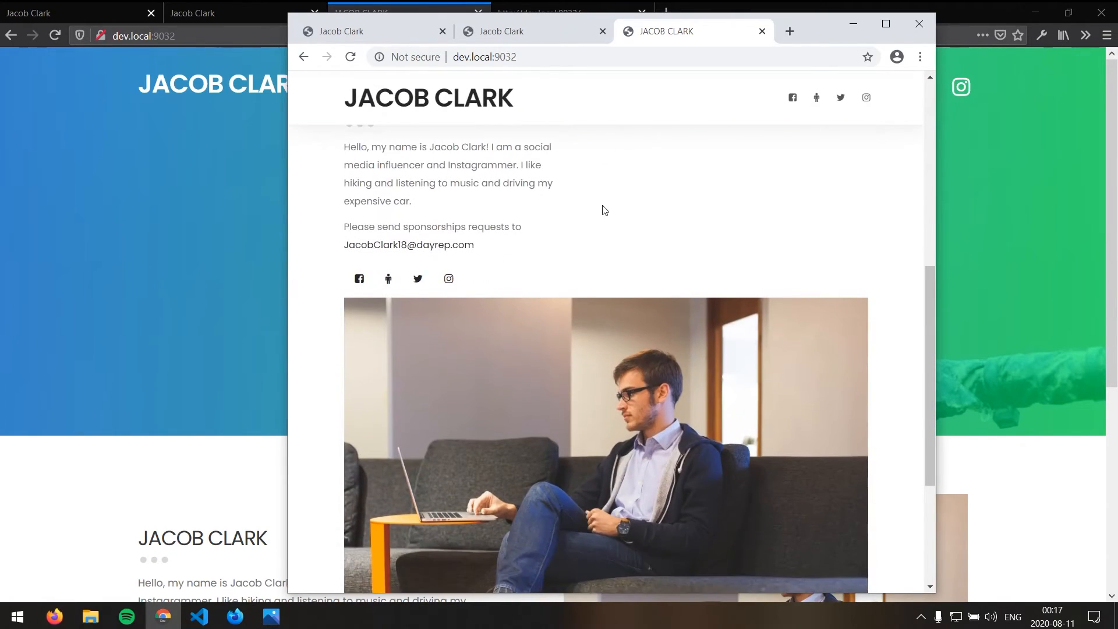
scroll("down", 3)
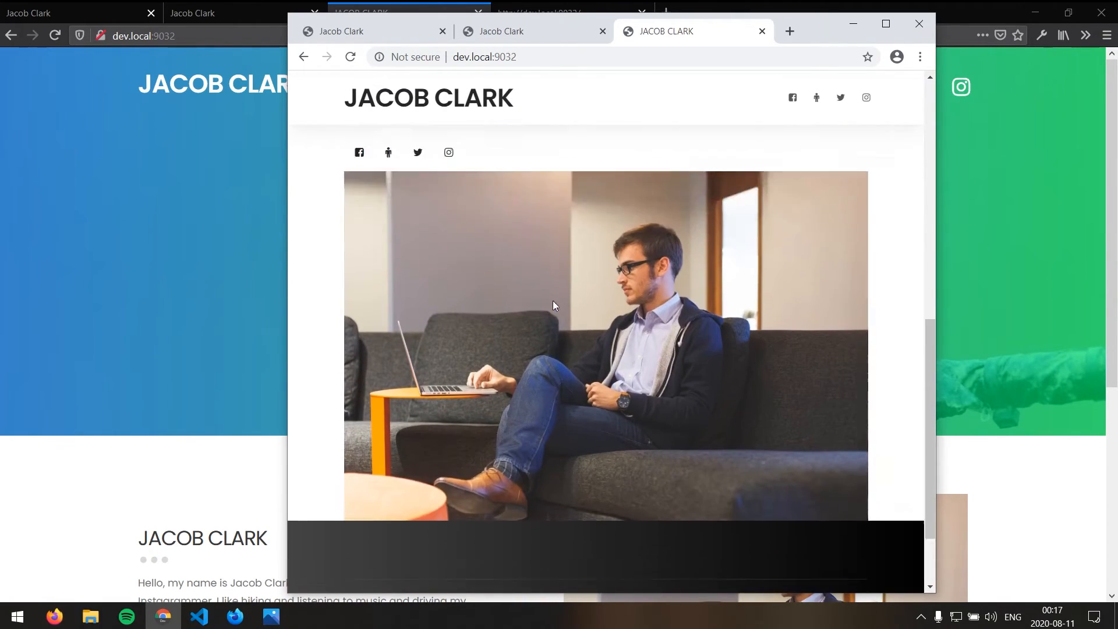
scroll("up", 3)
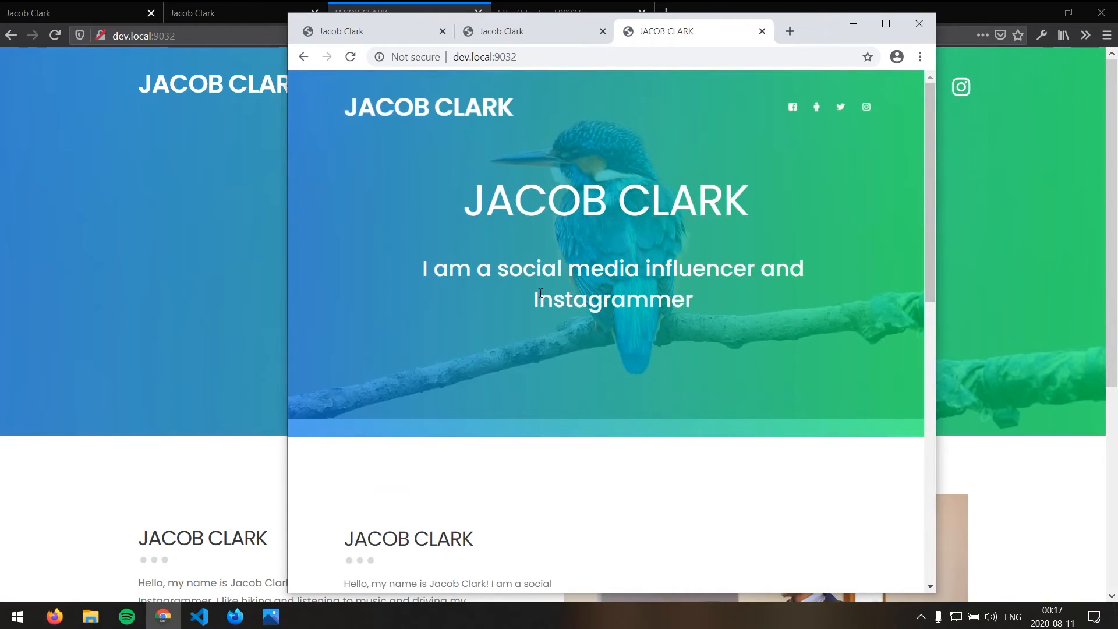
mouse_move(464, 421)
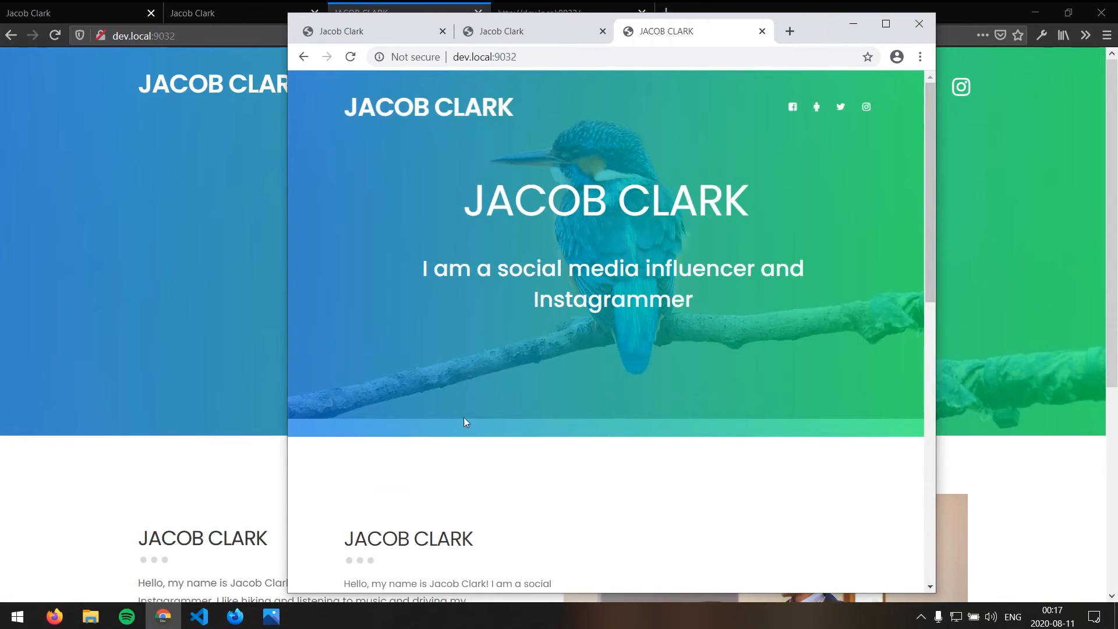
mouse_move(663, 446)
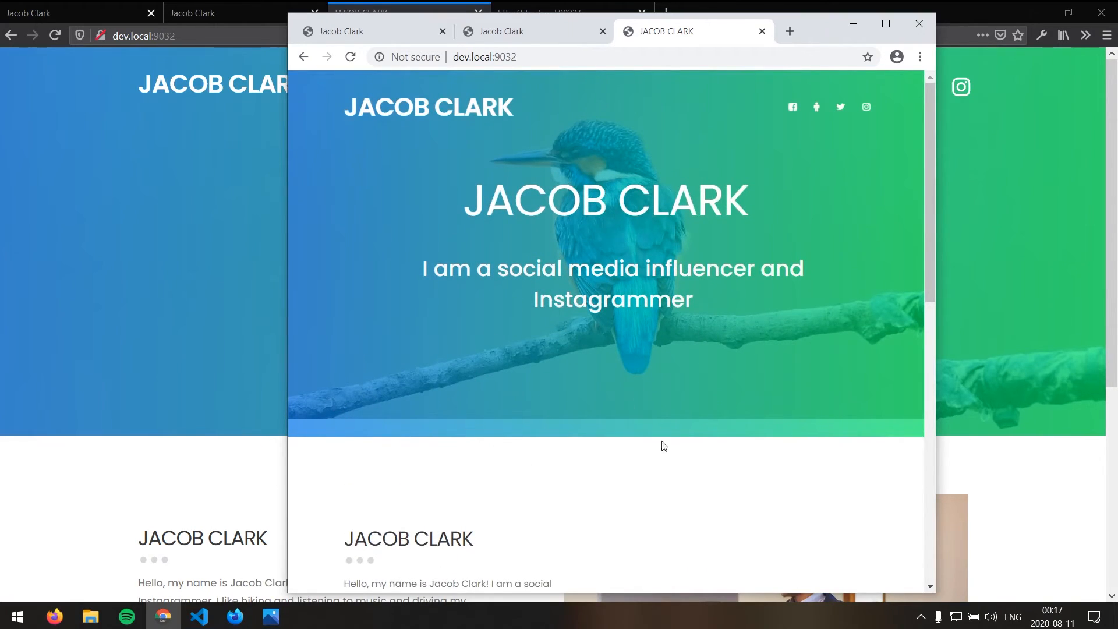
mouse_move(869, 90)
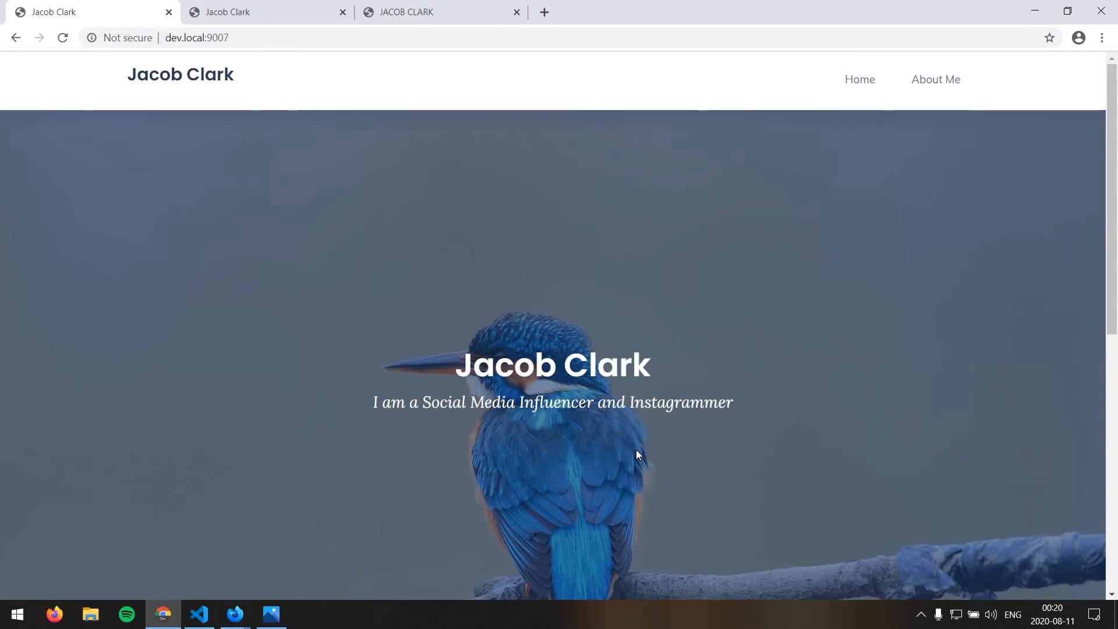
mouse_move(595, 462)
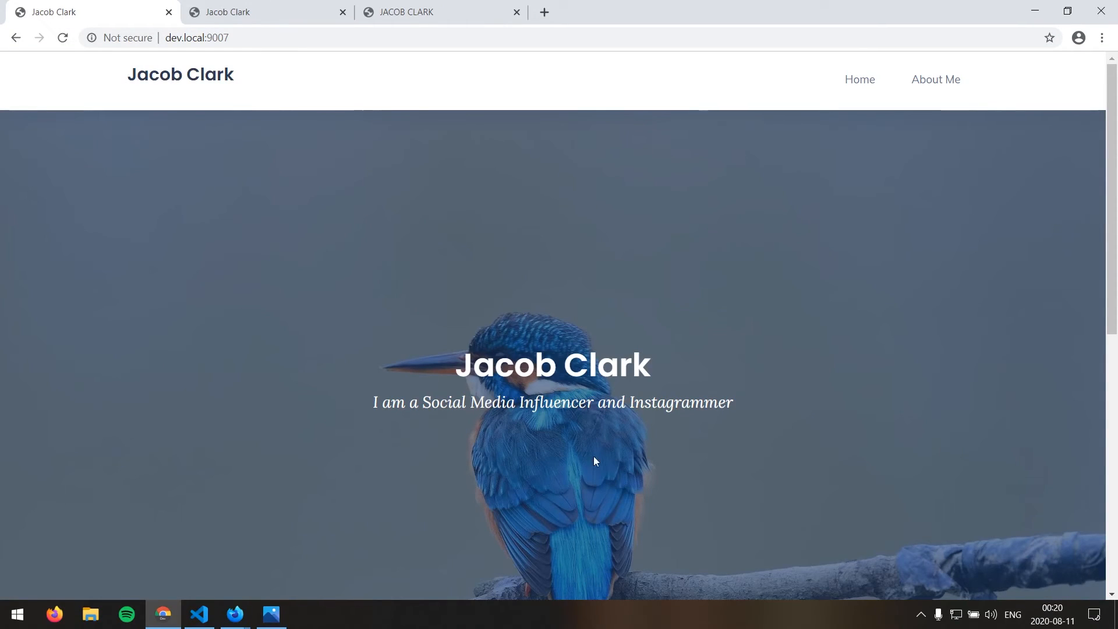
mouse_move(530, 452)
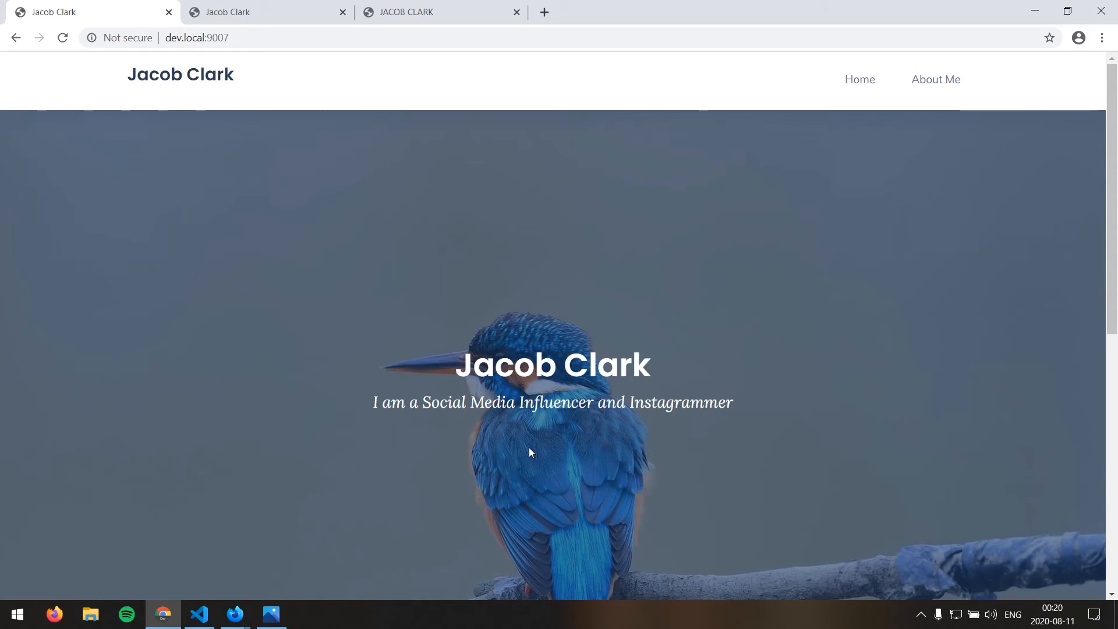
mouse_move(482, 437)
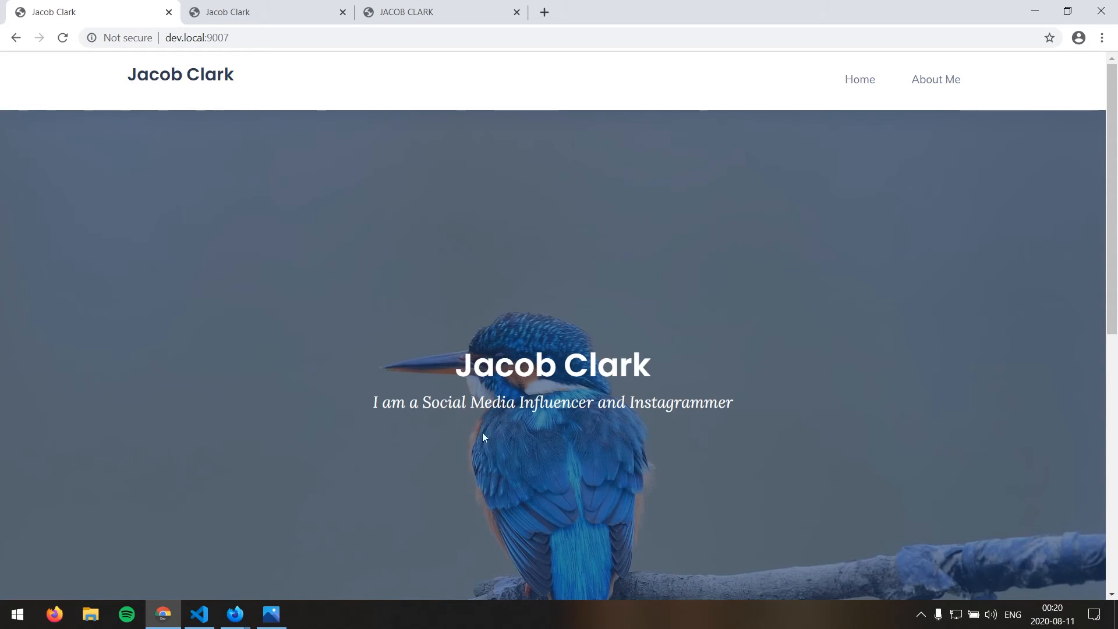
mouse_move(310, 370)
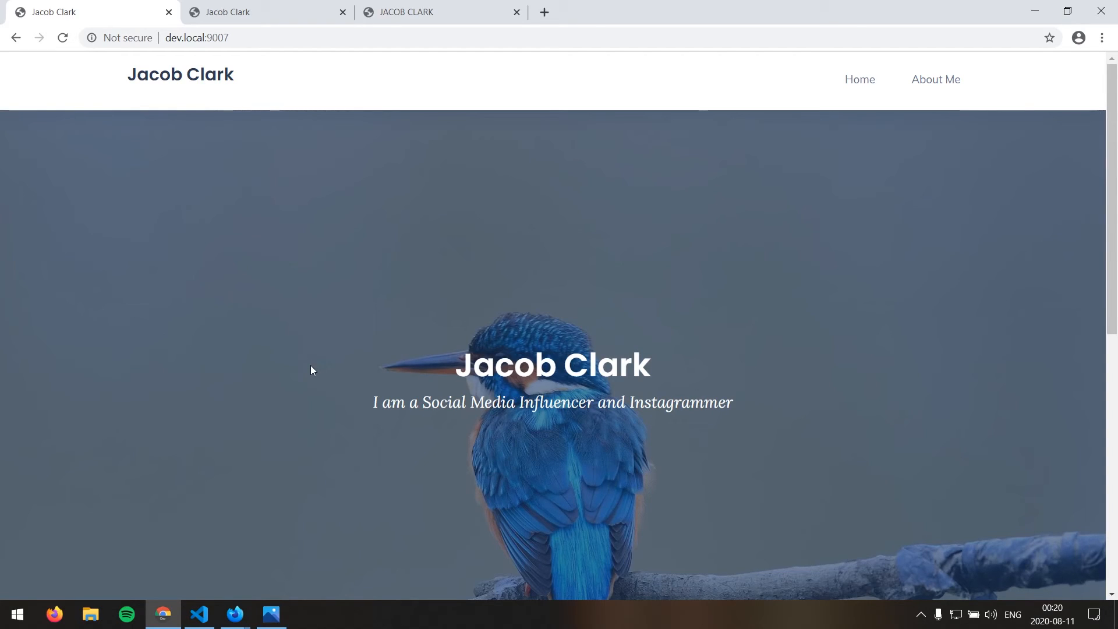
mouse_move(221, 177)
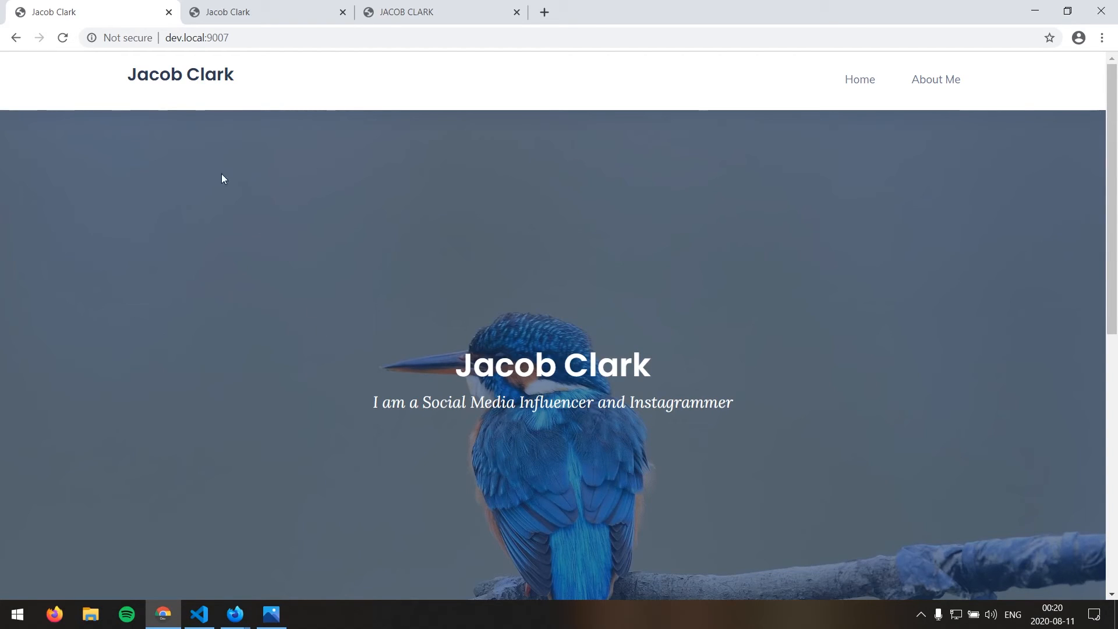
mouse_move(211, 133)
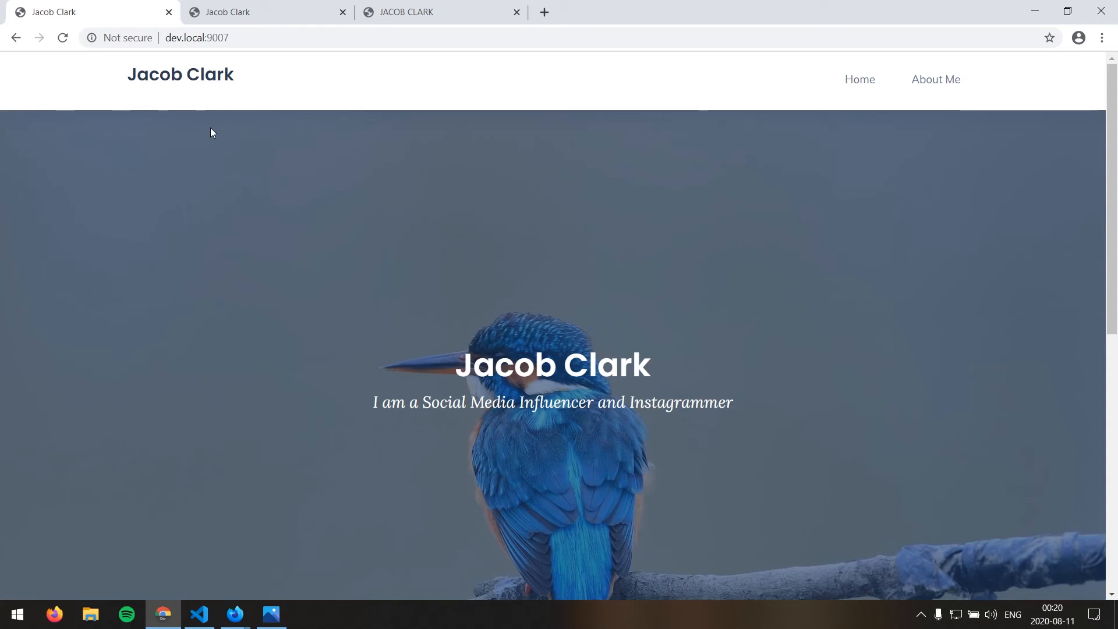
Scroll the port 9007 build down to About Me, back up, and down to its footer
scroll("down", 3)
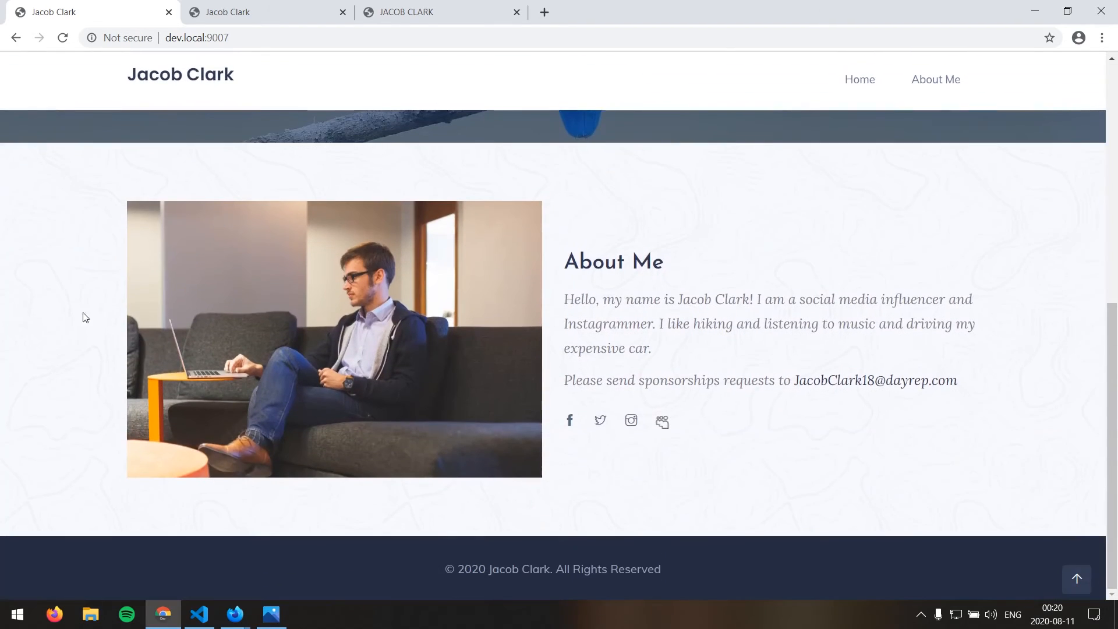
mouse_move(67, 321)
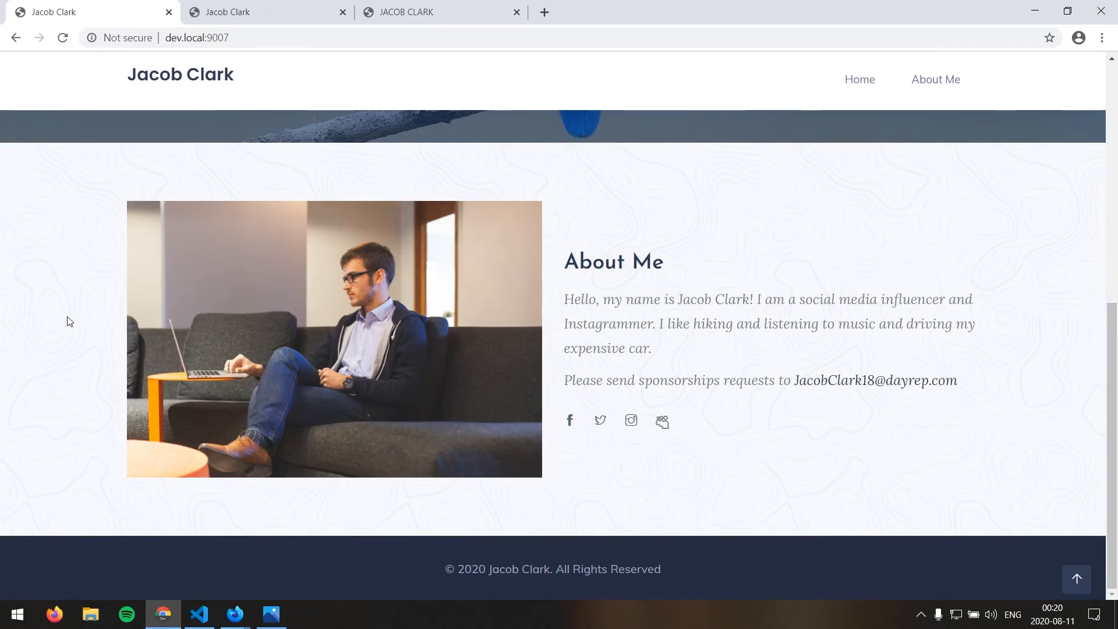
scroll("up", 3)
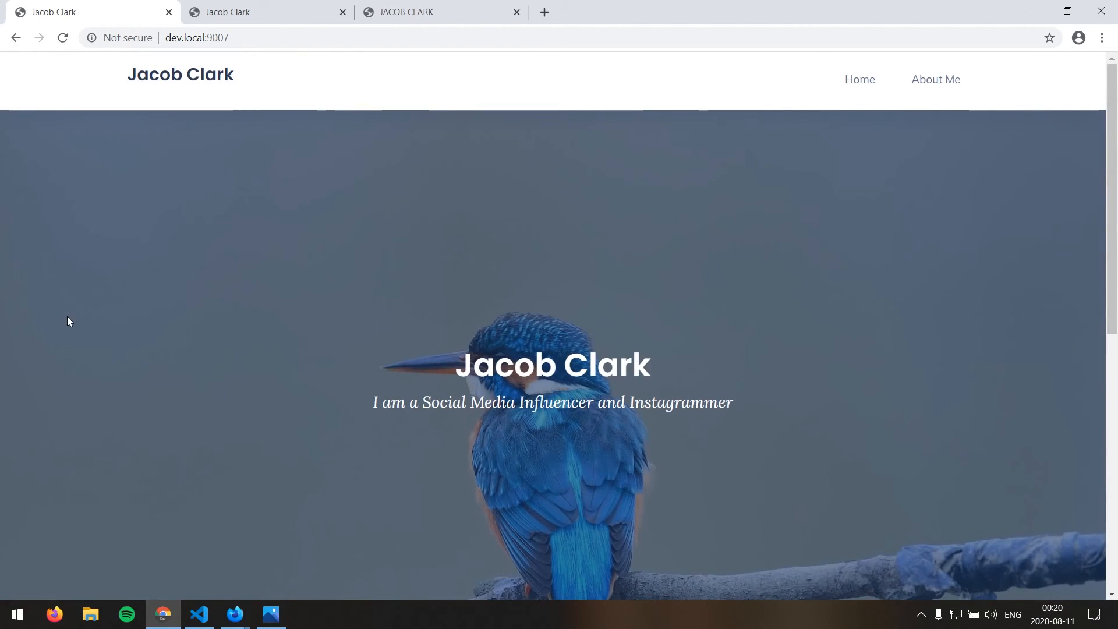
mouse_move(343, 242)
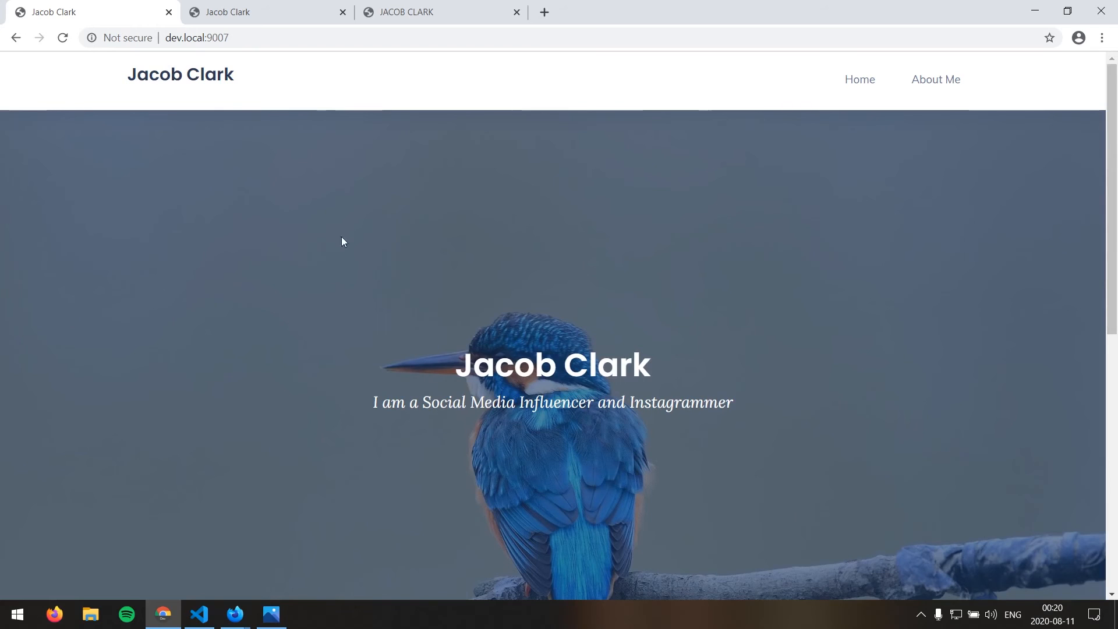
scroll("down", 3)
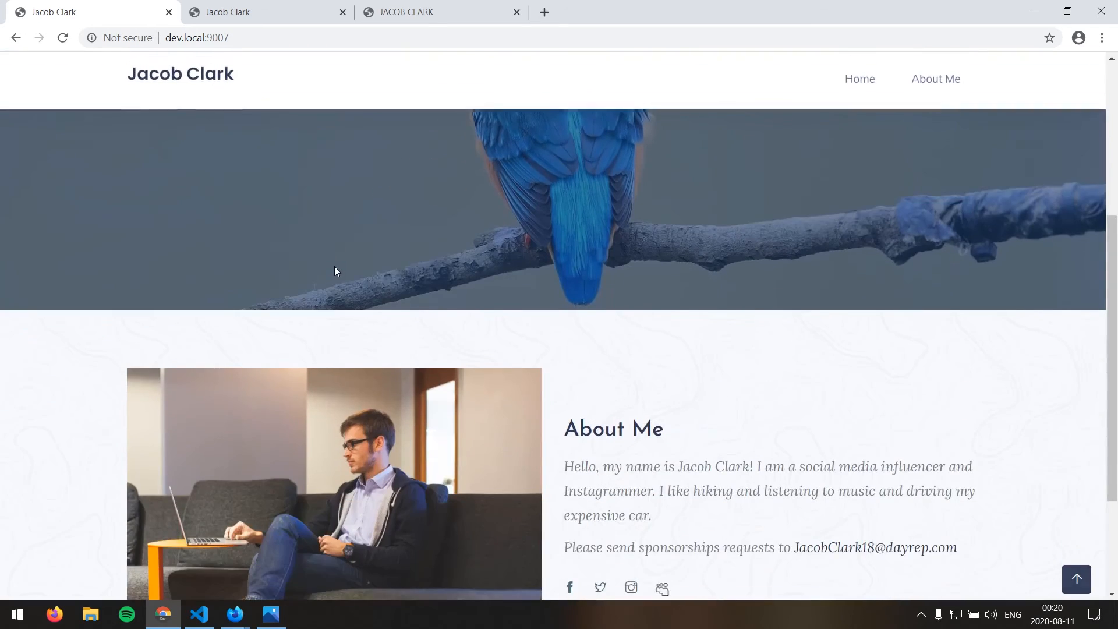
scroll("down", 3)
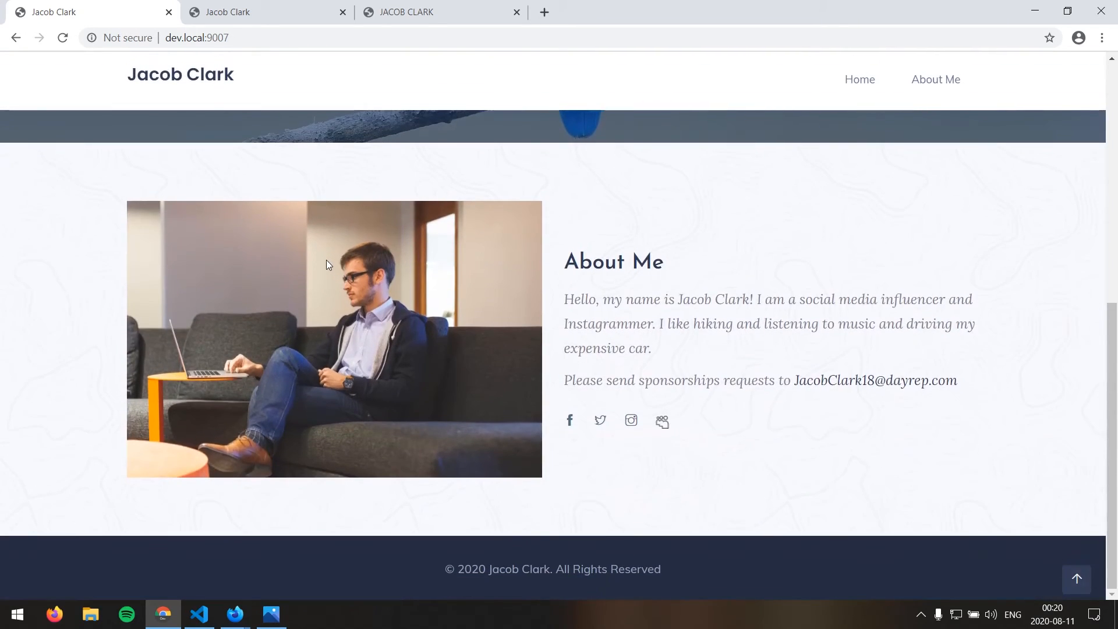
scroll("up", 3)
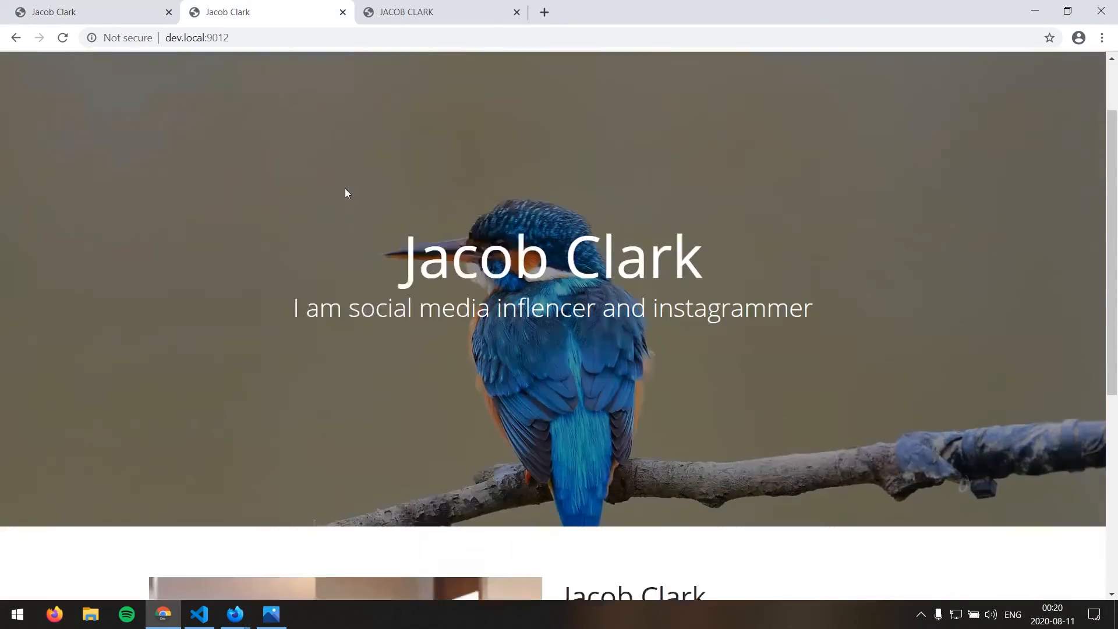
Scroll the port 9012 build's About section and social links, then point out the lowercase 'instagrammer' subtitle
scroll("down", 3)
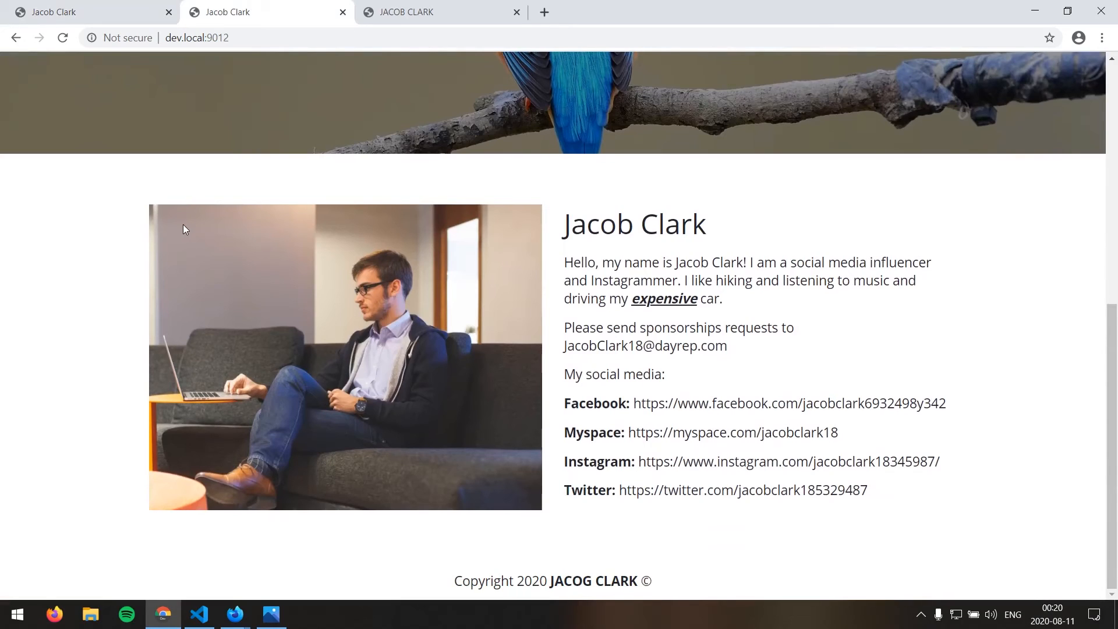
mouse_move(151, 190)
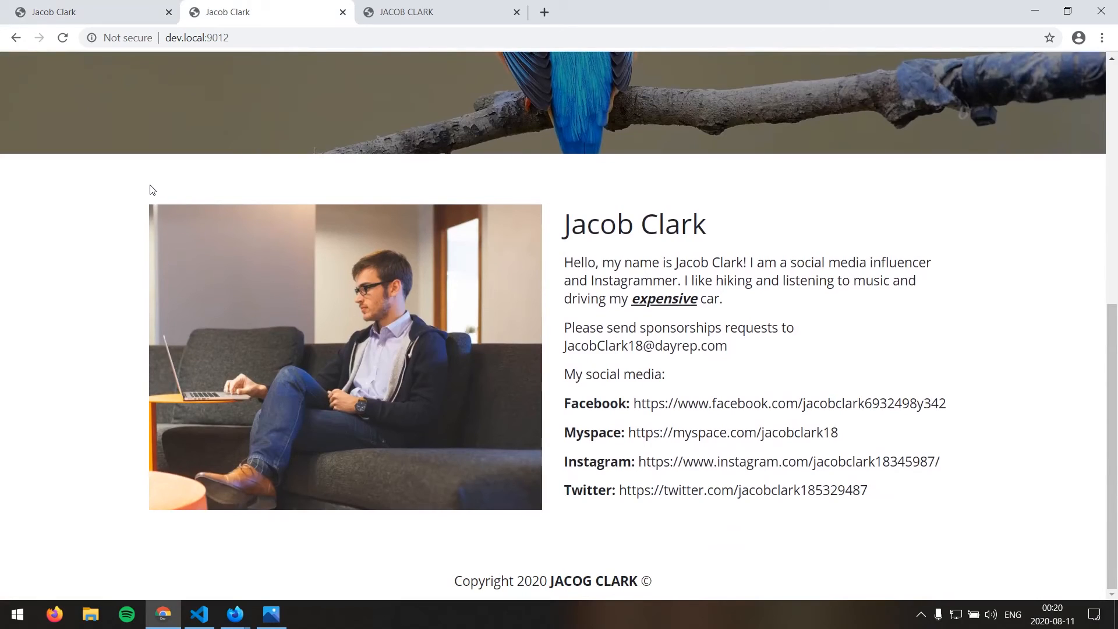
scroll("up", 3)
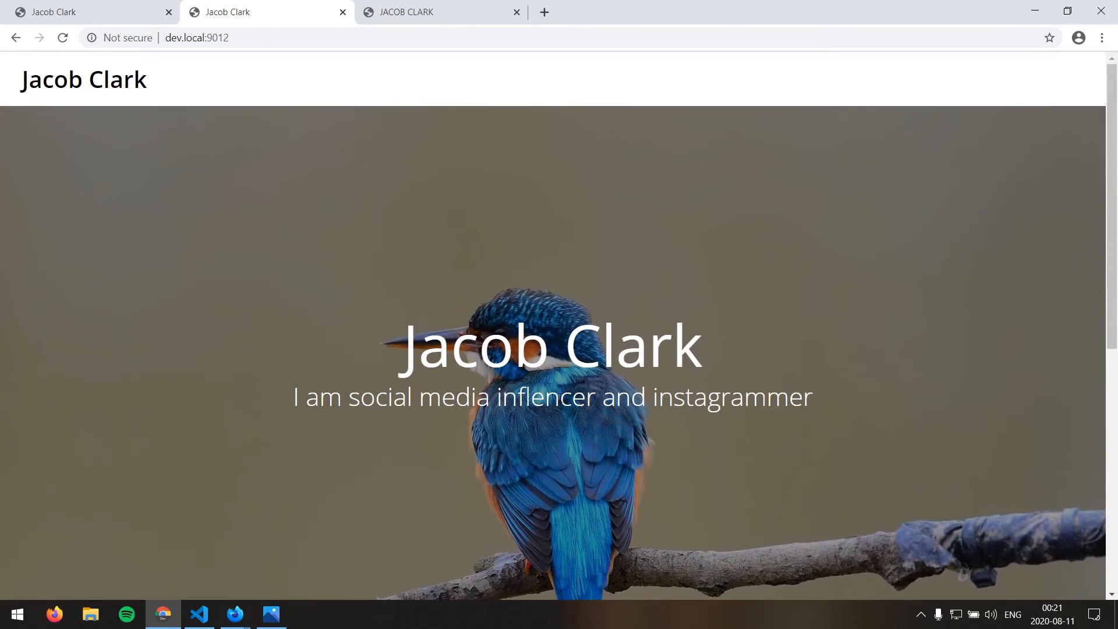
left_click(654, 397)
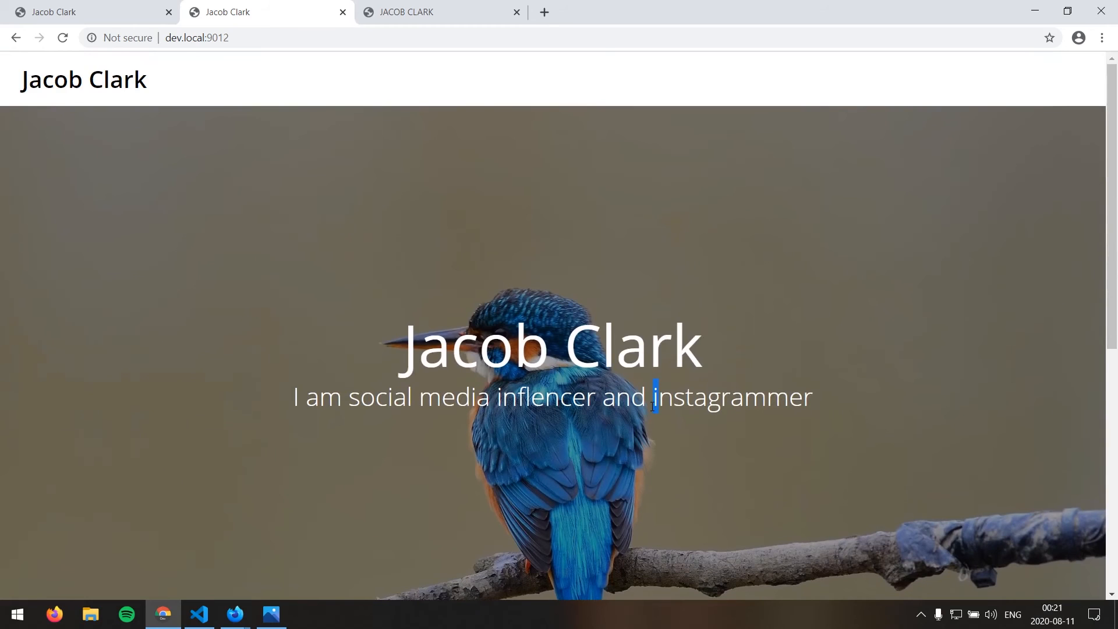
Show website design.png in Photos, scrolled back up to its kingfisher hero
left_click(271, 614)
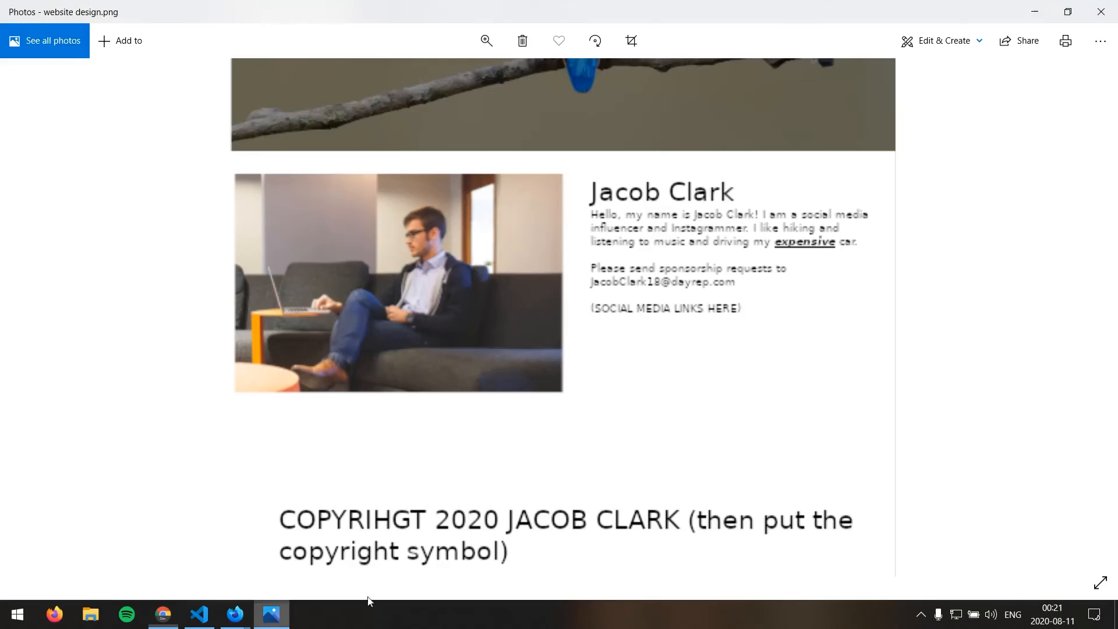
scroll("up", 3)
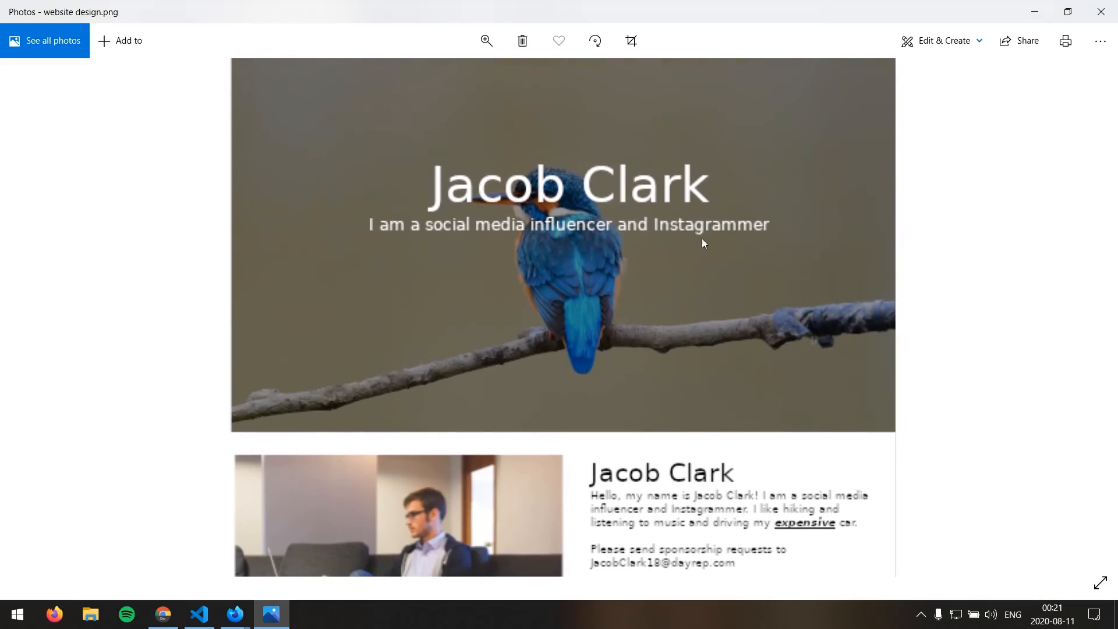
mouse_move(637, 260)
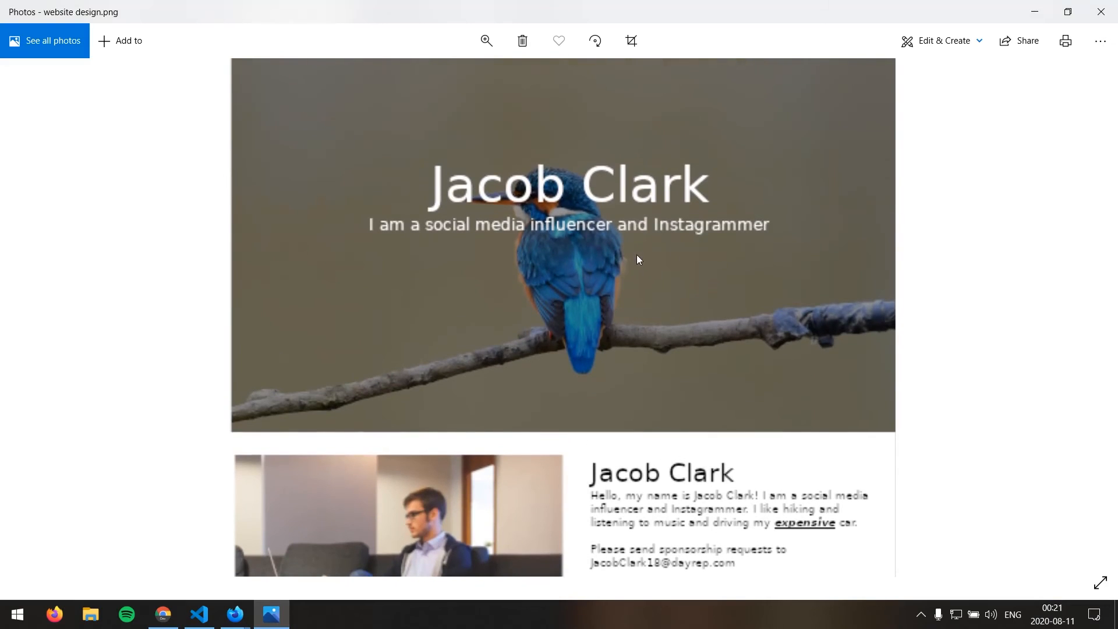
mouse_move(970, 55)
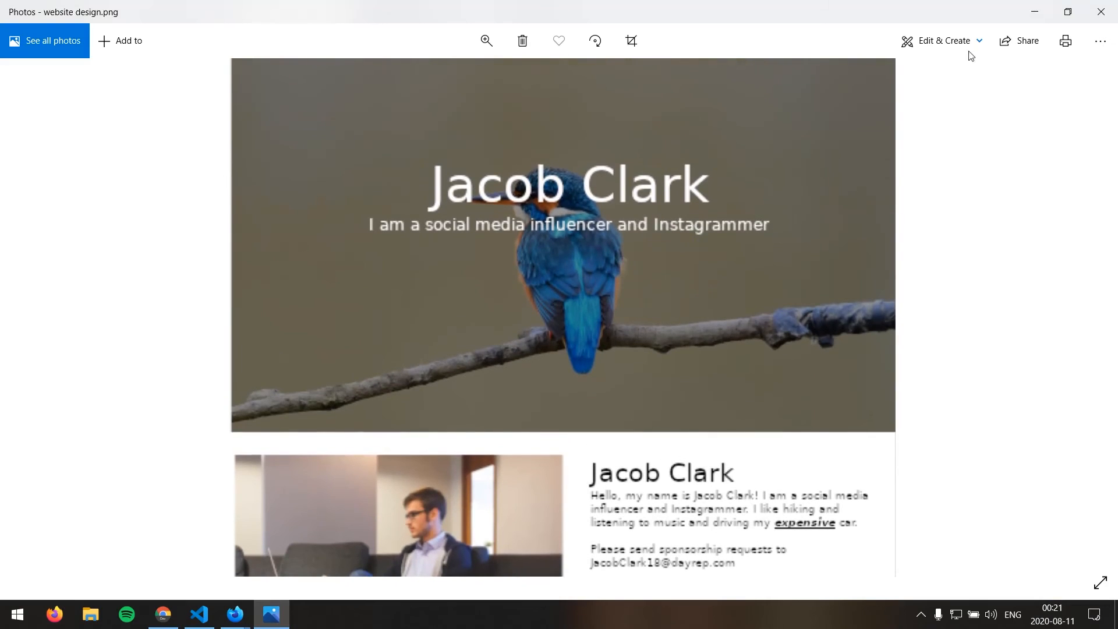
Return to the port 9012 build and open its images/logo.png from the About photo
left_click(163, 613)
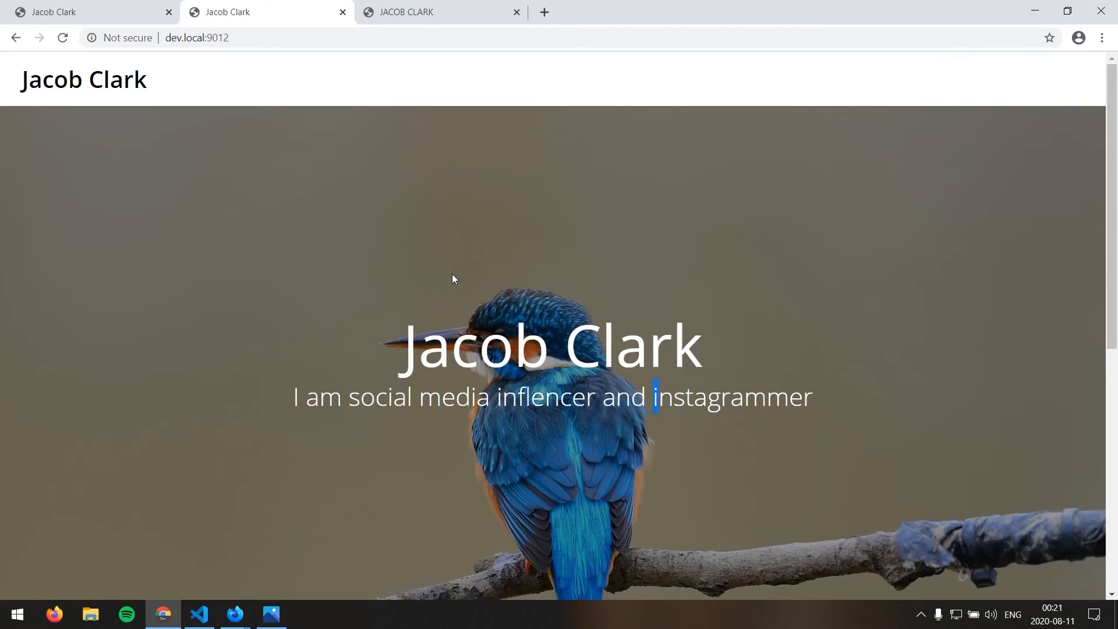
scroll("down", 3)
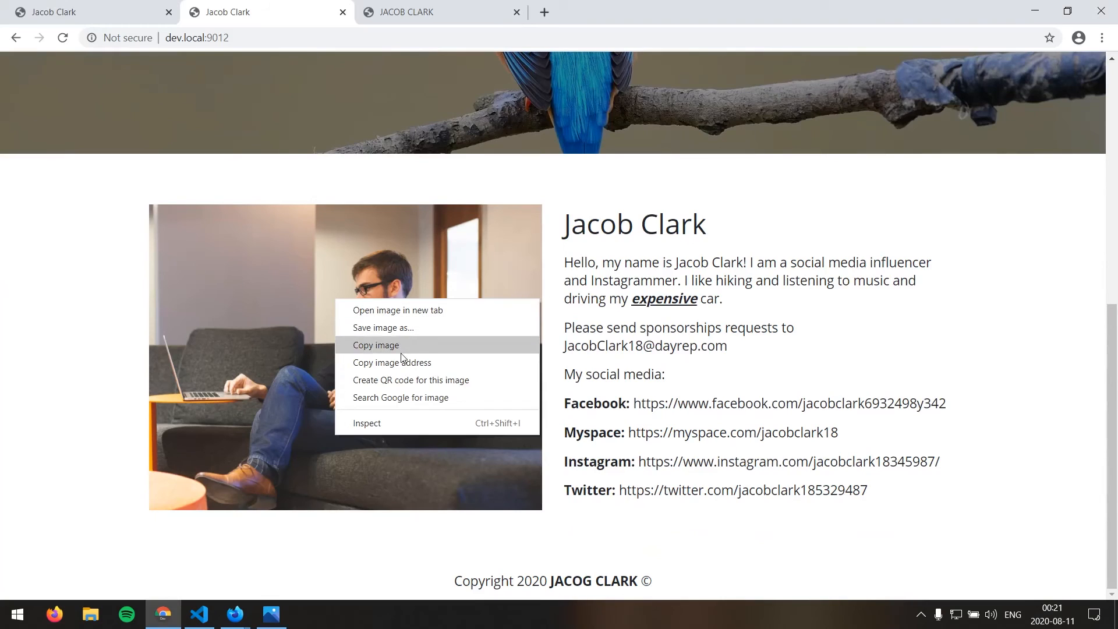
left_click(397, 310)
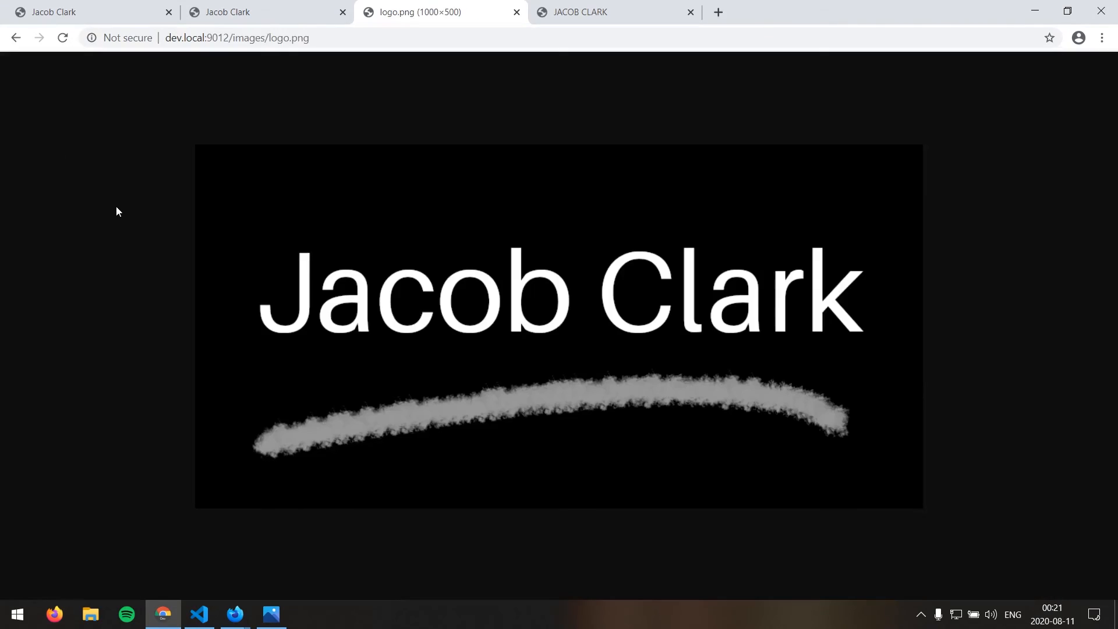
mouse_move(264, 211)
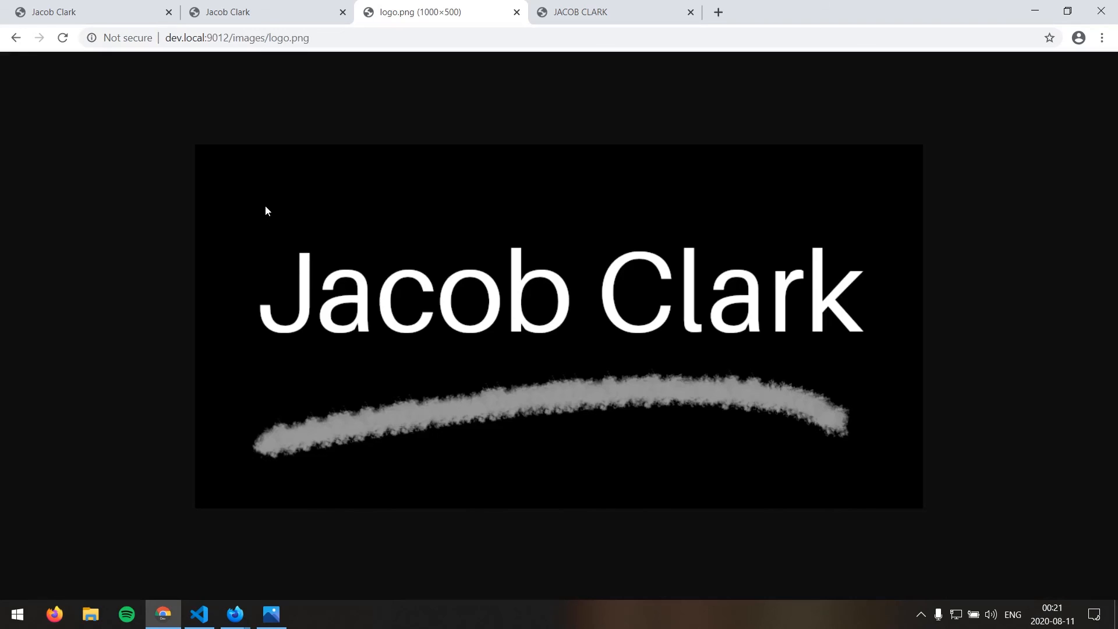
mouse_move(249, 225)
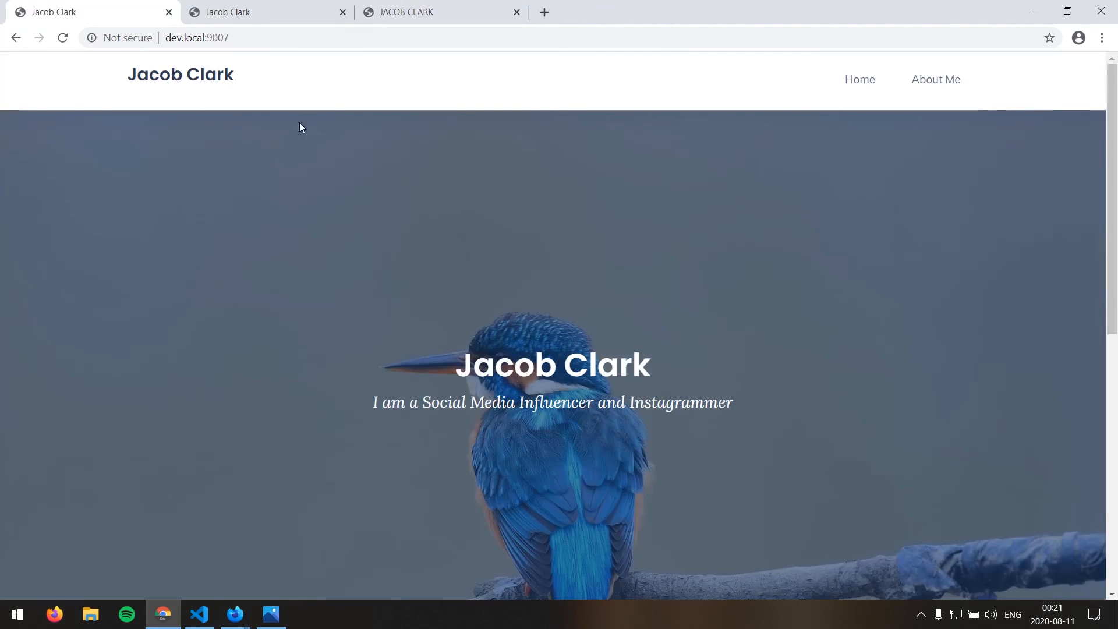
mouse_move(271, 255)
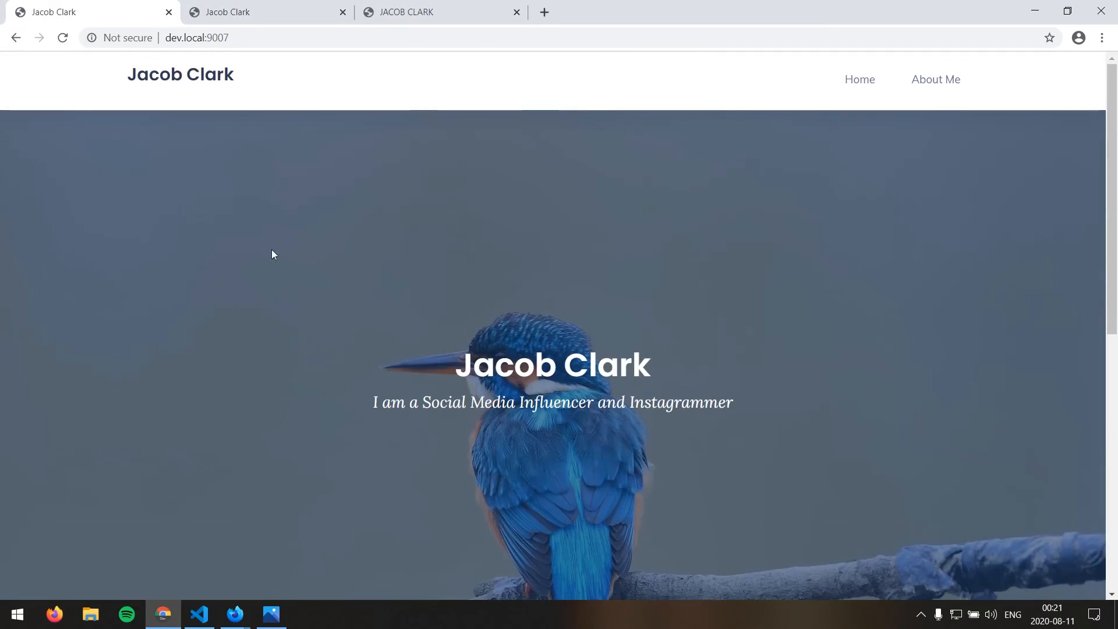
Move to the third Jacob Clark build and scroll to its About section
left_click(265, 12)
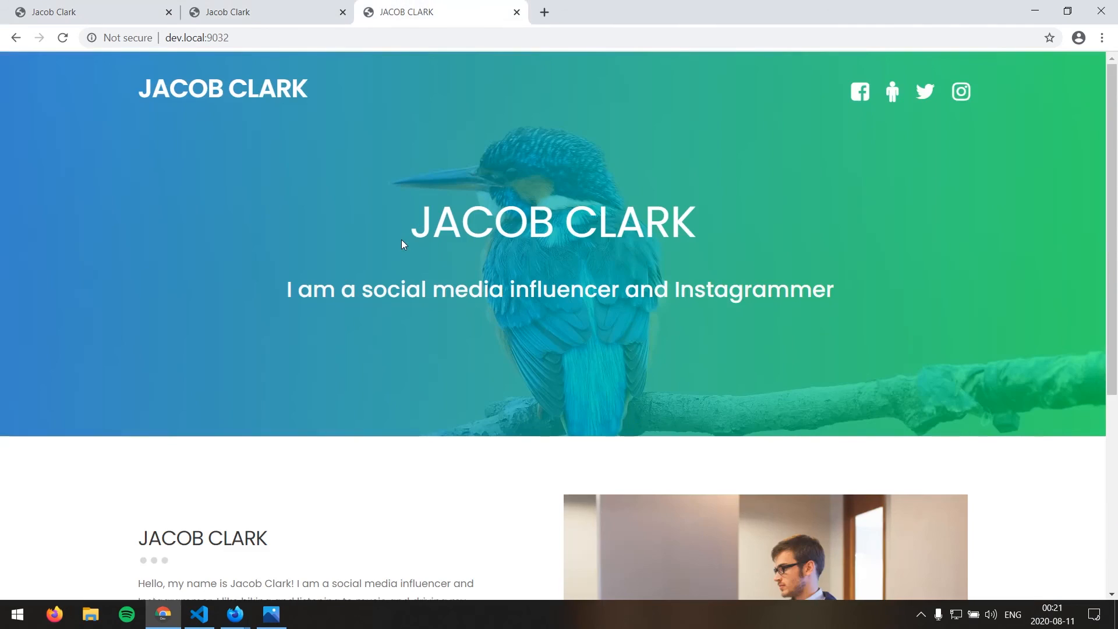
scroll("down", 3)
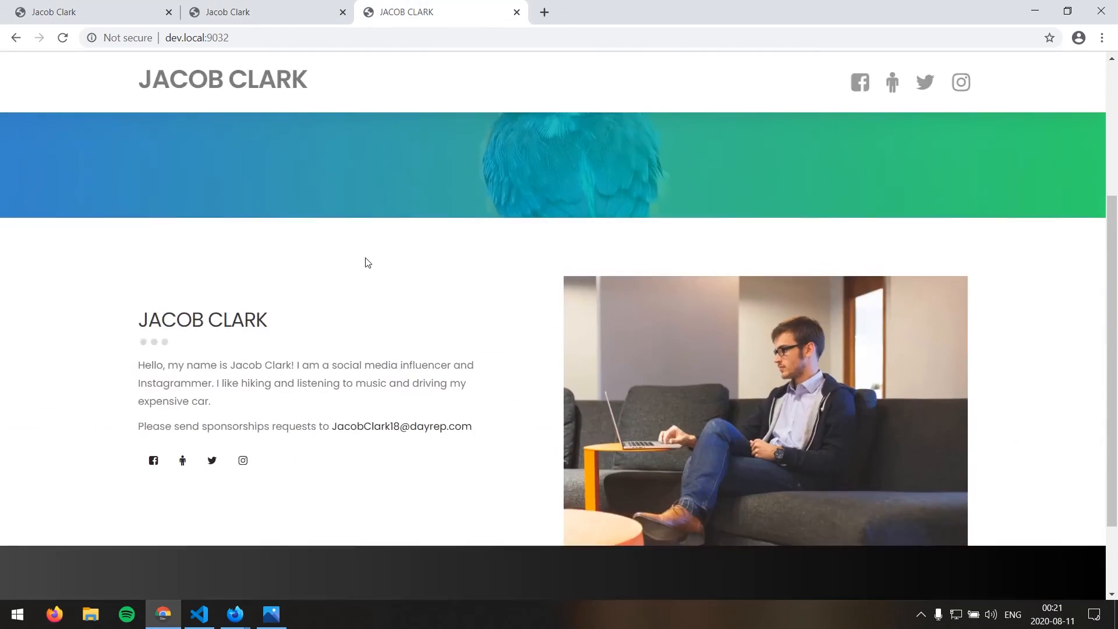